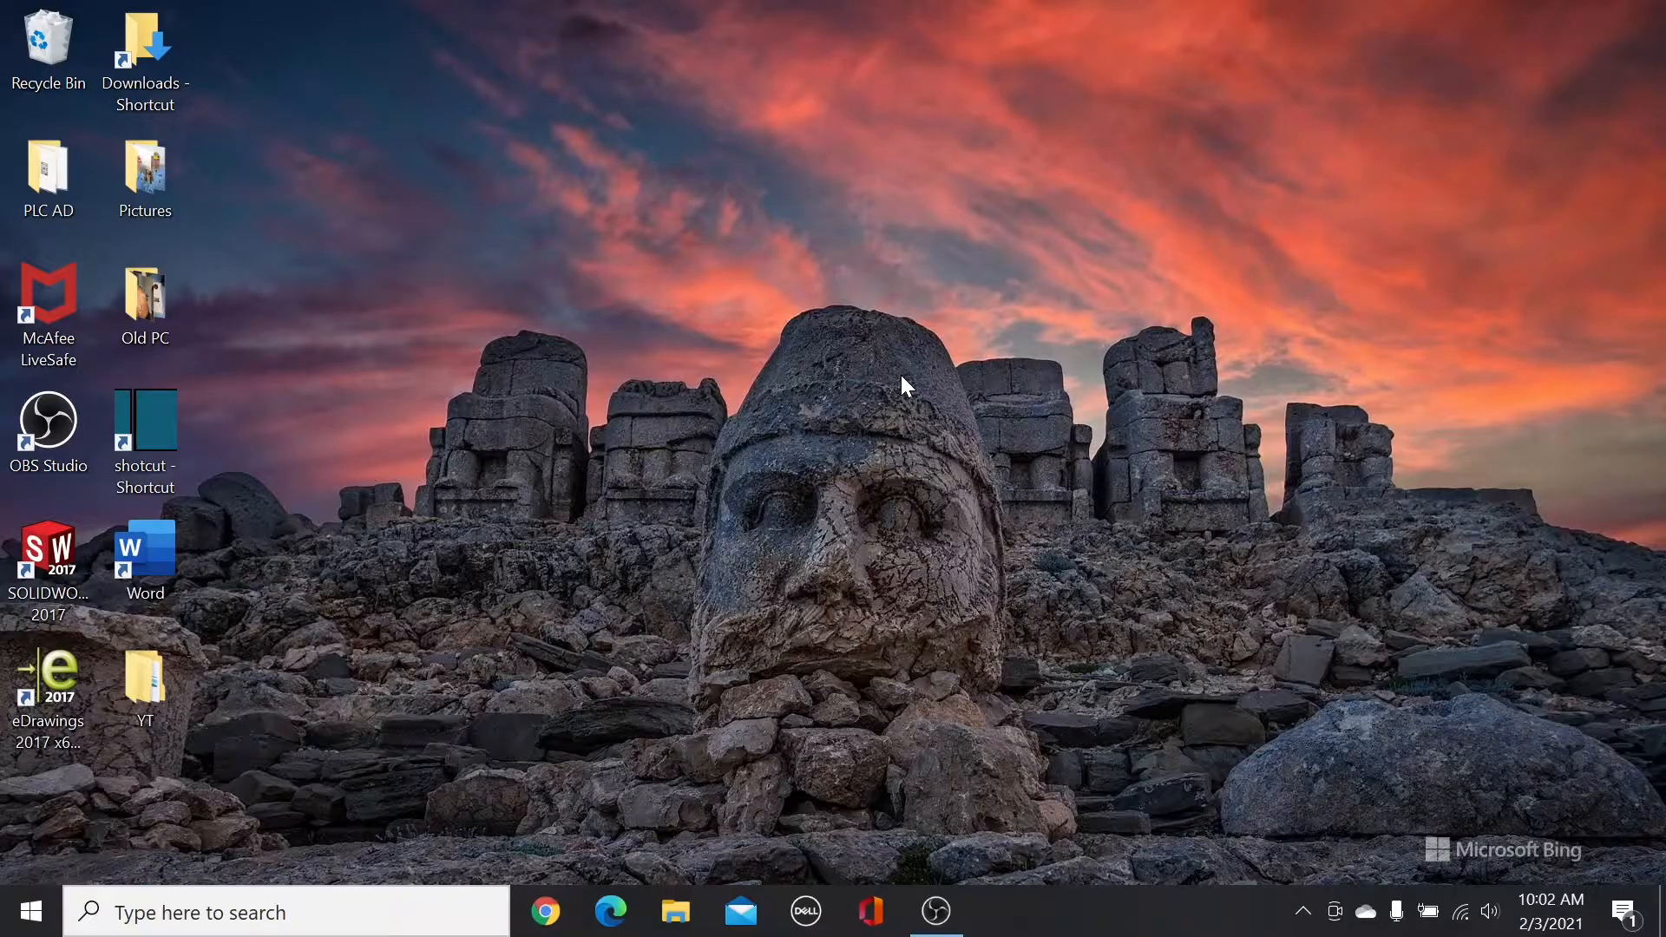
- Launch Chrome, open AutomationDirect.com, and scroll down to the Programmable Controllers category
{"action": "left_click", "coordinate": [551, 911]}
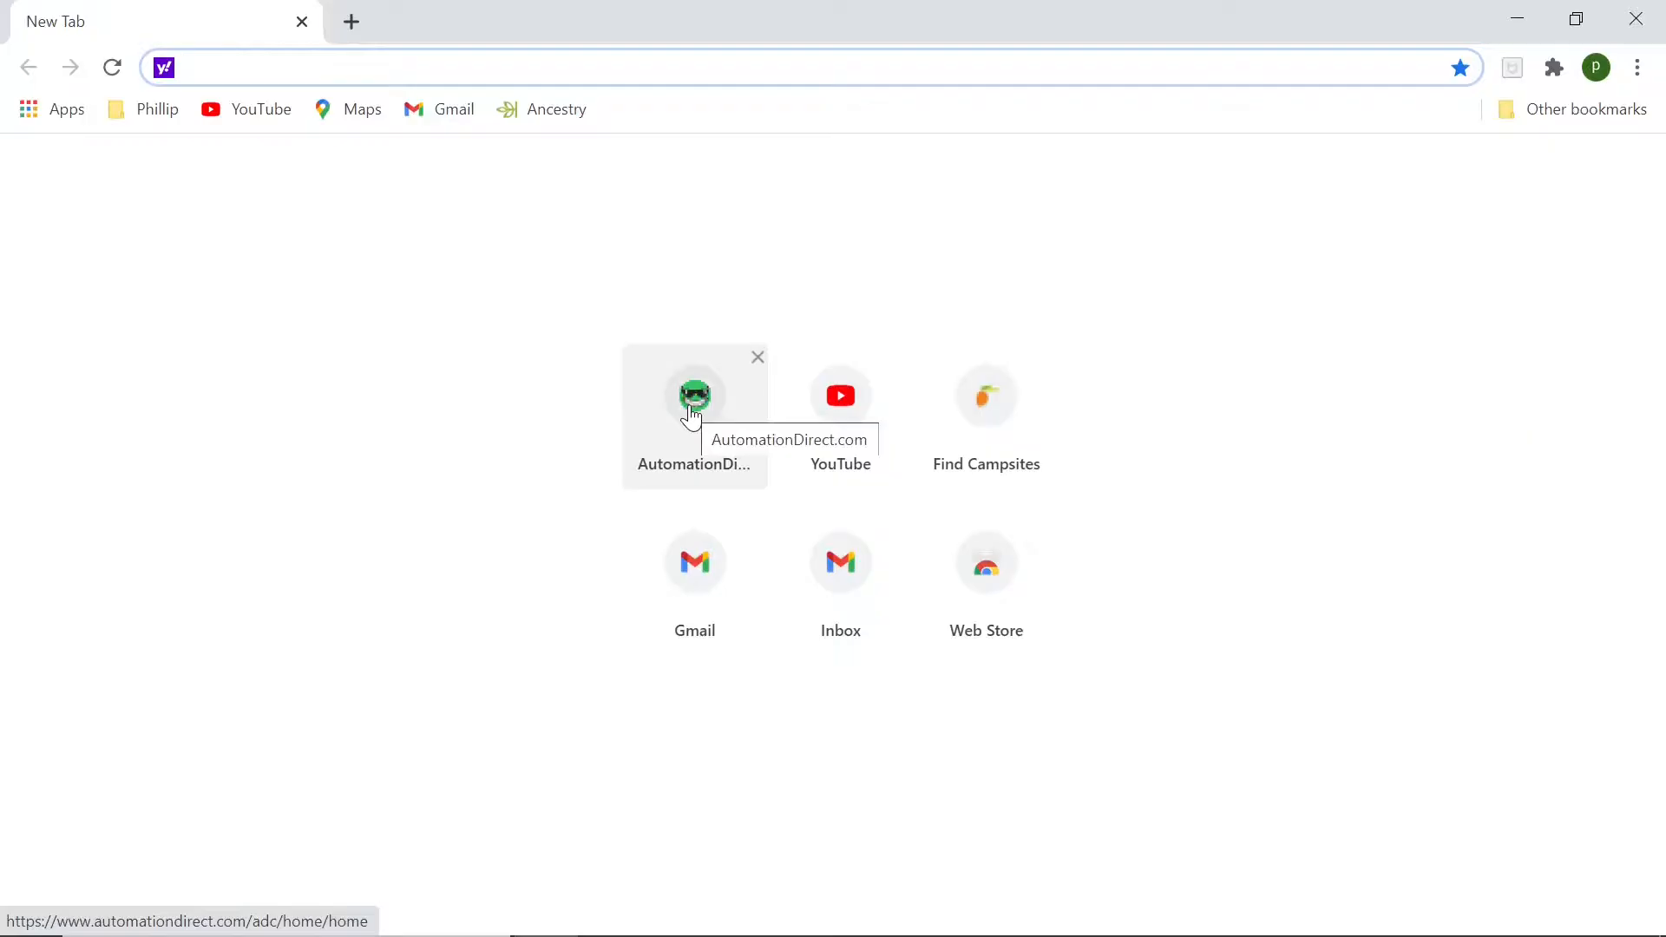
{"action": "left_click", "coordinate": [694, 397]}
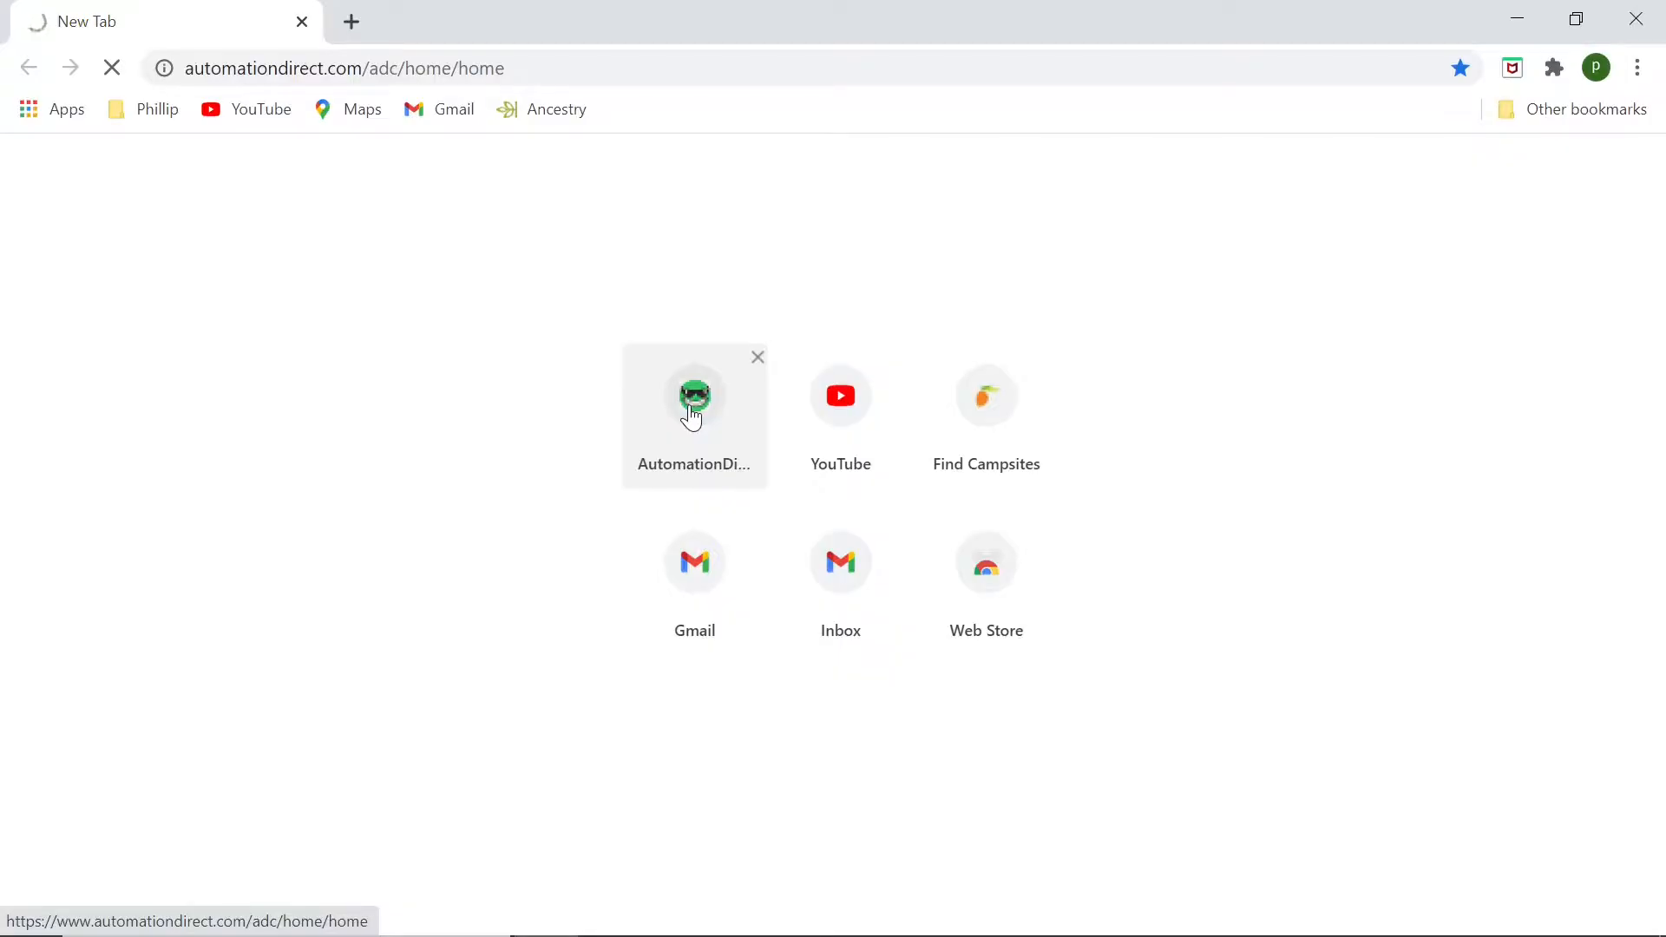
{"action": "left_click", "coordinate": [694, 400]}
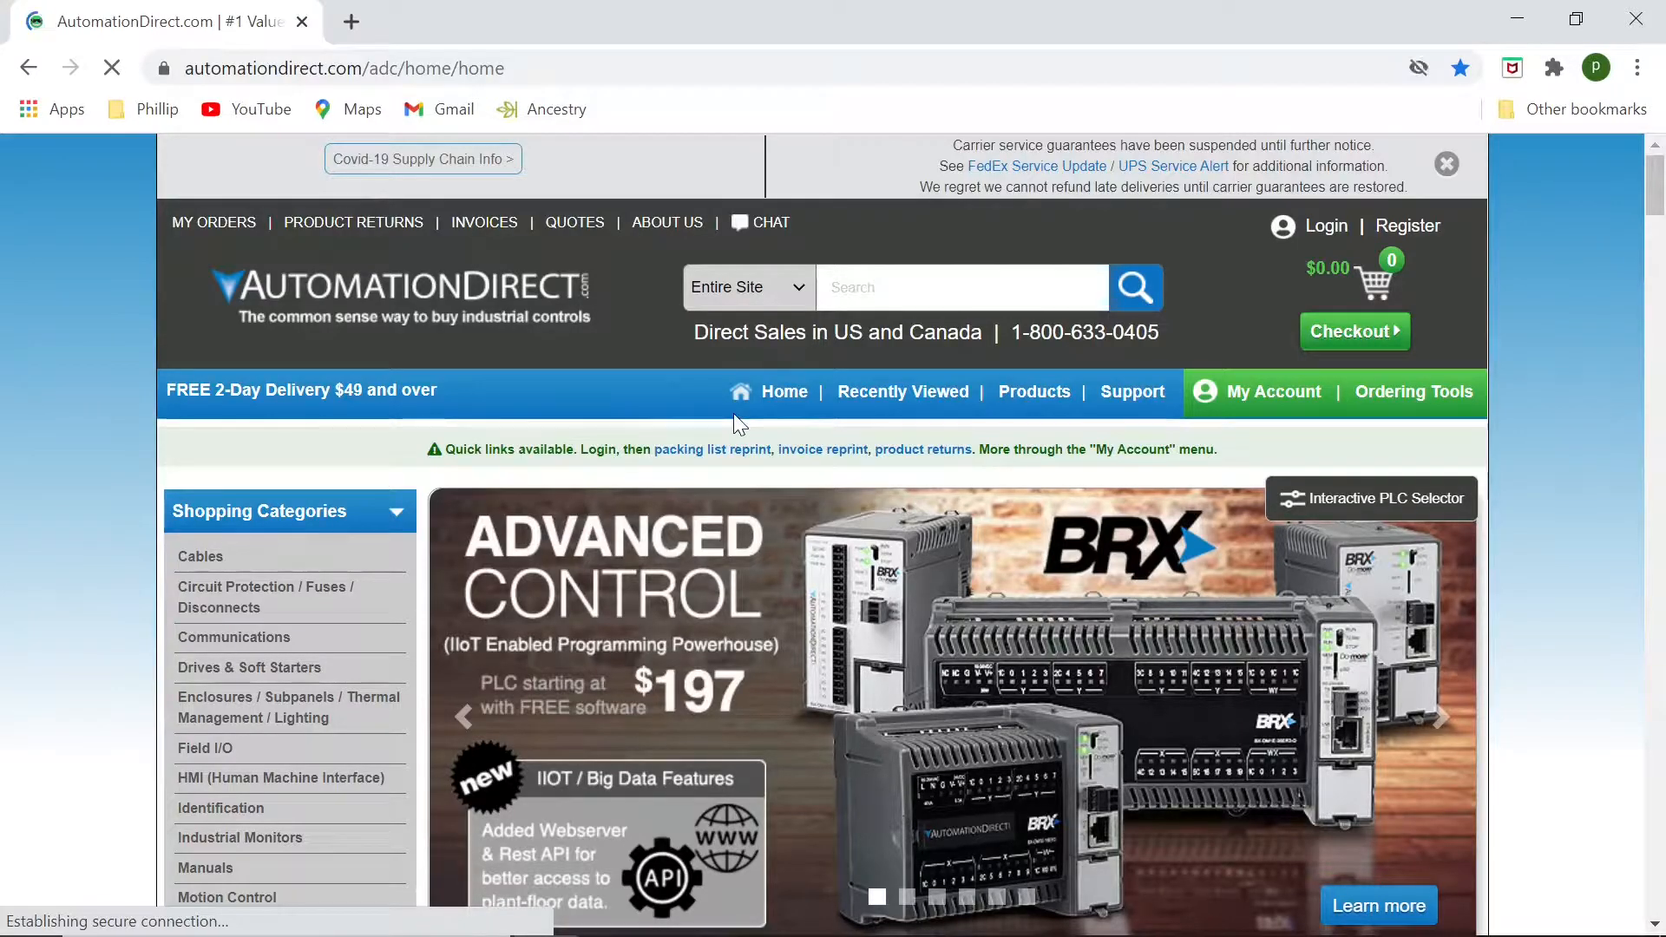
{"action": "scroll", "scroll_direction": "down", "scroll_amount": 3}
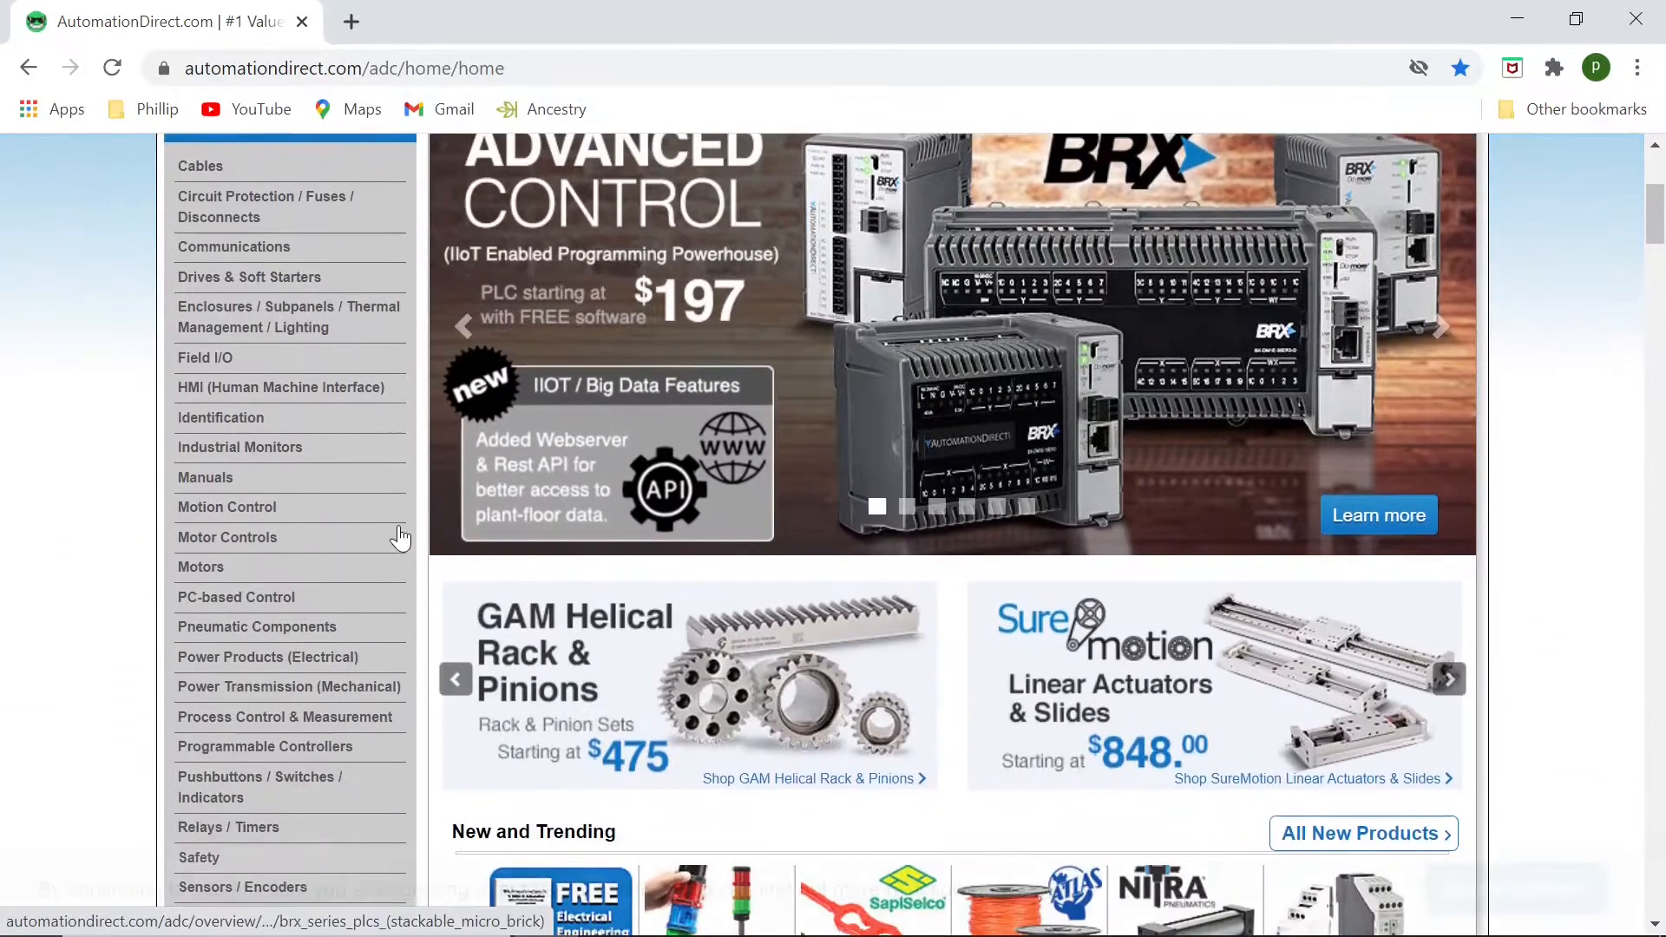
{"action": "scroll", "scroll_direction": "down", "scroll_amount": 3}
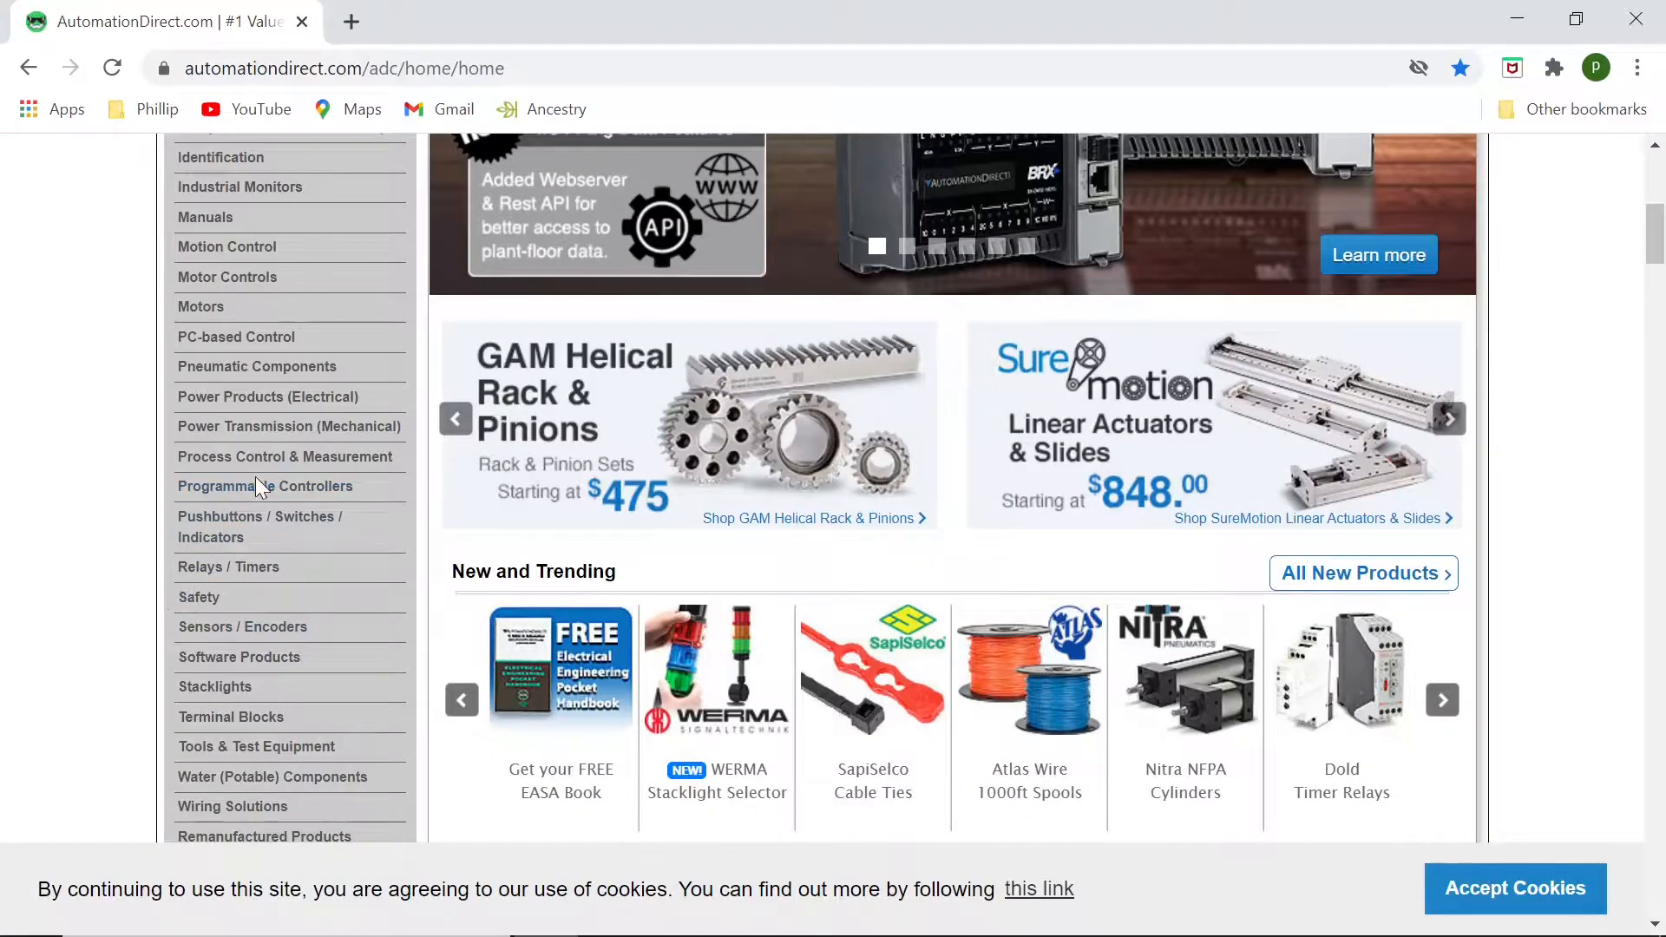
{"action": "left_click", "coordinate": [266, 486]}
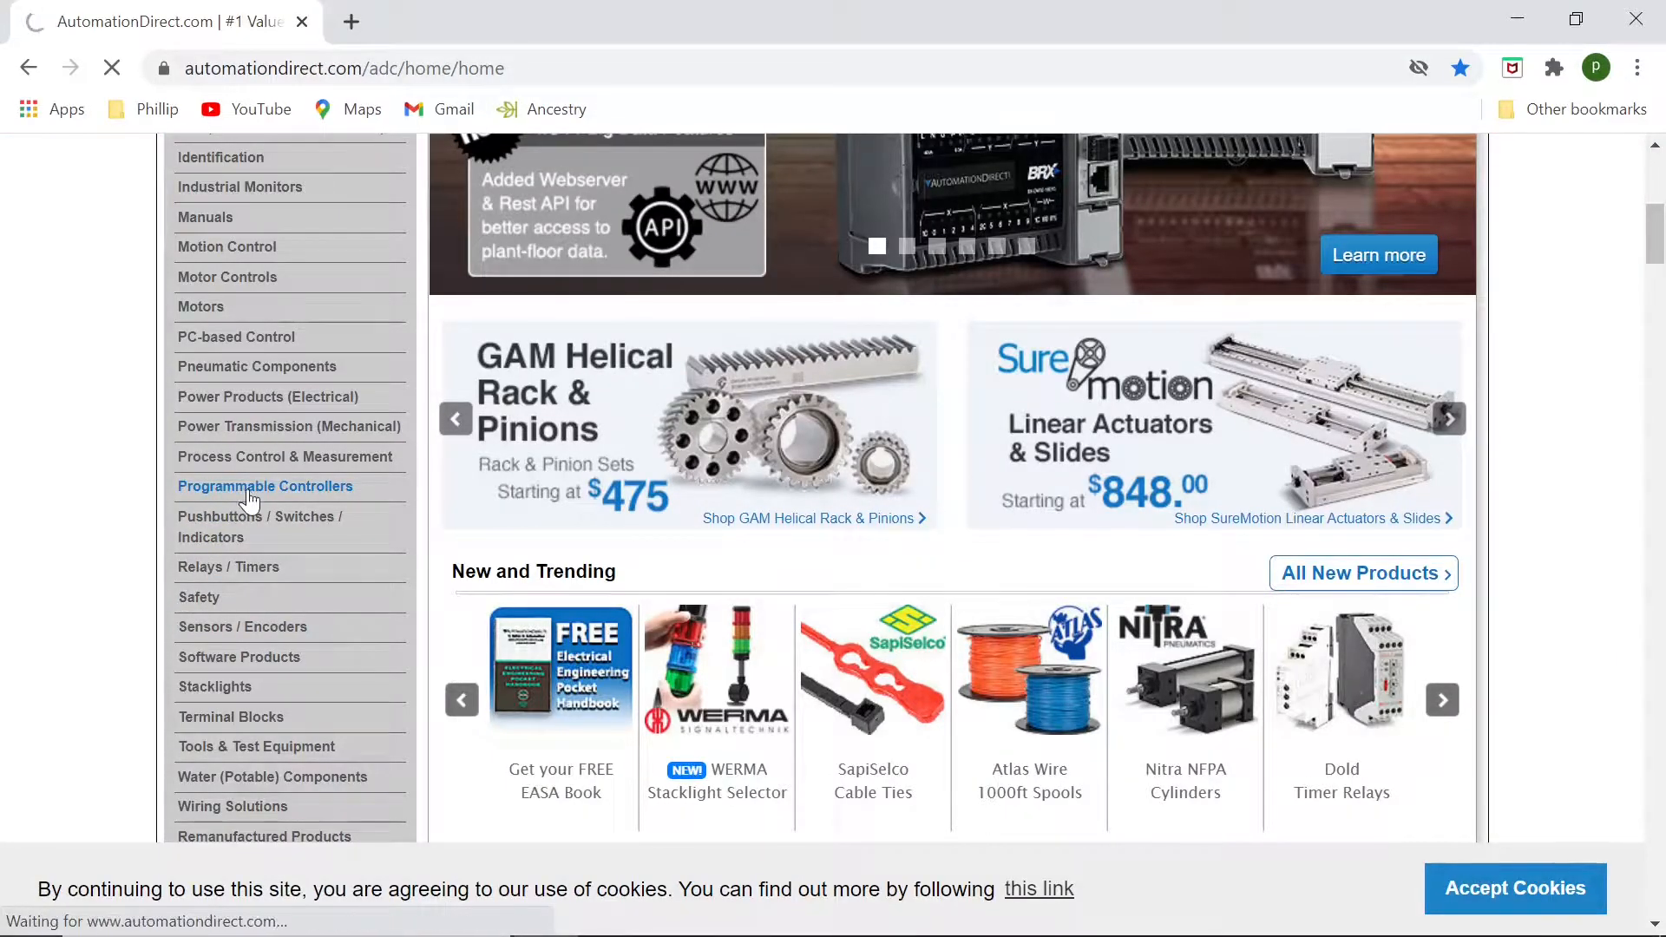
- Open Programmable Controllers and scroll through its 927 products to the series links
{"action": "left_click", "coordinate": [265, 486]}
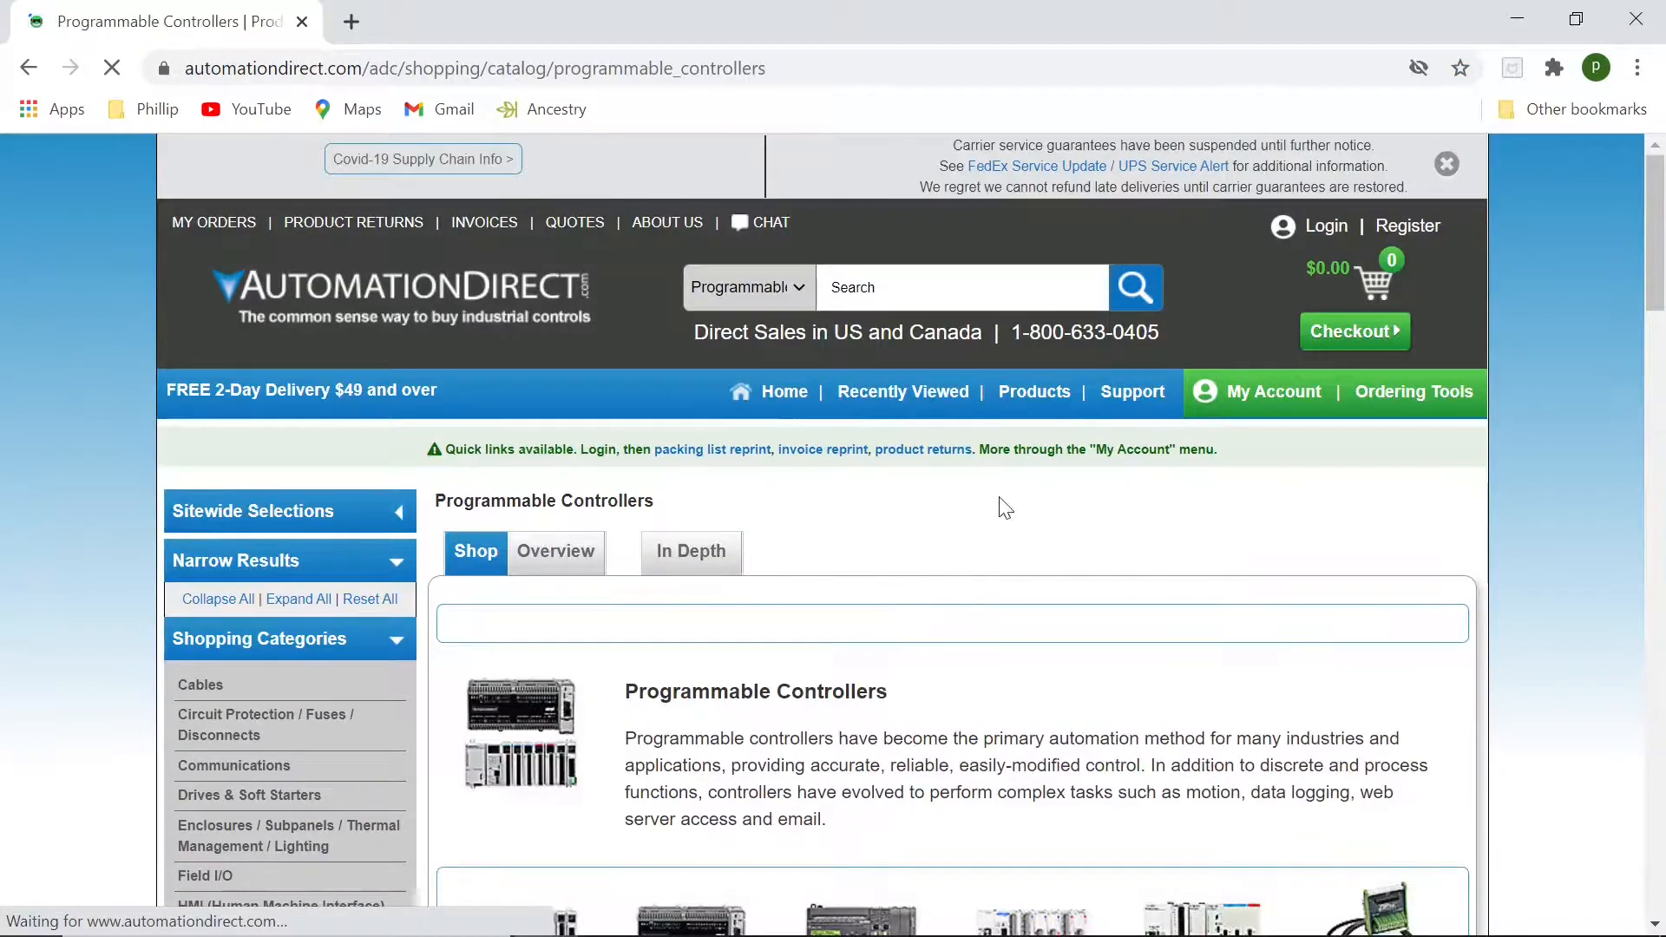
{"action": "scroll", "scroll_direction": "down", "scroll_amount": 3}
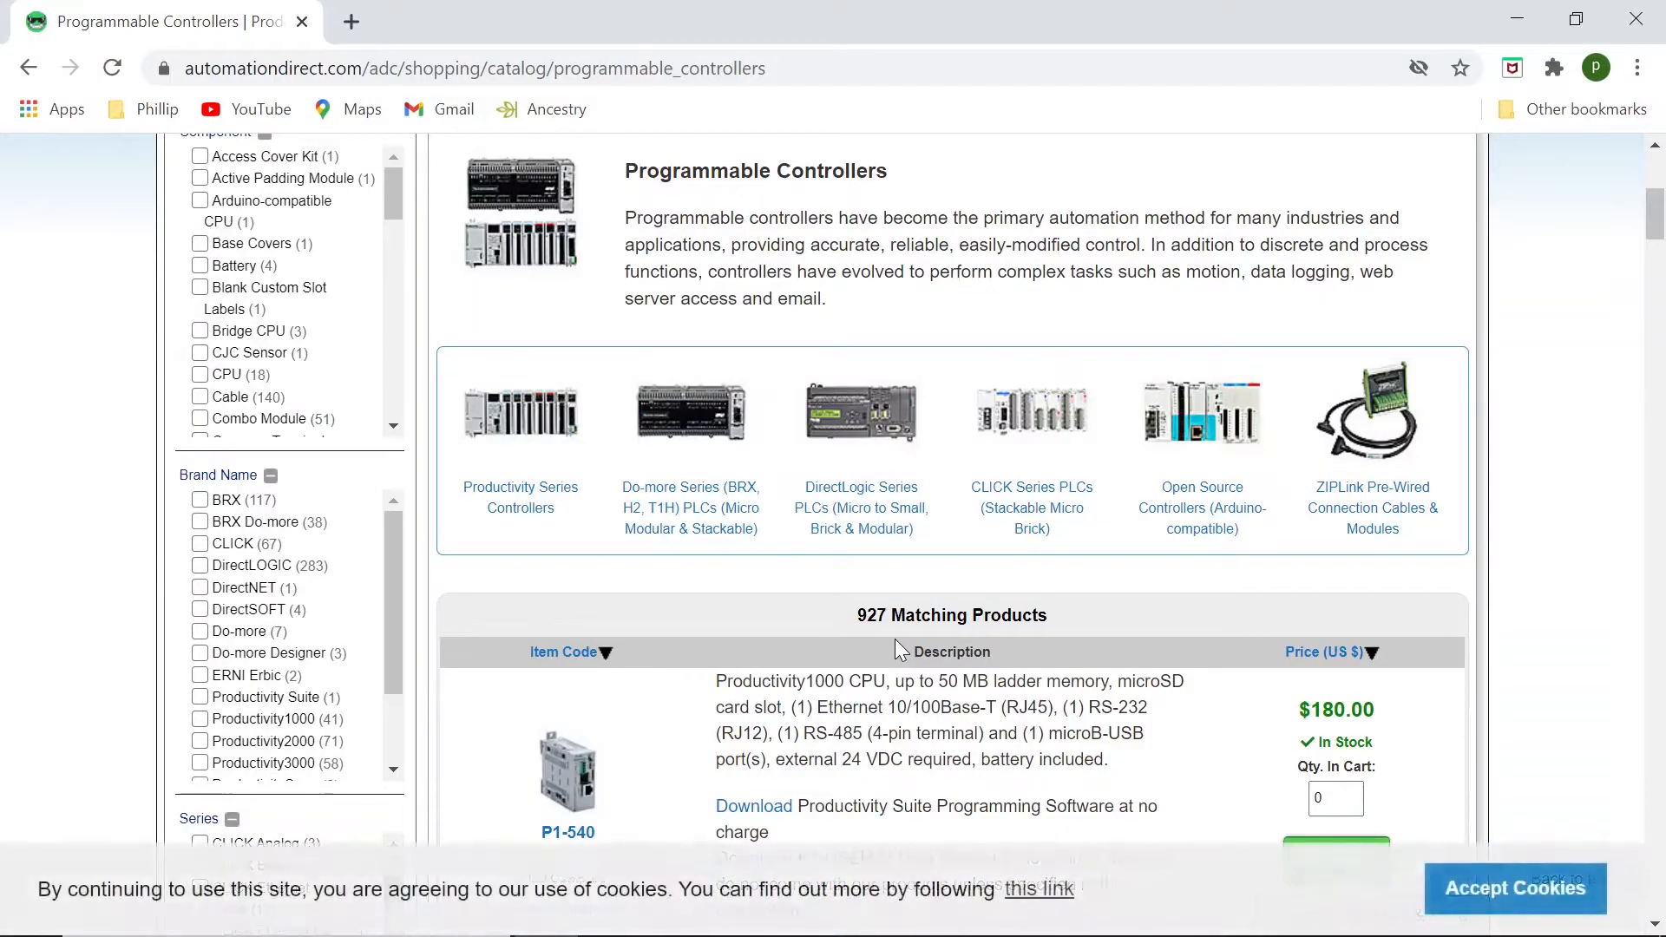
{"action": "mouse_move", "coordinate": [505, 514]}
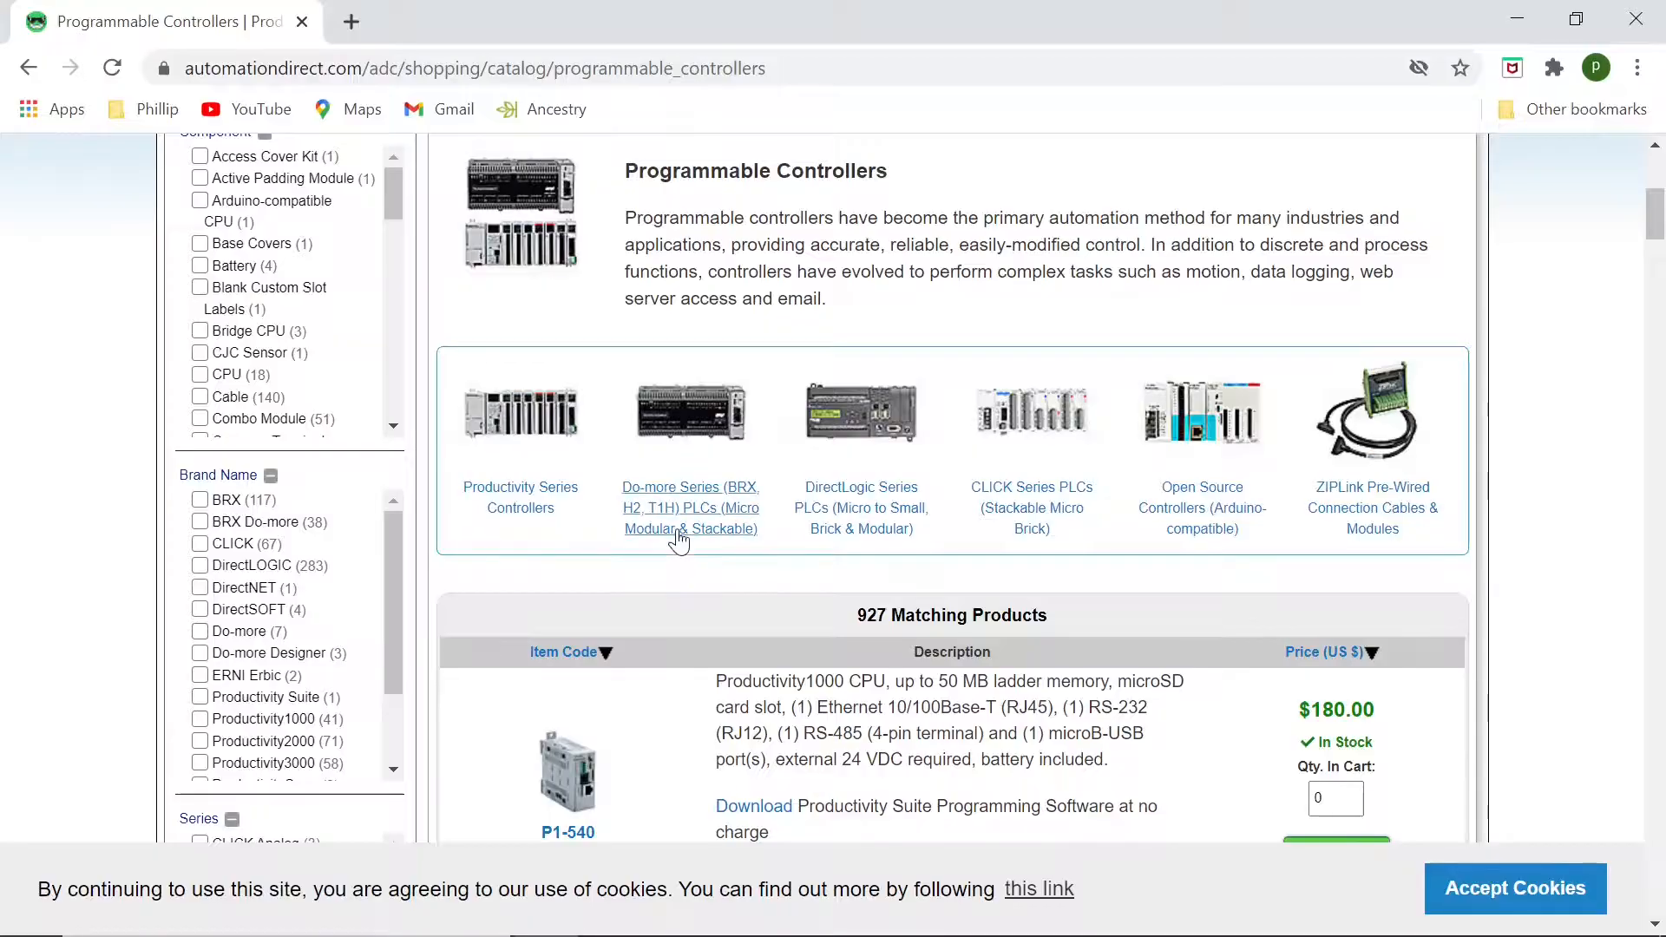
{"action": "mouse_move", "coordinate": [758, 533]}
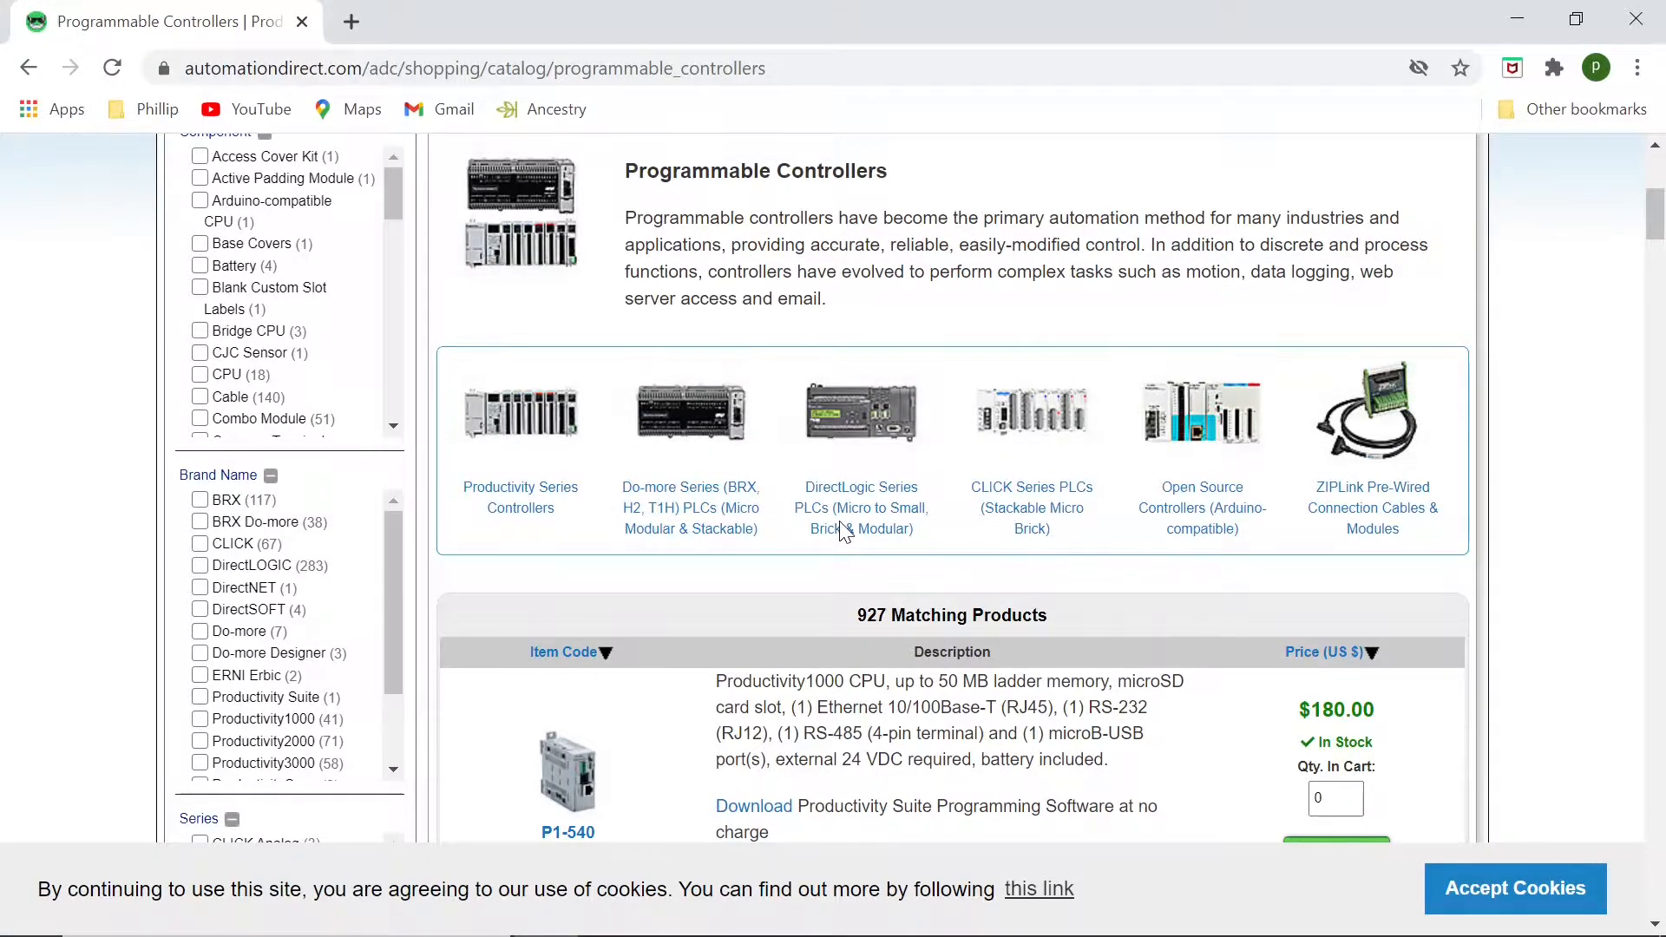
{"action": "mouse_move", "coordinate": [1030, 520]}
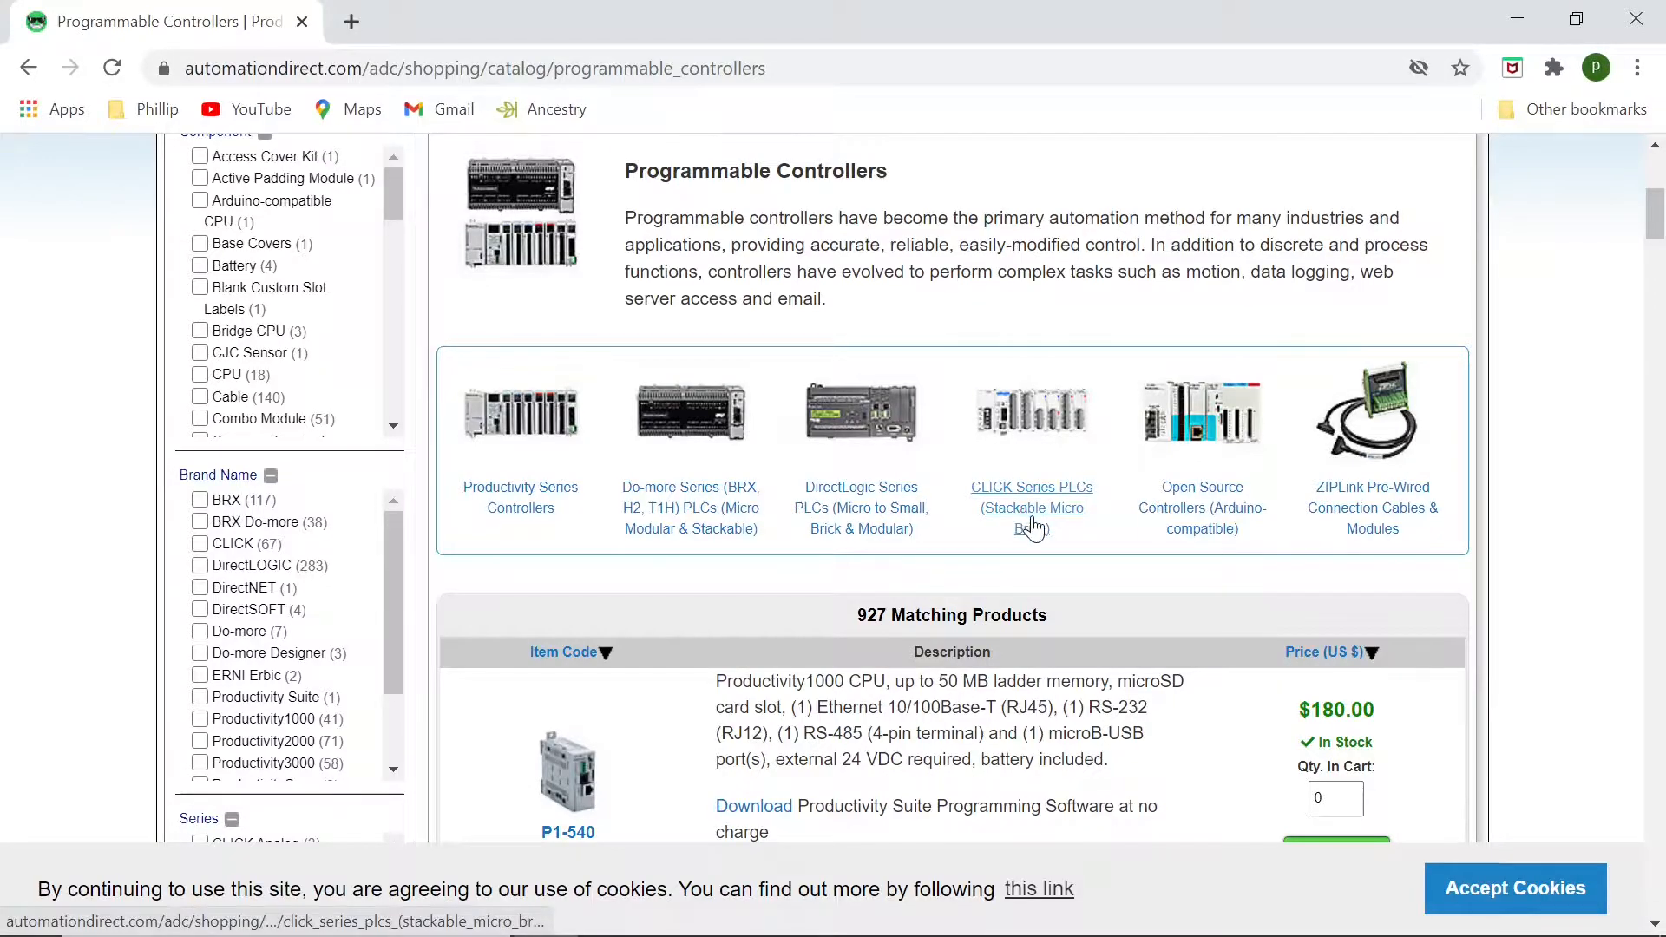
{"action": "mouse_move", "coordinate": [1030, 545]}
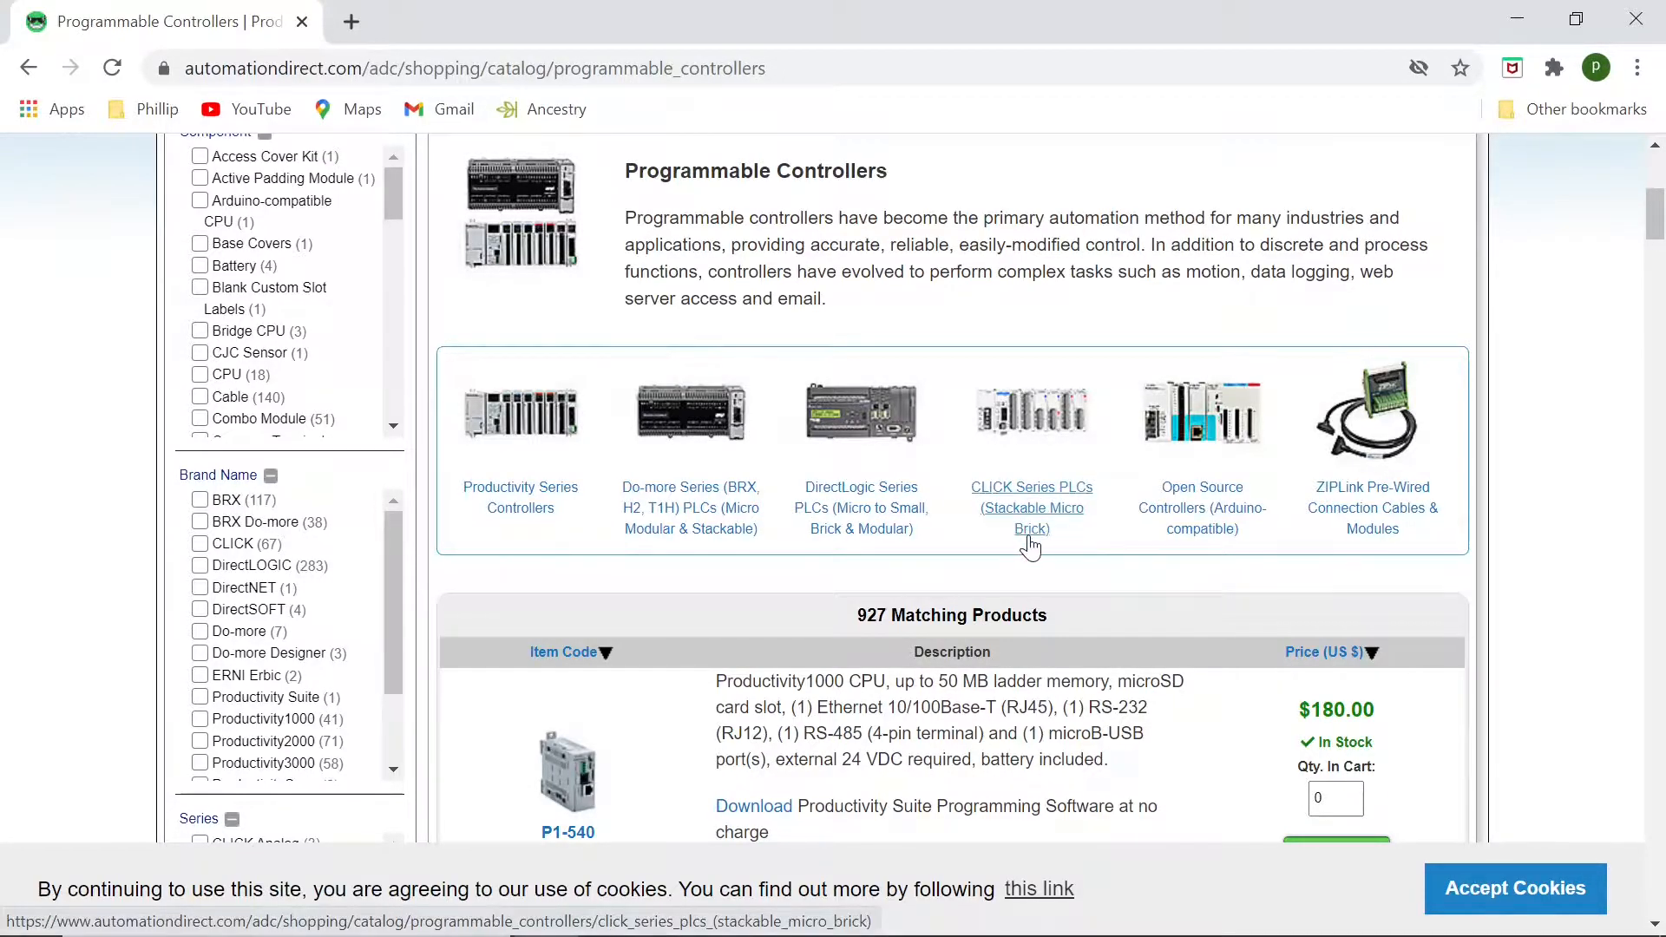
{"action": "mouse_move", "coordinate": [1048, 549]}
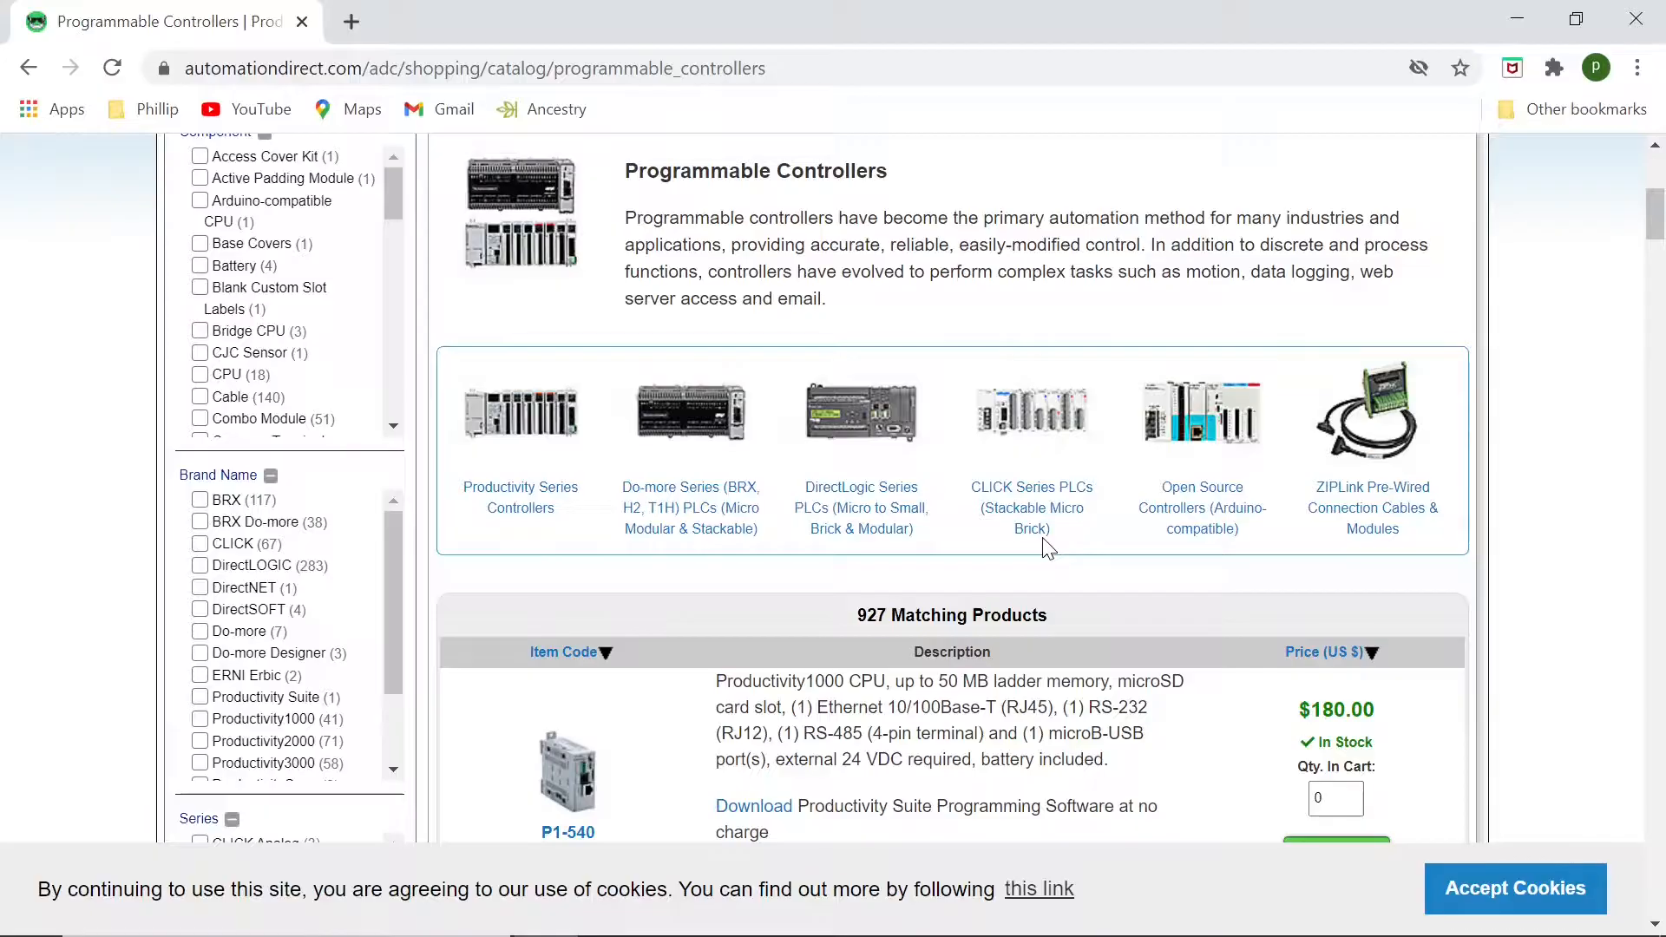
{"action": "mouse_move", "coordinate": [1208, 534]}
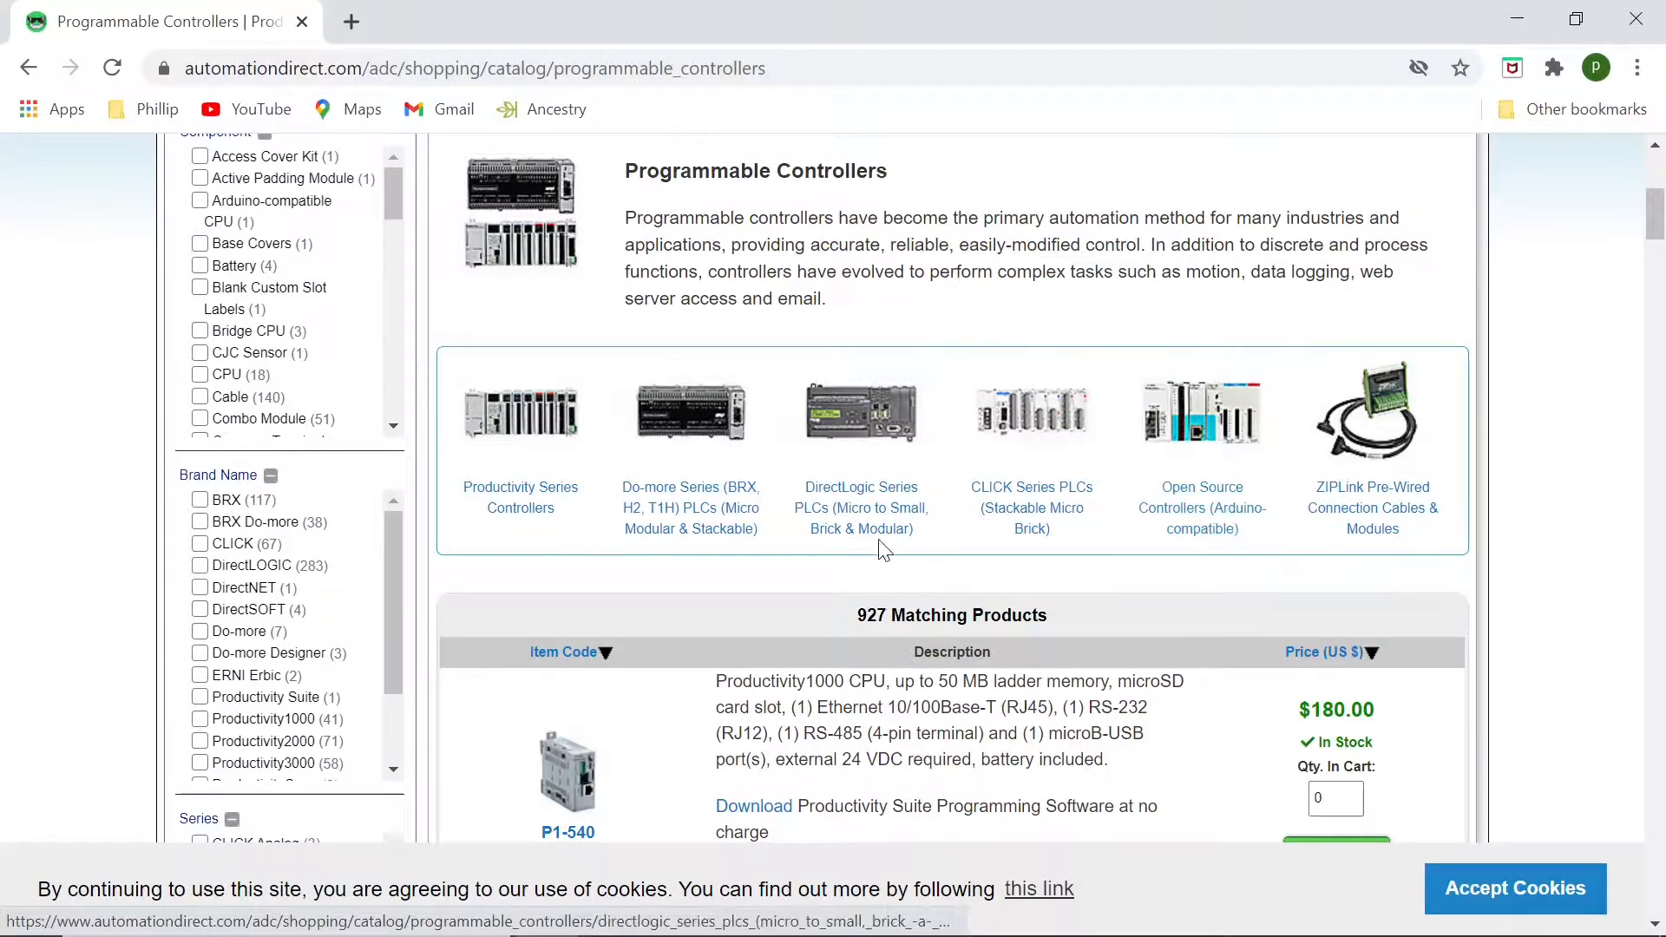
{"action": "mouse_move", "coordinate": [1038, 499]}
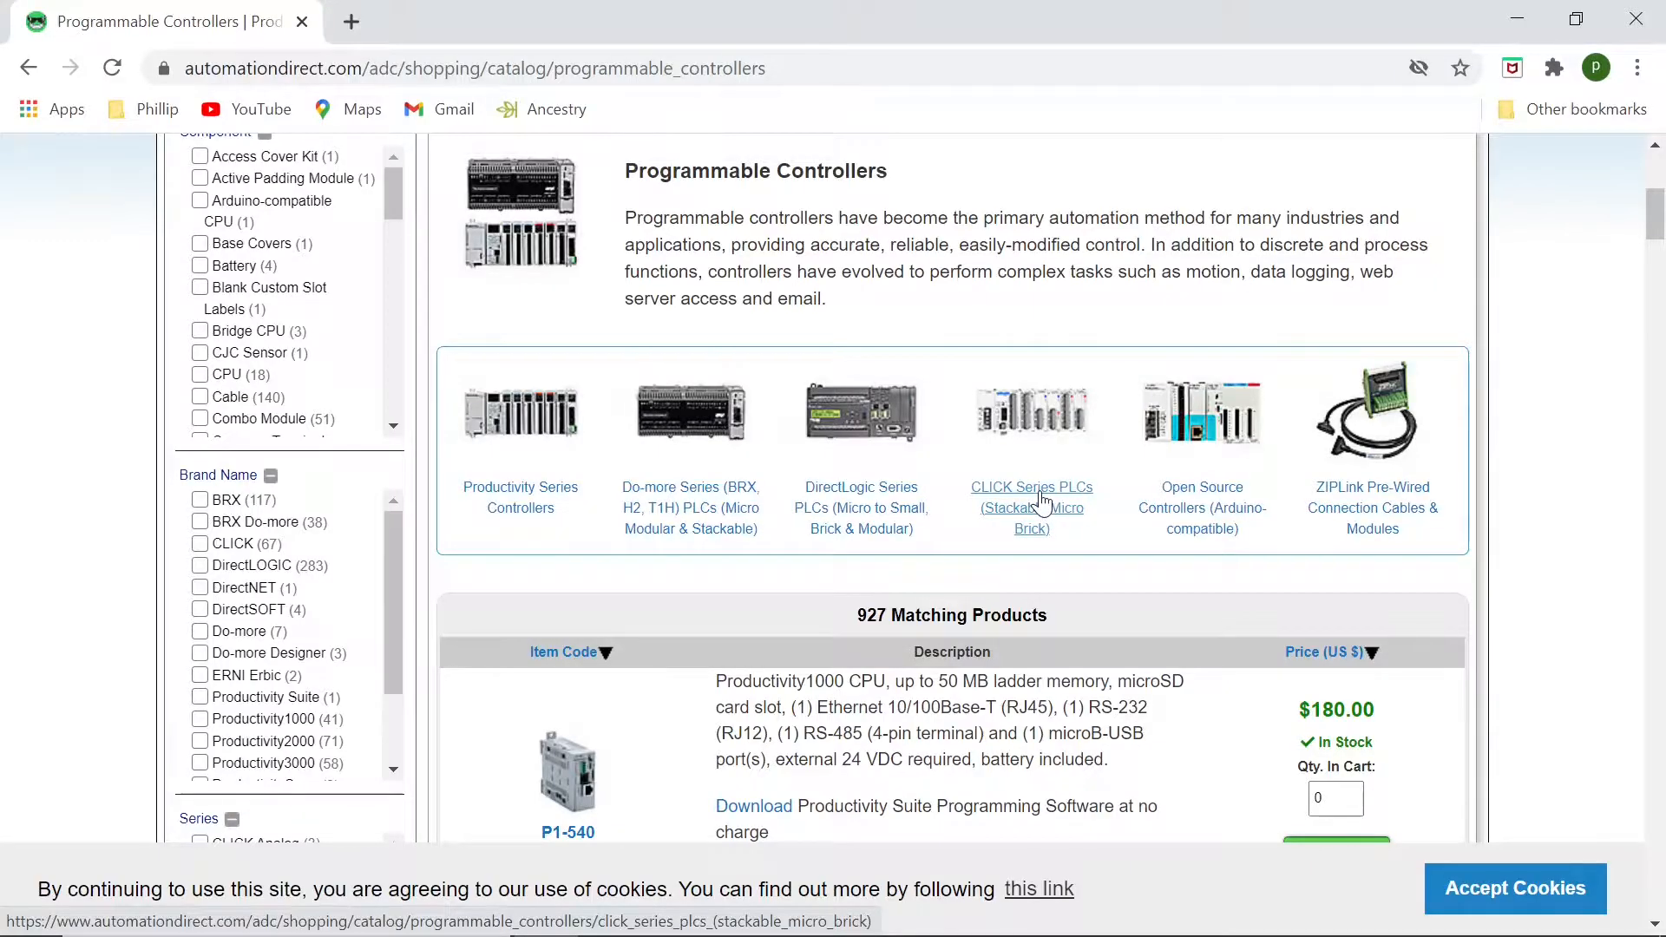
- Open the CLICK Series PLCs (Stackable Micro Brick) section with its 101 products
{"action": "left_click", "coordinate": [1031, 497]}
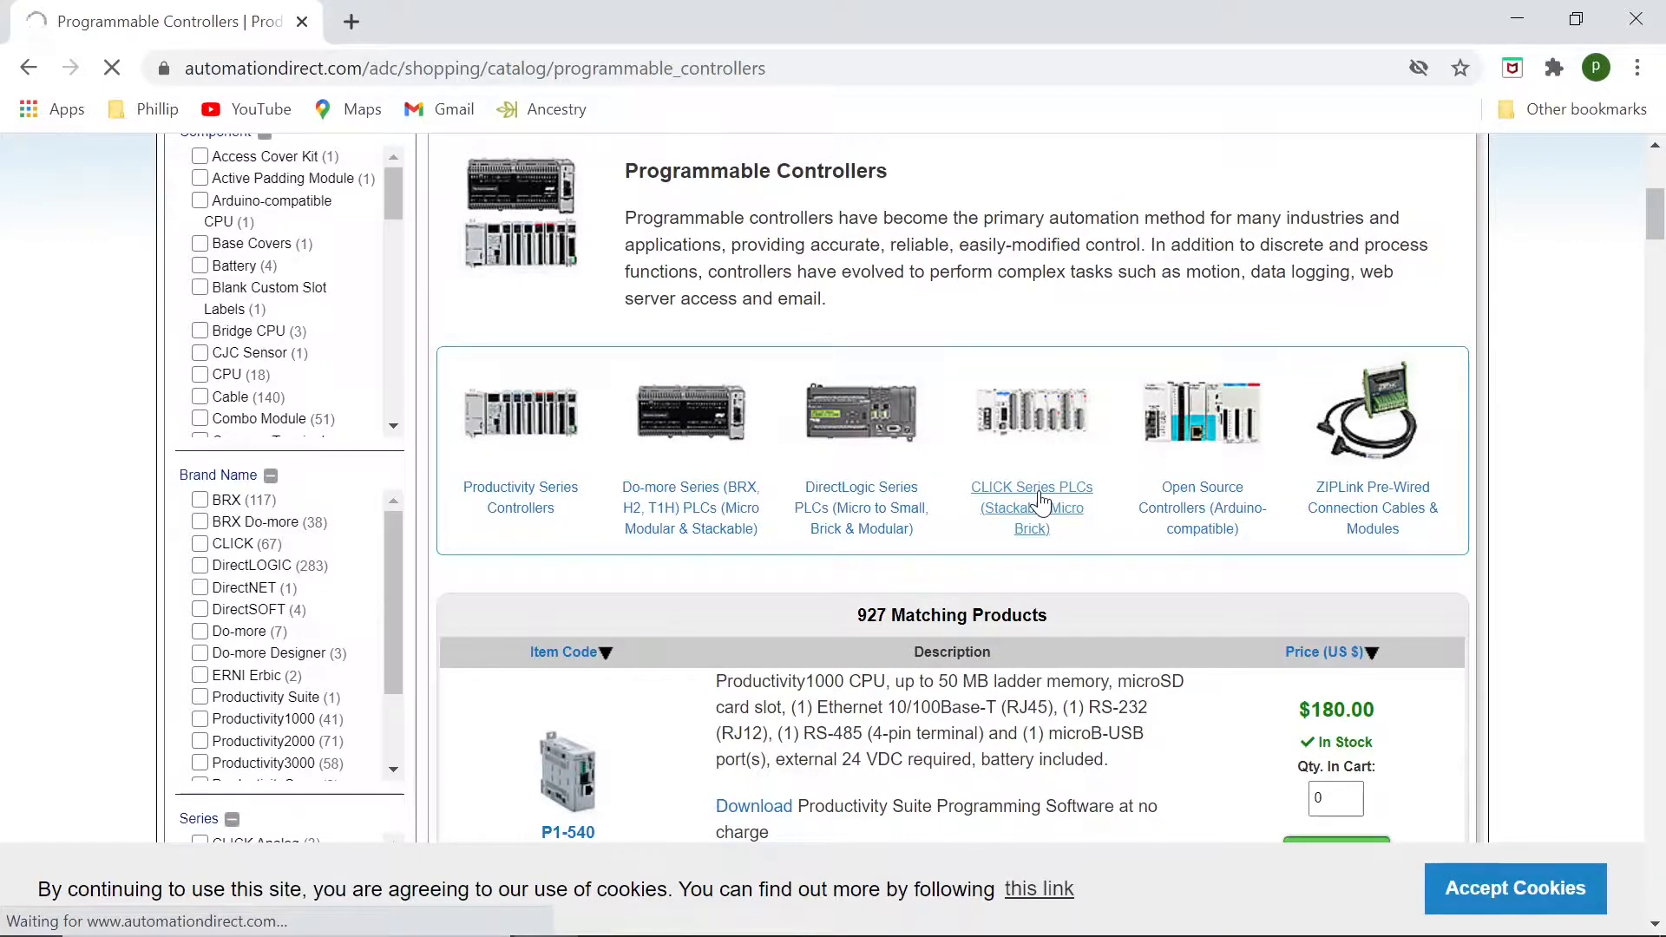
{"action": "left_click", "coordinate": [1031, 487]}
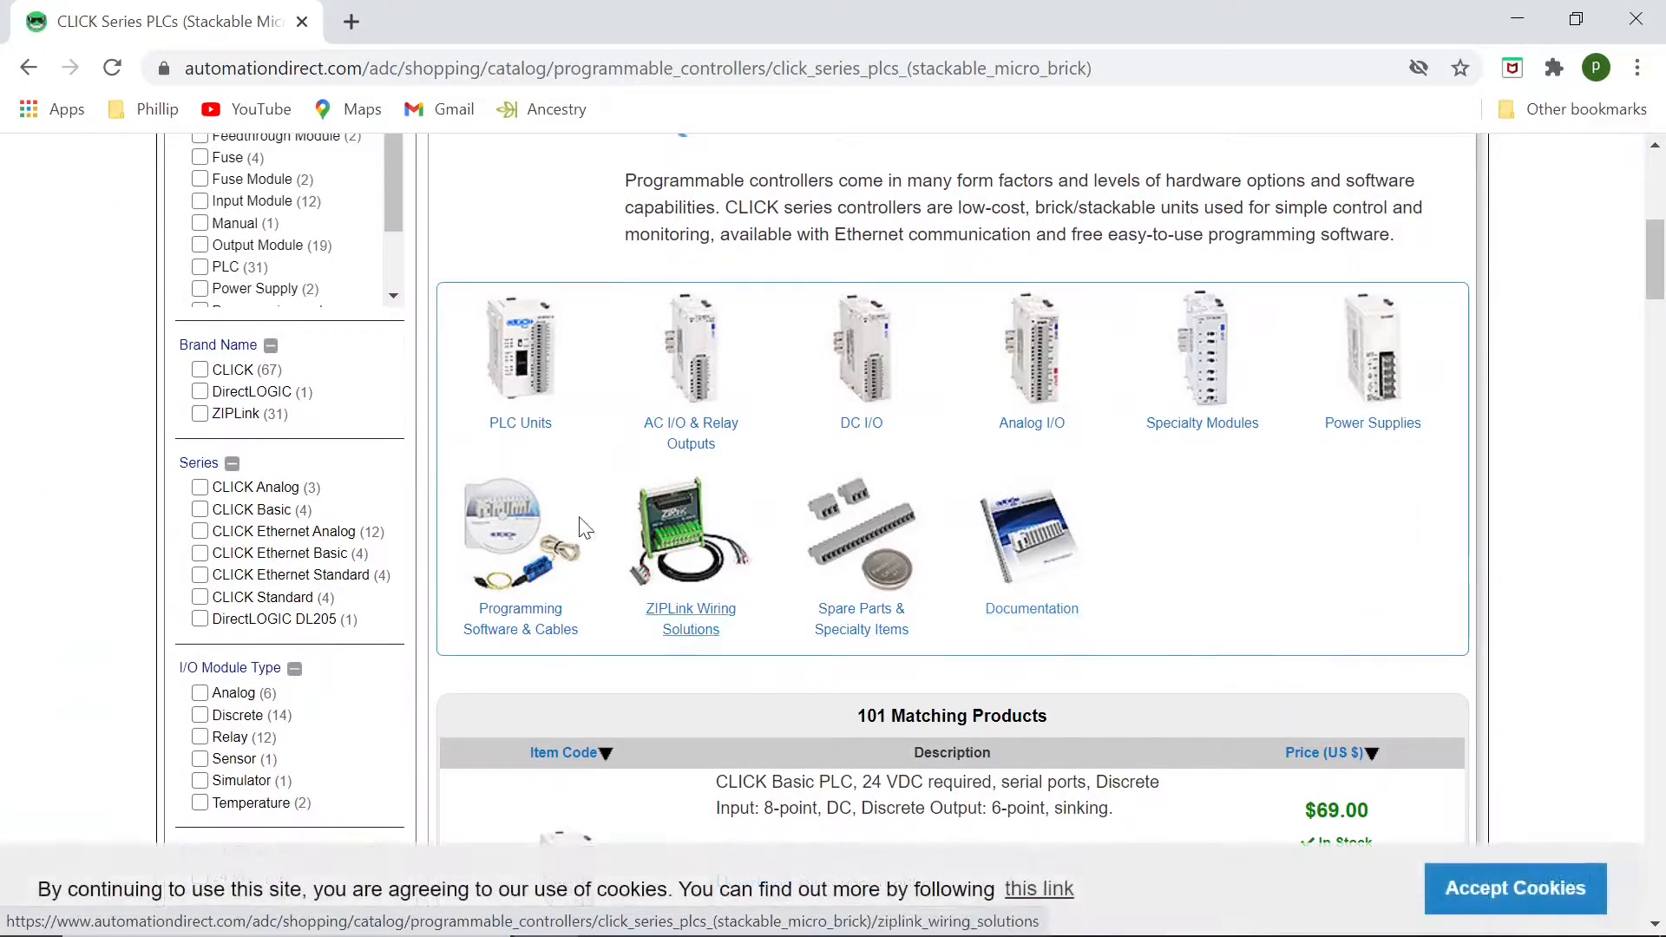
{"action": "mouse_move", "coordinate": [523, 351]}
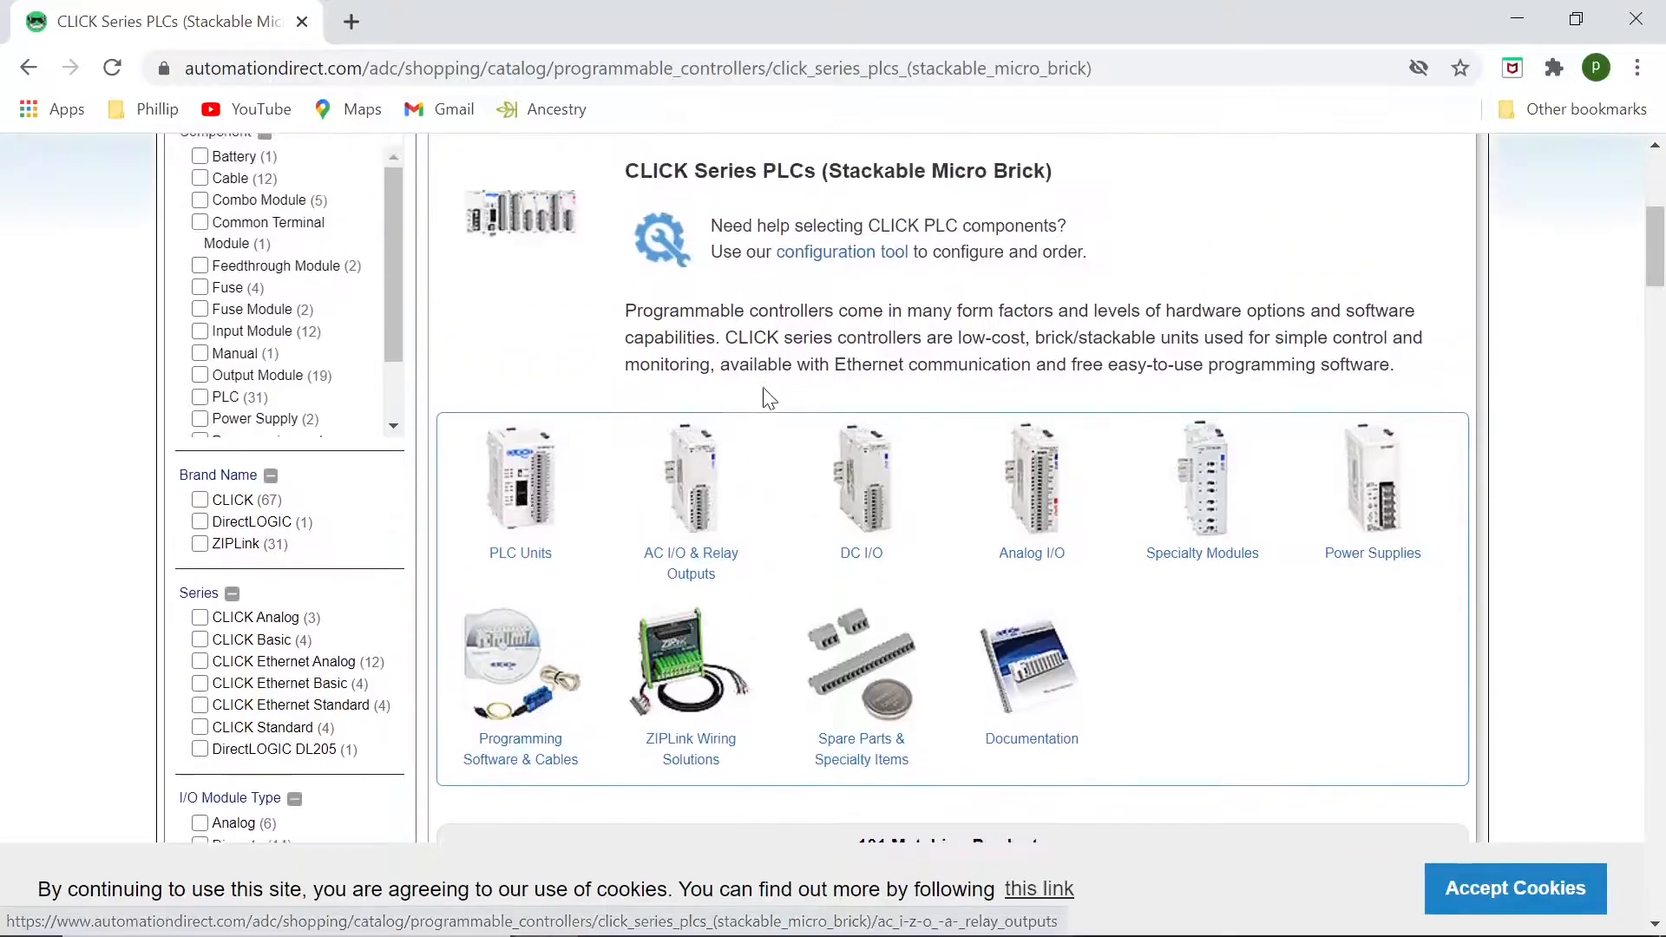
{"action": "mouse_move", "coordinate": [992, 200]}
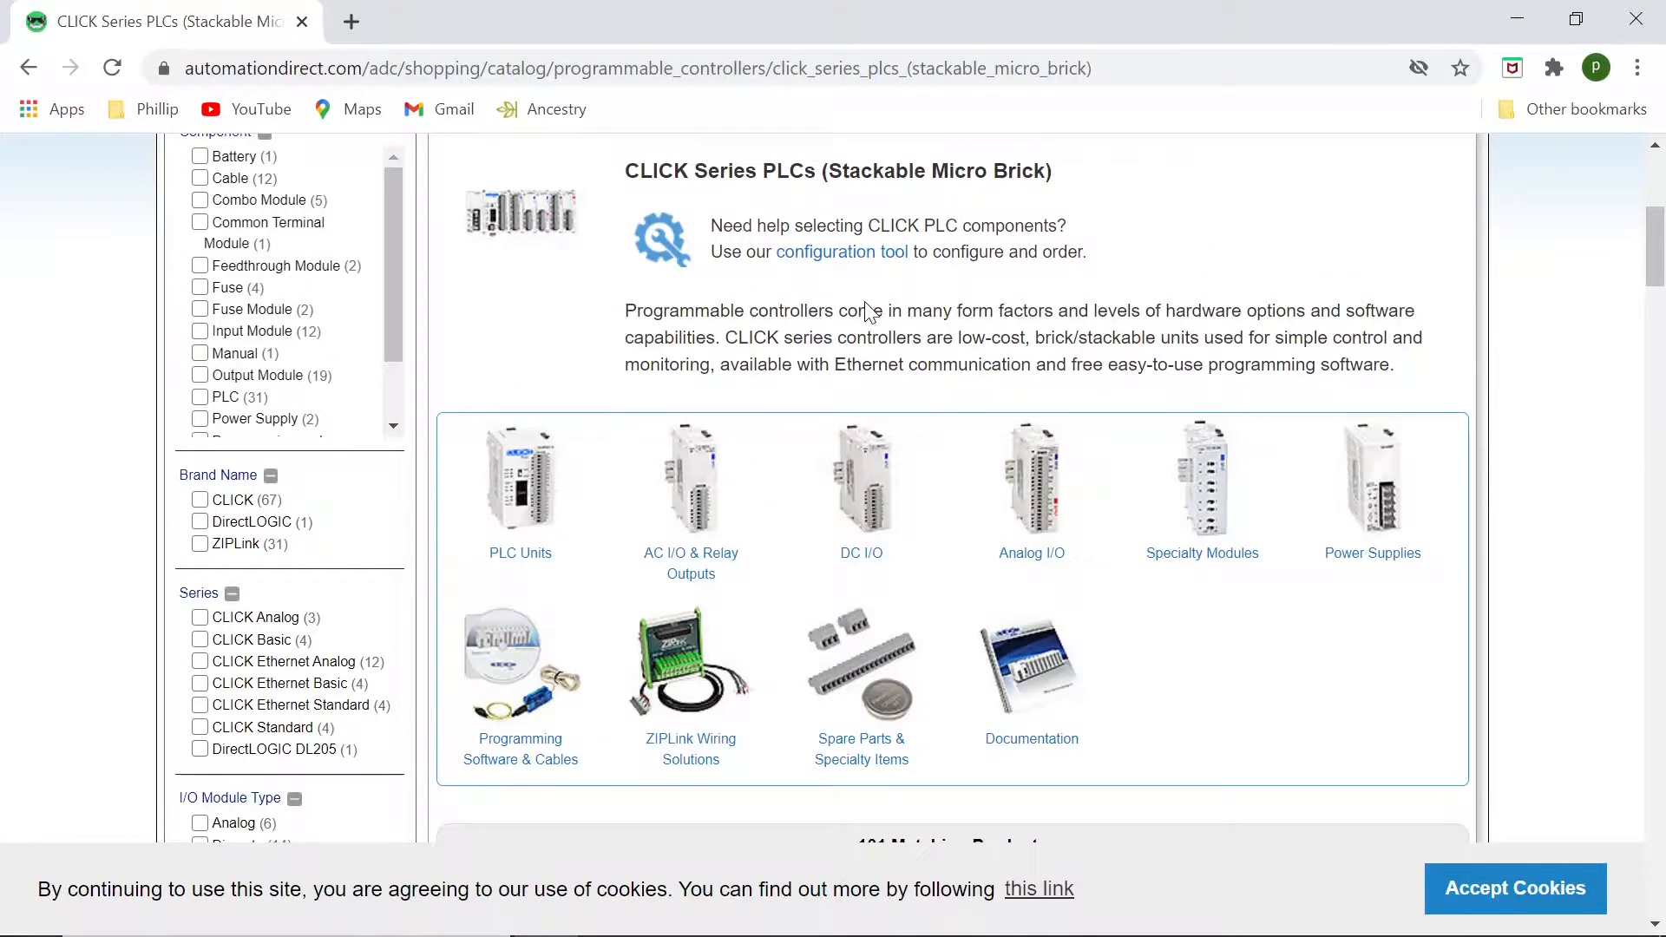
{"action": "mouse_move", "coordinate": [472, 522]}
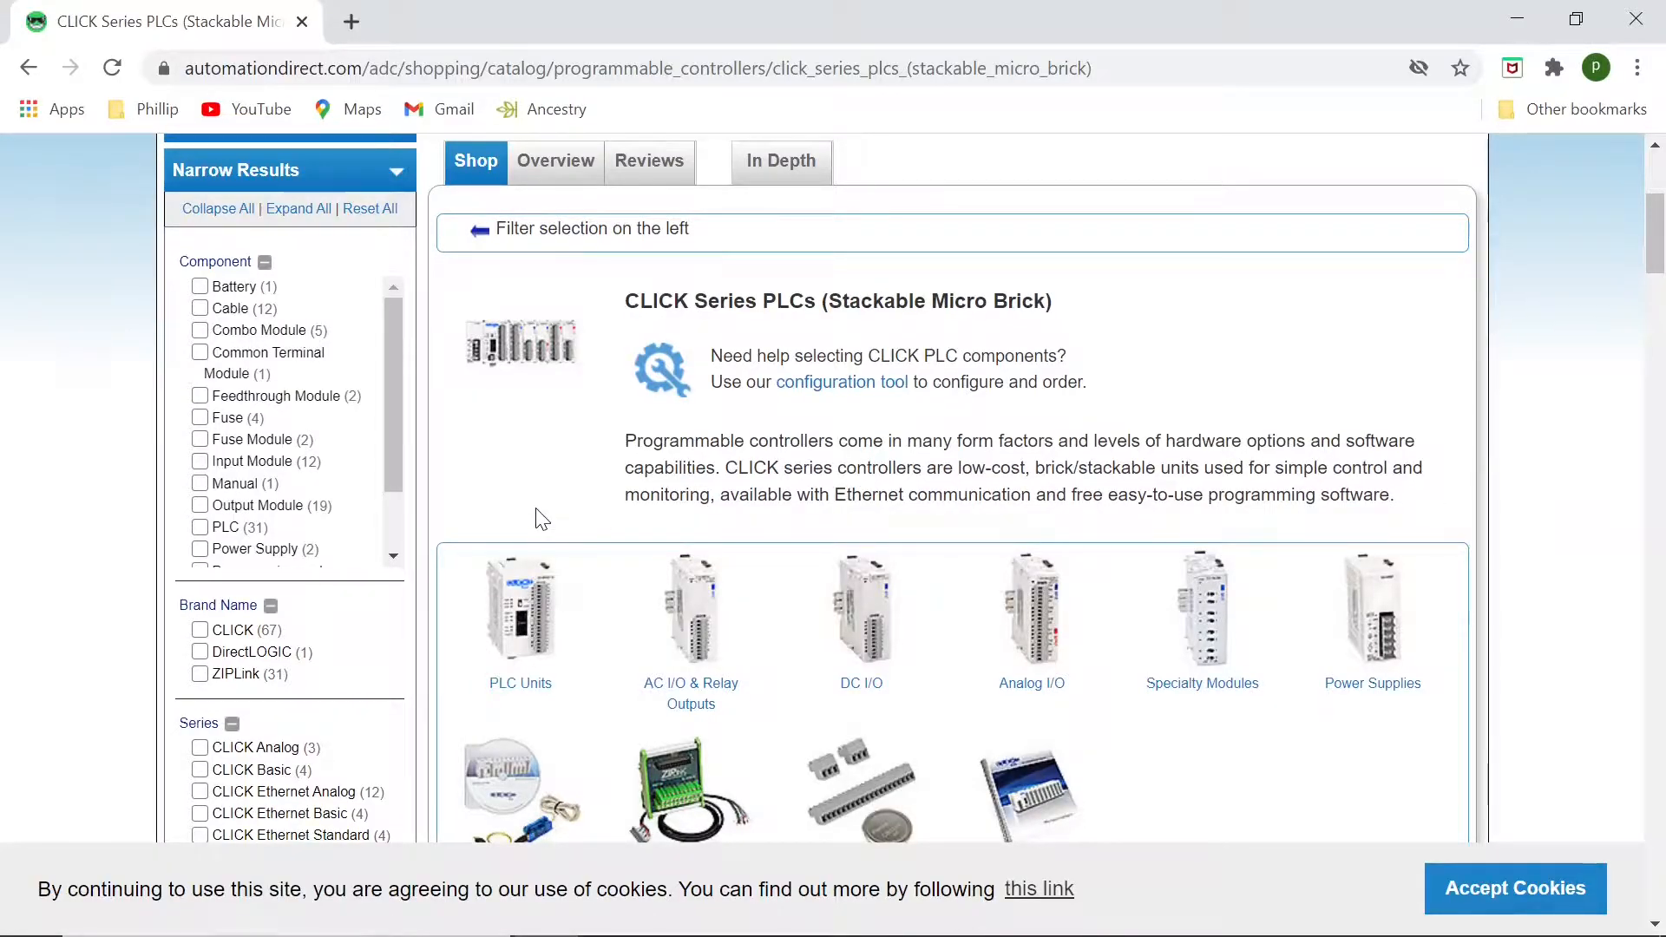
{"action": "mouse_move", "coordinate": [543, 558]}
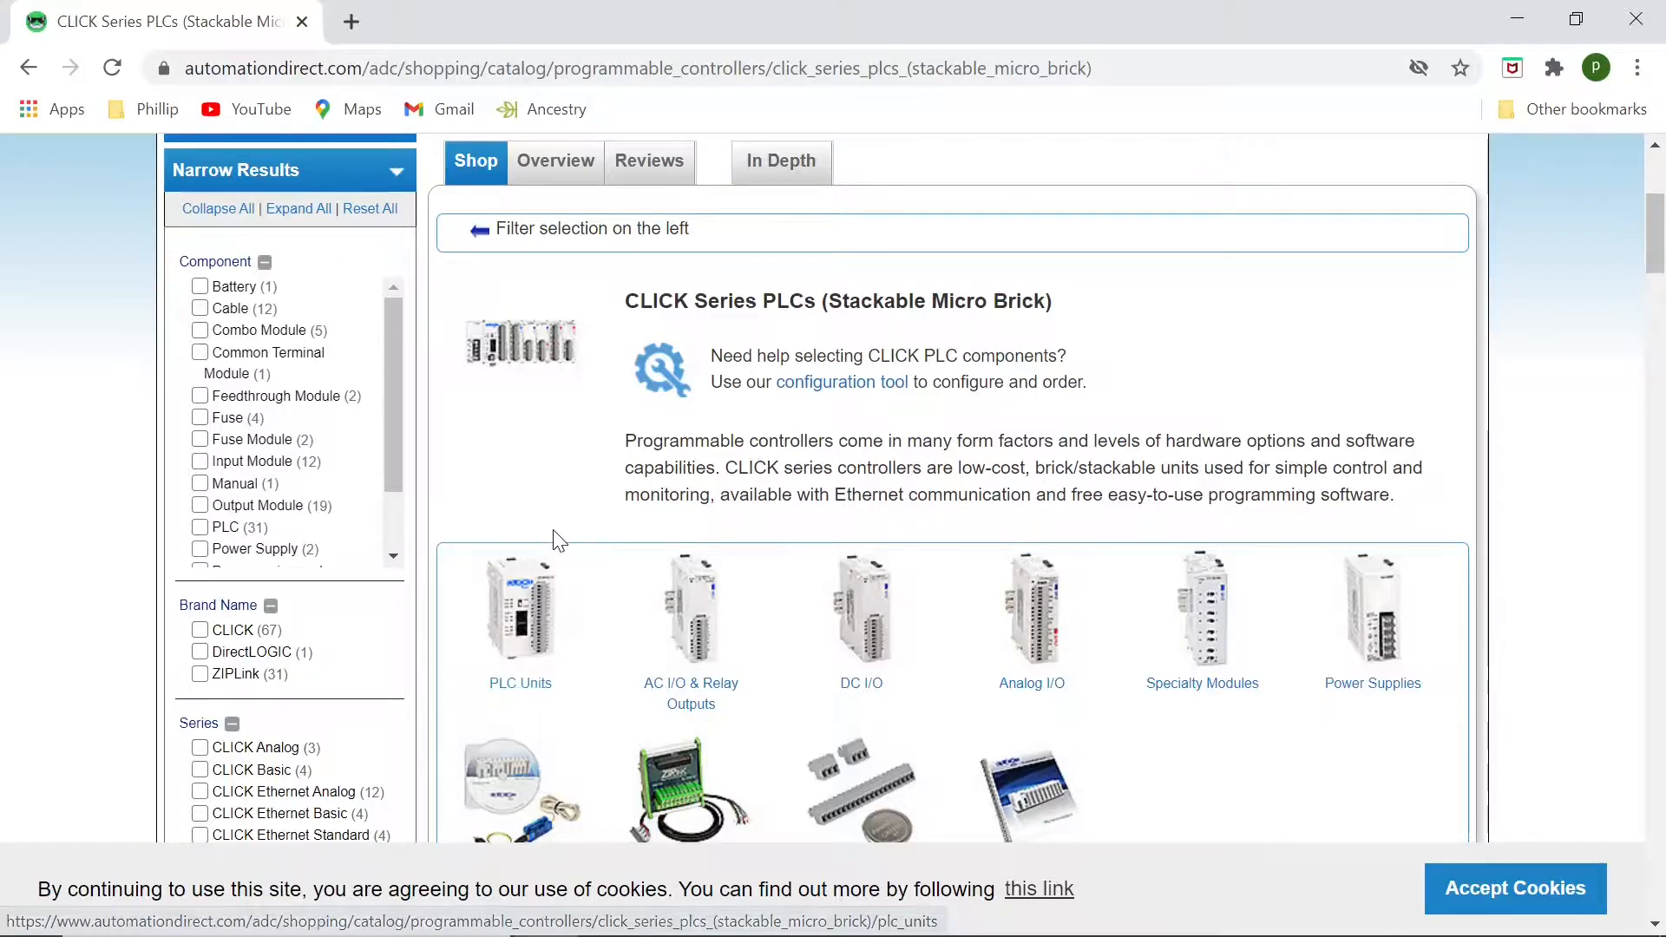
{"action": "mouse_move", "coordinate": [667, 702]}
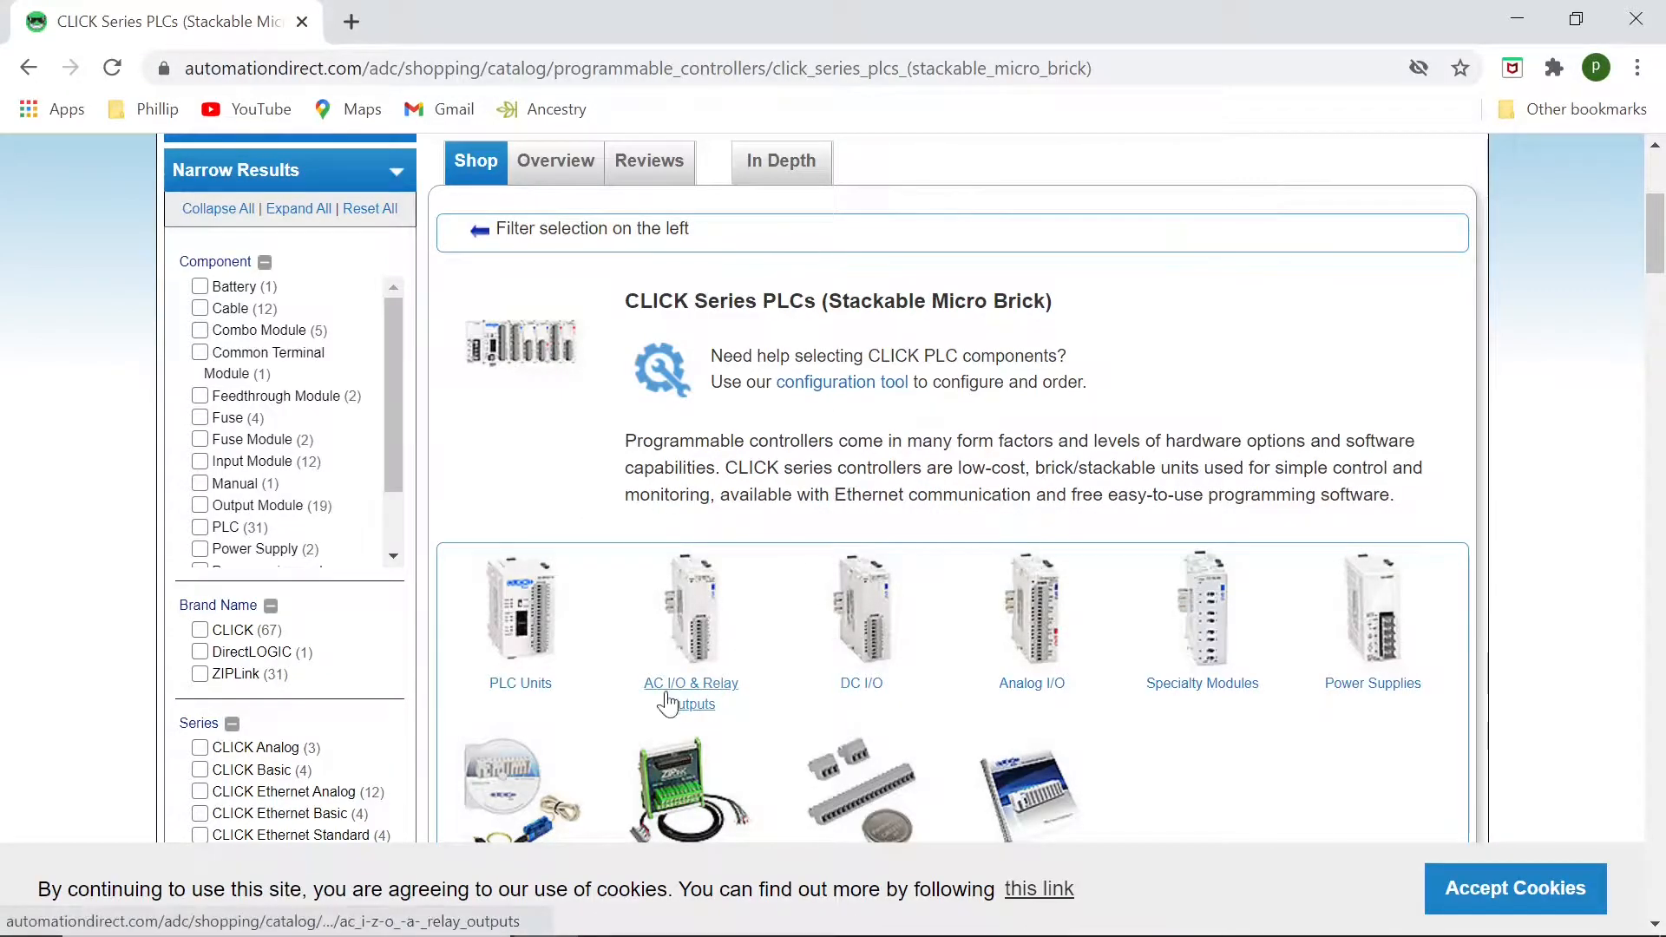
{"action": "mouse_move", "coordinate": [1144, 691]}
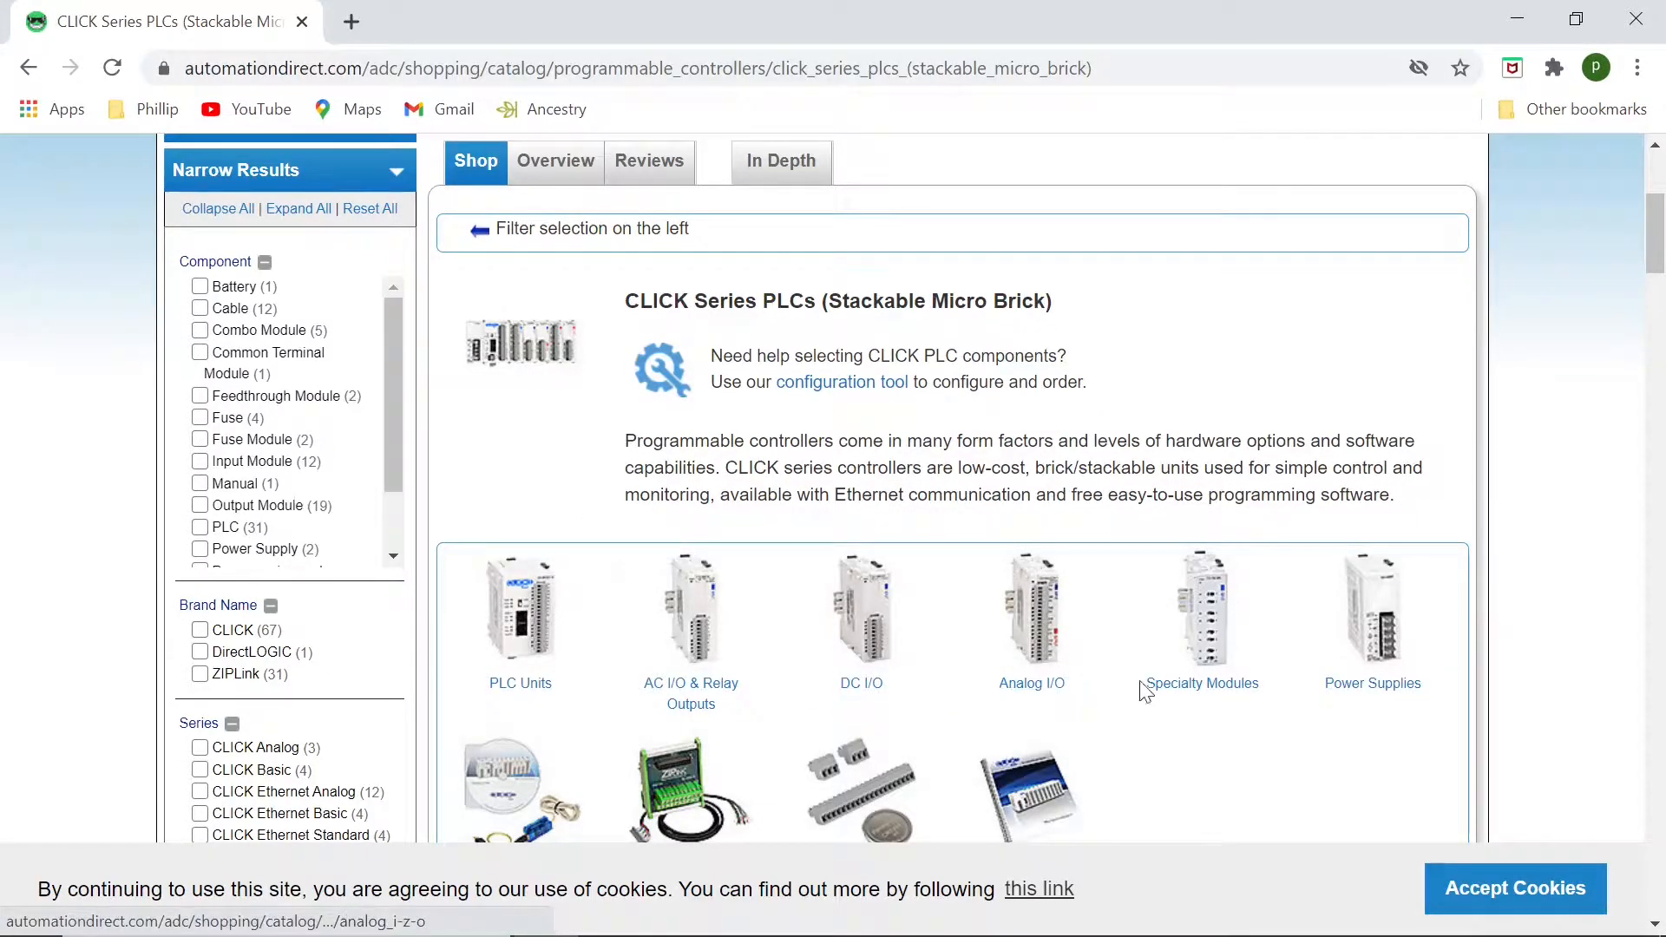
{"action": "mouse_move", "coordinate": [566, 613]}
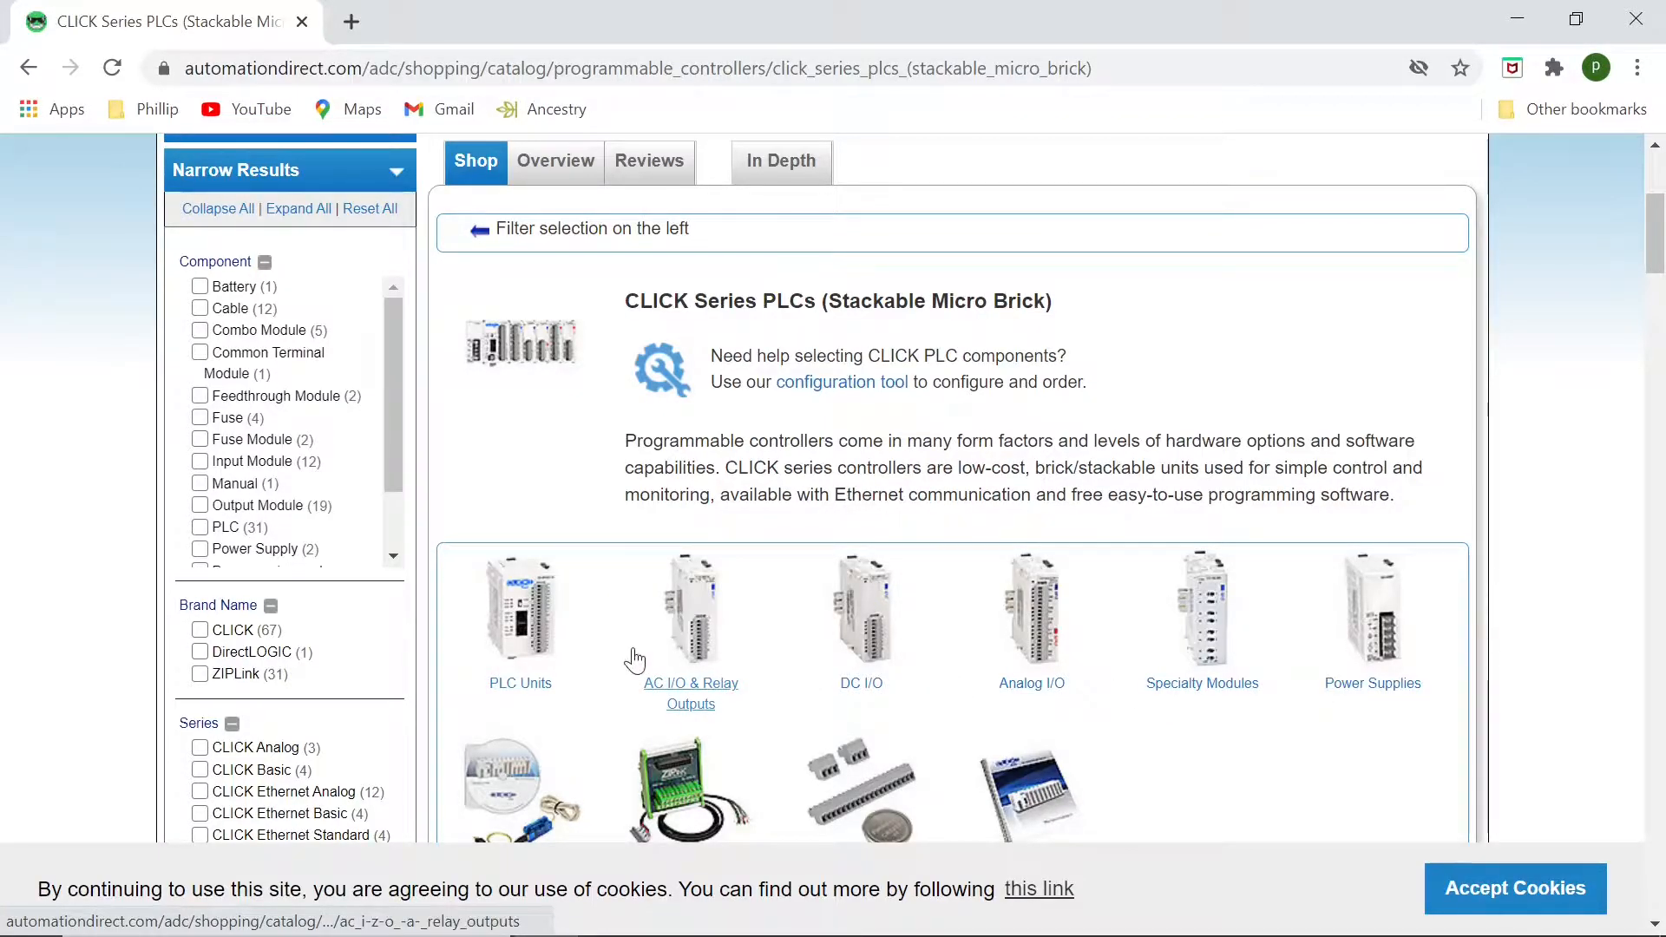
{"action": "mouse_move", "coordinate": [703, 734]}
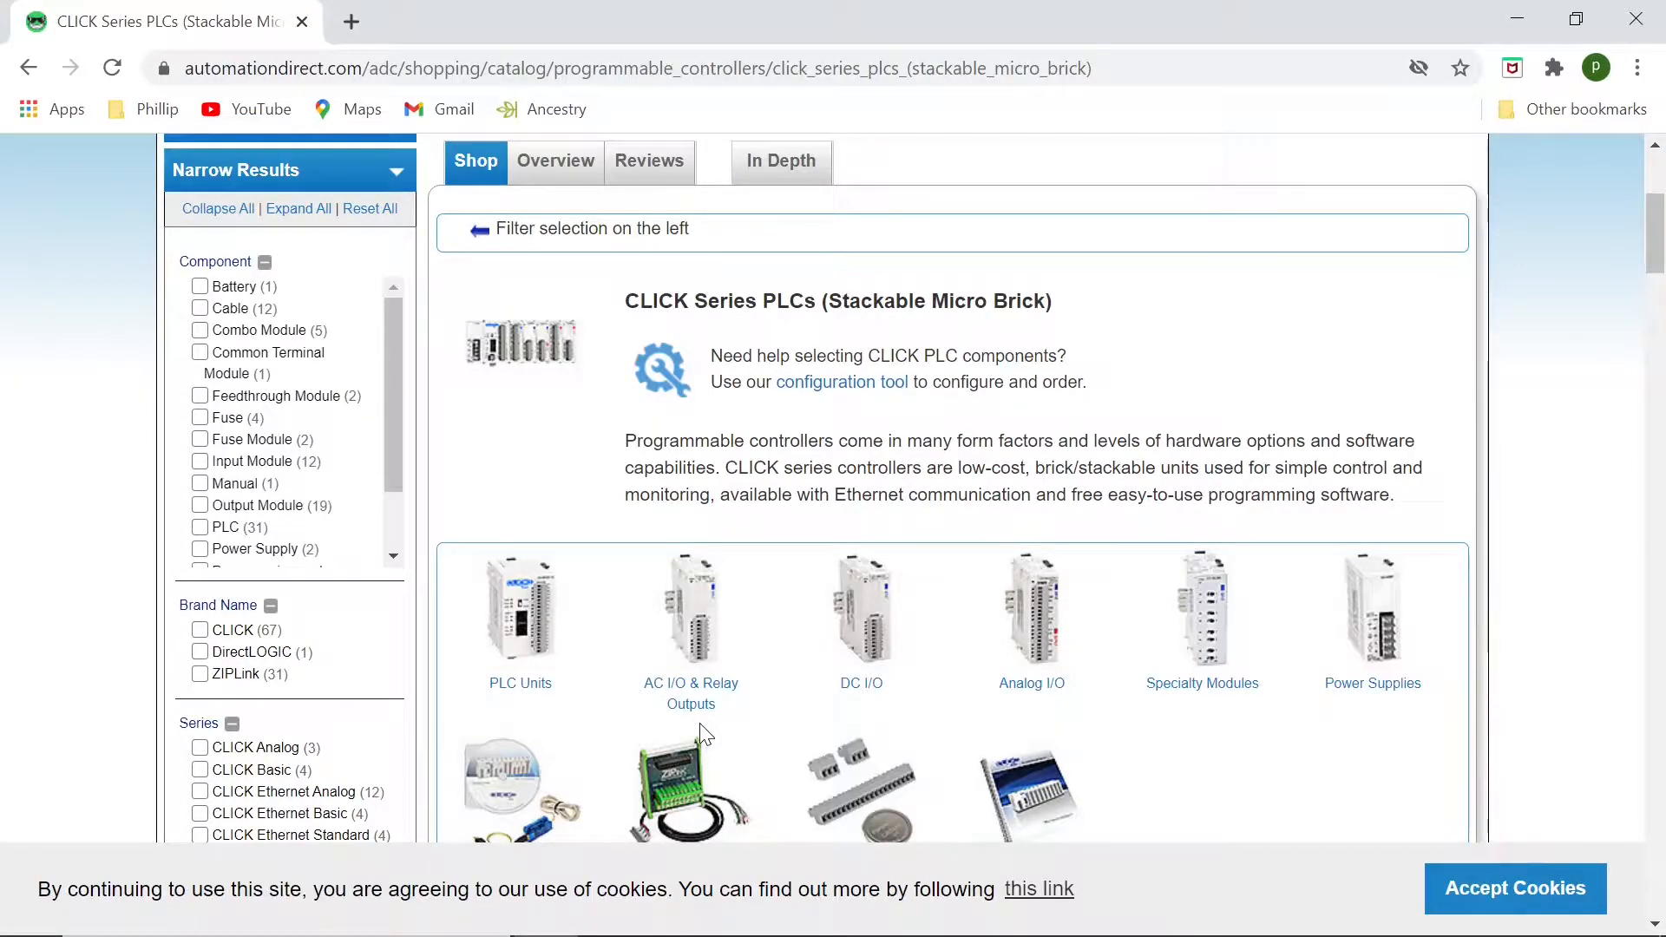
{"action": "mouse_move", "coordinate": [1247, 770]}
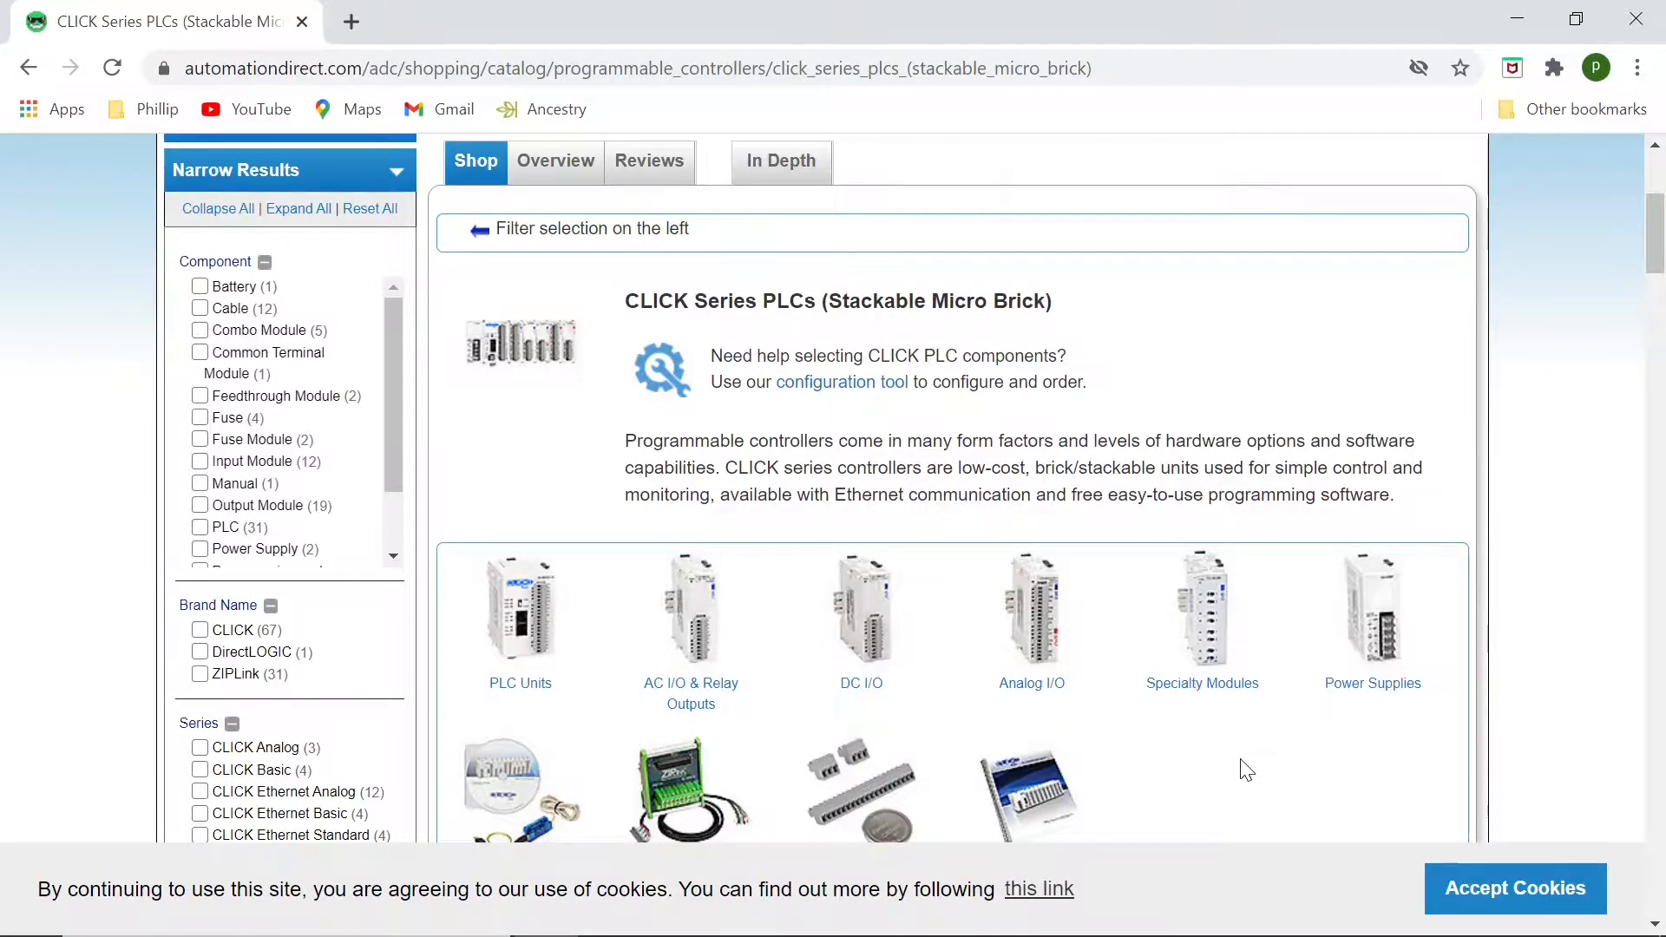
{"action": "mouse_move", "coordinate": [1357, 794]}
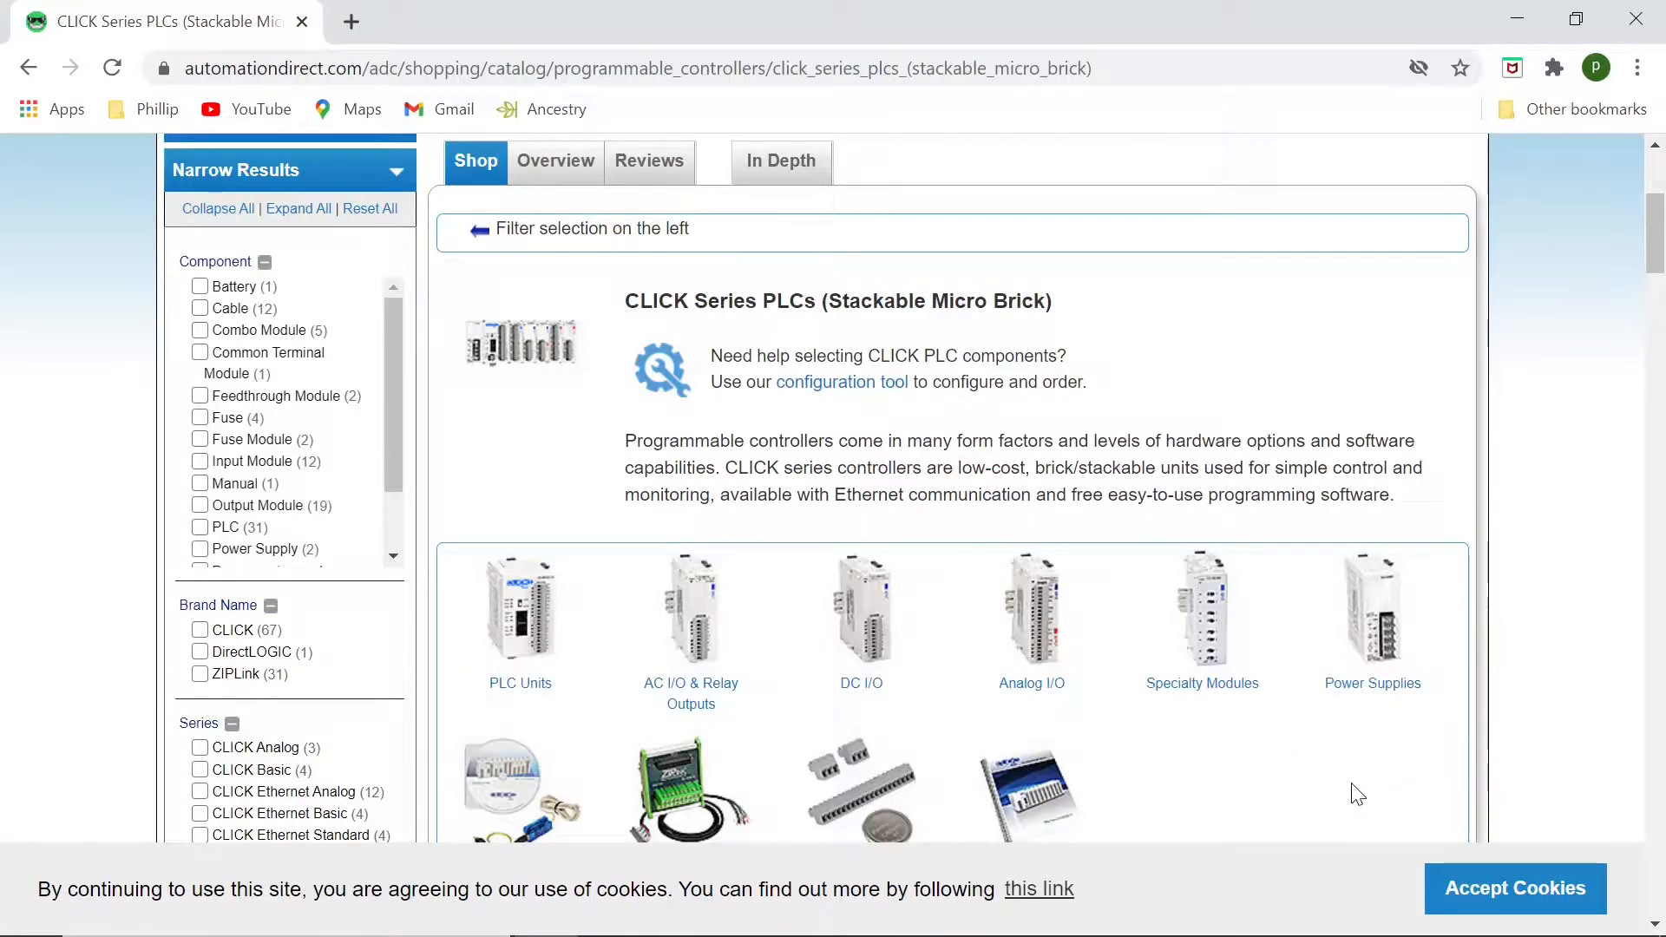
{"action": "mouse_move", "coordinate": [1361, 767]}
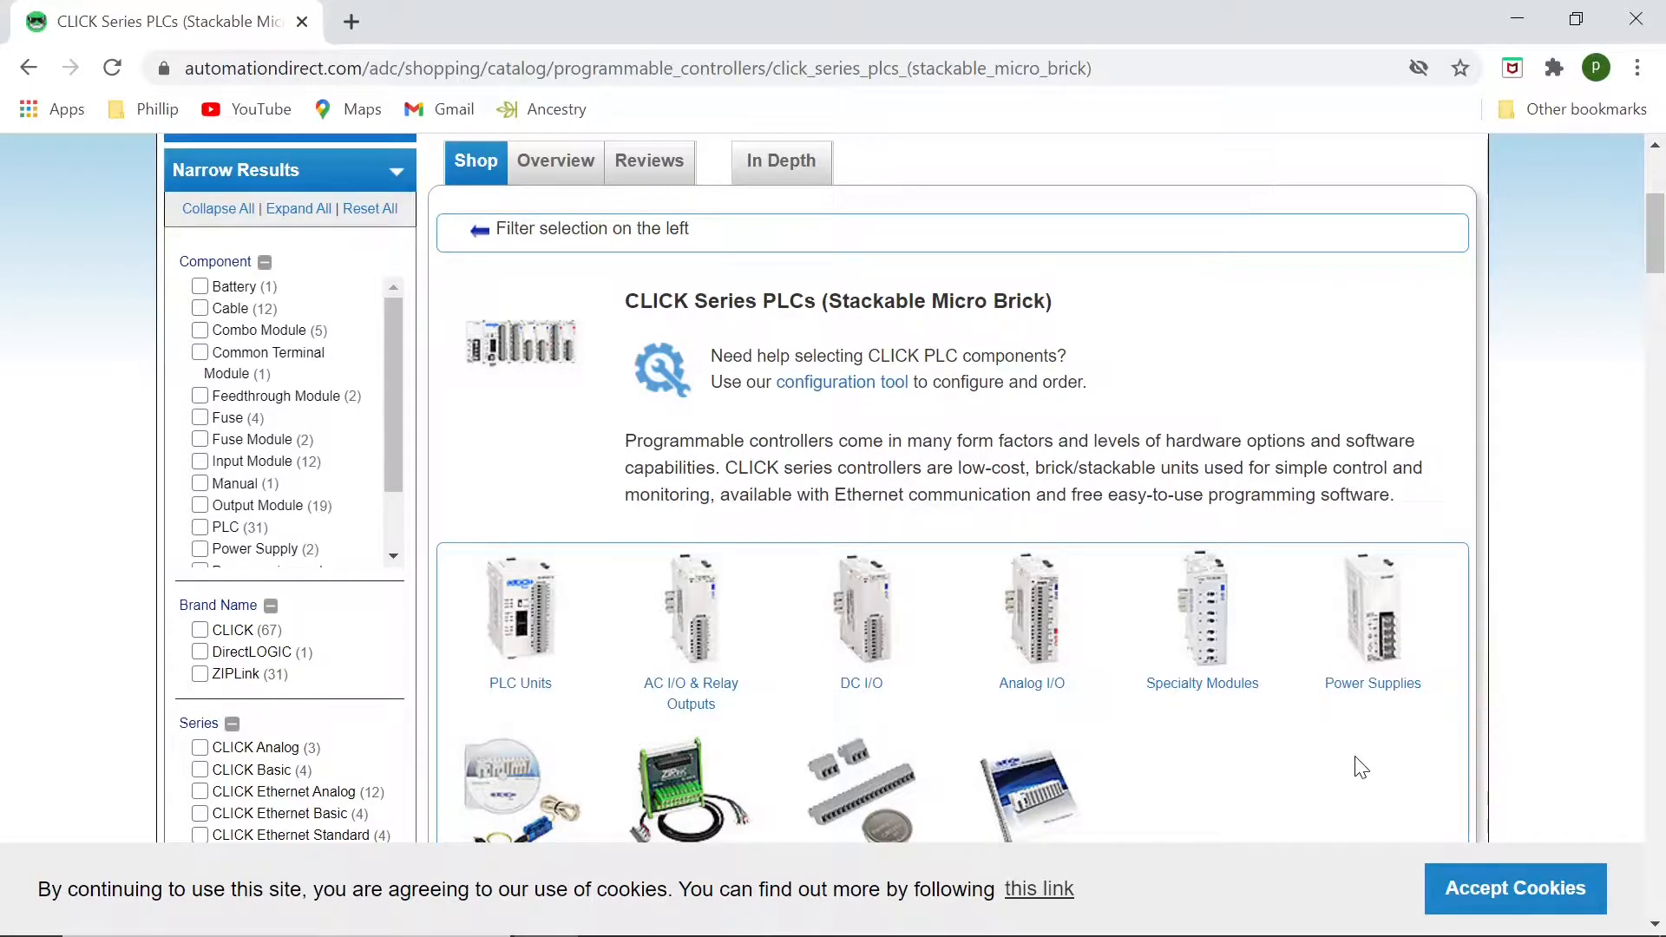
{"action": "mouse_move", "coordinate": [1385, 661]}
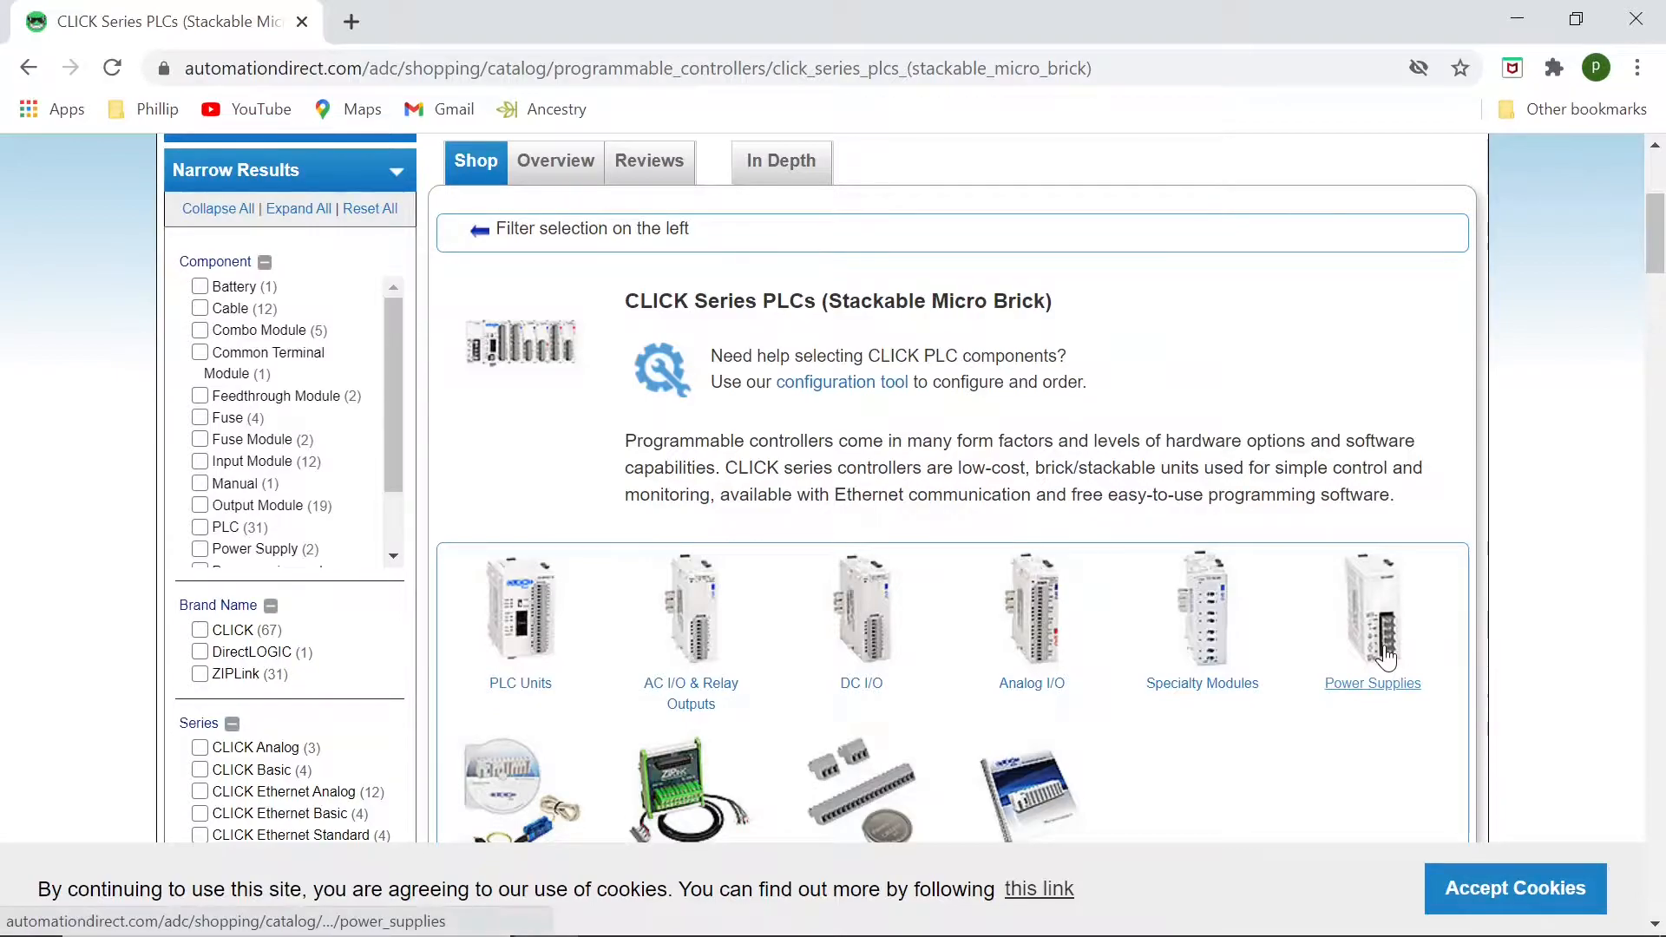
- Open CLICK Power Supplies and view the C0-00AC and C0-01AC listings
{"action": "left_click", "coordinate": [1373, 683]}
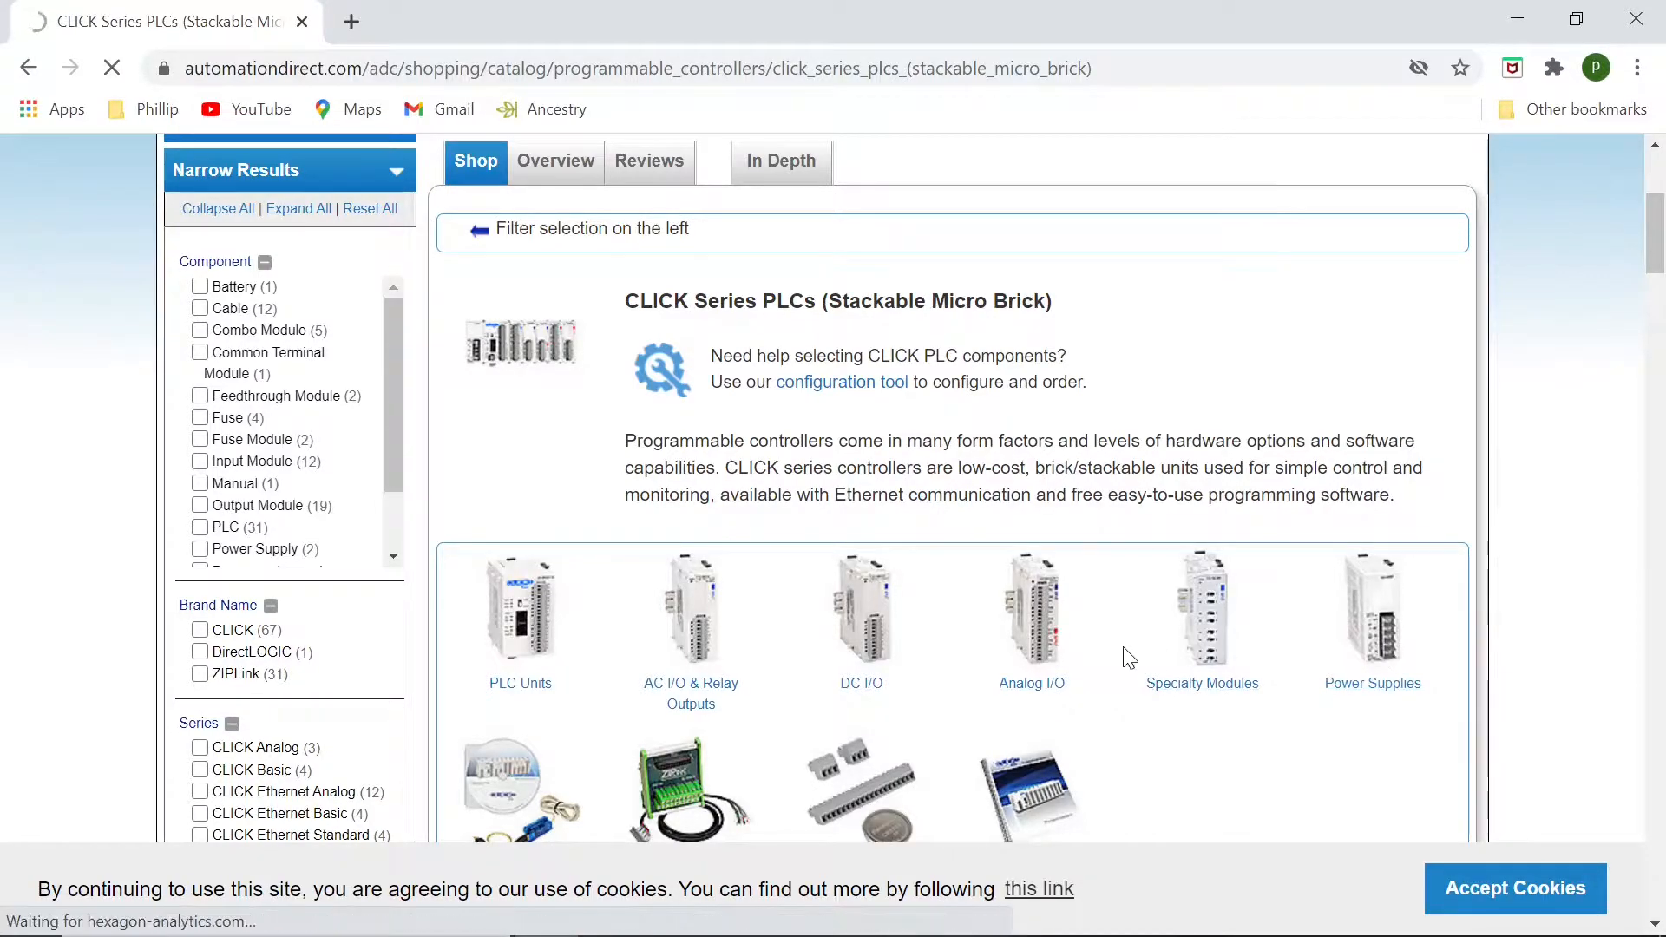
{"action": "left_click", "coordinate": [1373, 608]}
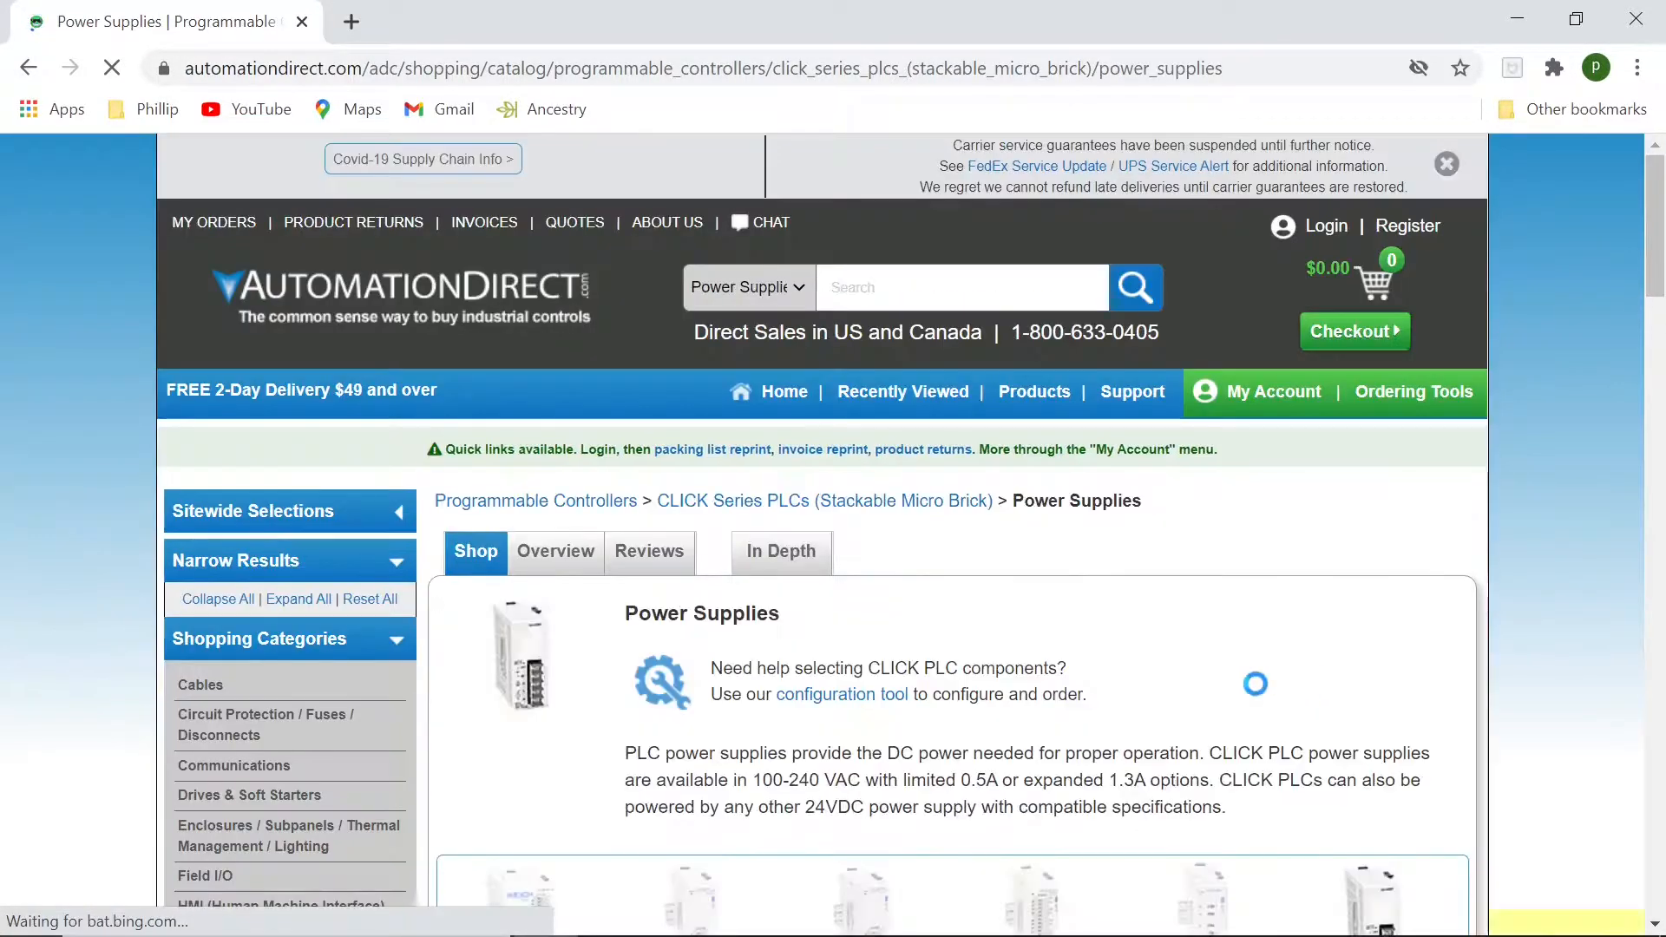
{"action": "scroll", "scroll_direction": "down", "scroll_amount": 3}
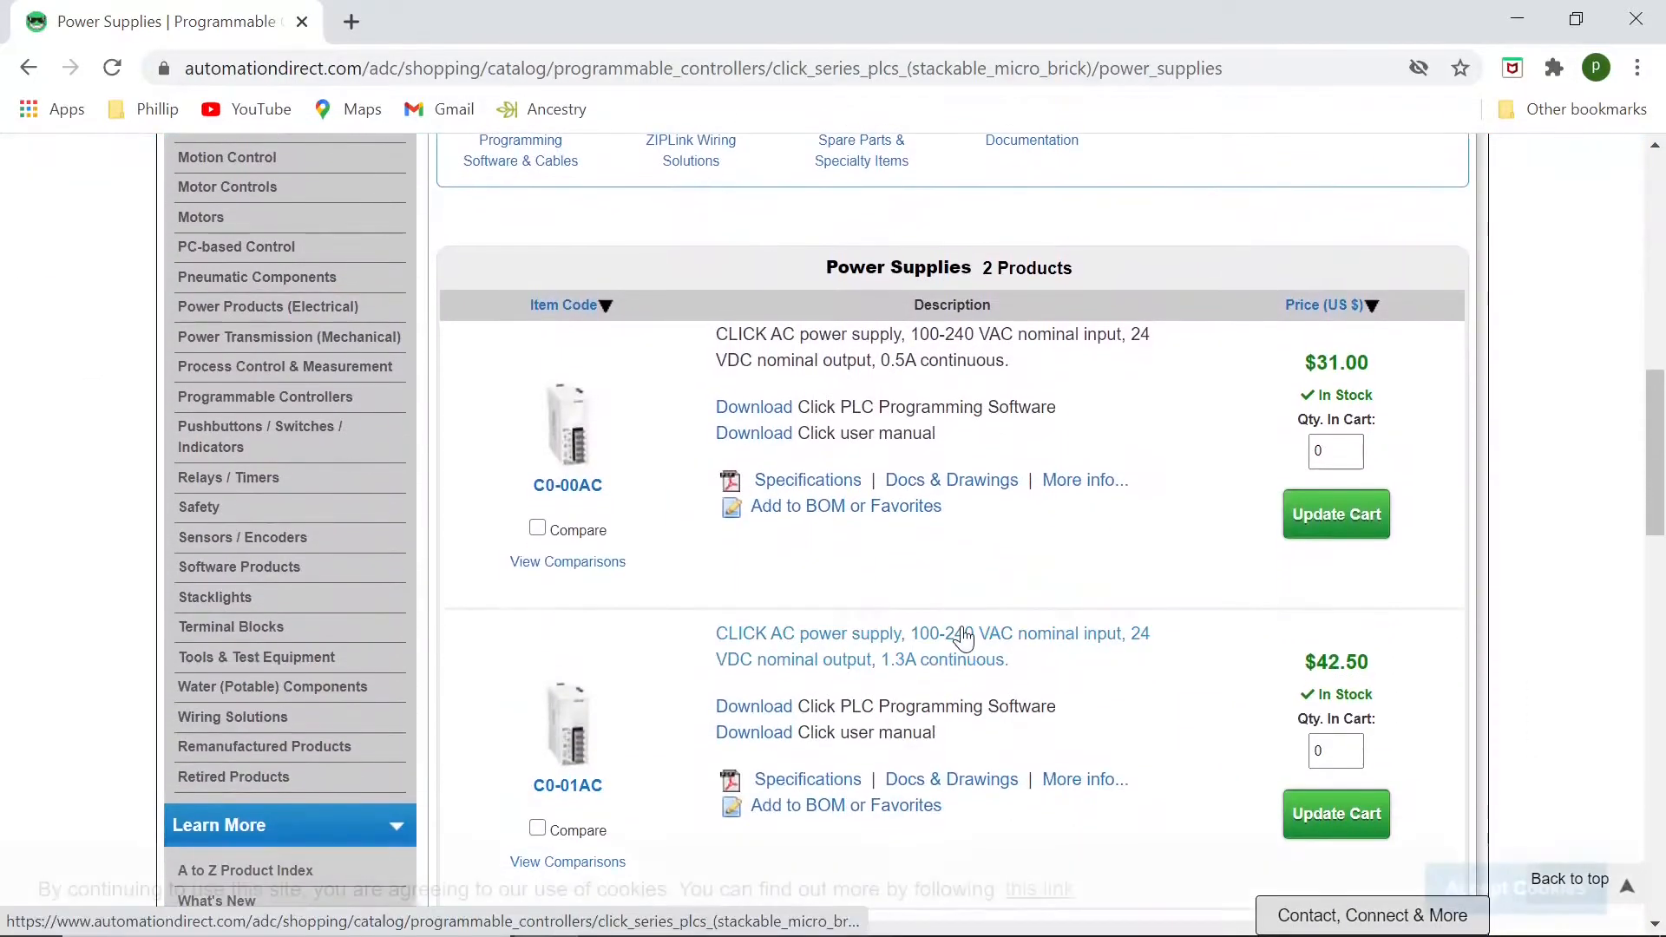
{"action": "scroll", "scroll_direction": "down", "scroll_amount": 3}
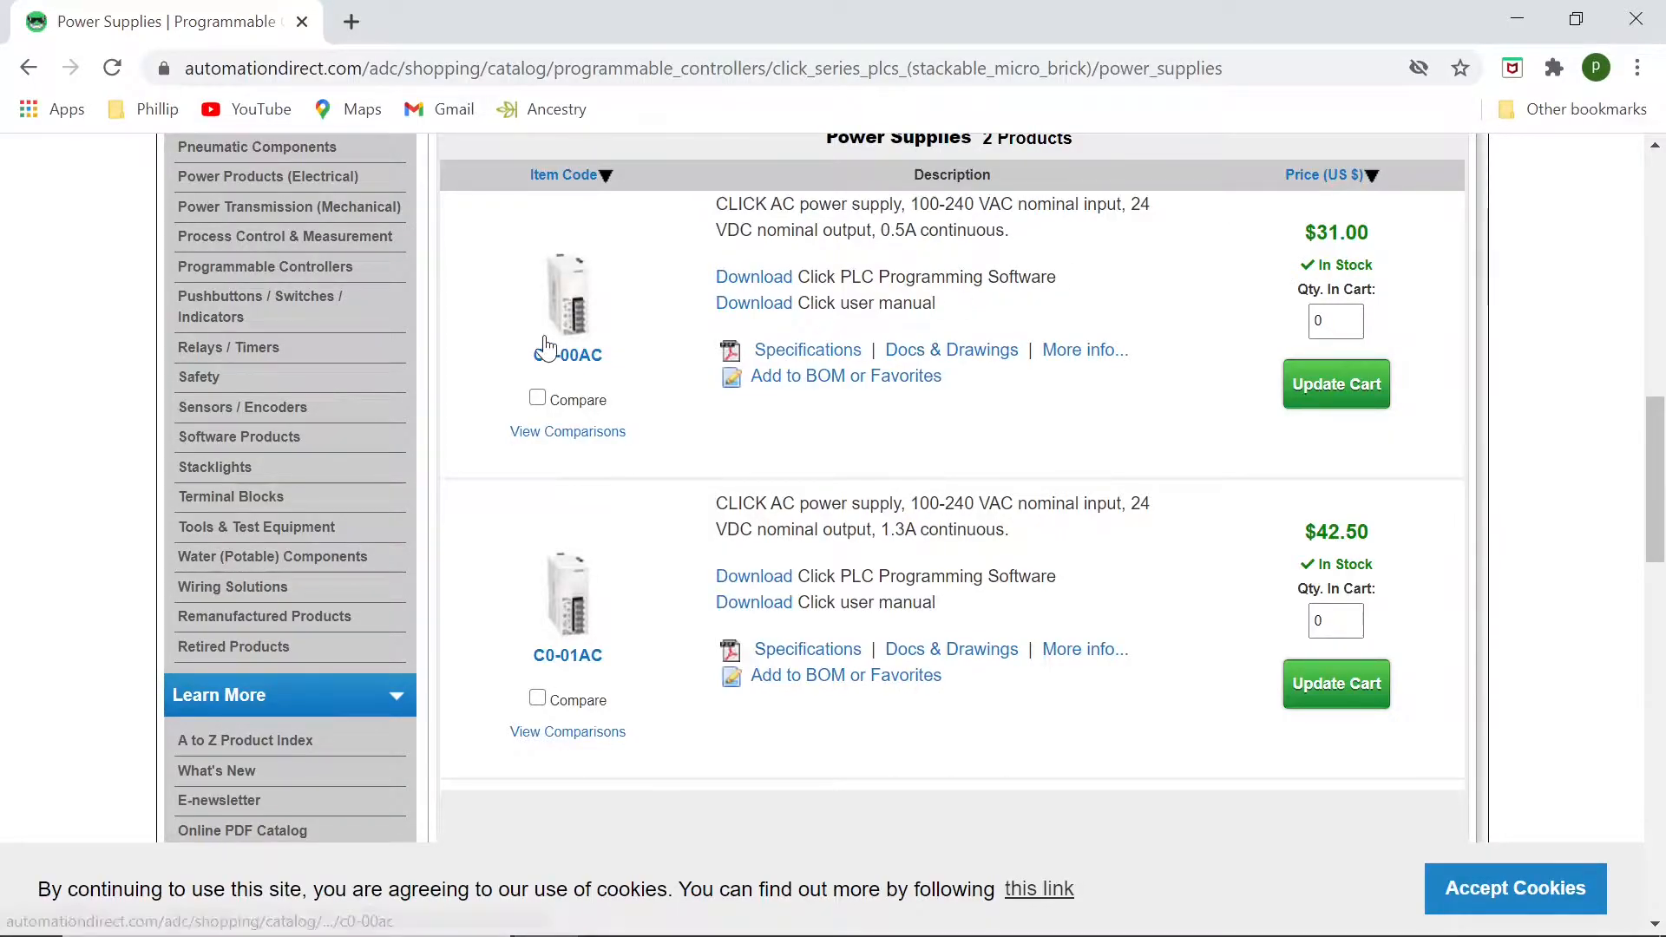
{"action": "mouse_move", "coordinate": [911, 254]}
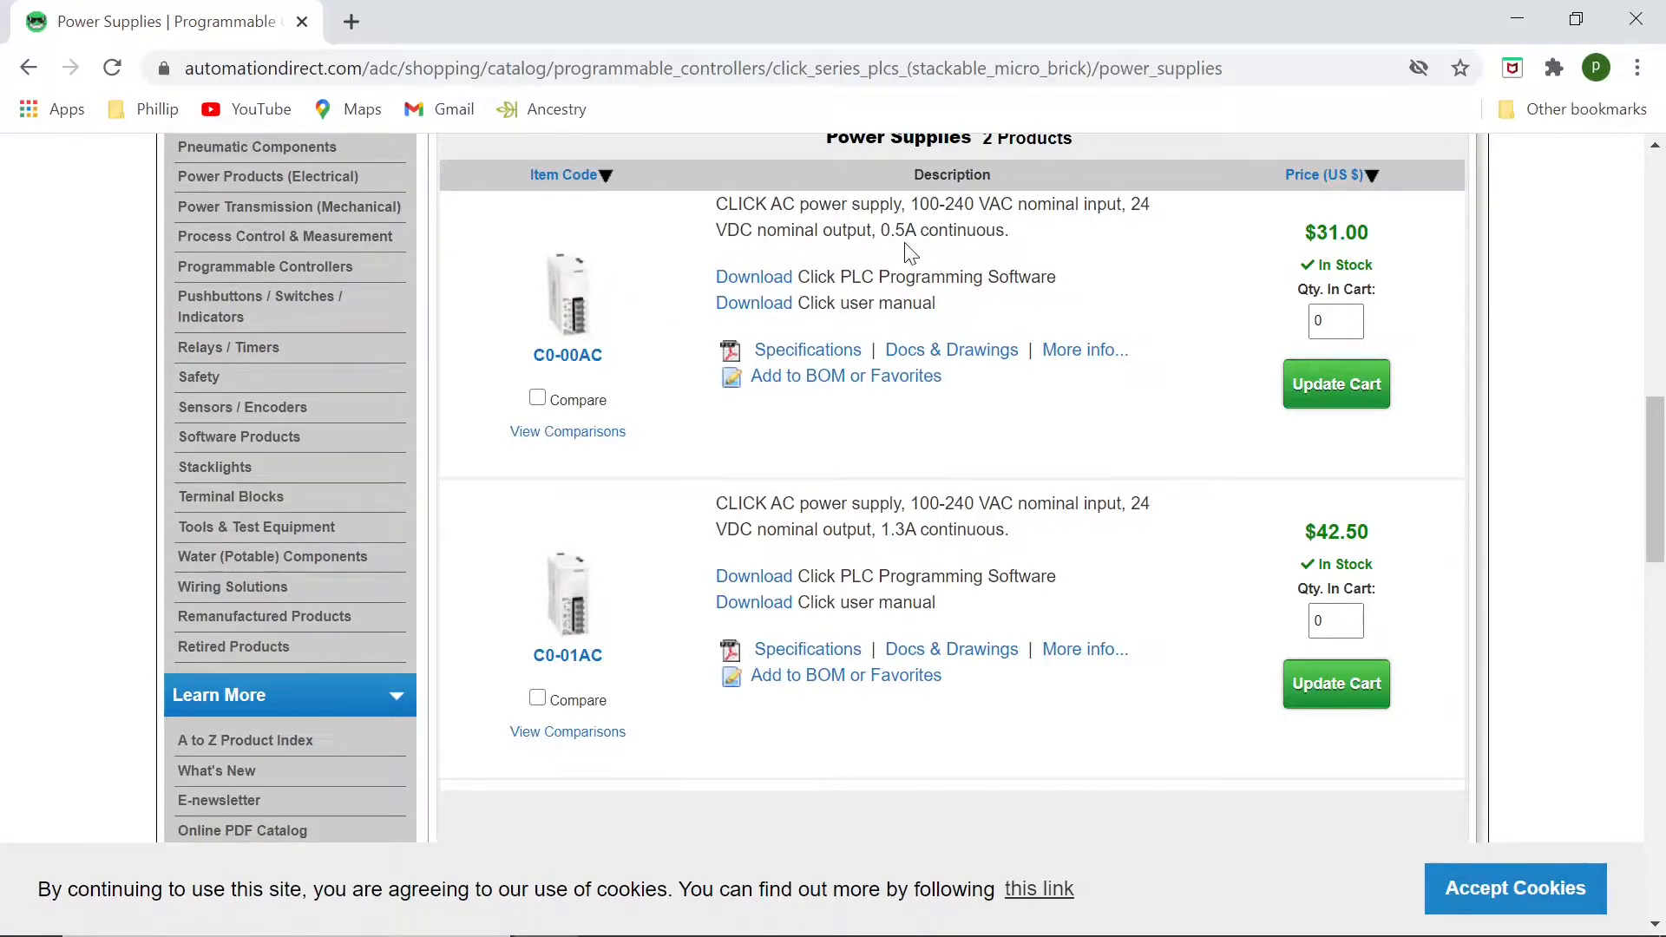
{"action": "mouse_move", "coordinate": [627, 526]}
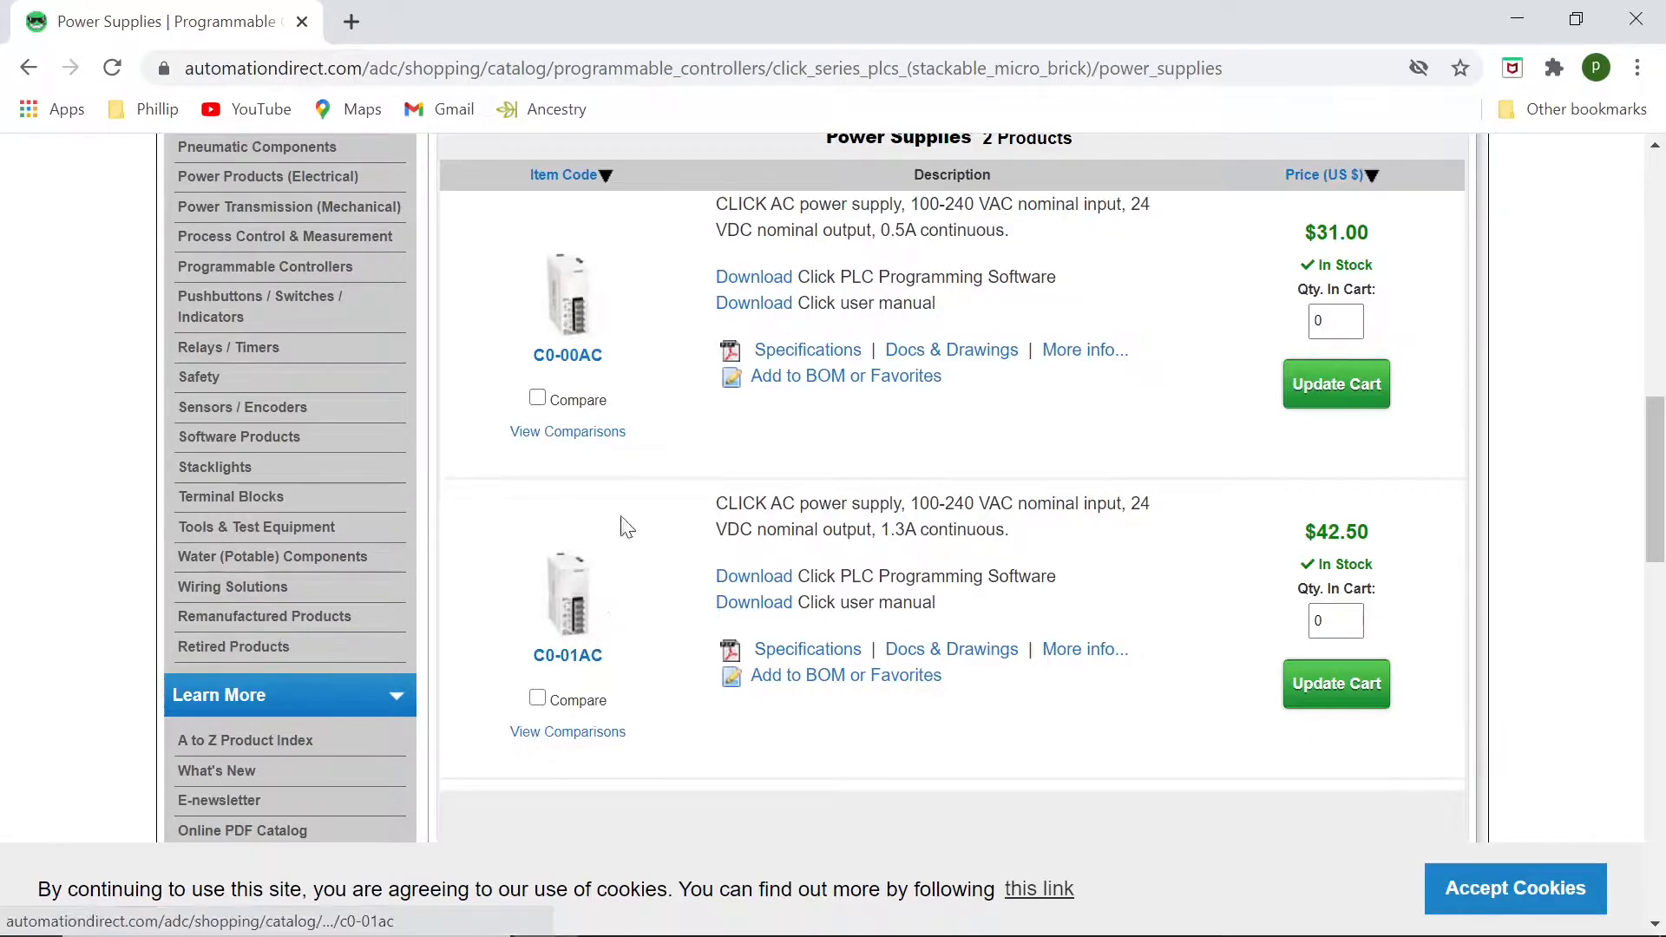
{"action": "mouse_move", "coordinate": [534, 269]}
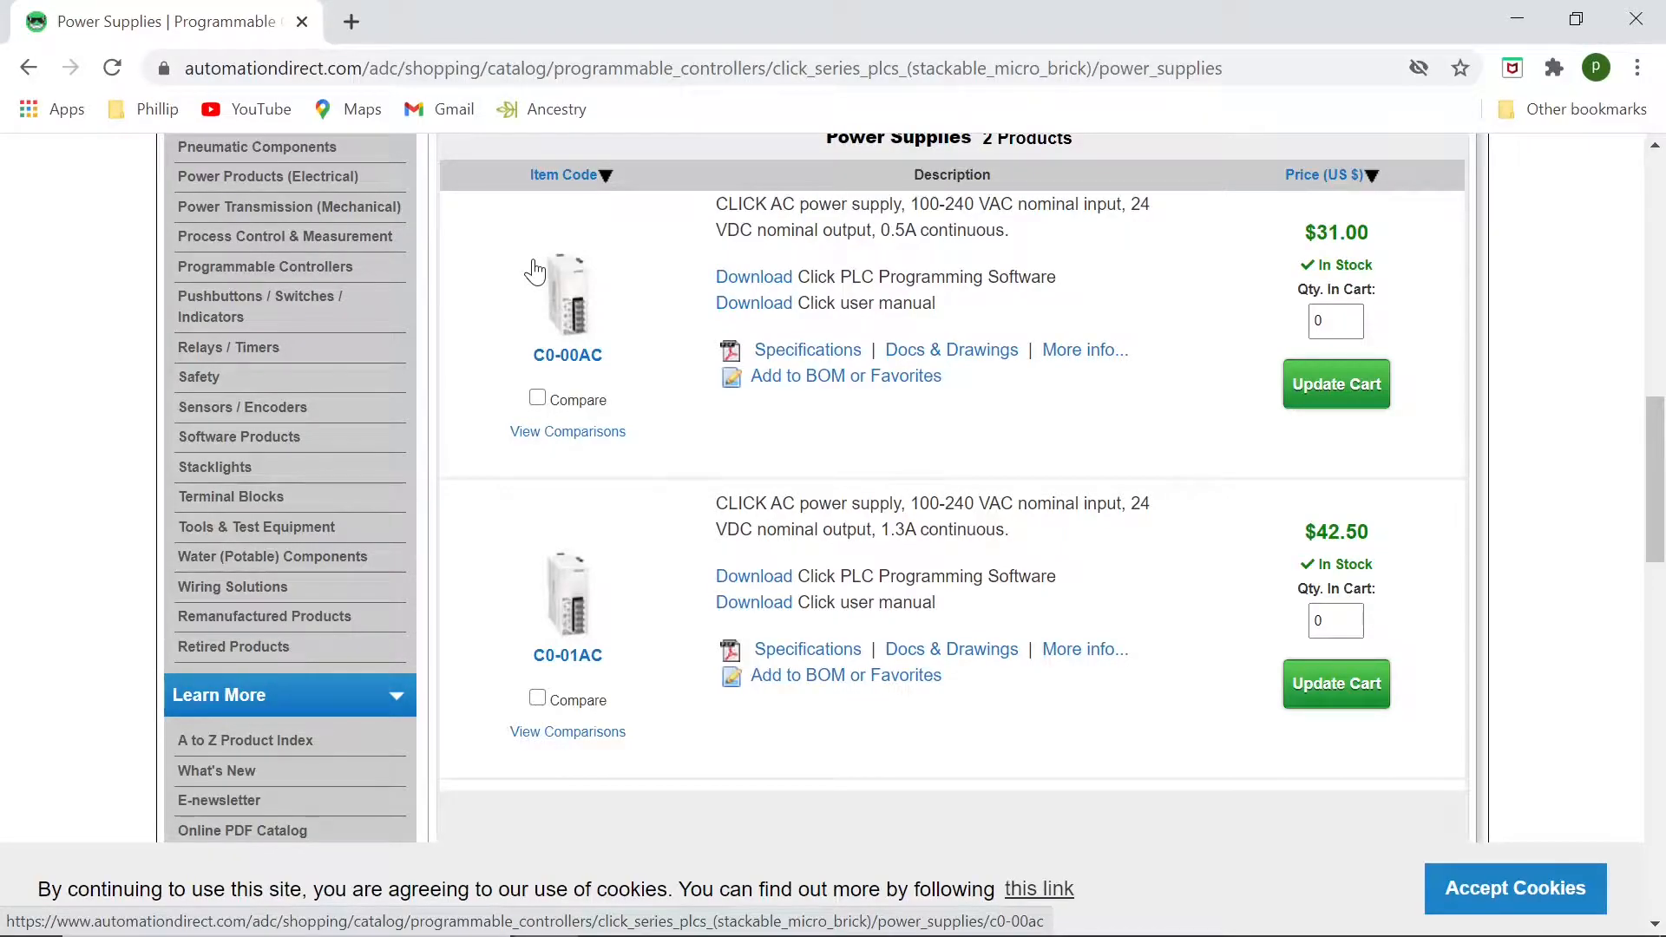
{"action": "mouse_move", "coordinate": [1043, 393]}
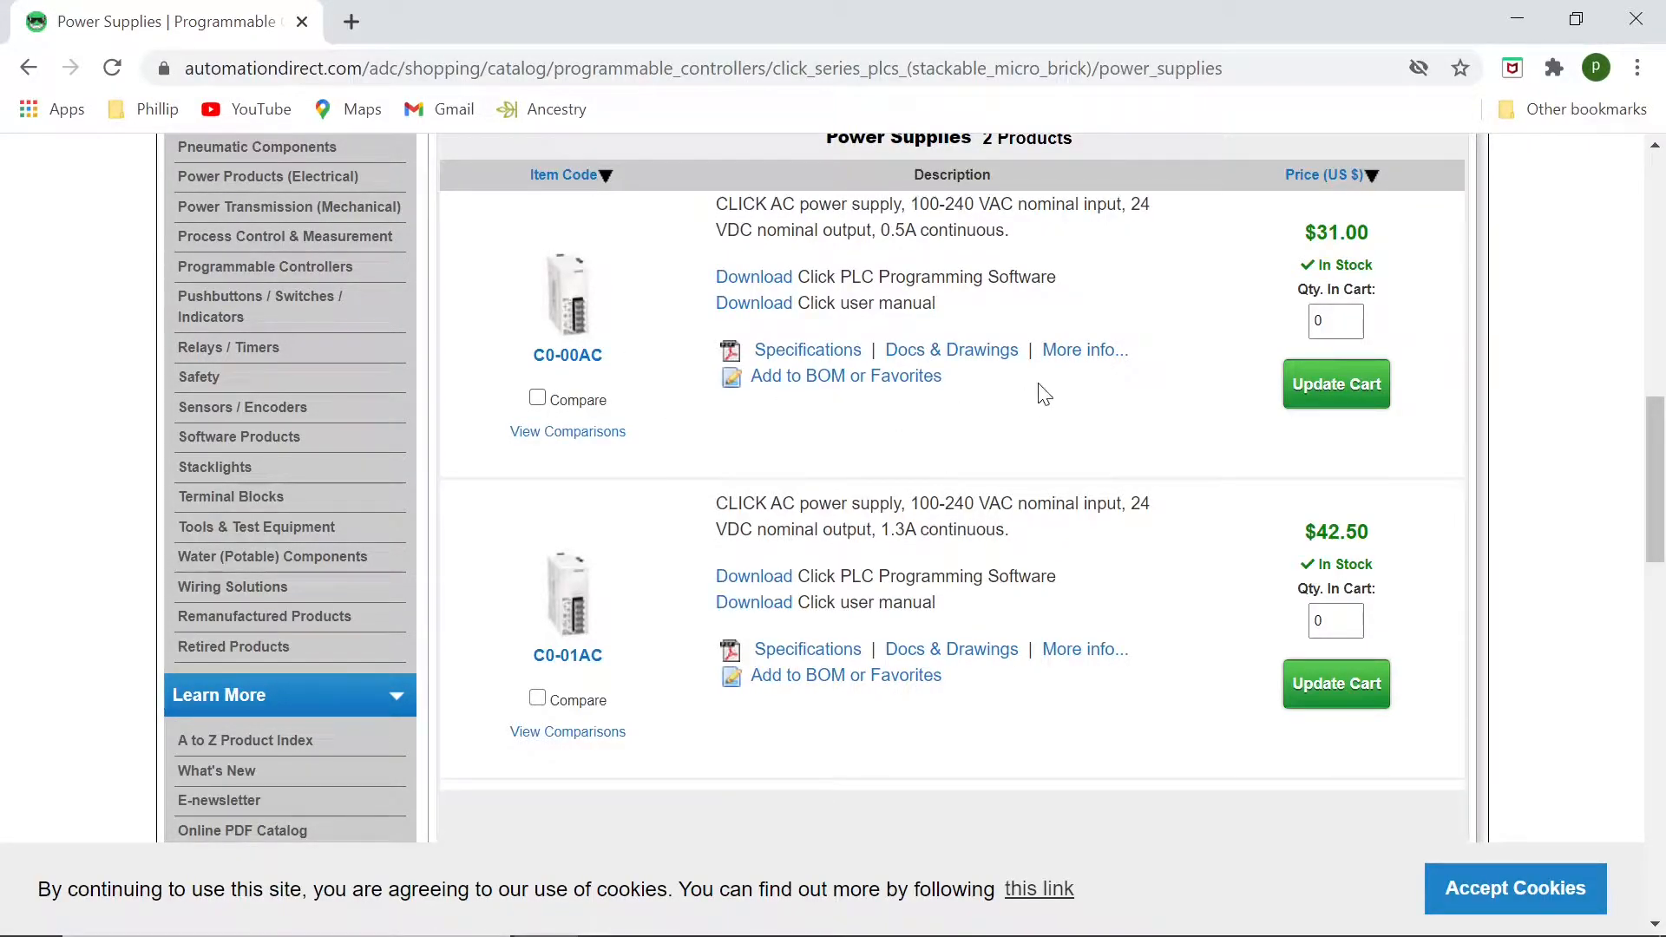
{"action": "mouse_move", "coordinate": [899, 403]}
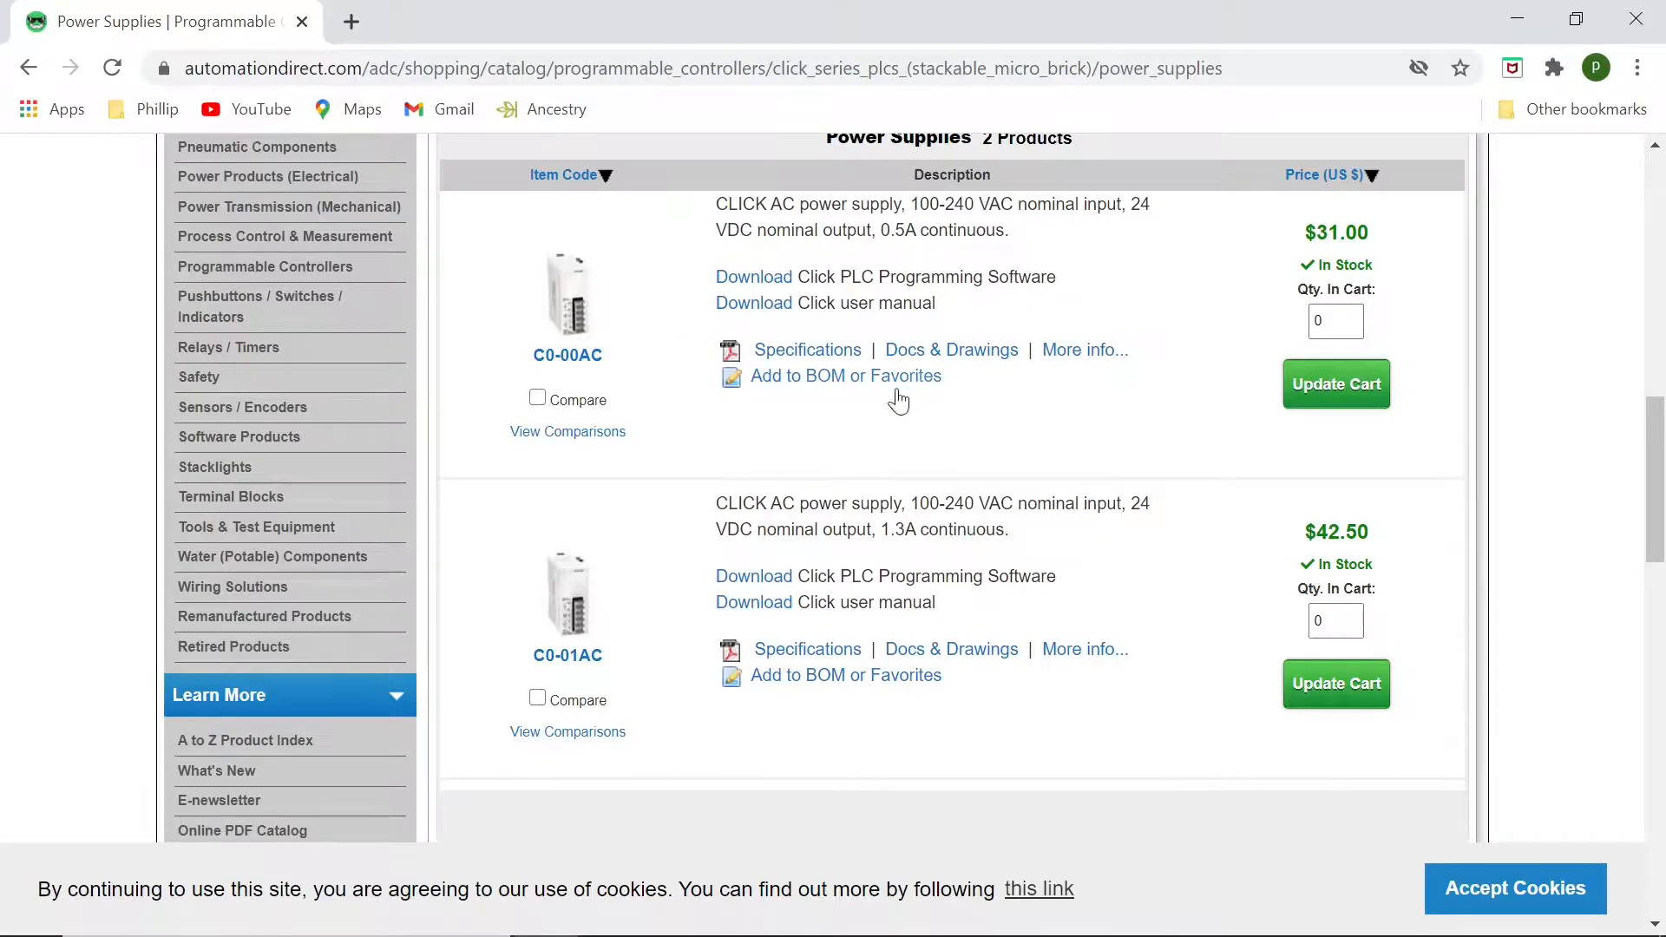
{"action": "mouse_move", "coordinate": [726, 582]}
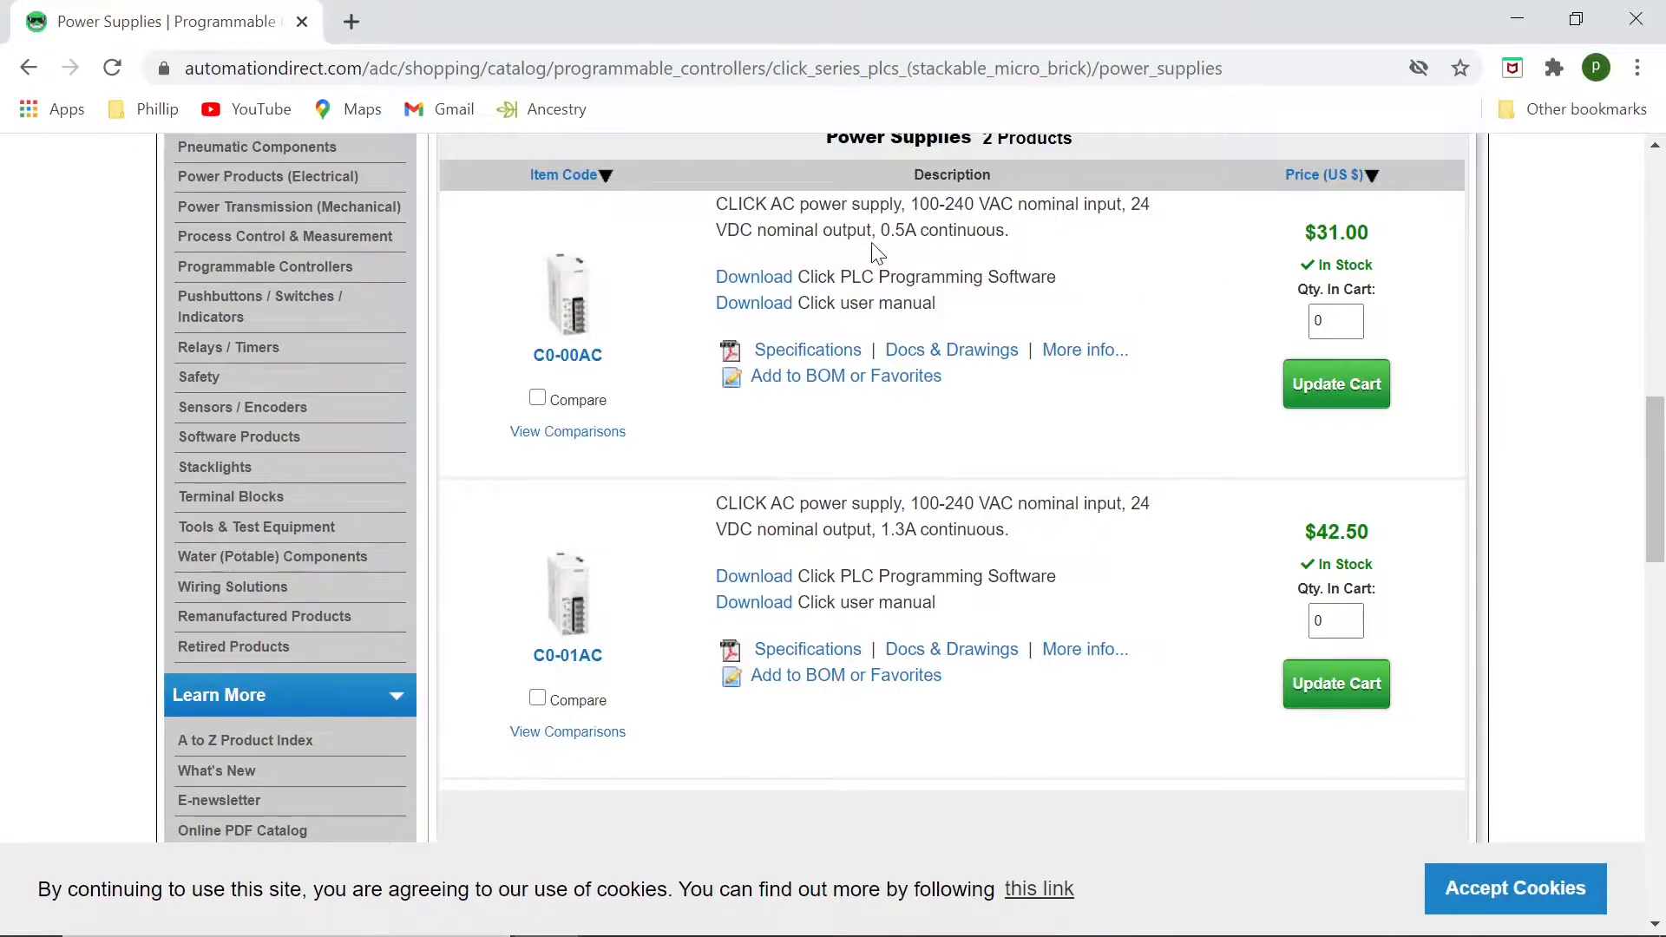
{"action": "mouse_move", "coordinate": [931, 262]}
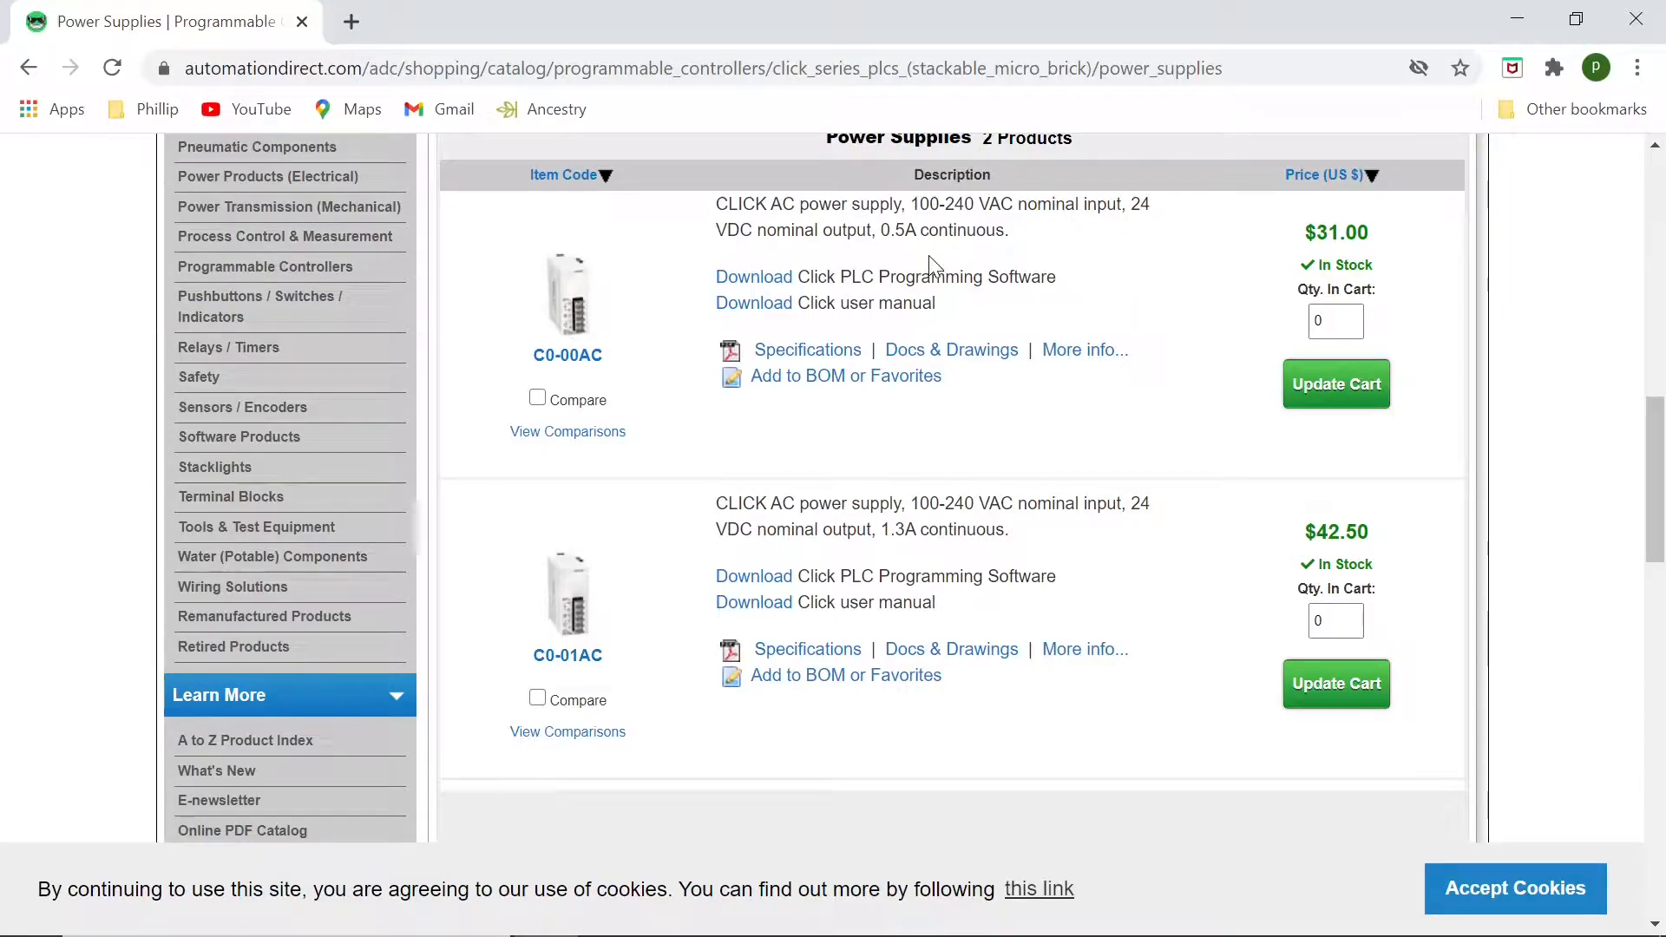
{"action": "mouse_move", "coordinate": [1095, 595]}
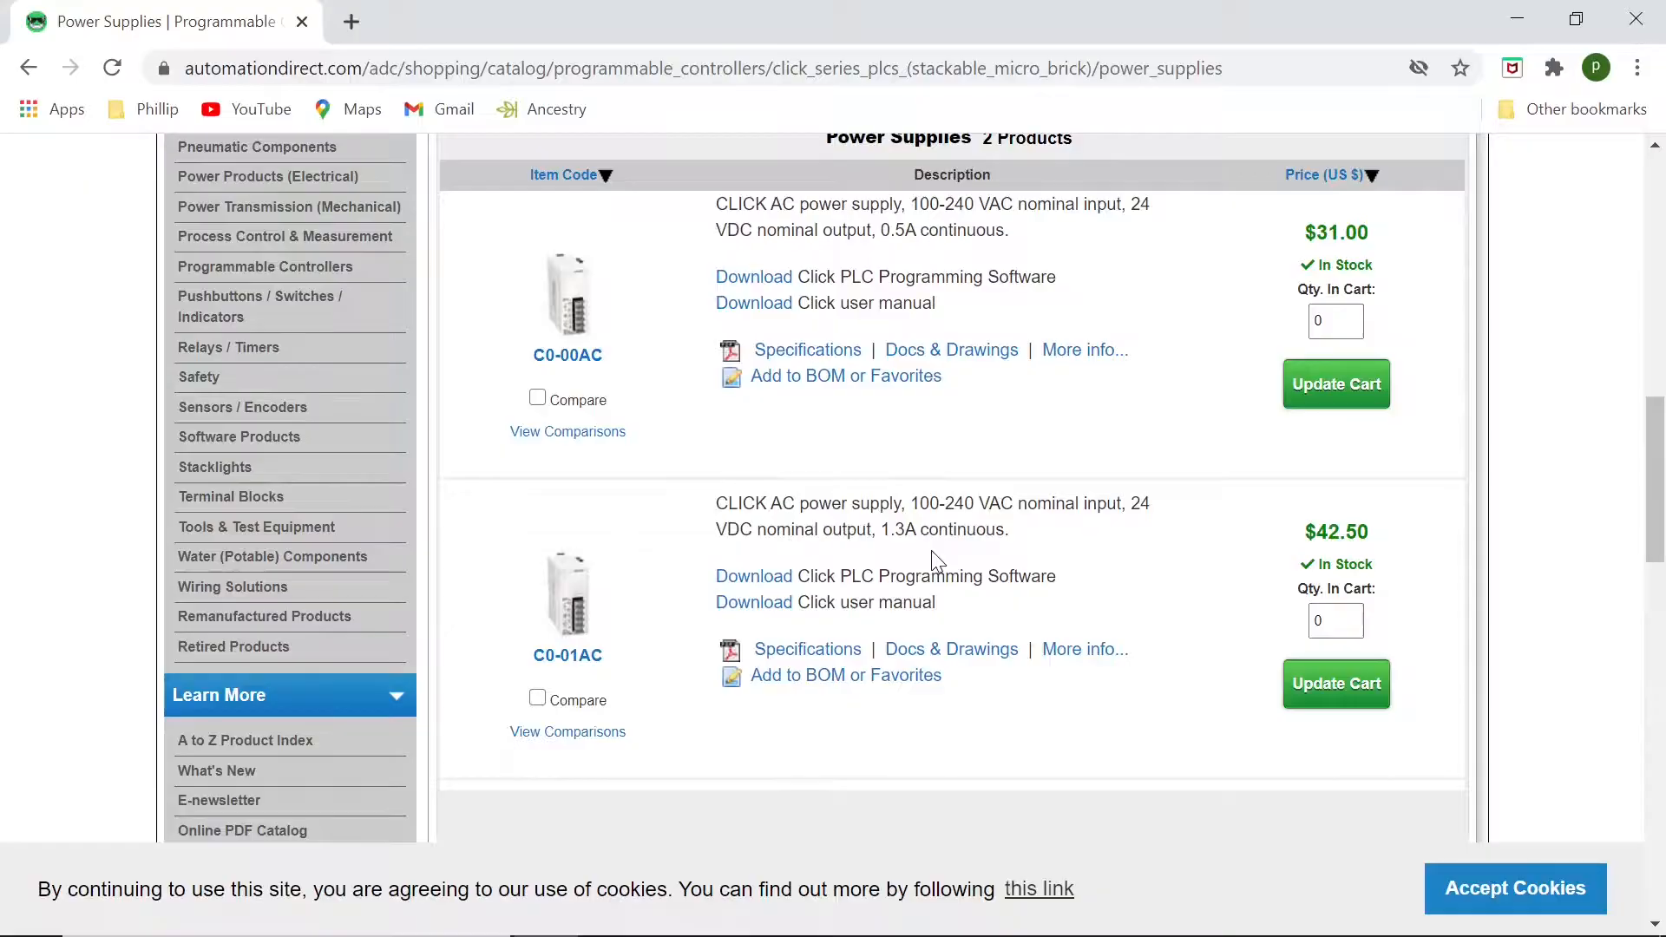
{"action": "mouse_move", "coordinate": [1320, 520]}
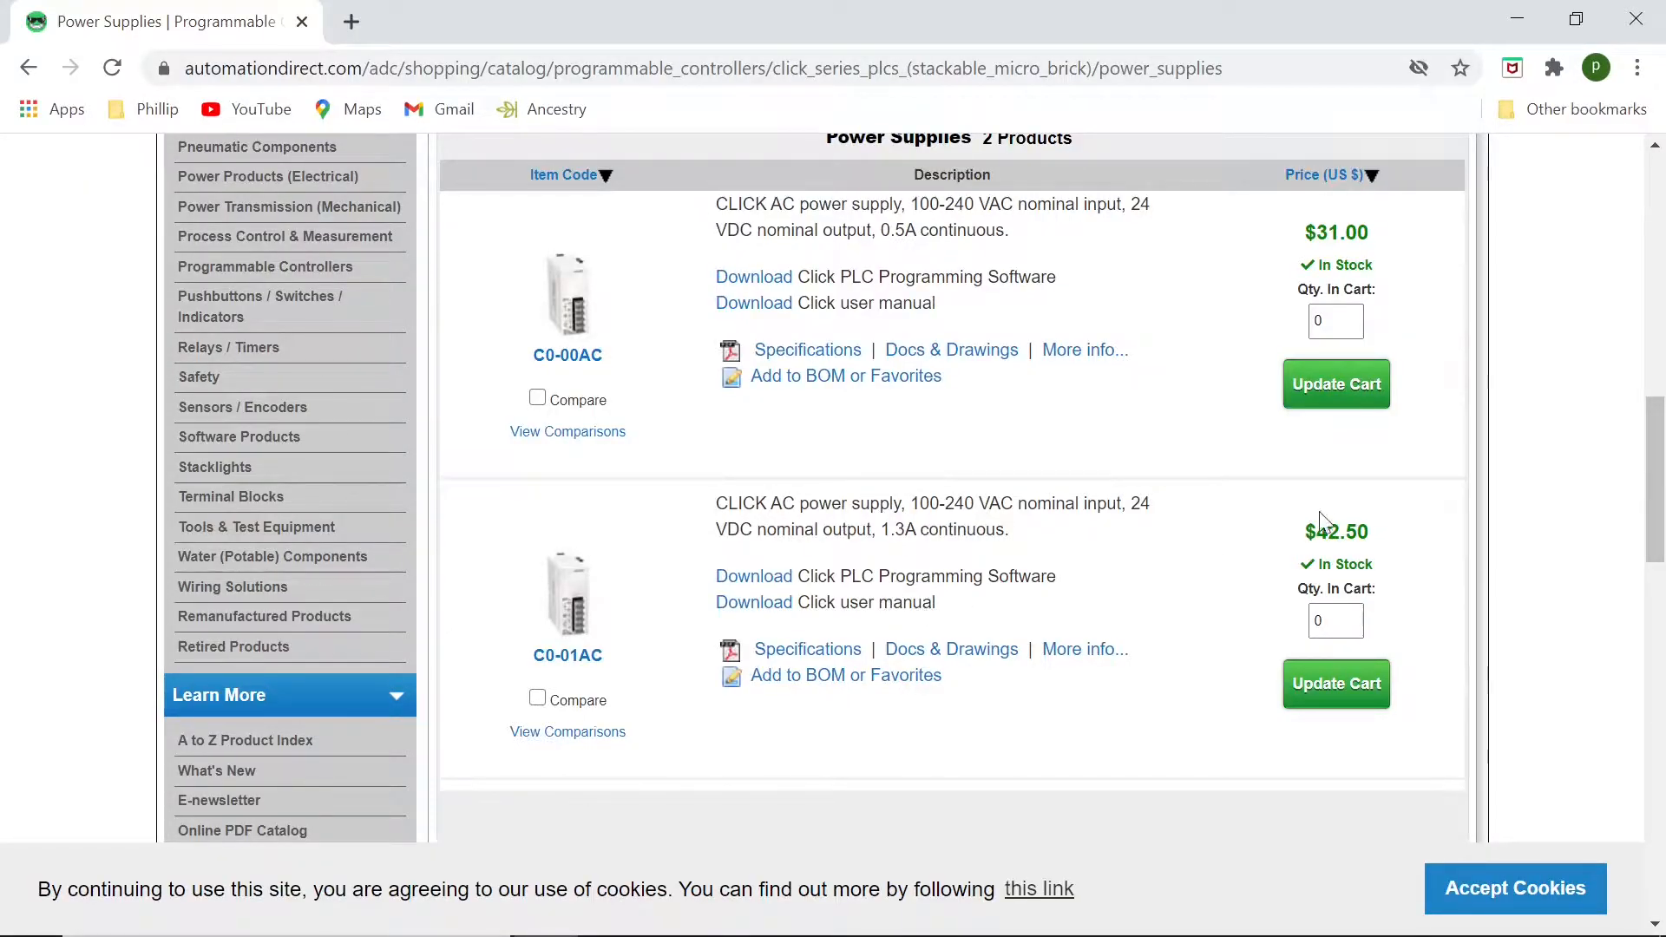
{"action": "mouse_move", "coordinate": [1388, 561]}
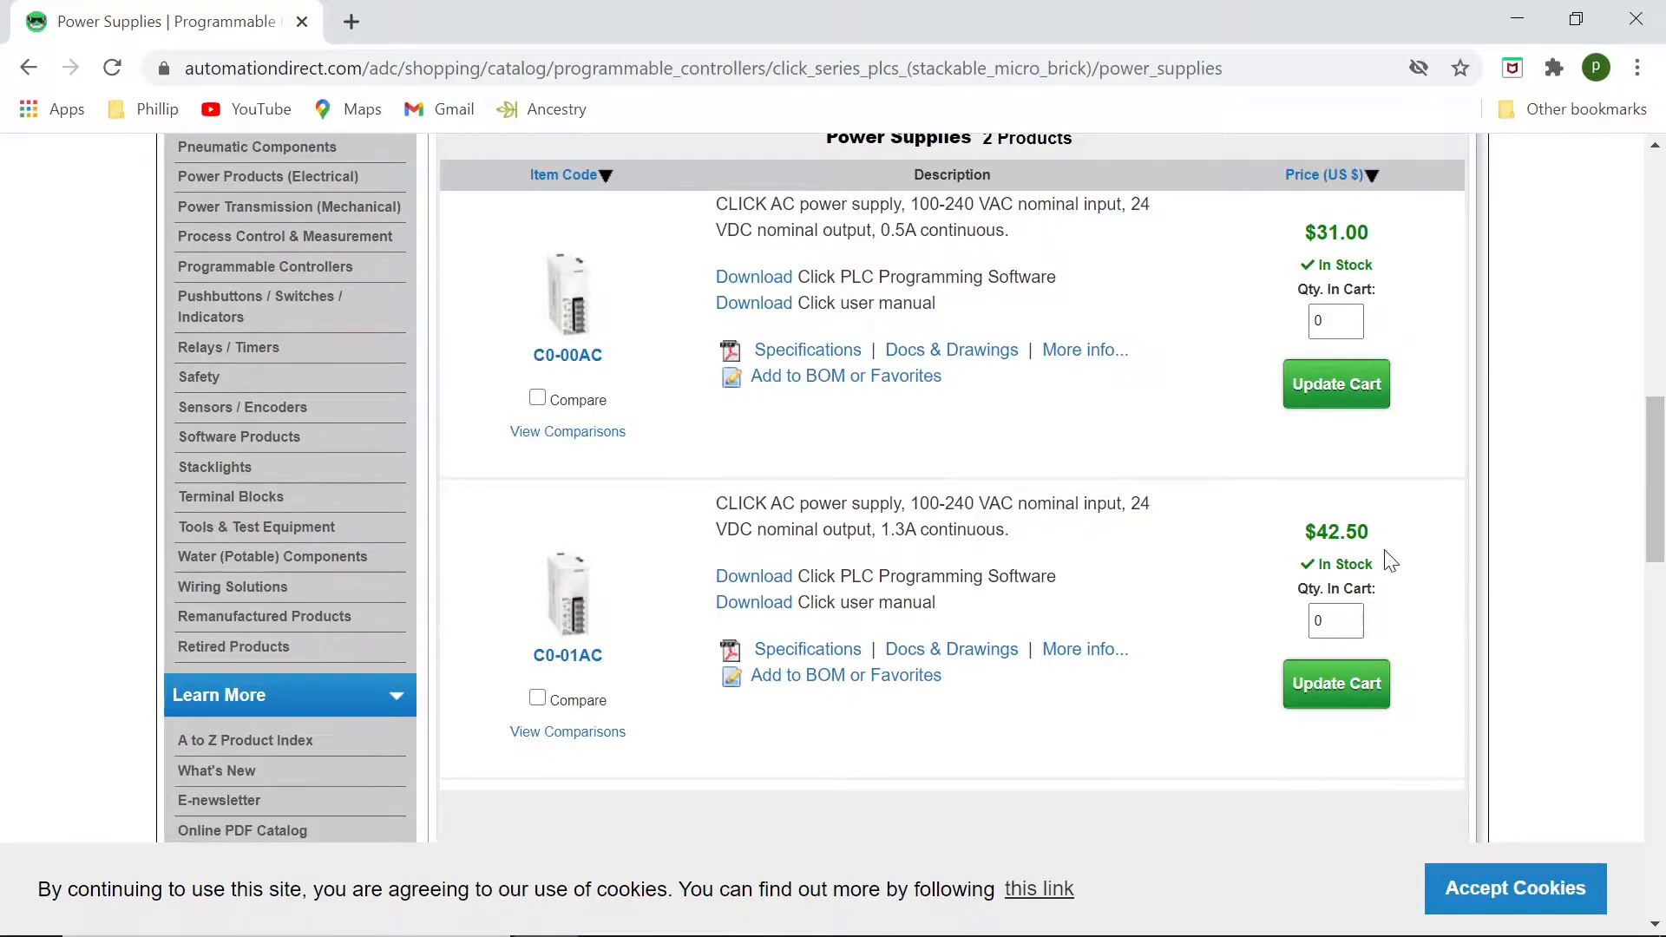
{"action": "mouse_move", "coordinate": [990, 656]}
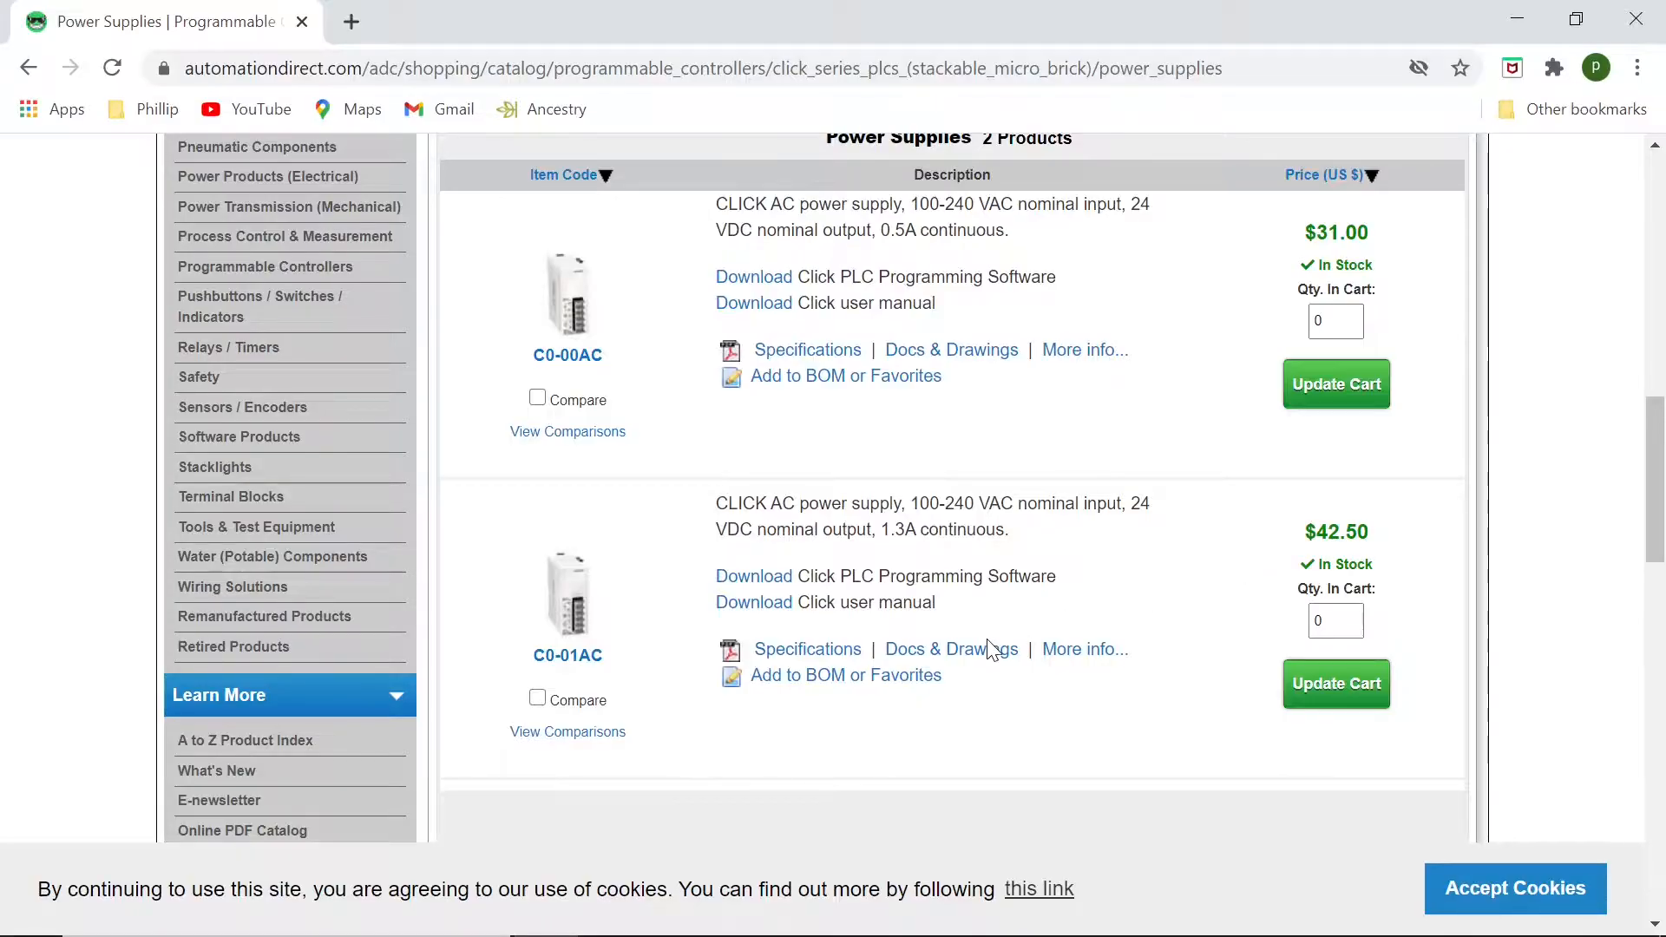
{"action": "scroll", "scroll_direction": "up", "scroll_amount": 3}
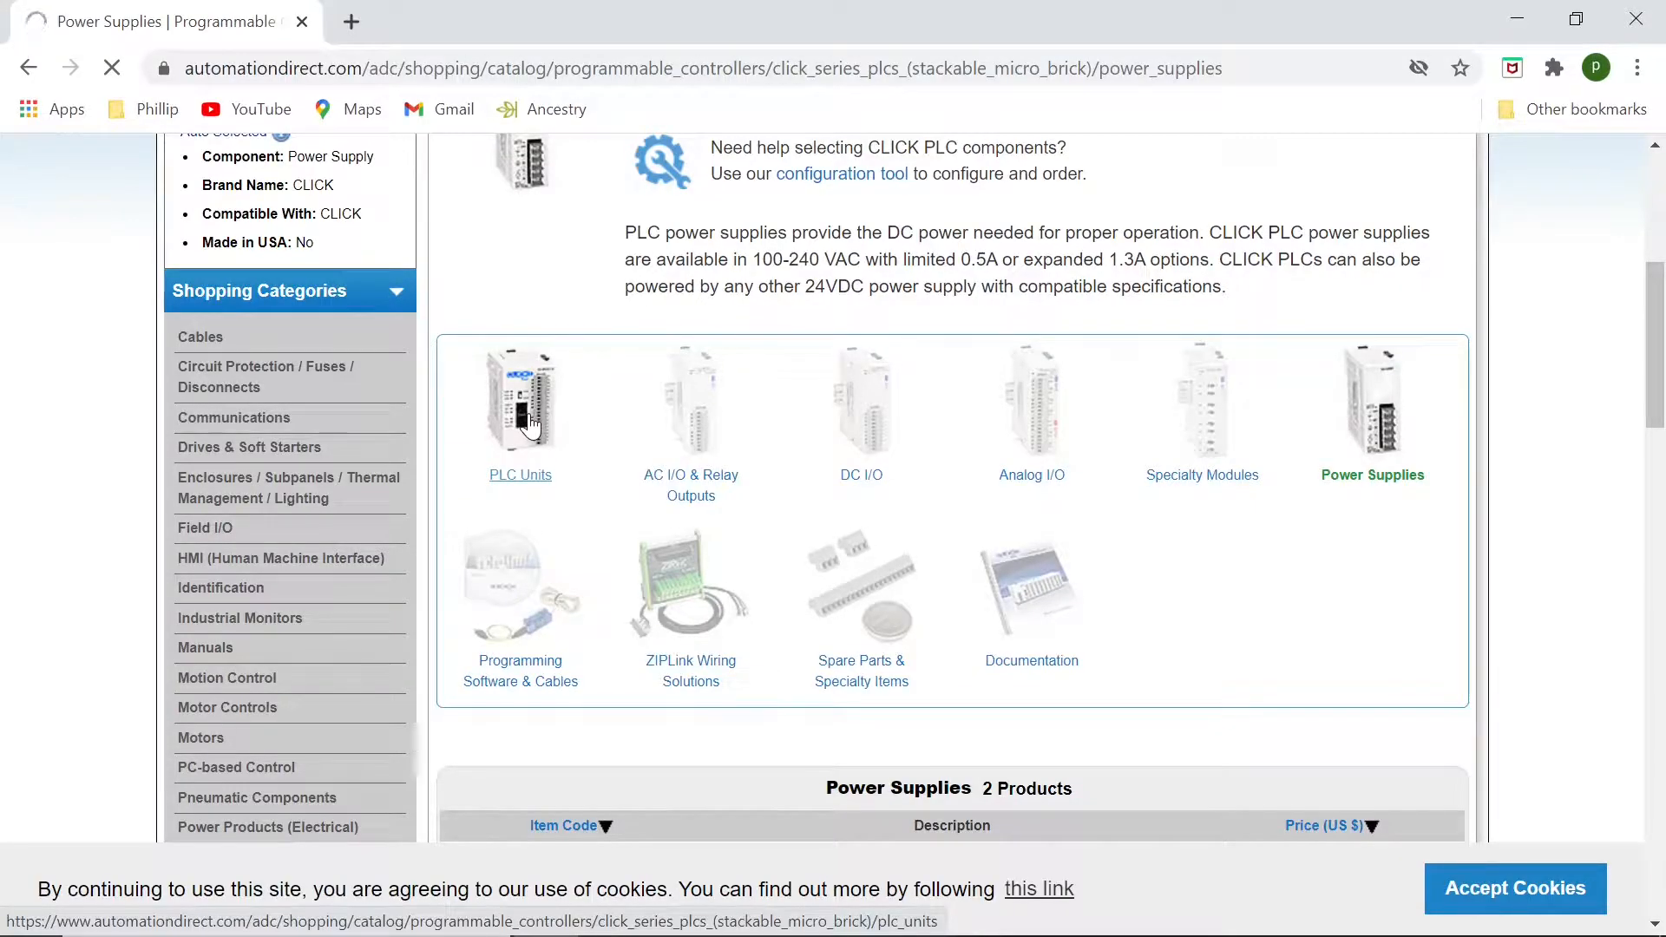
- Open the CLICK PLC Units listing and scroll to its 31 products, starting with C0-00DD1-D
{"action": "left_click", "coordinate": [521, 474]}
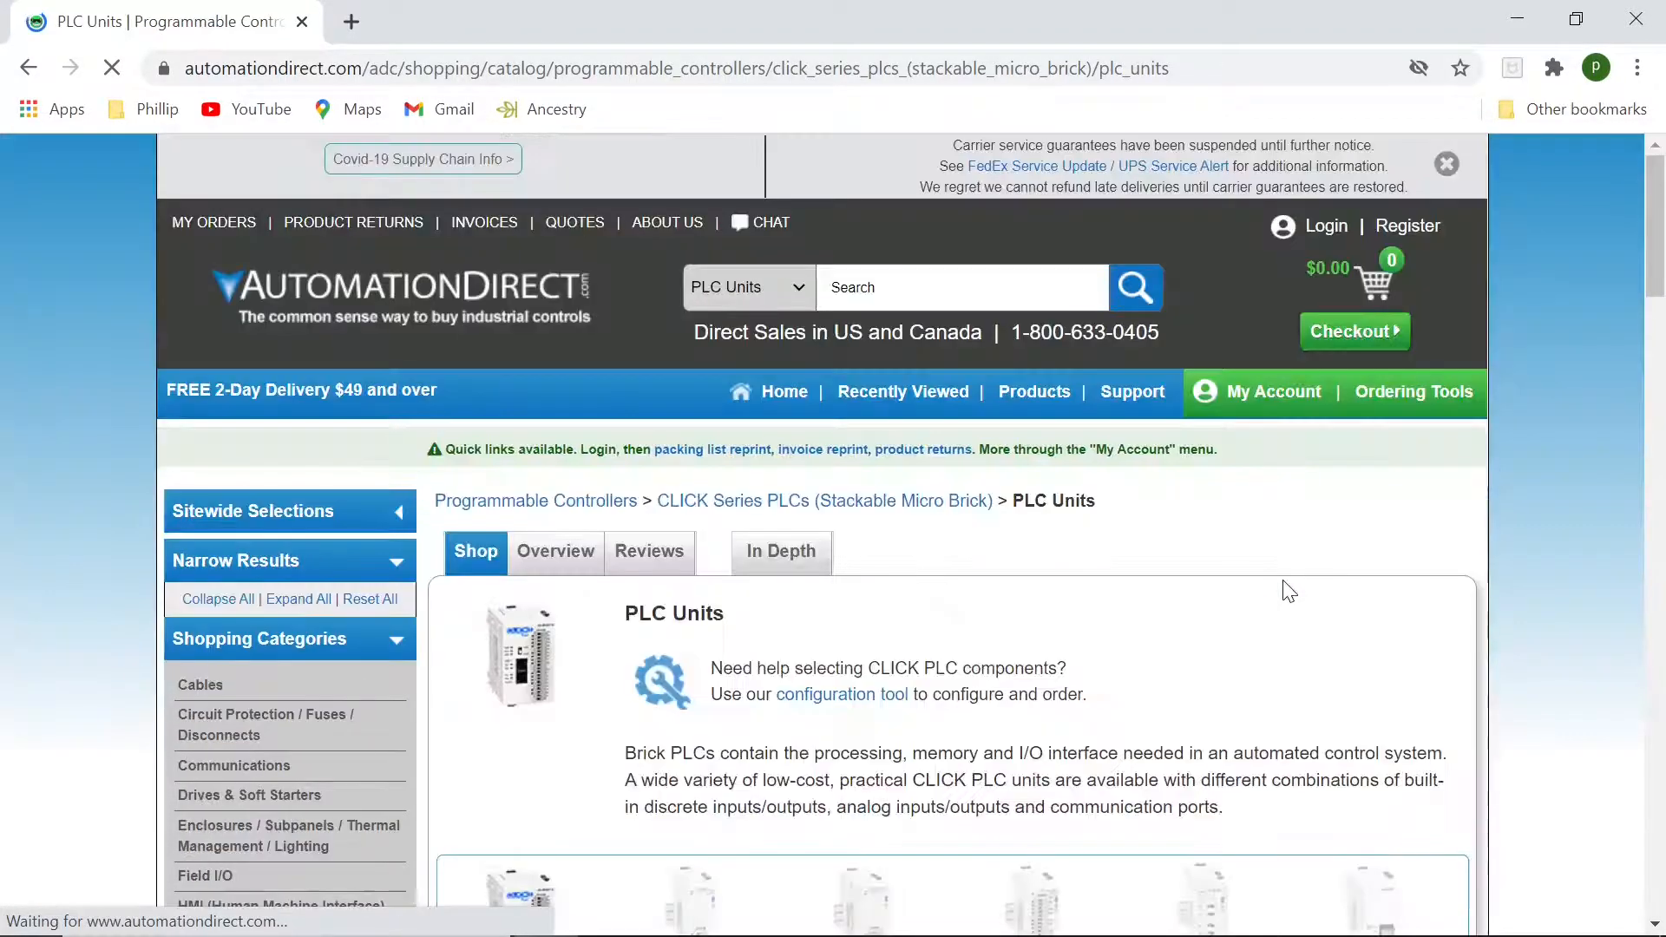
{"action": "scroll", "scroll_direction": "down", "scroll_amount": 3}
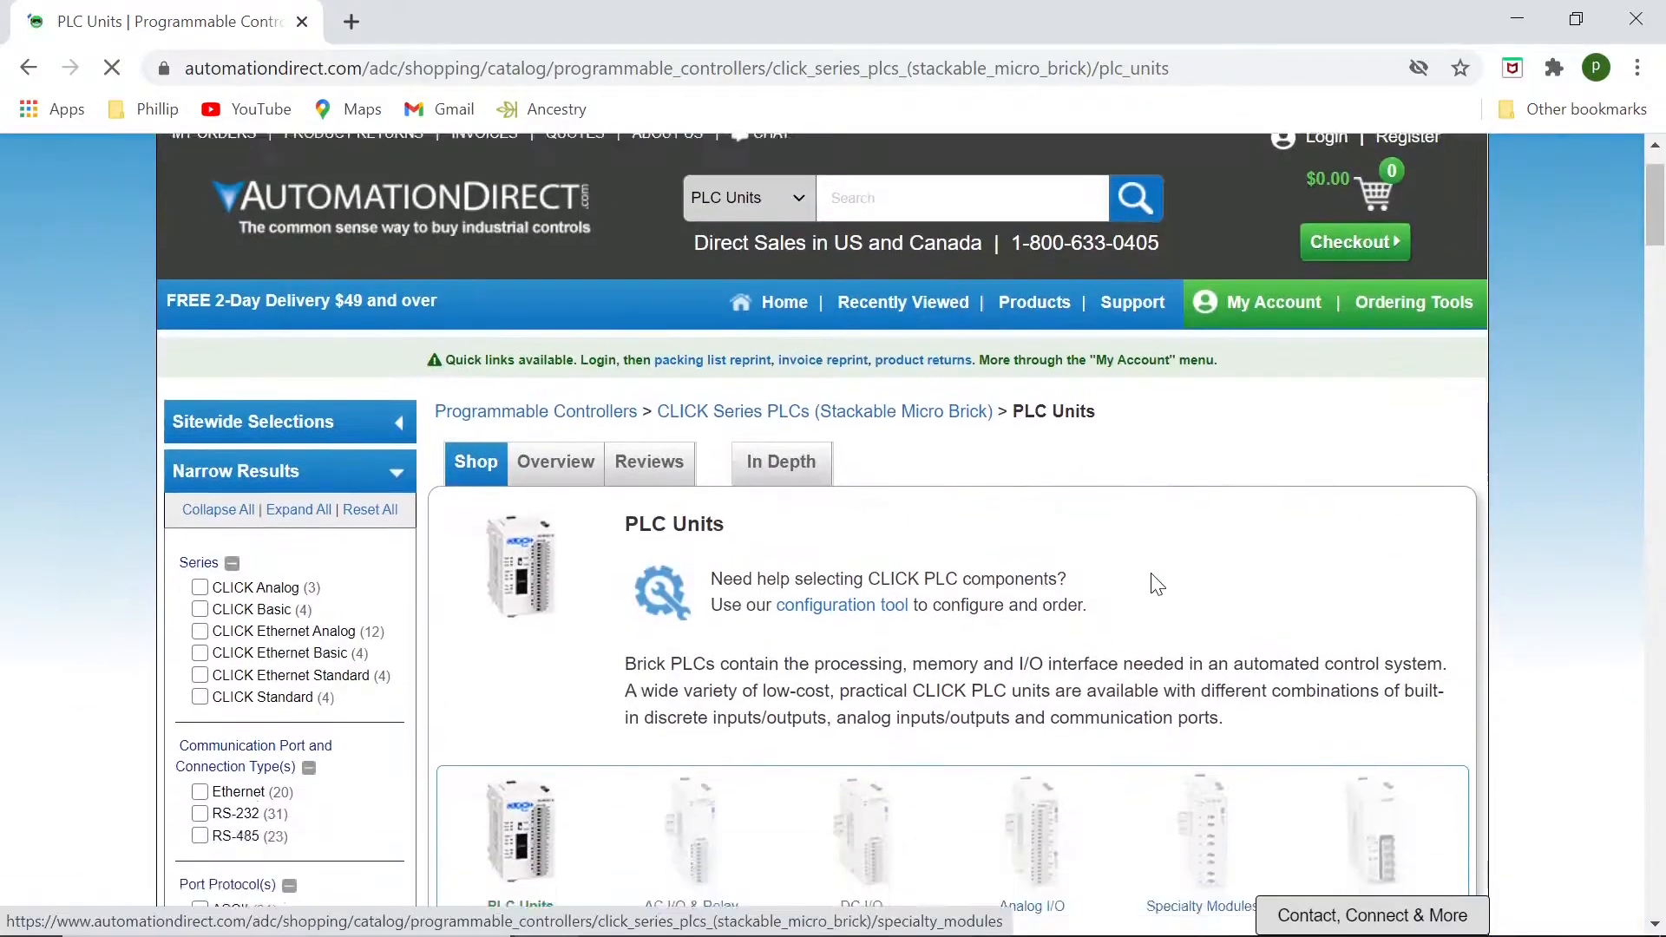
{"action": "scroll", "scroll_direction": "down", "scroll_amount": 3}
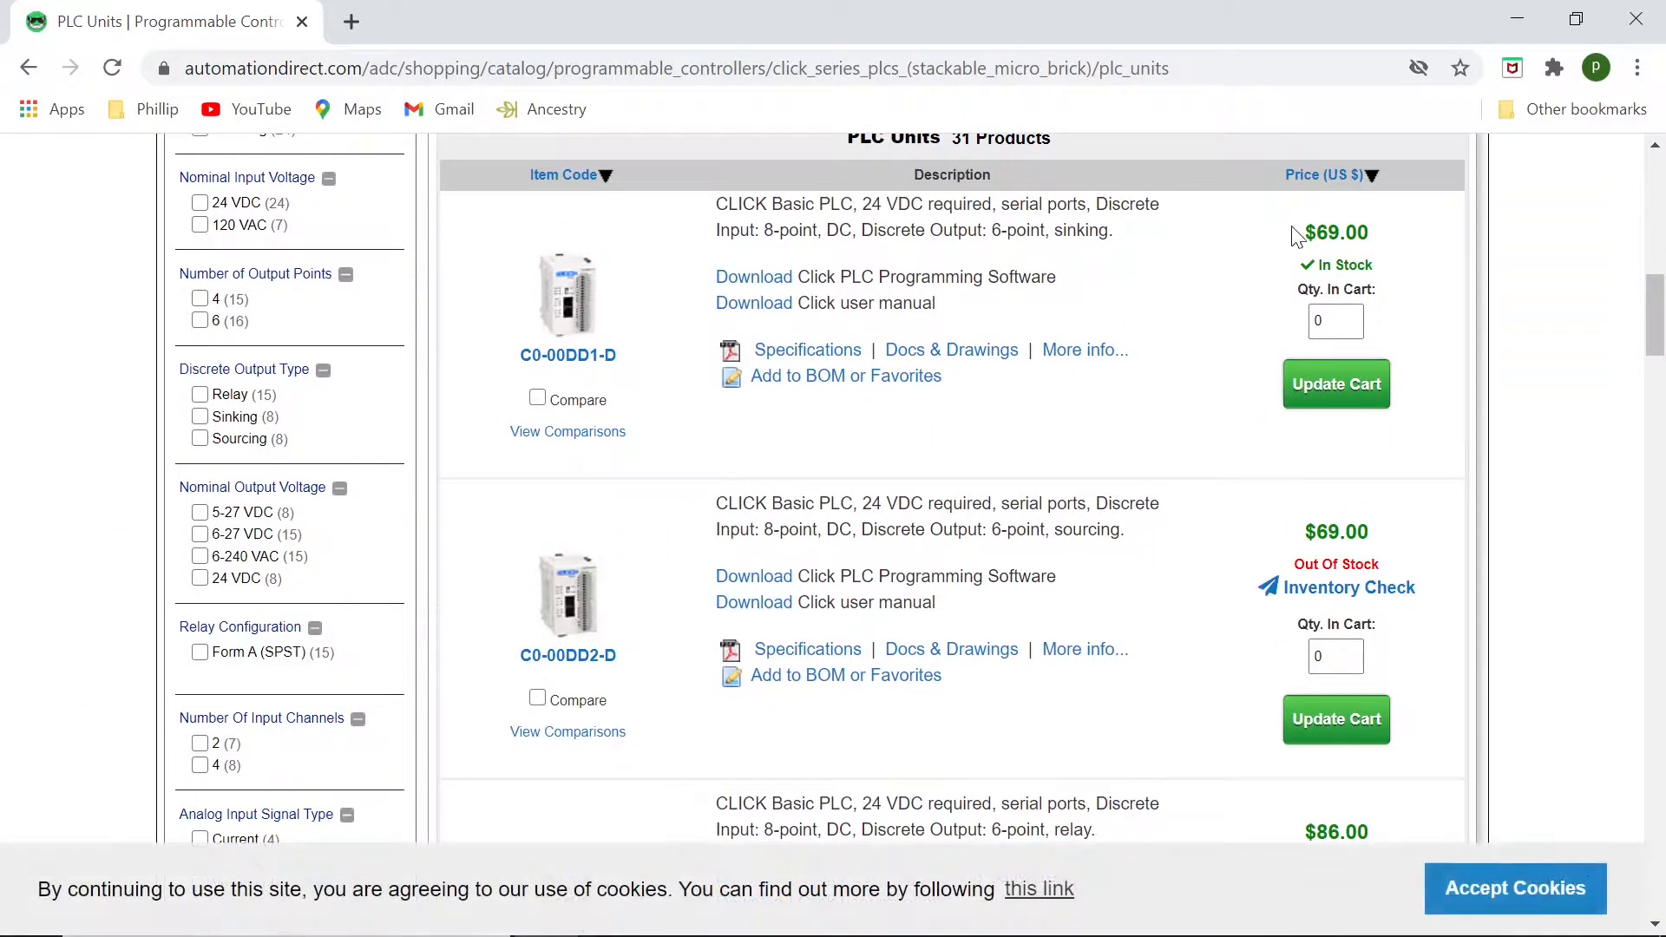
{"action": "mouse_move", "coordinate": [1089, 332]}
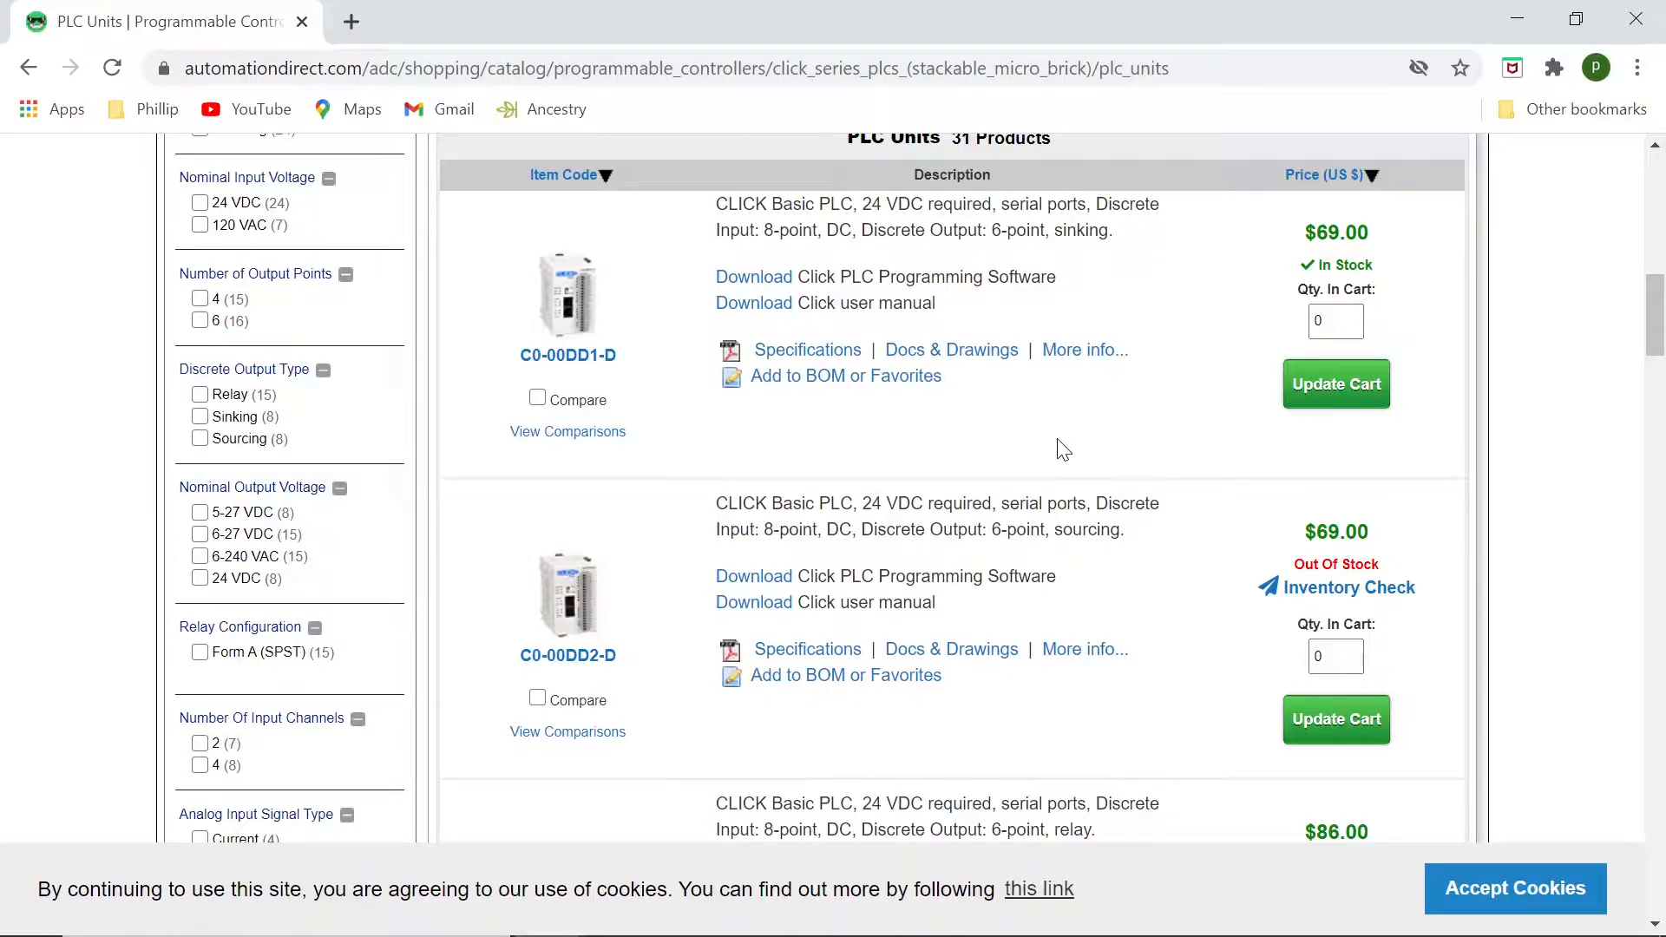
{"action": "mouse_move", "coordinate": [1137, 286]}
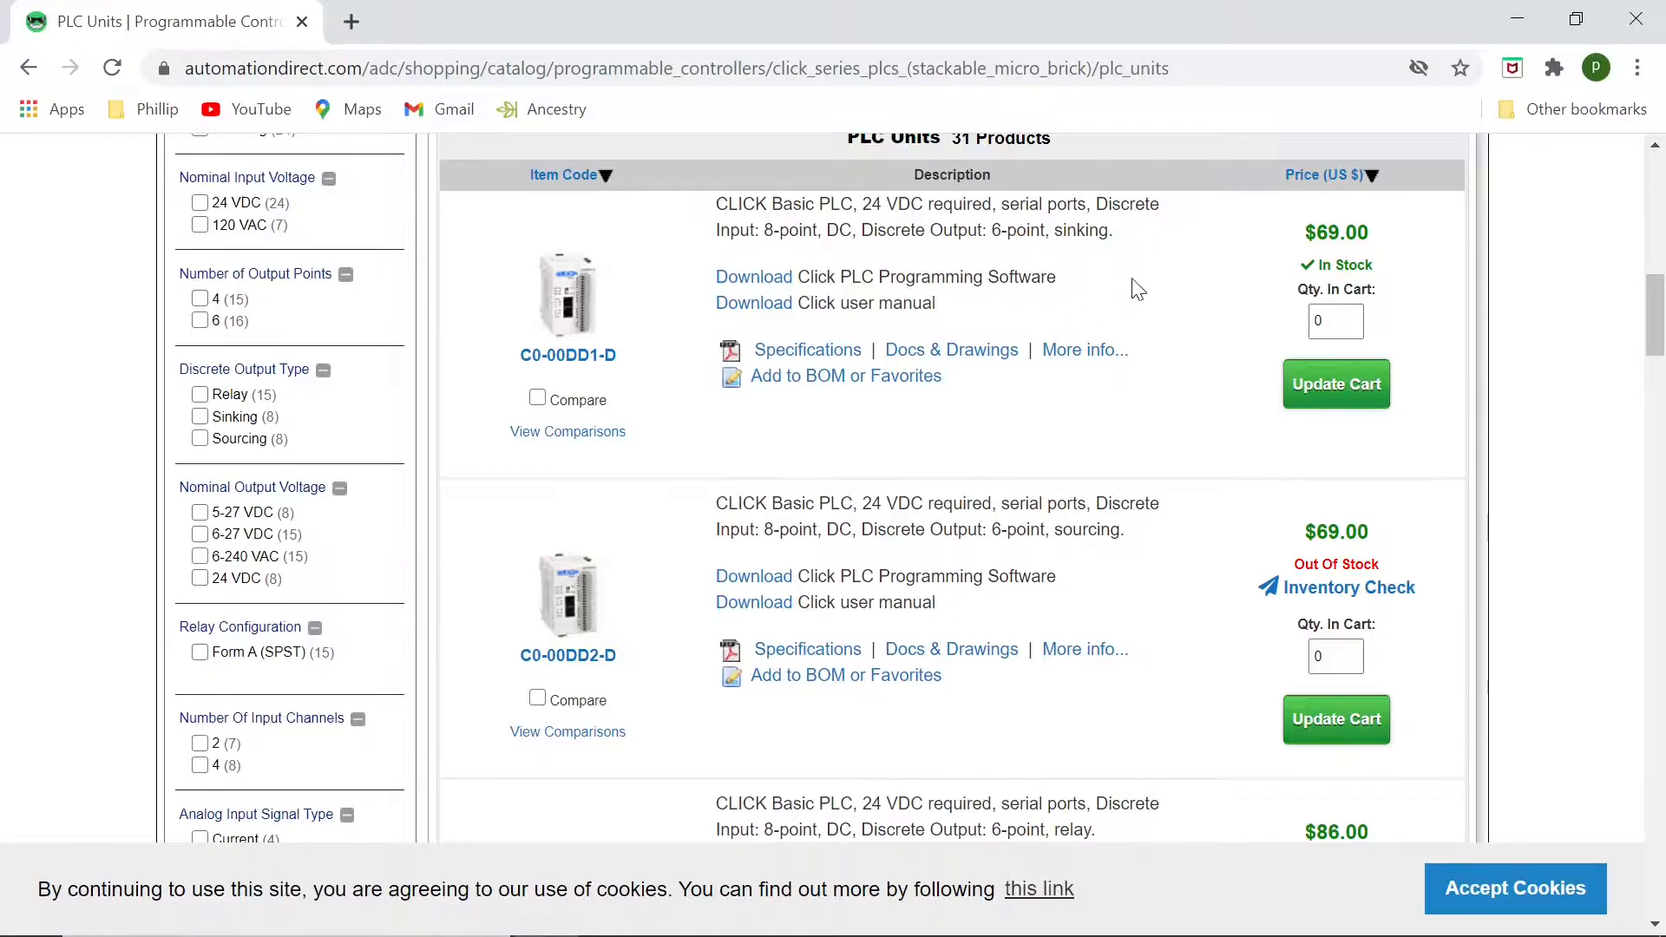
{"action": "mouse_move", "coordinate": [1103, 327]}
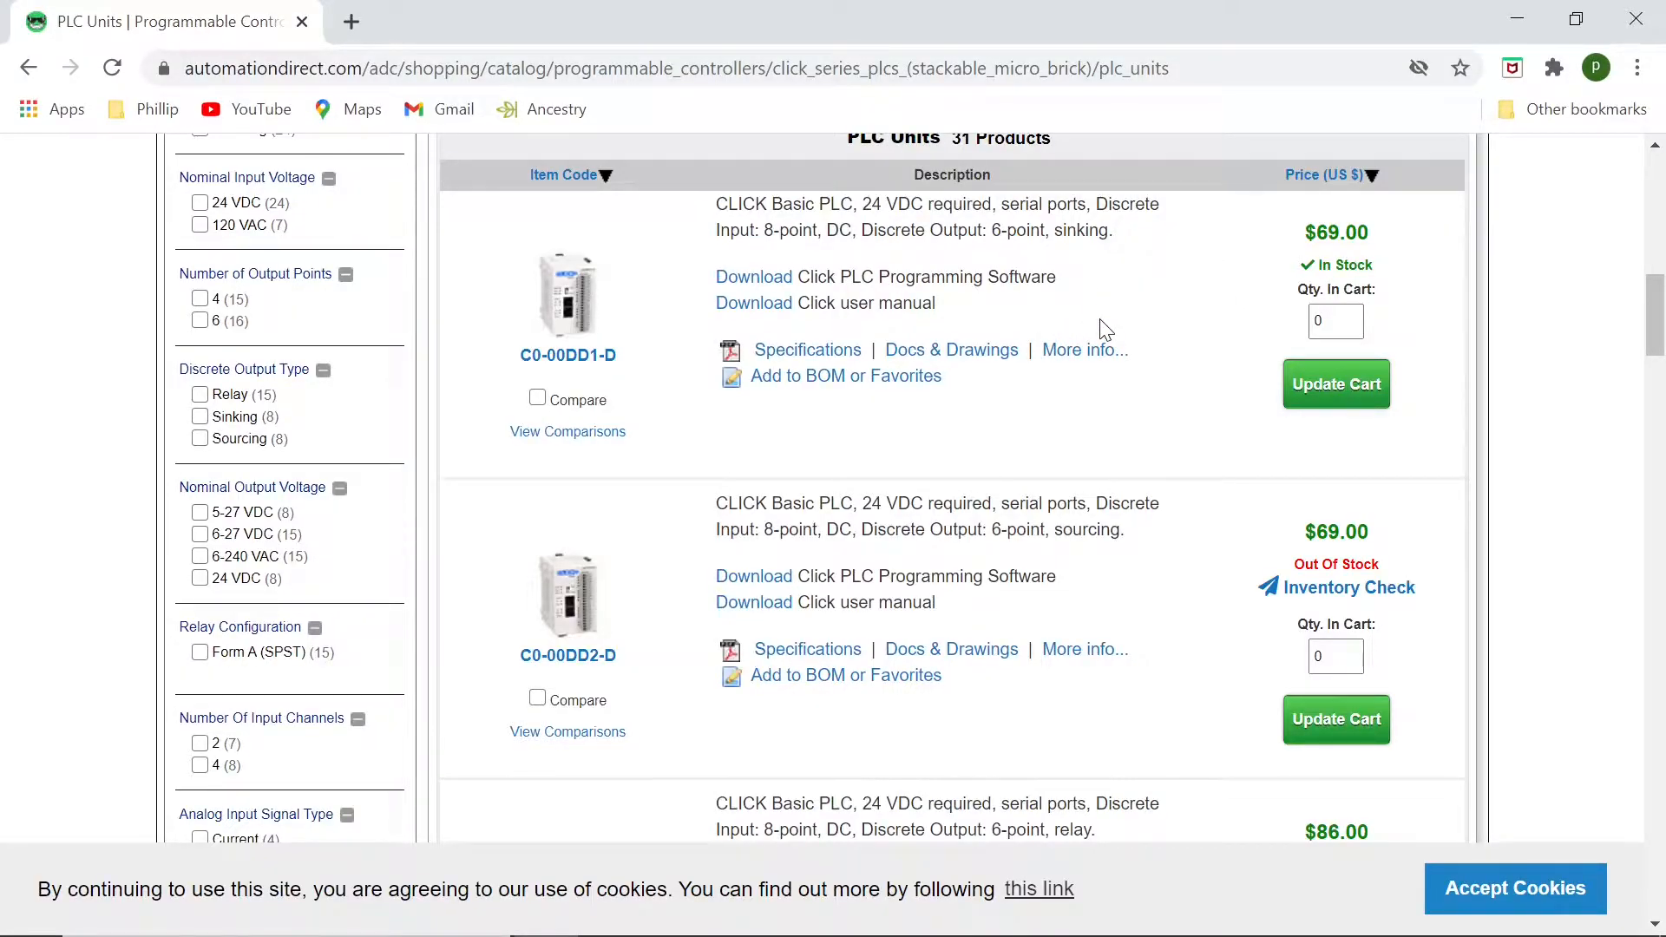
{"action": "mouse_move", "coordinate": [1112, 311]}
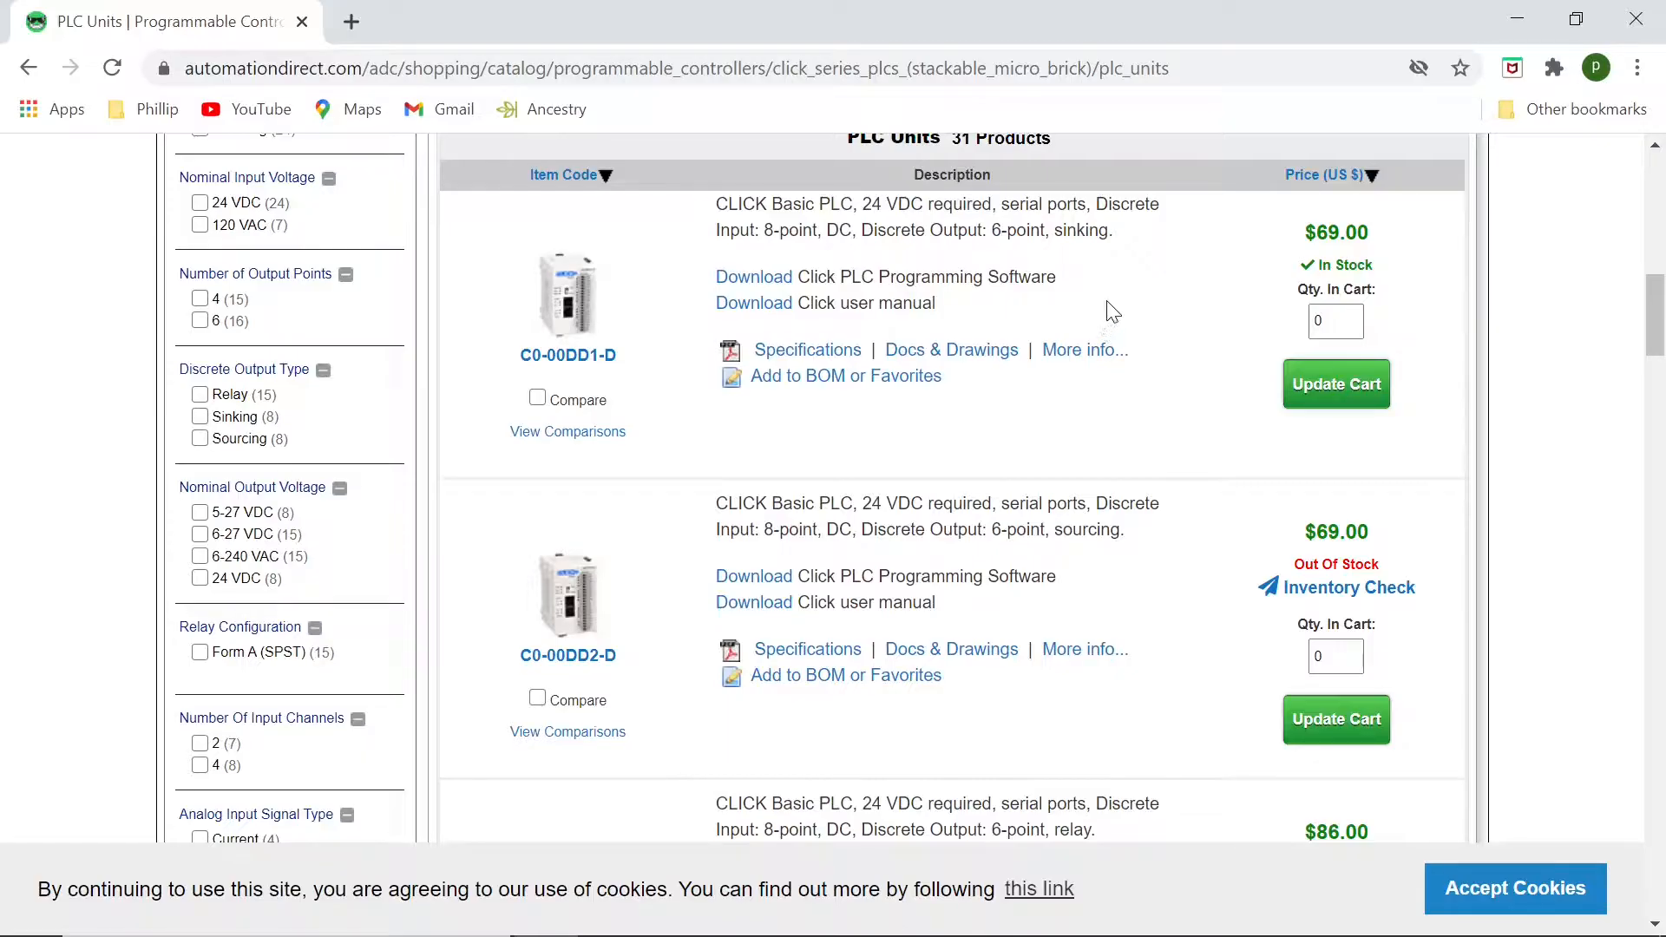
{"action": "scroll", "scroll_direction": "down", "scroll_amount": 3}
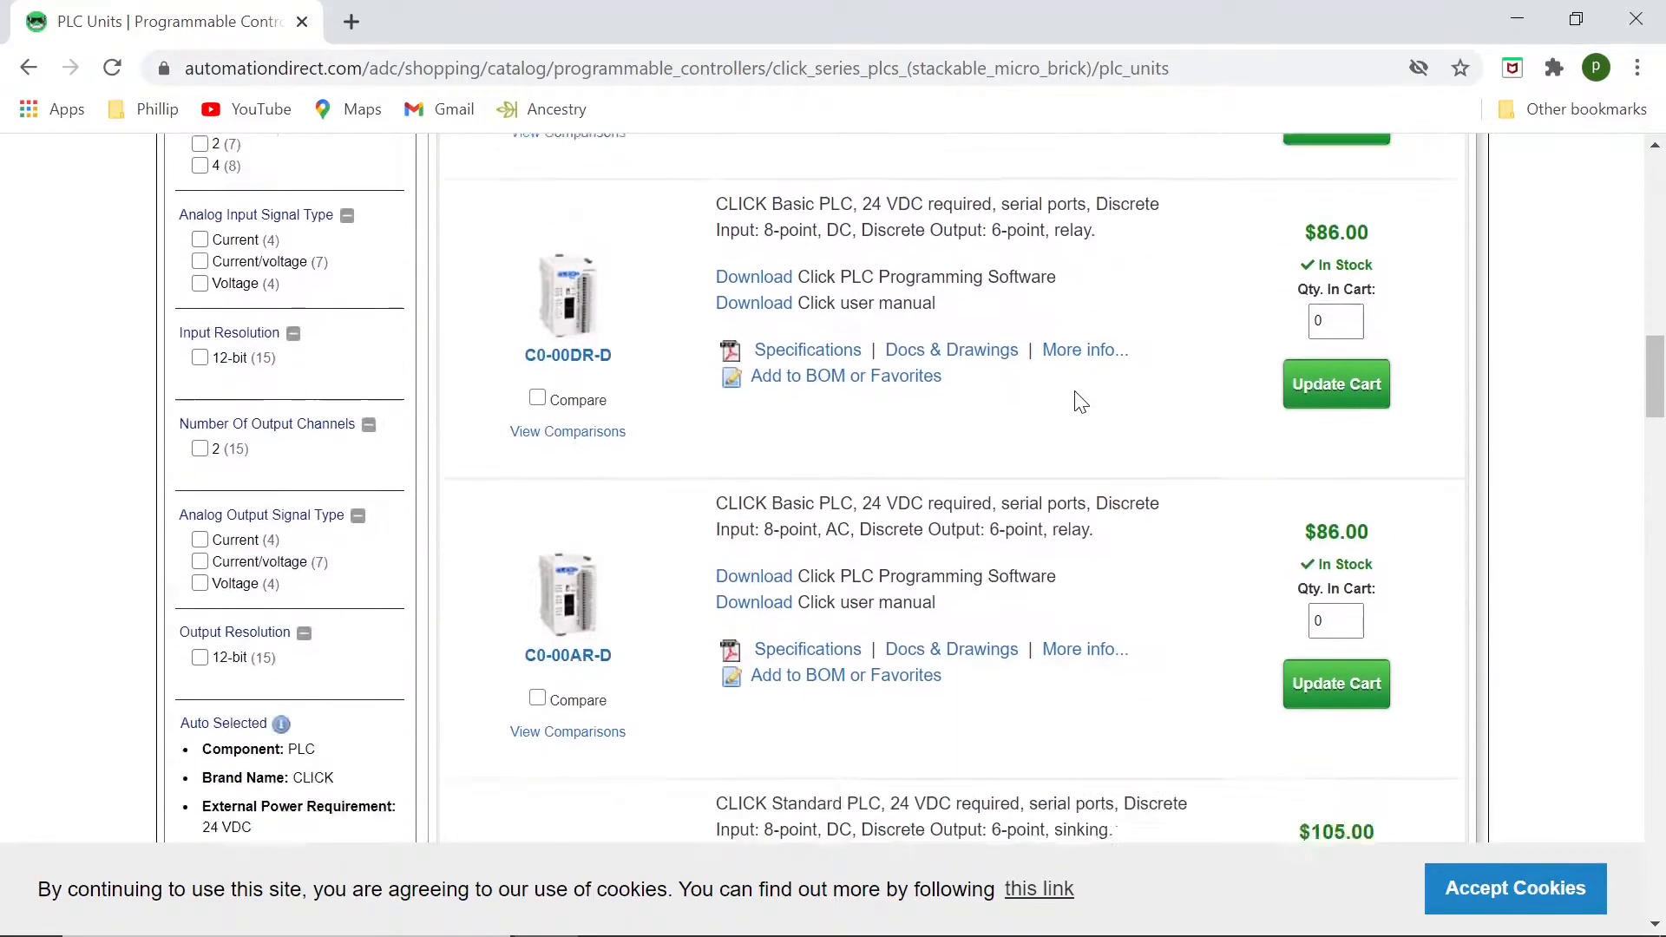
{"action": "scroll", "scroll_direction": "down", "scroll_amount": 3}
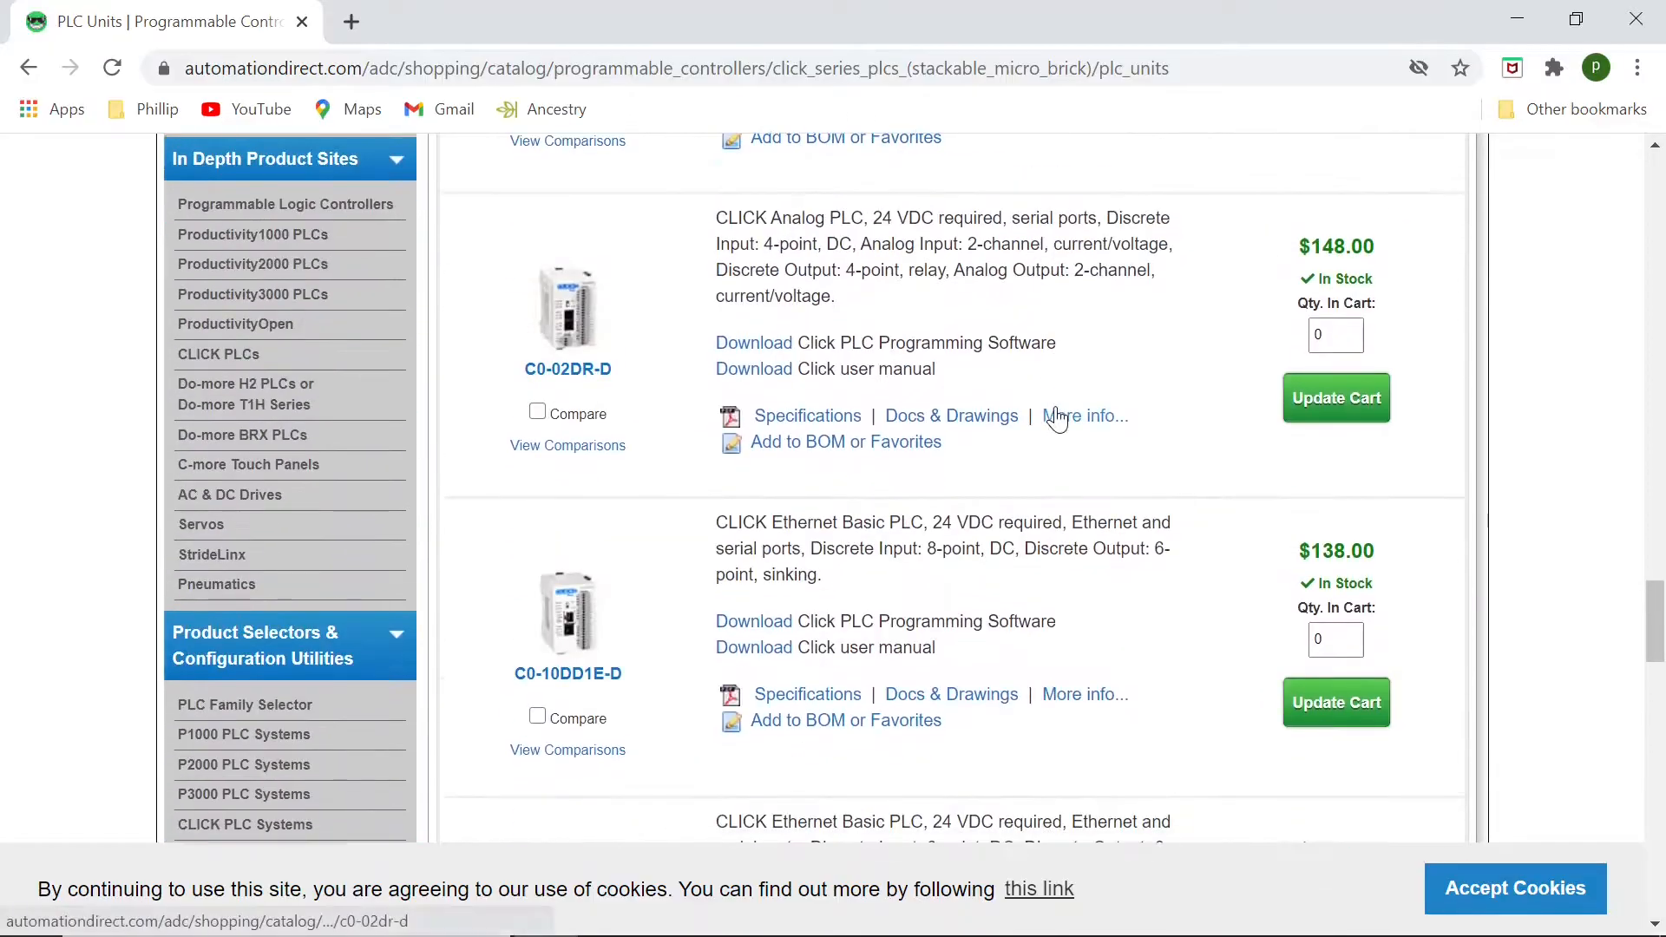
{"action": "scroll", "scroll_direction": "down", "scroll_amount": 3}
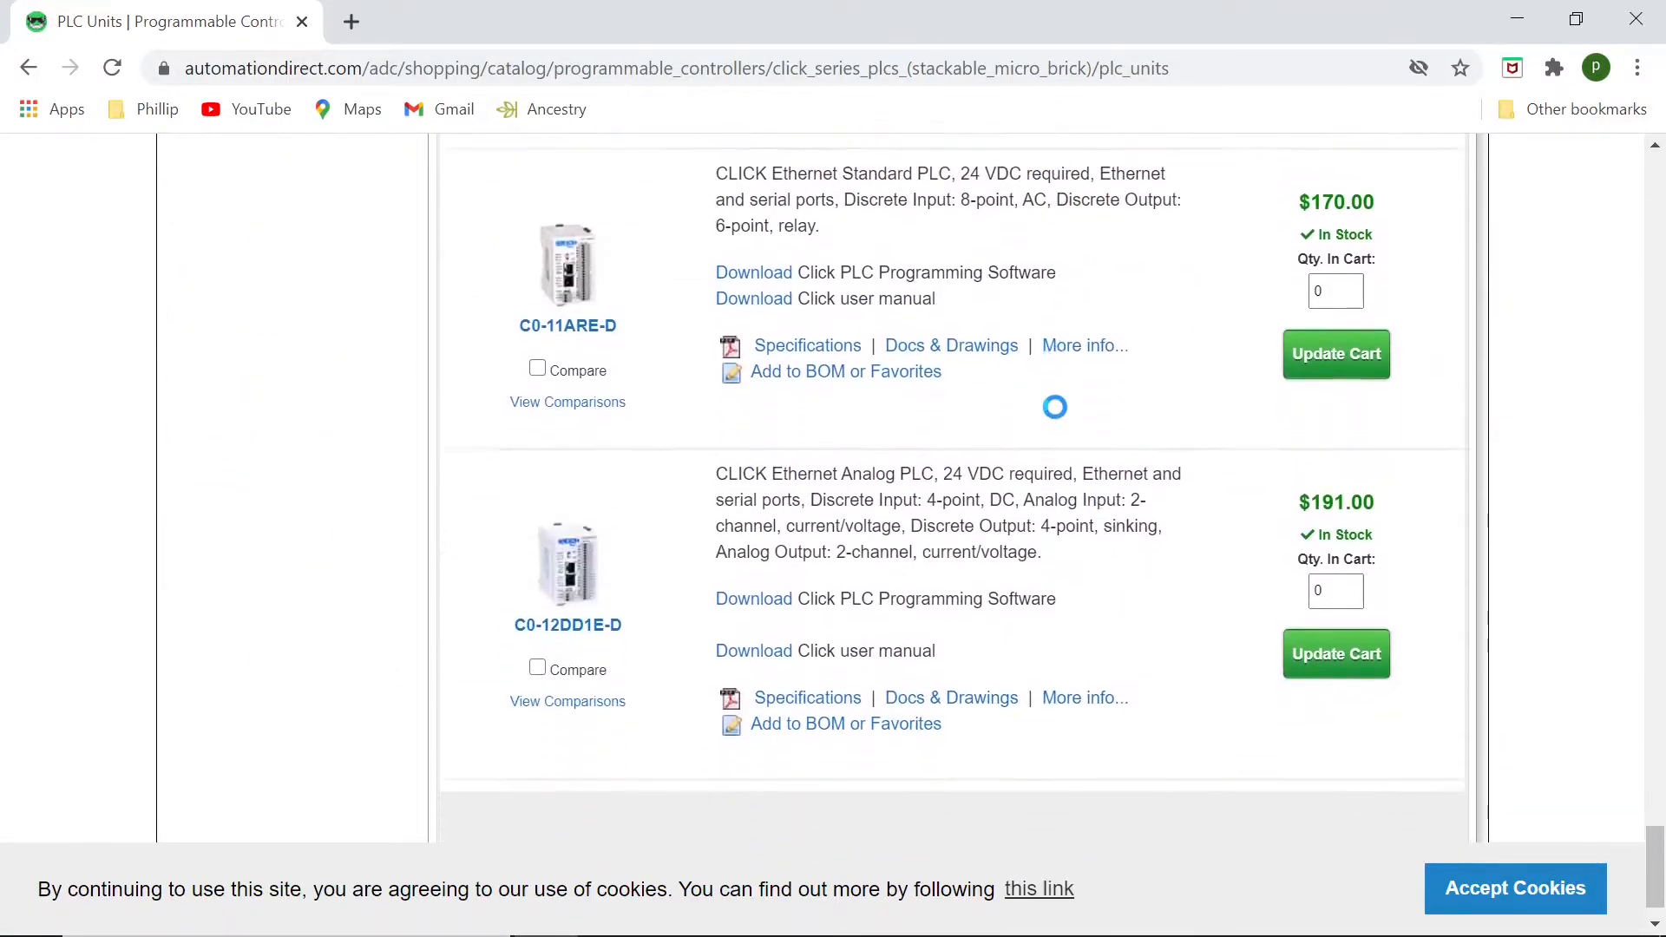
{"action": "scroll", "scroll_direction": "down", "scroll_amount": 3}
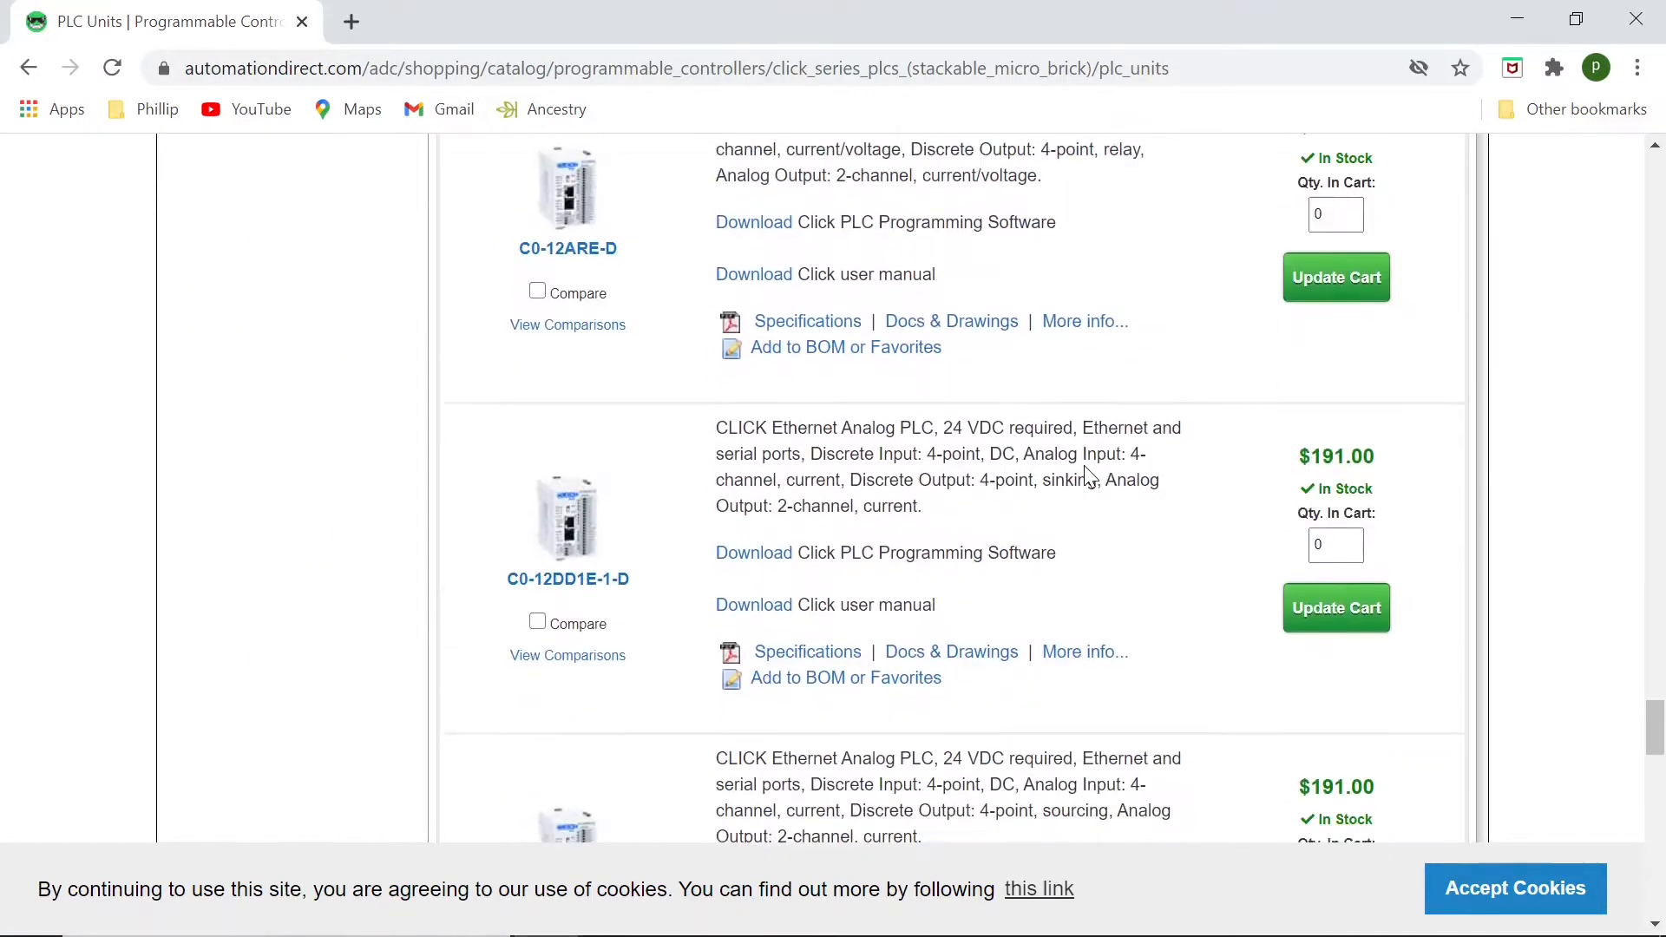
{"action": "scroll", "scroll_direction": "down", "scroll_amount": 3}
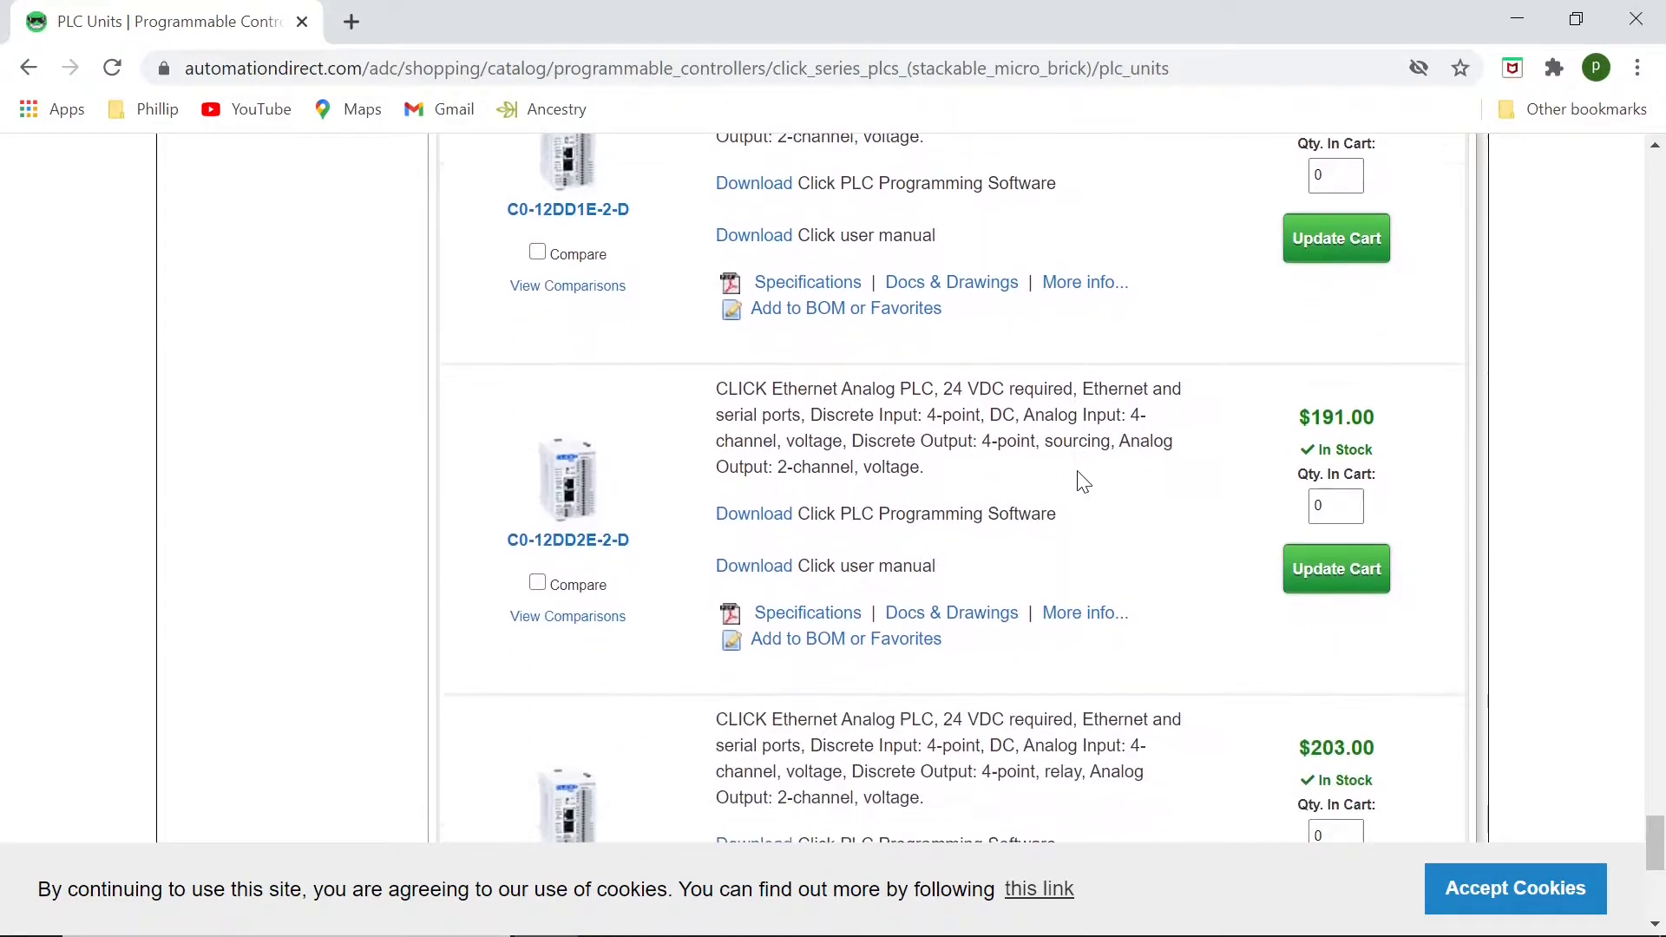
{"action": "scroll", "scroll_direction": "down", "scroll_amount": 3}
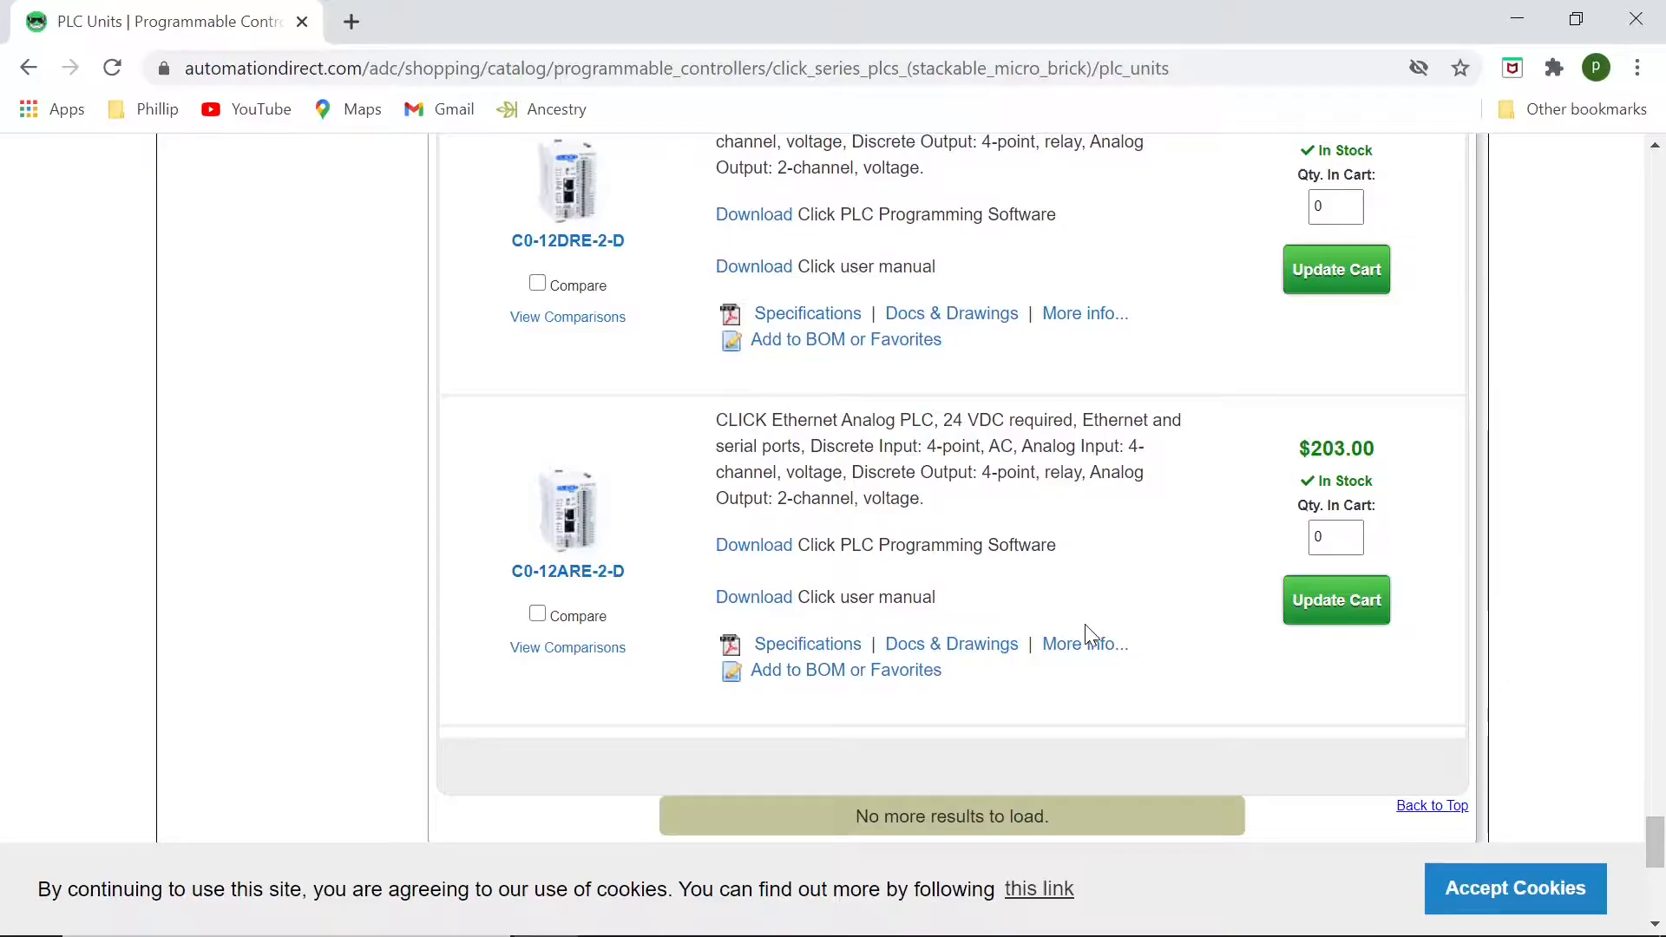
{"action": "mouse_move", "coordinate": [1116, 573]}
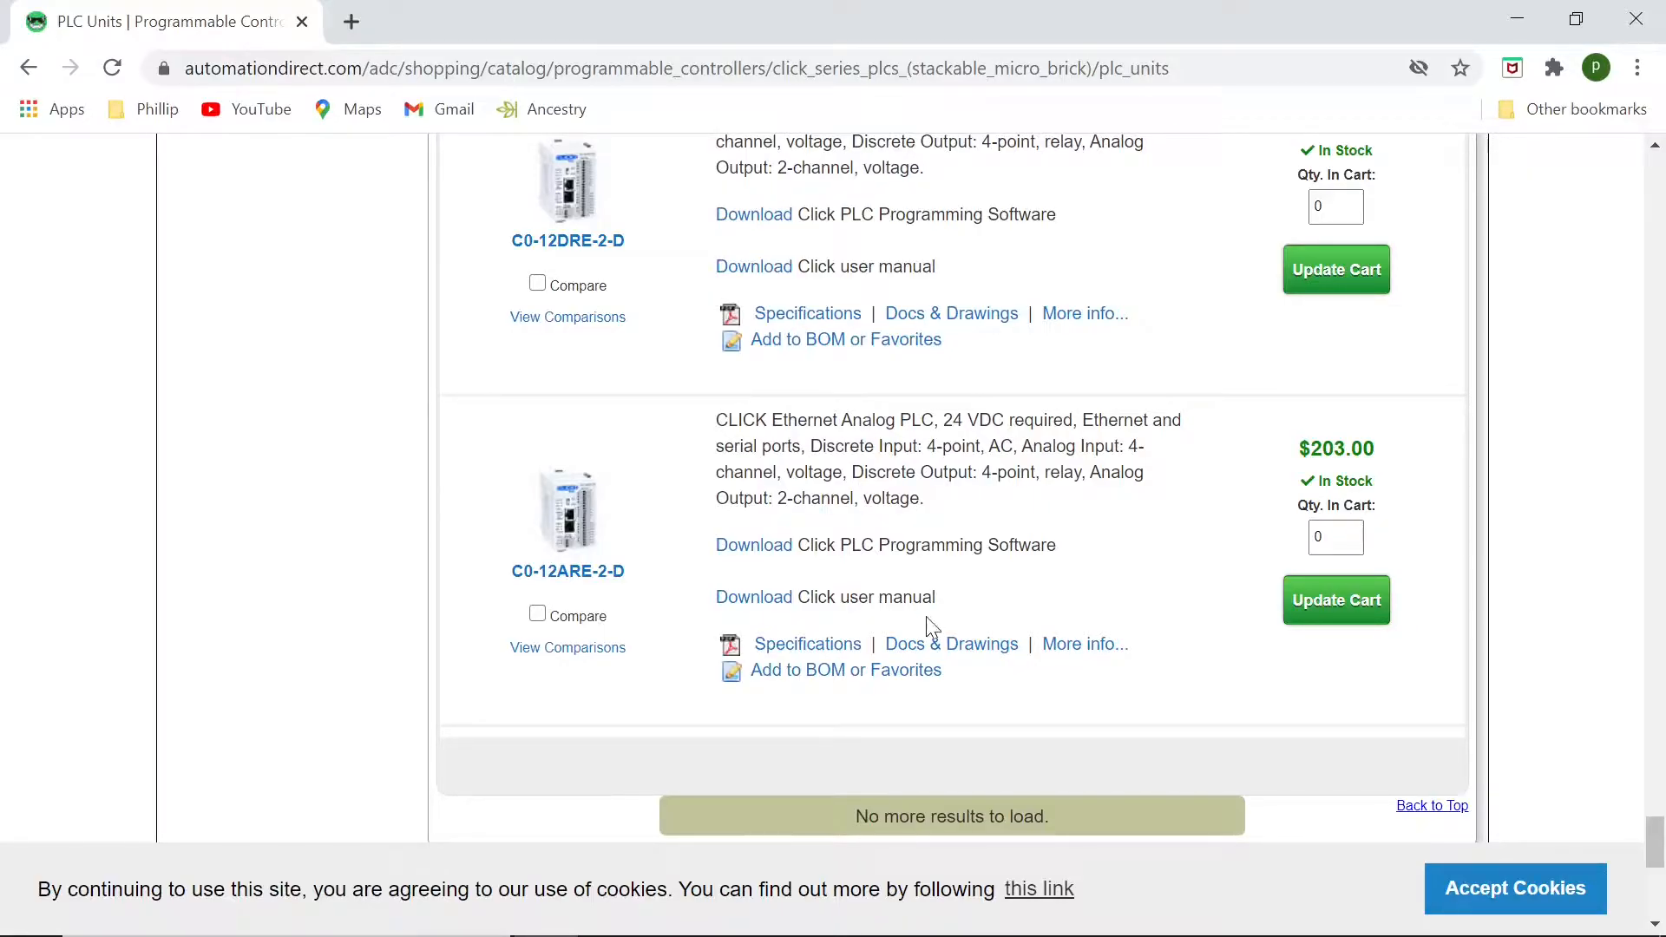
{"action": "mouse_move", "coordinate": [1123, 582]}
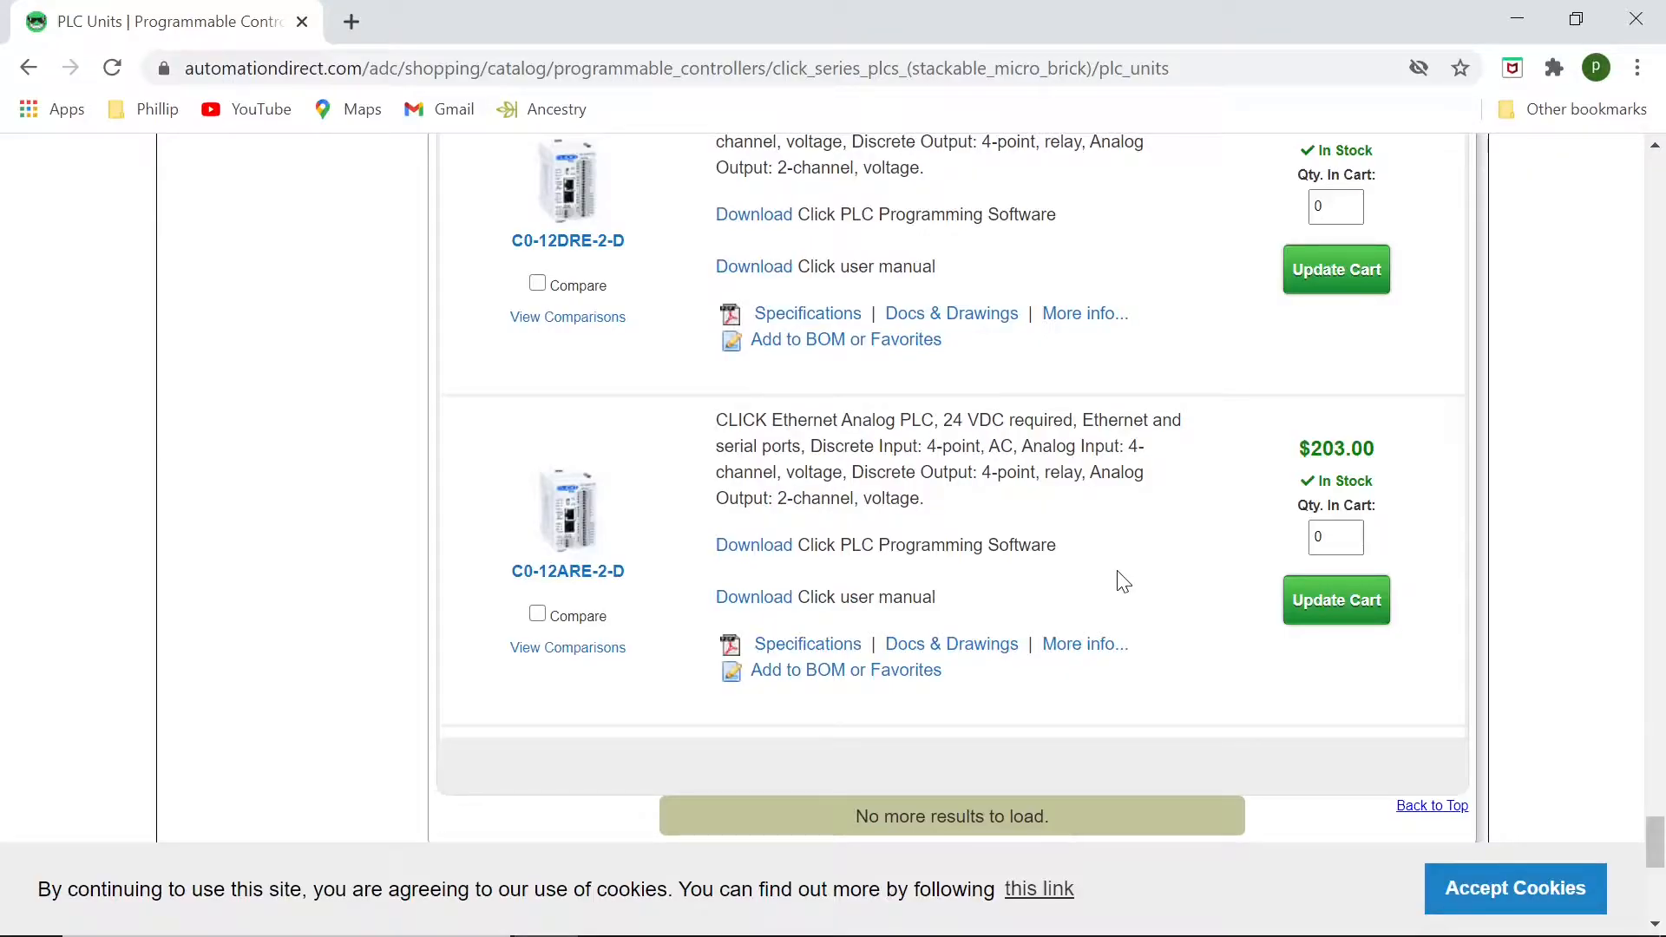
{"action": "mouse_move", "coordinate": [625, 550]}
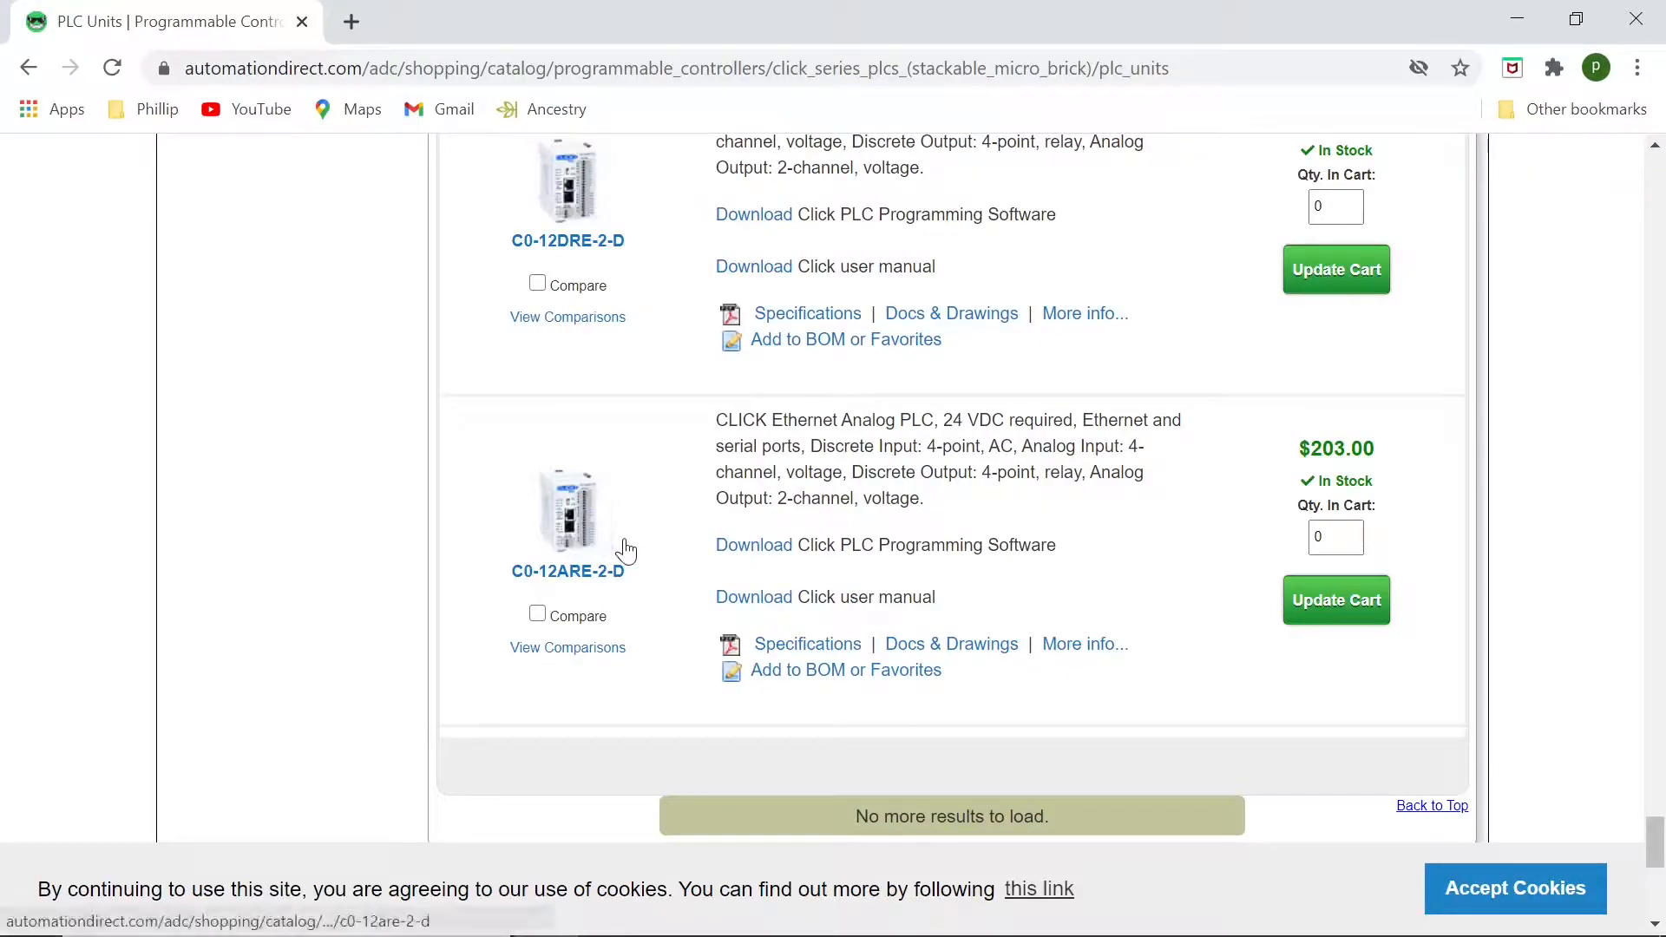
{"action": "mouse_move", "coordinate": [621, 567]}
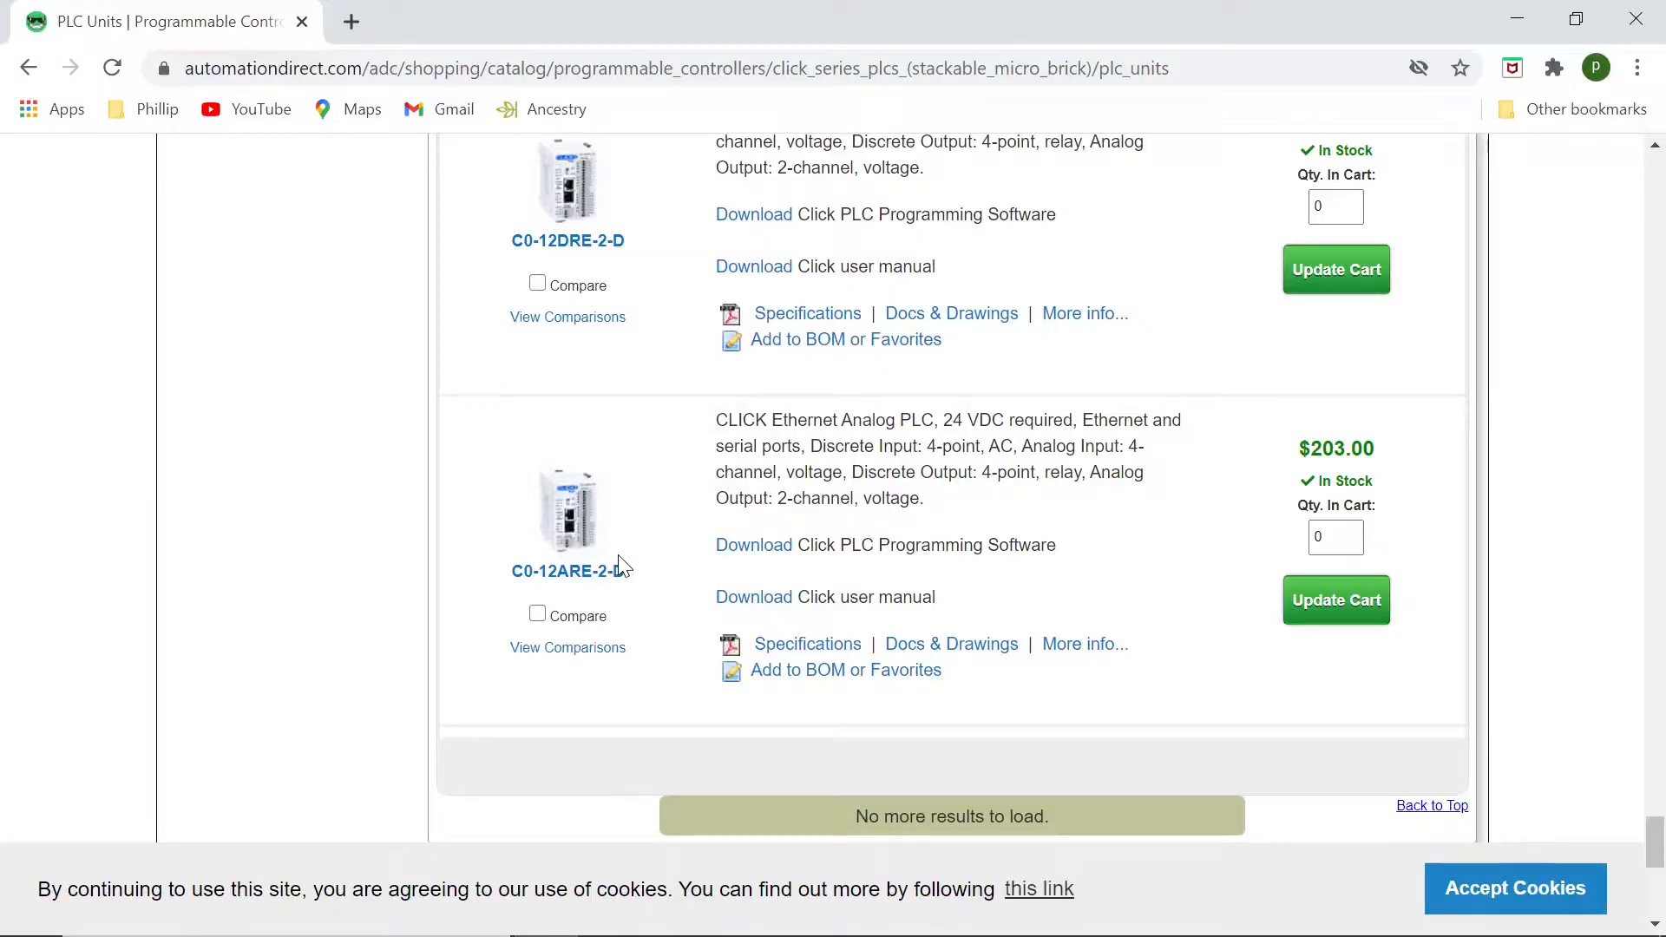
{"action": "mouse_move", "coordinate": [601, 559]}
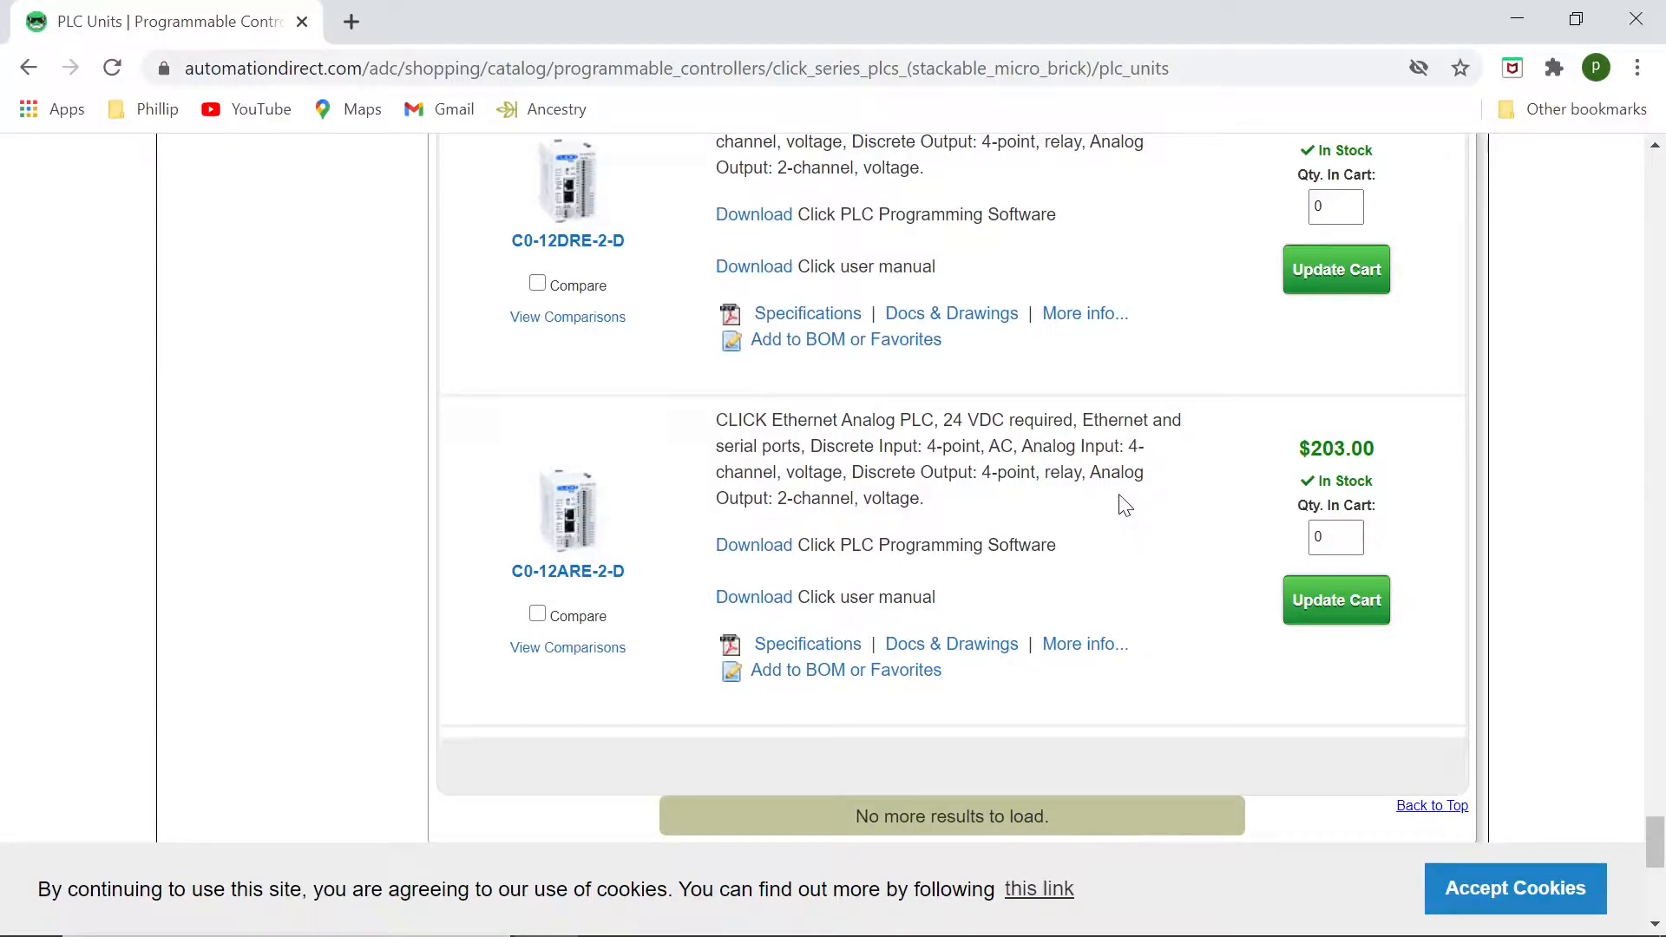
{"action": "mouse_move", "coordinate": [1125, 532]}
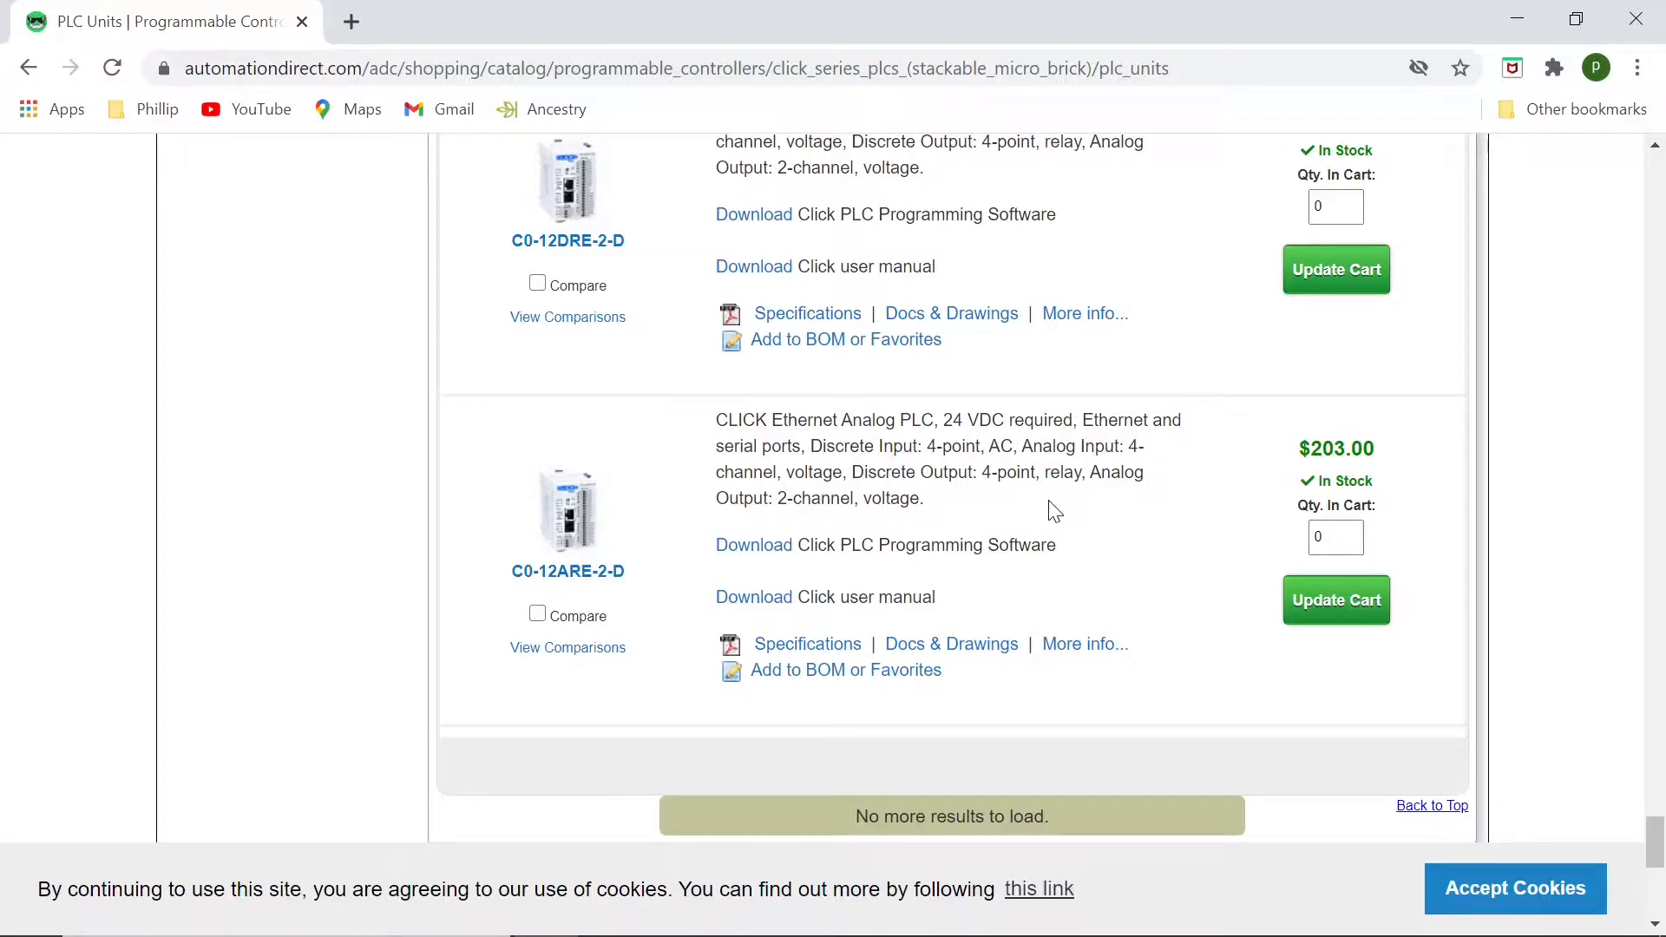
{"action": "mouse_move", "coordinate": [1098, 523]}
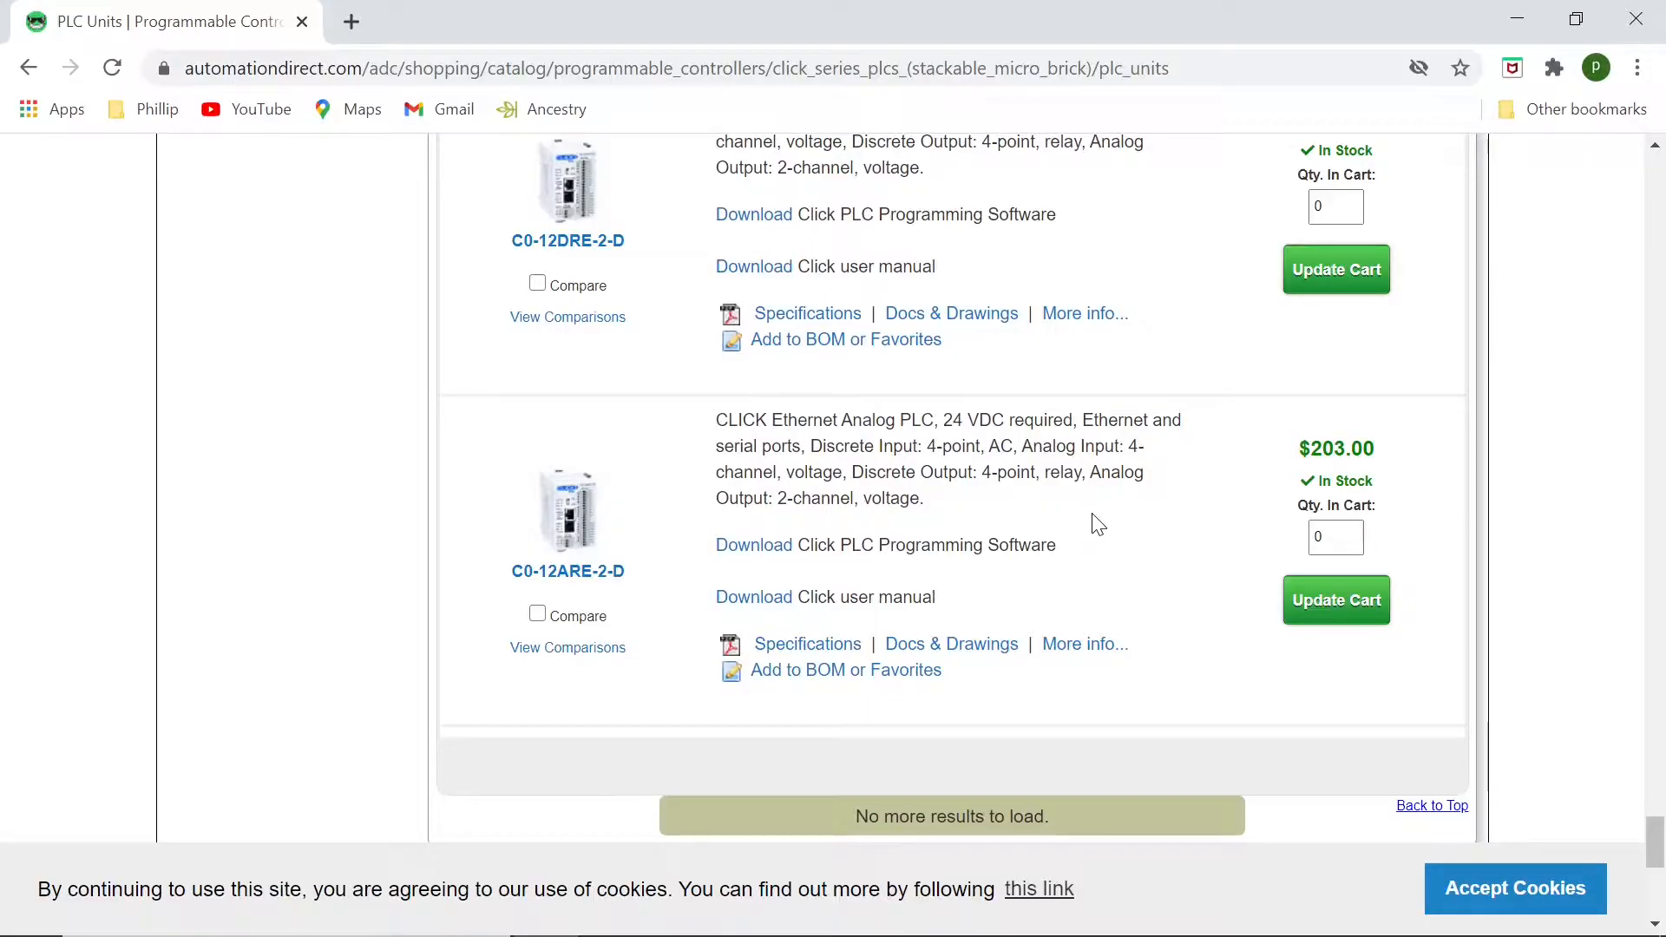
{"action": "mouse_move", "coordinate": [1108, 554]}
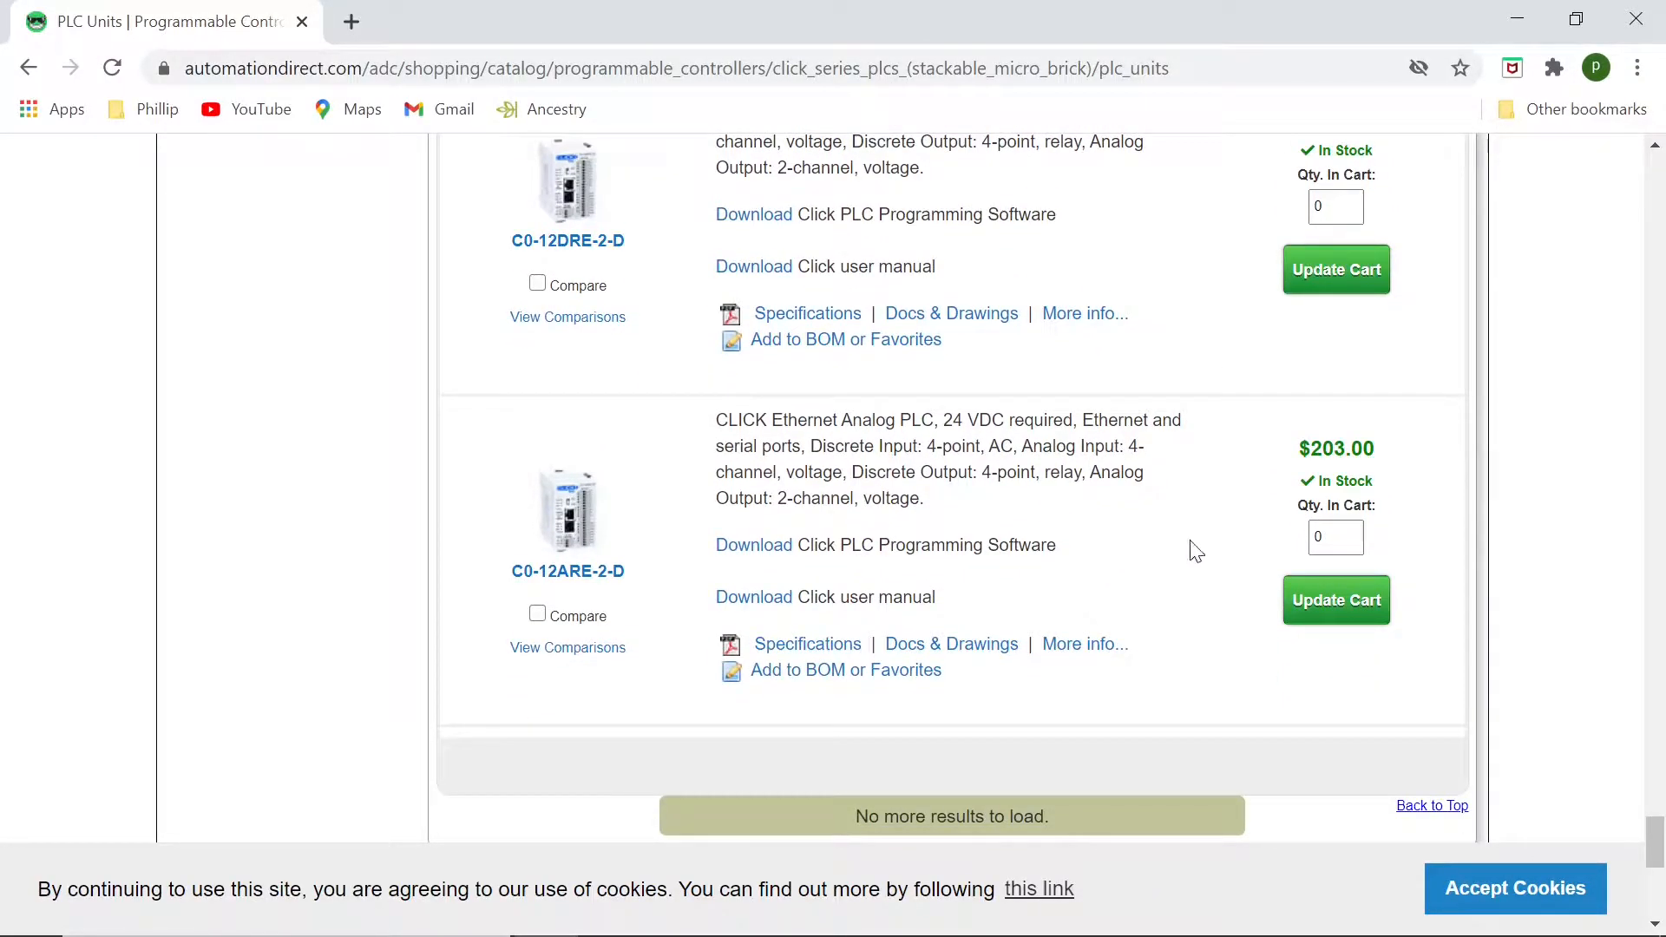
{"action": "scroll", "scroll_direction": "down", "scroll_amount": 3}
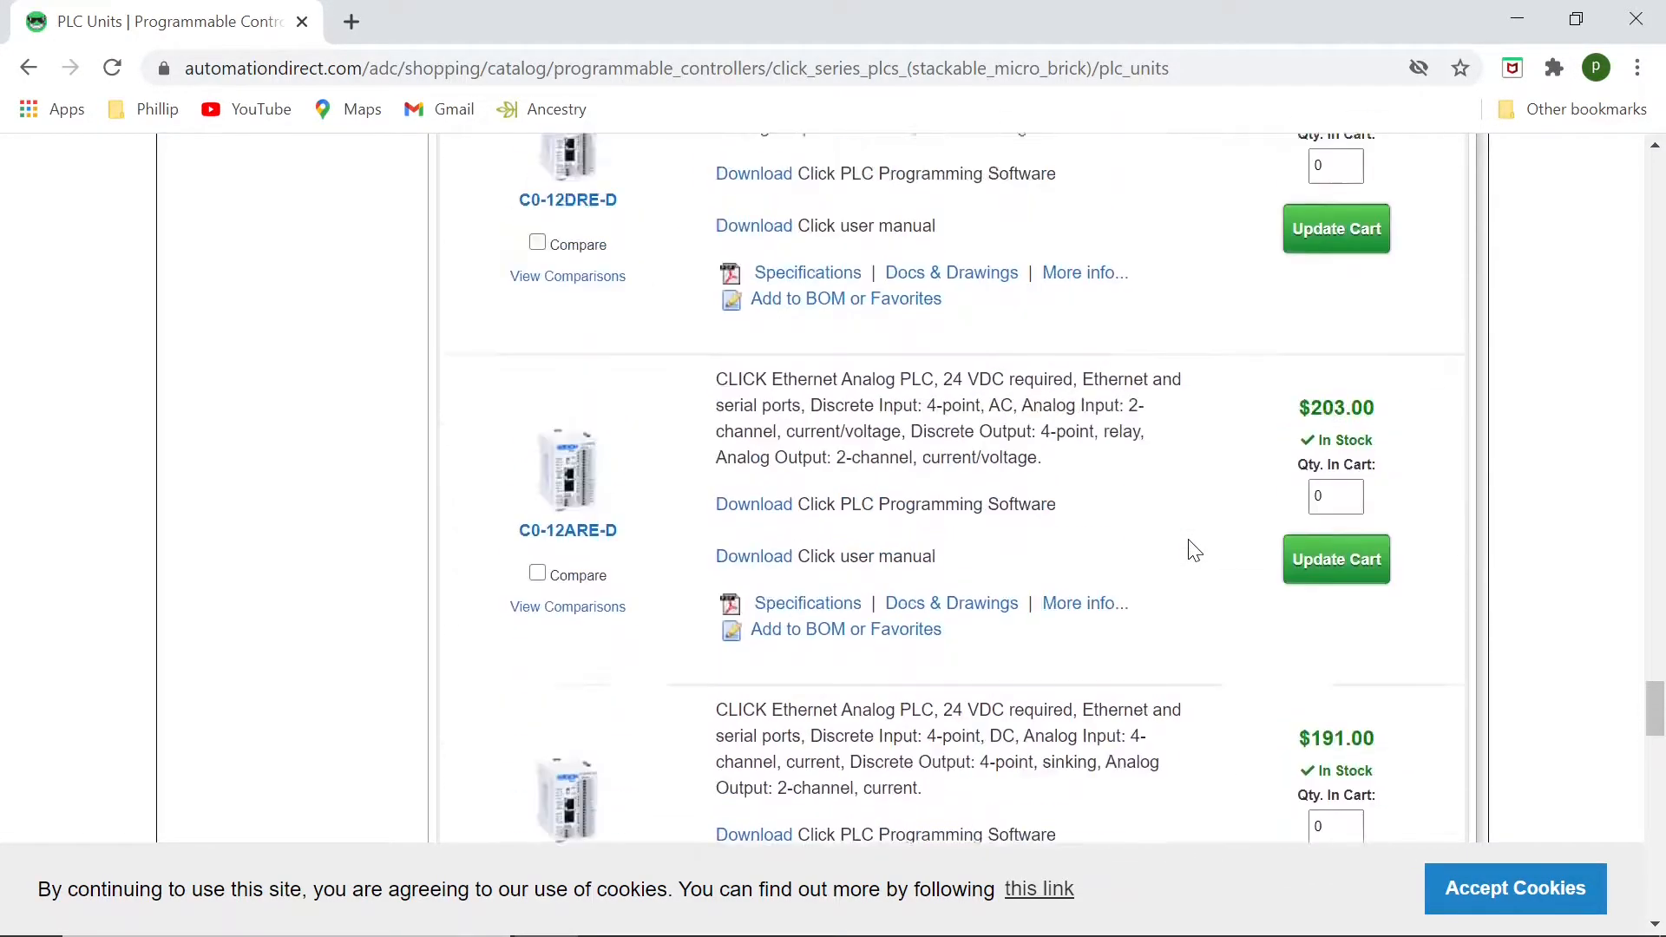
{"action": "scroll", "scroll_direction": "down", "scroll_amount": 3}
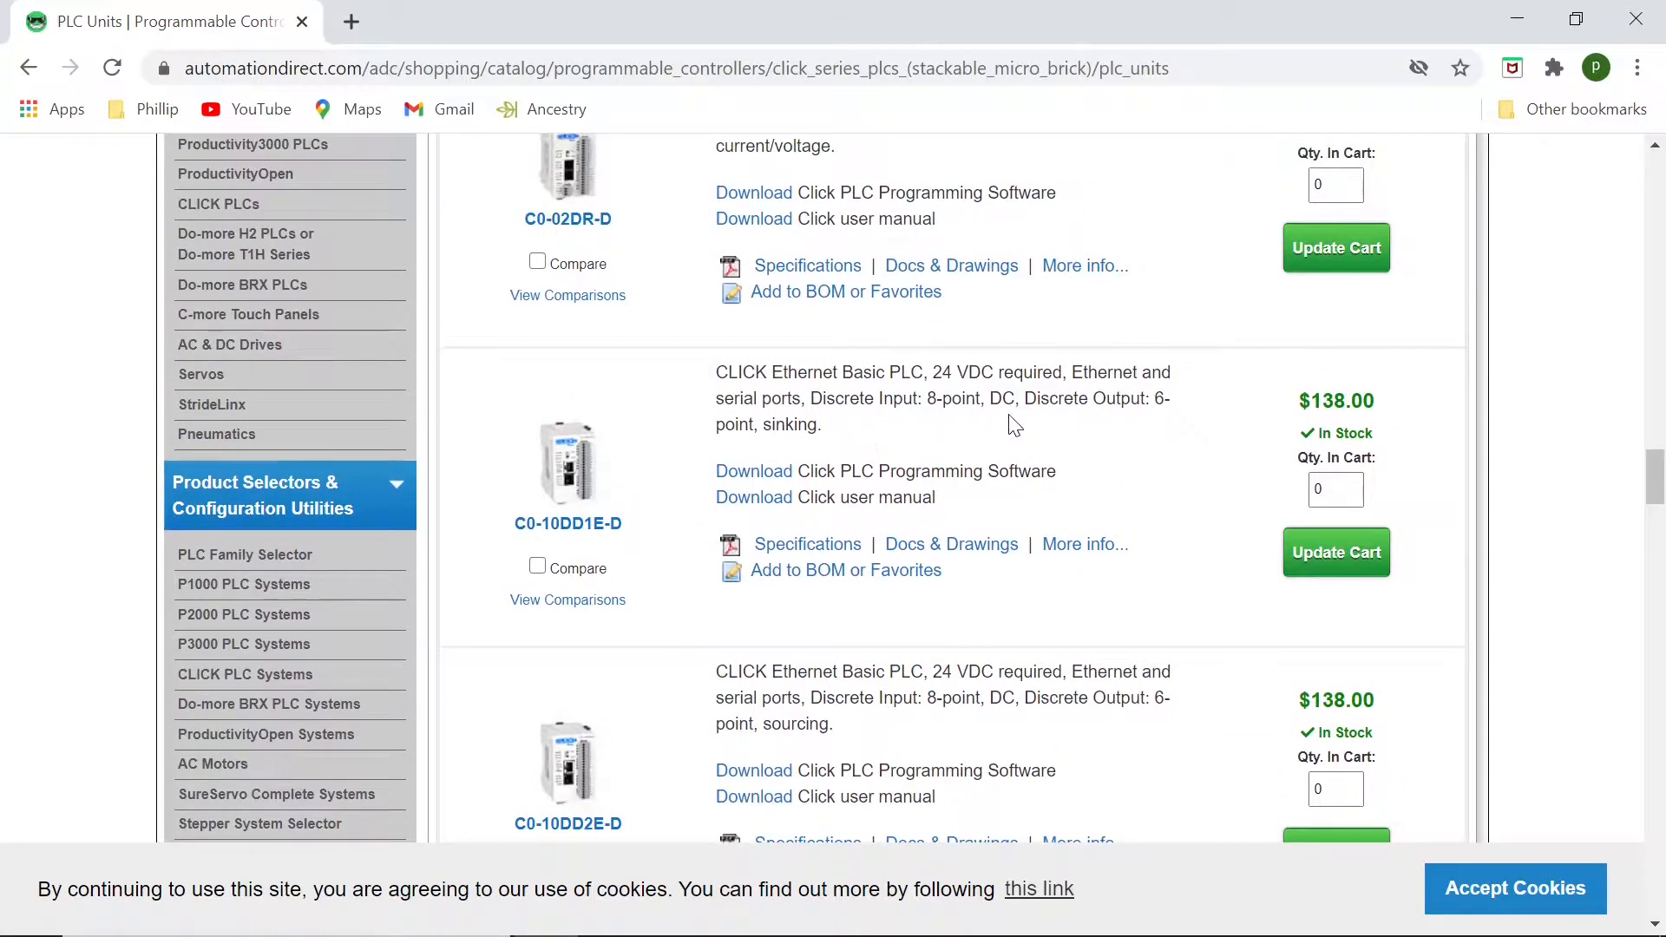
{"action": "scroll", "scroll_direction": "up", "scroll_amount": 3}
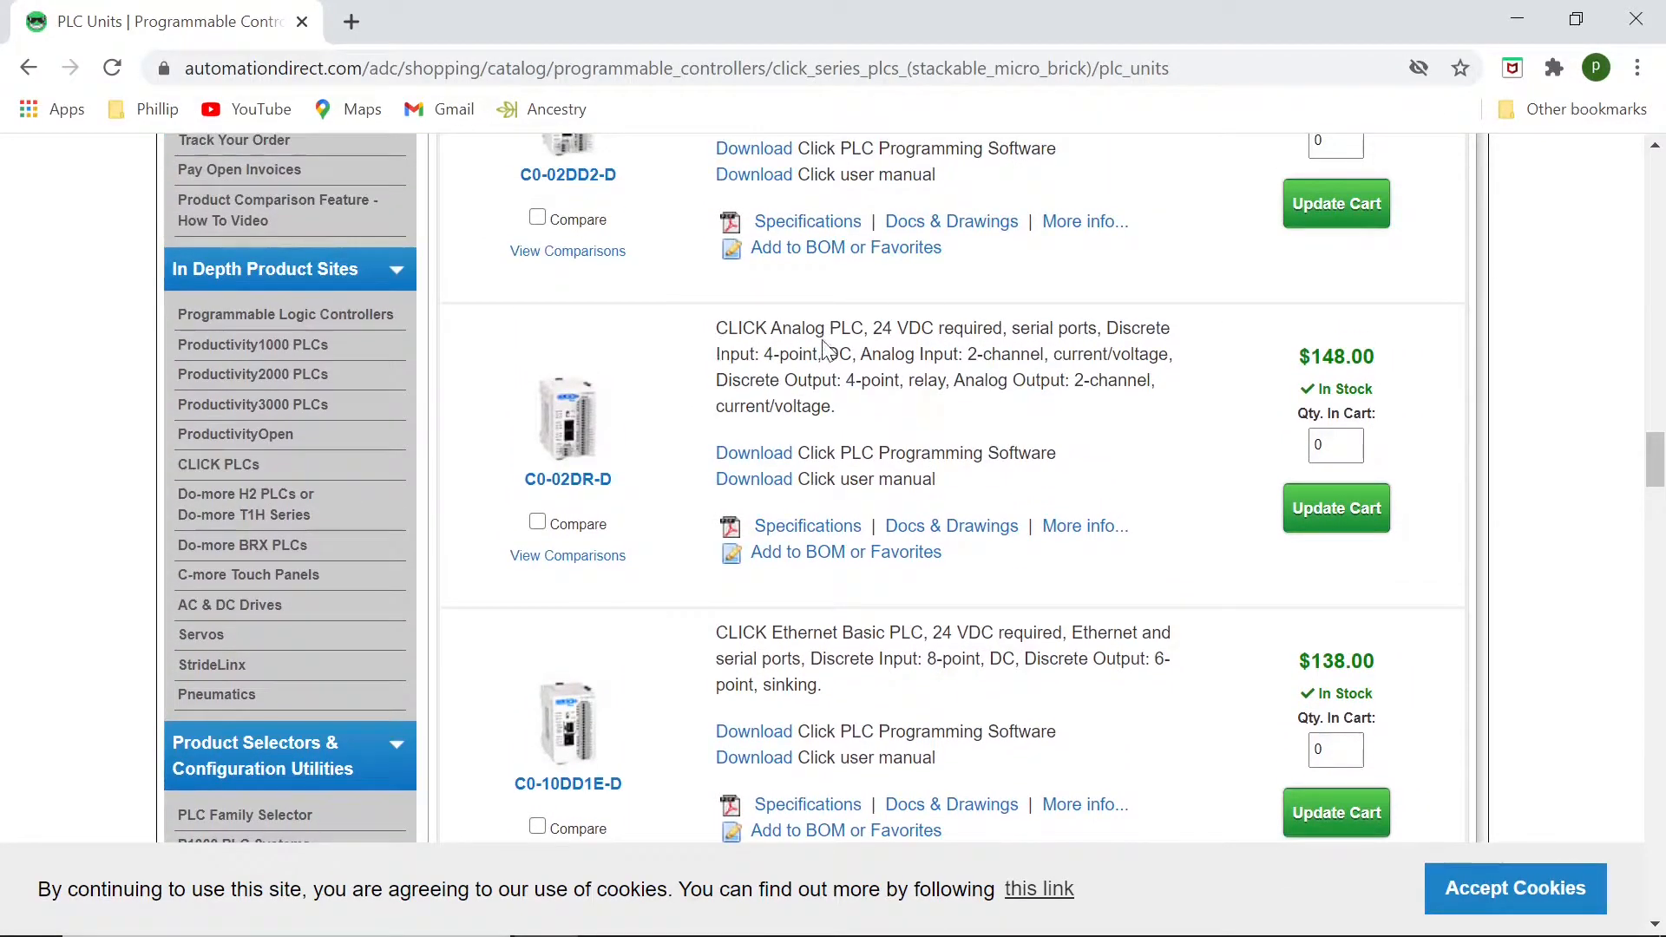
{"action": "mouse_move", "coordinate": [1085, 363]}
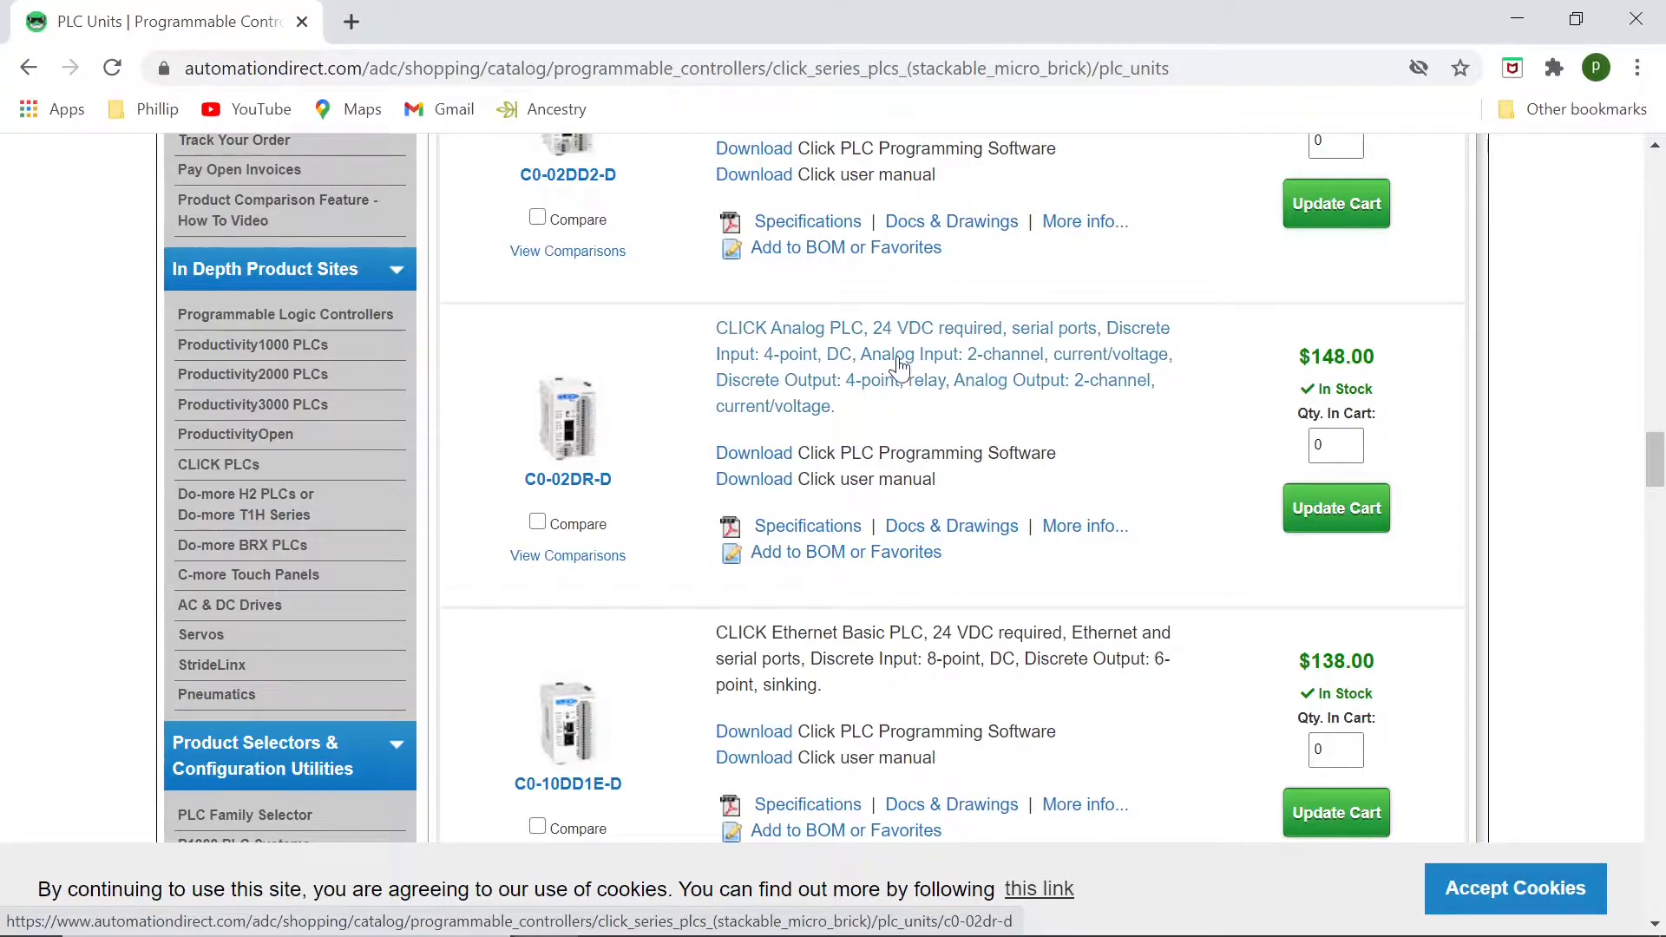
{"action": "mouse_move", "coordinate": [785, 369]}
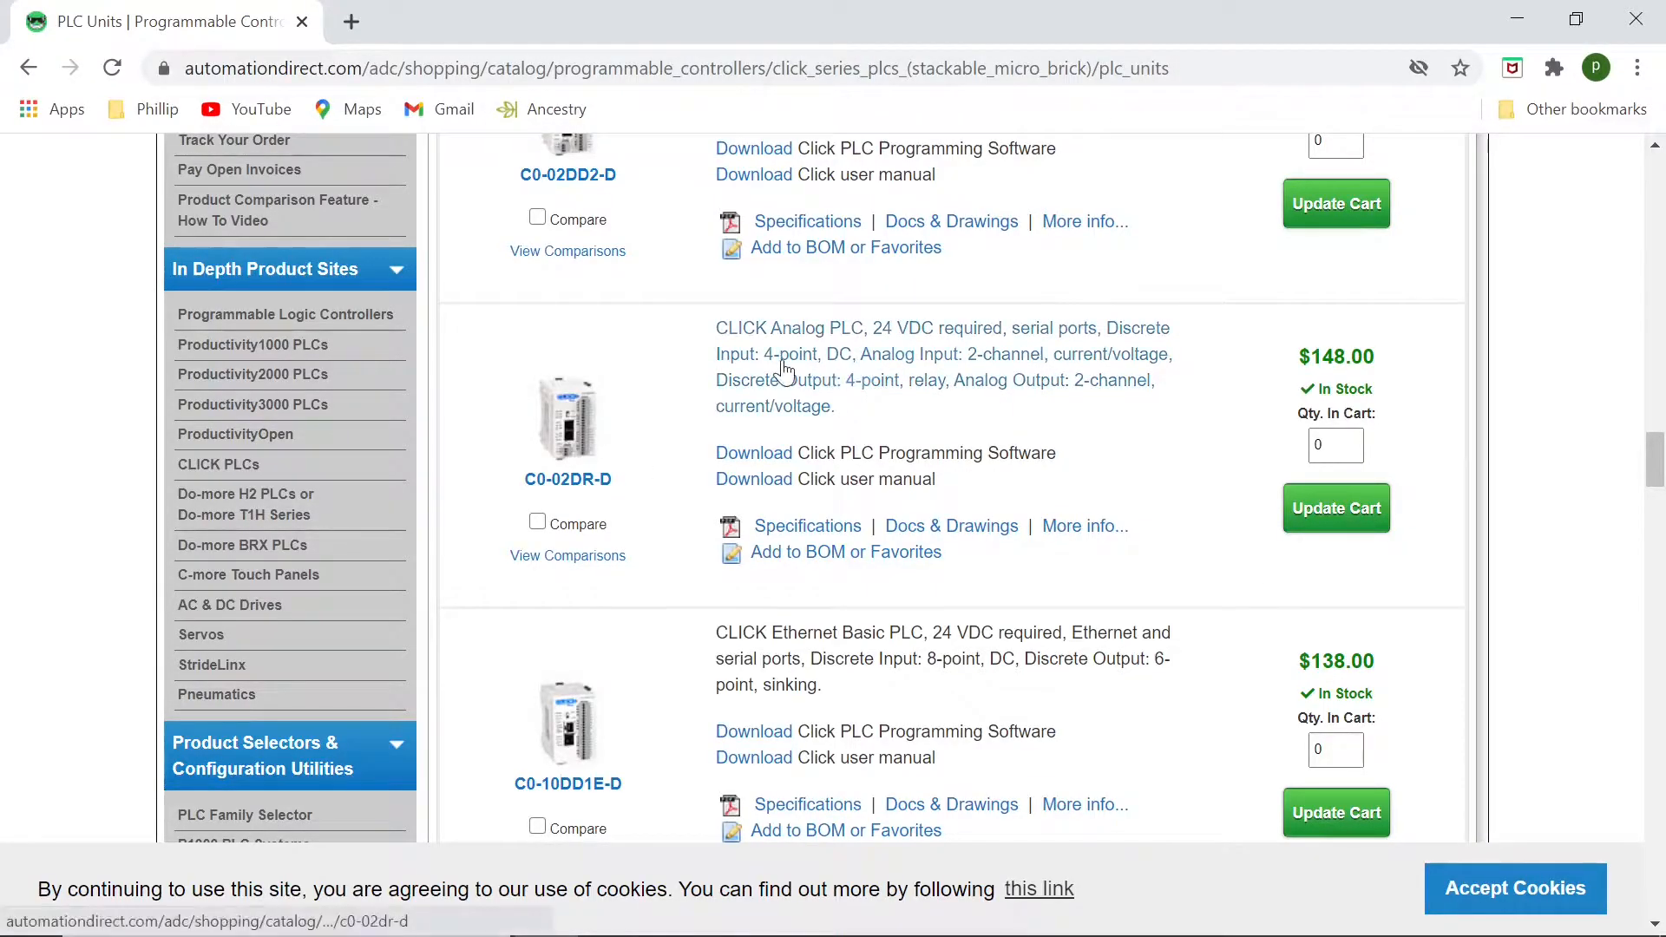
{"action": "mouse_move", "coordinate": [1066, 376]}
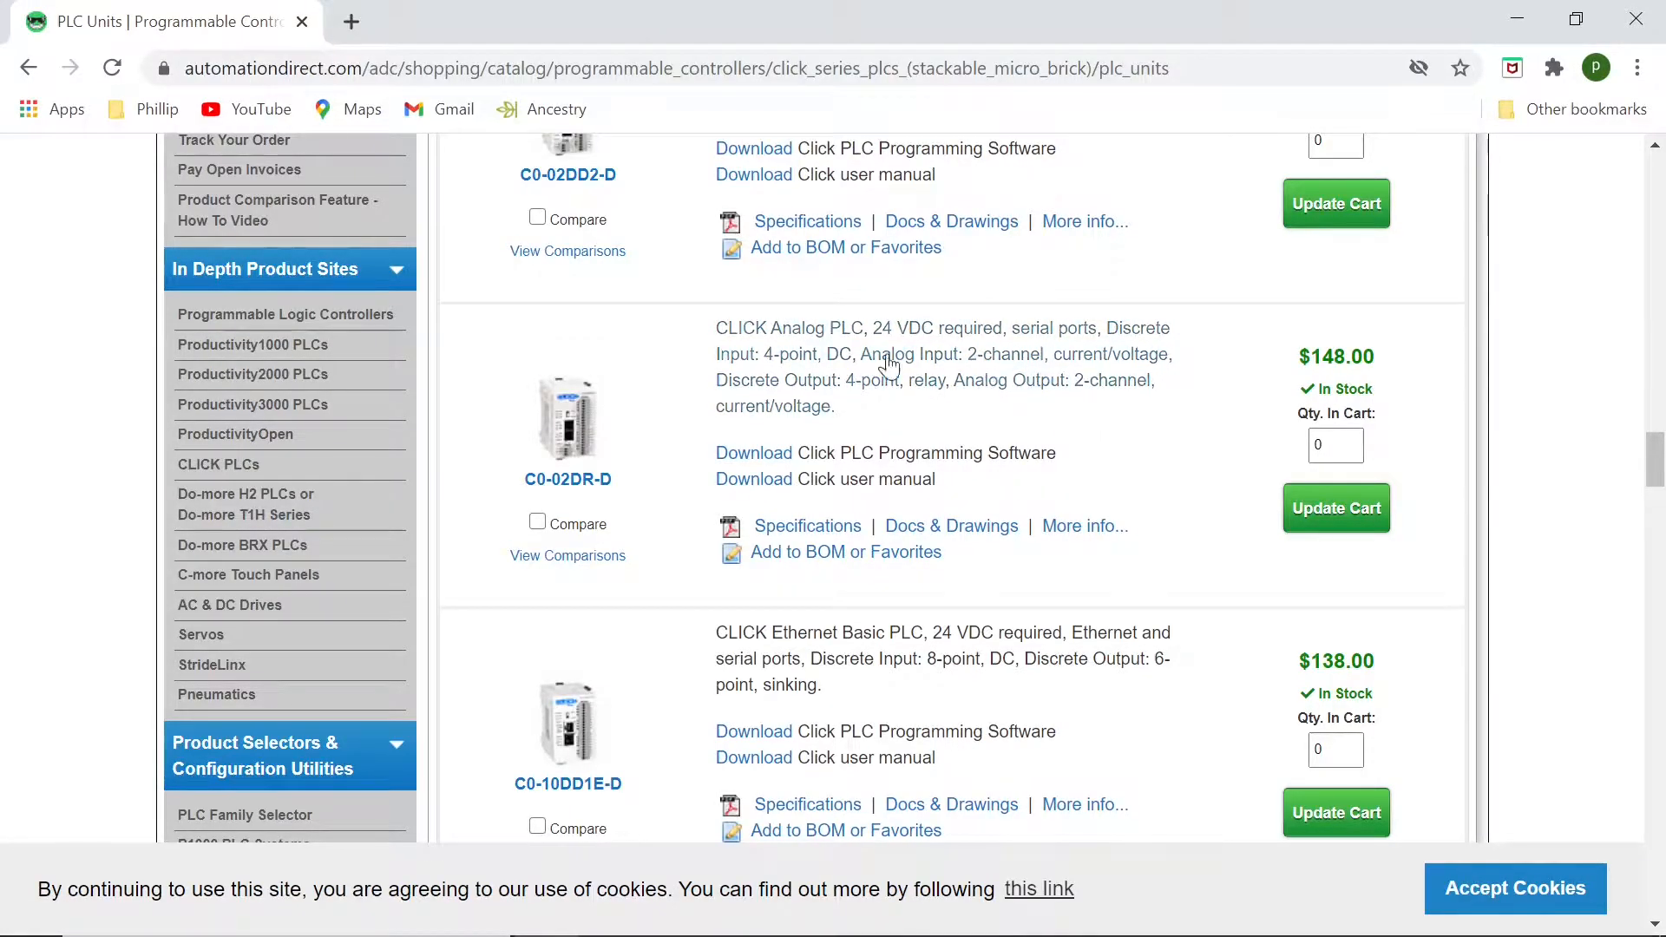
{"action": "mouse_move", "coordinate": [961, 450]}
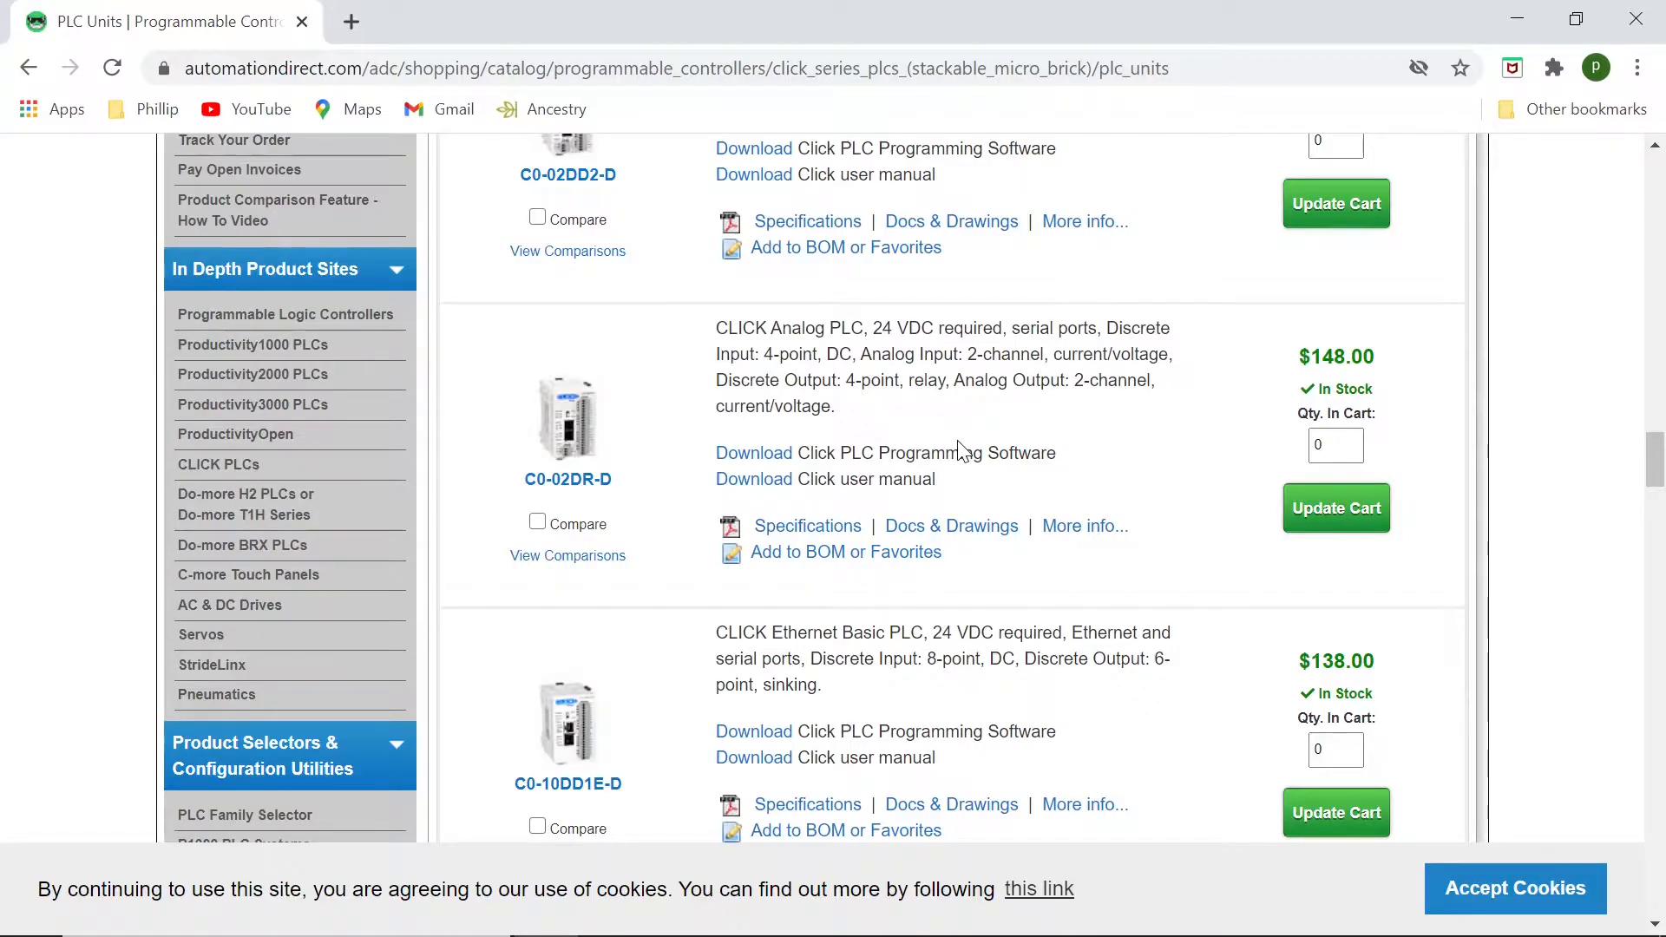
{"action": "mouse_move", "coordinate": [1154, 443]}
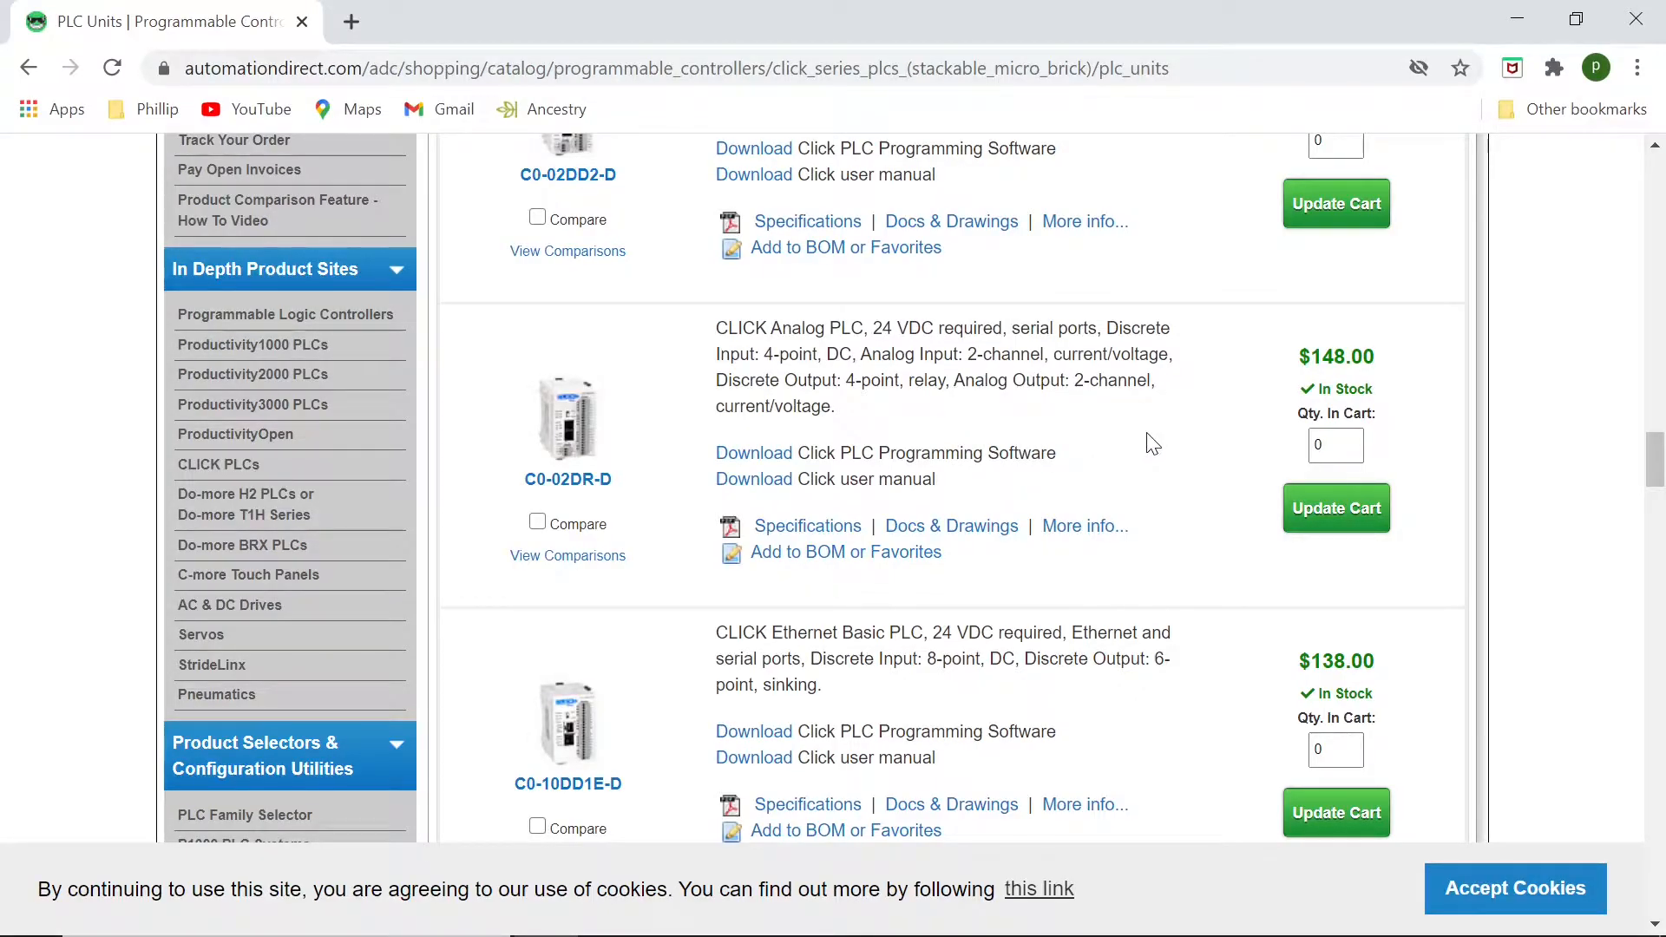
{"action": "mouse_move", "coordinate": [1043, 451]}
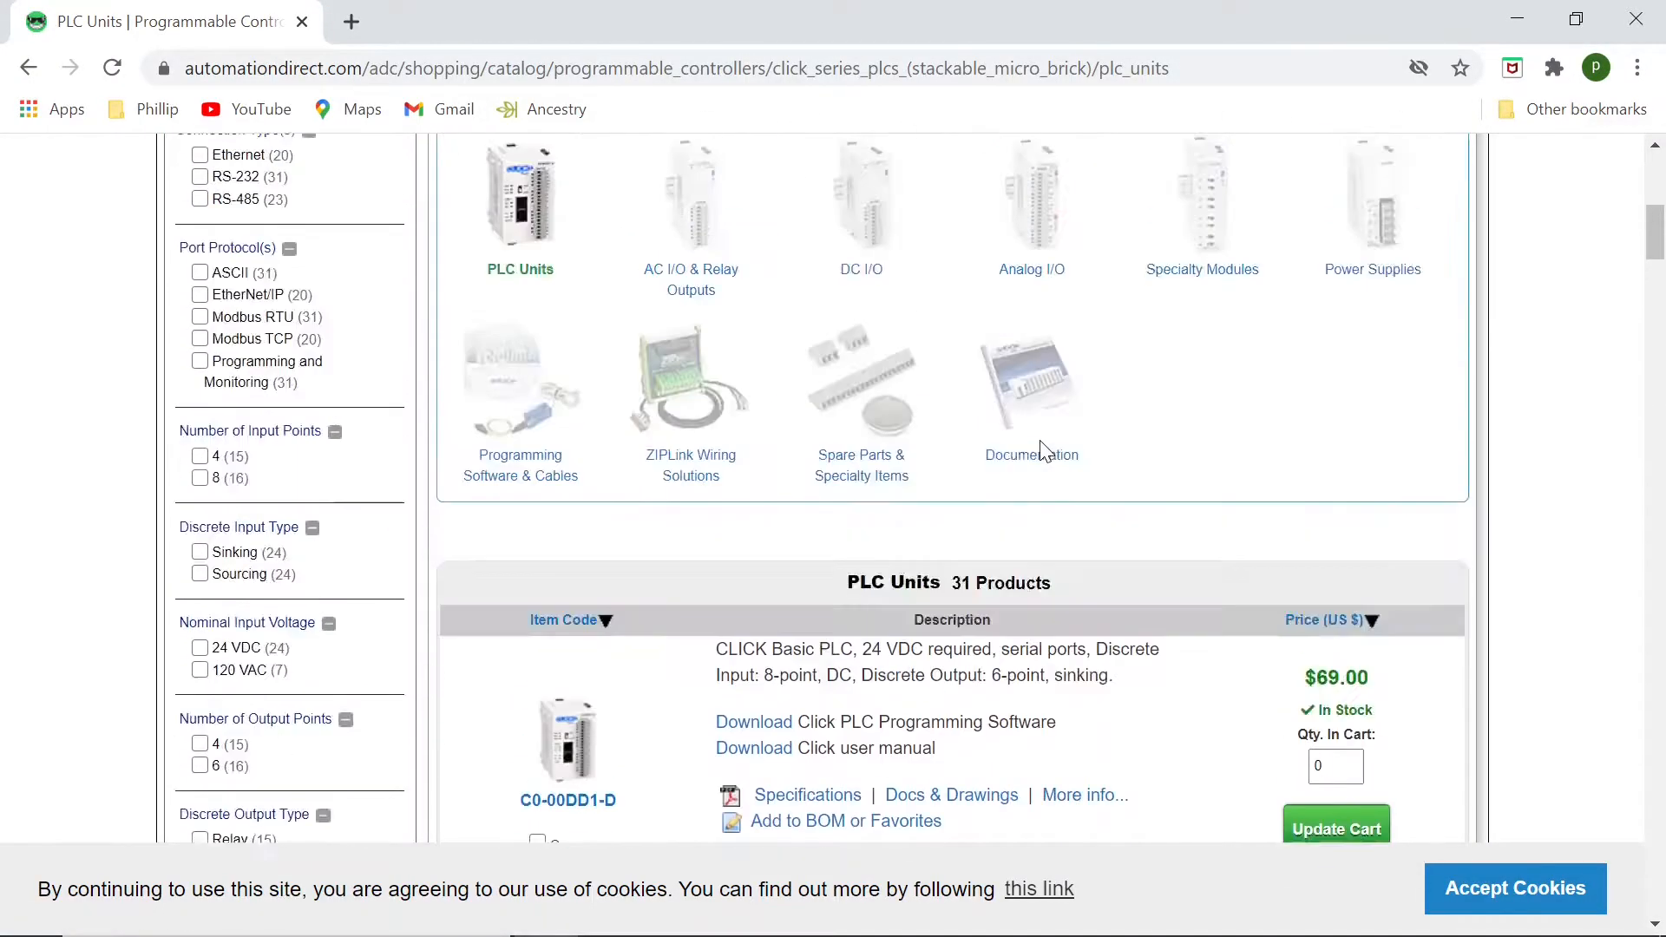
- Go to the site's Support page and scroll through its help sections
{"action": "scroll", "scroll_direction": "up", "scroll_amount": 3}
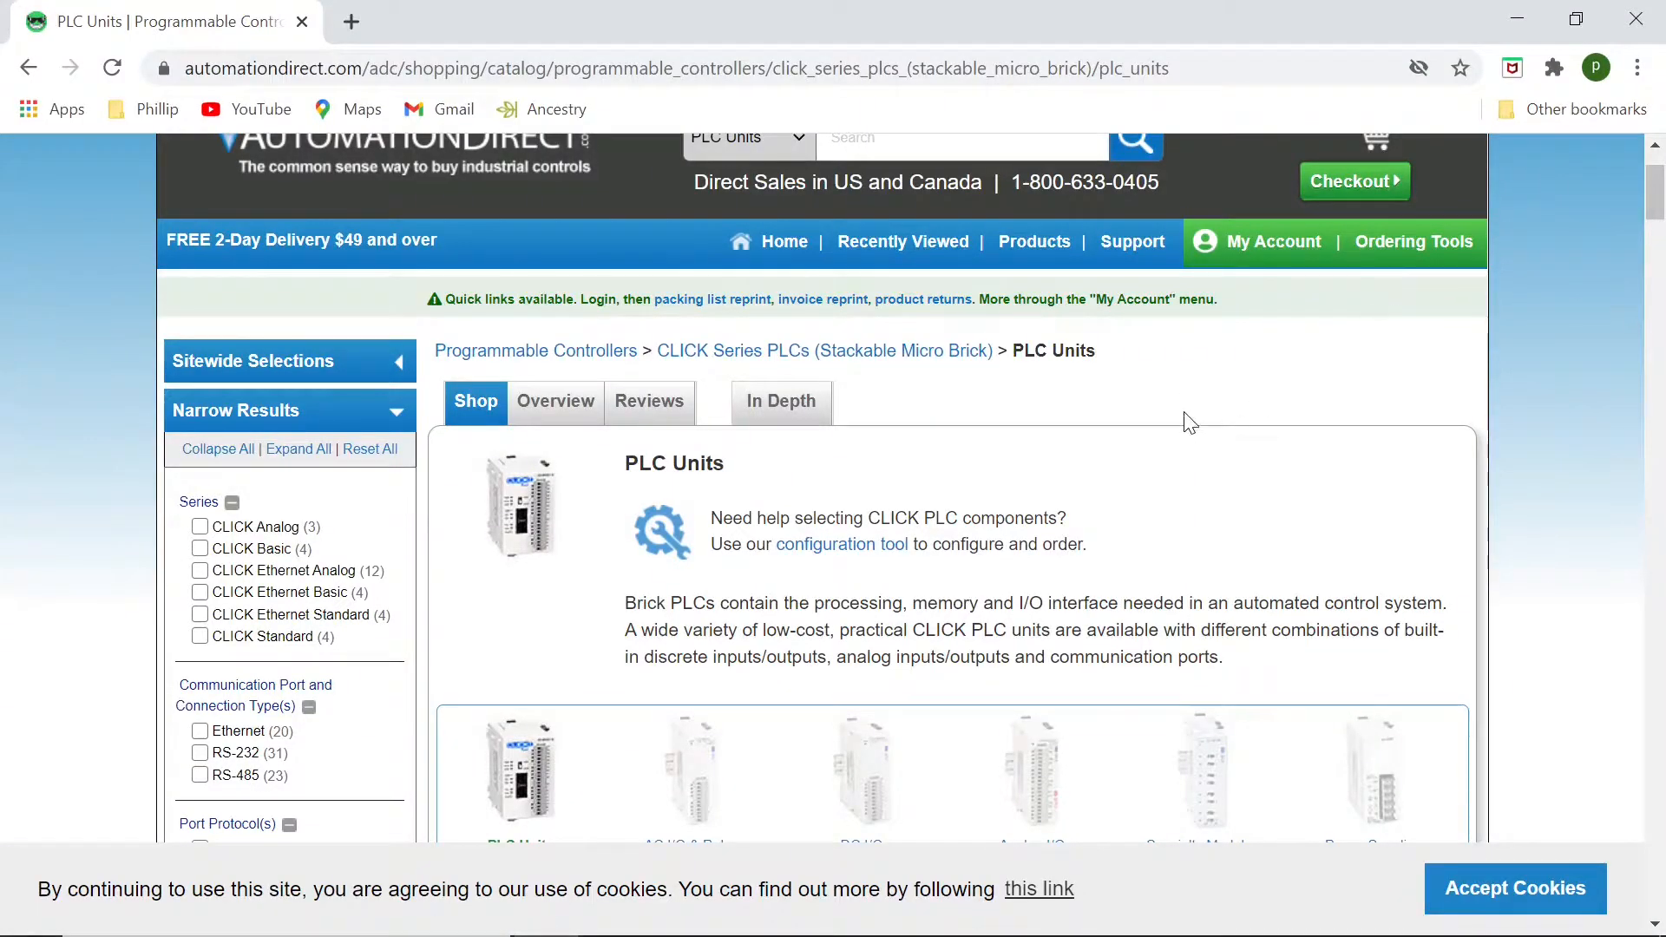
{"action": "mouse_move", "coordinate": [942, 479]}
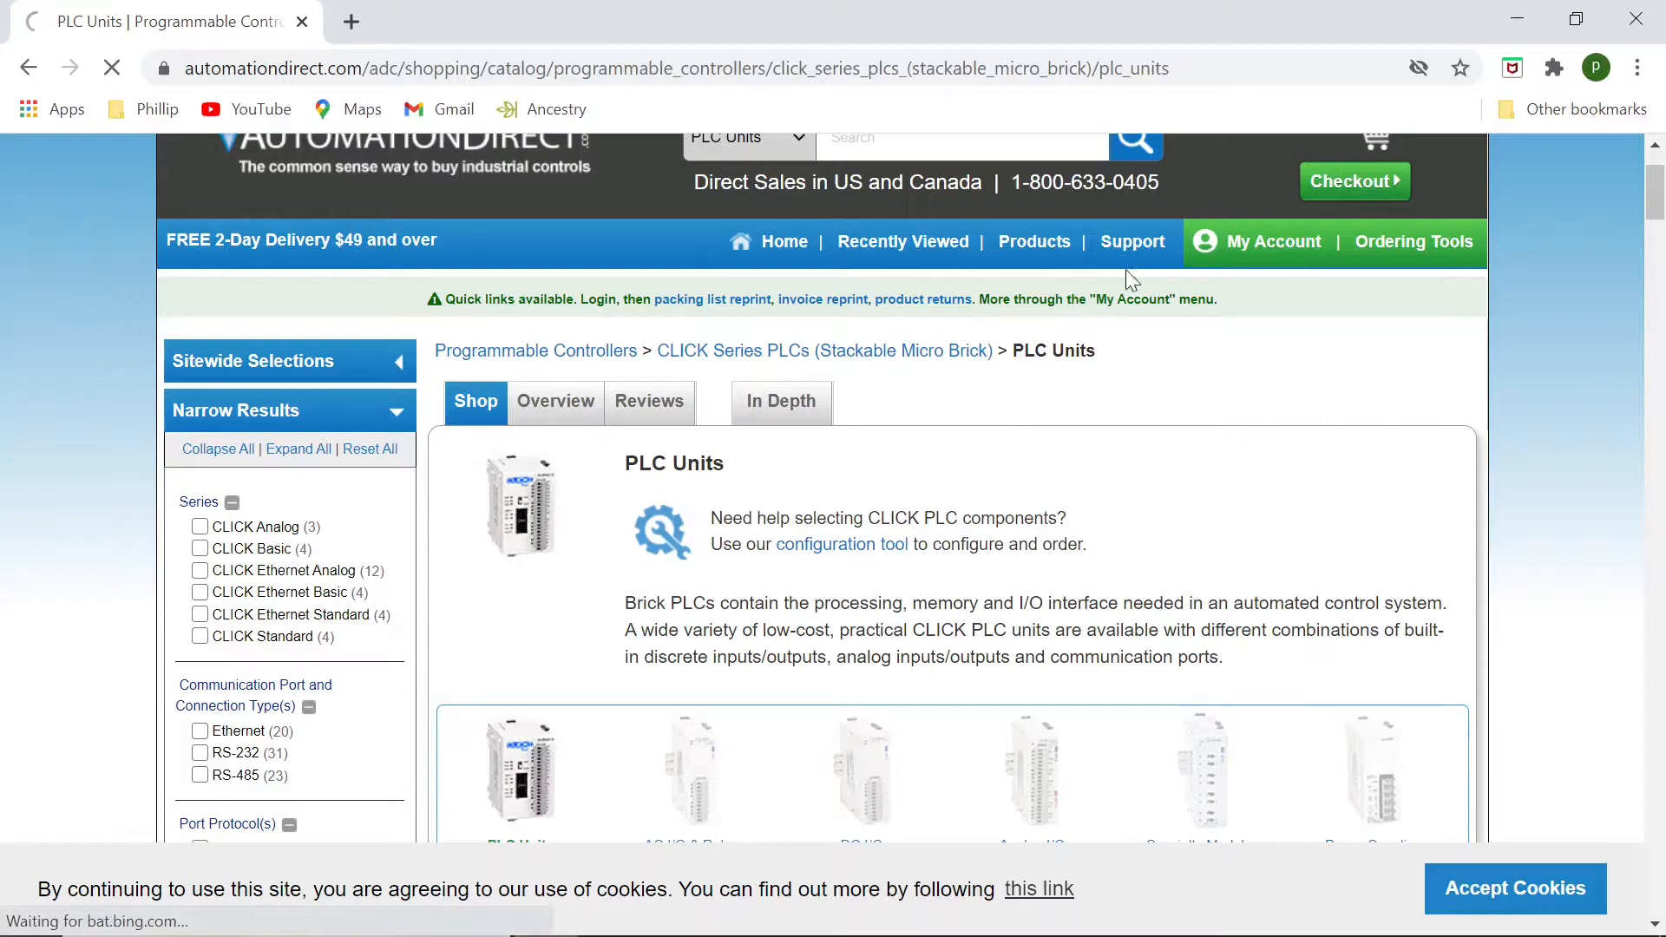
{"action": "left_click", "coordinate": [1131, 242]}
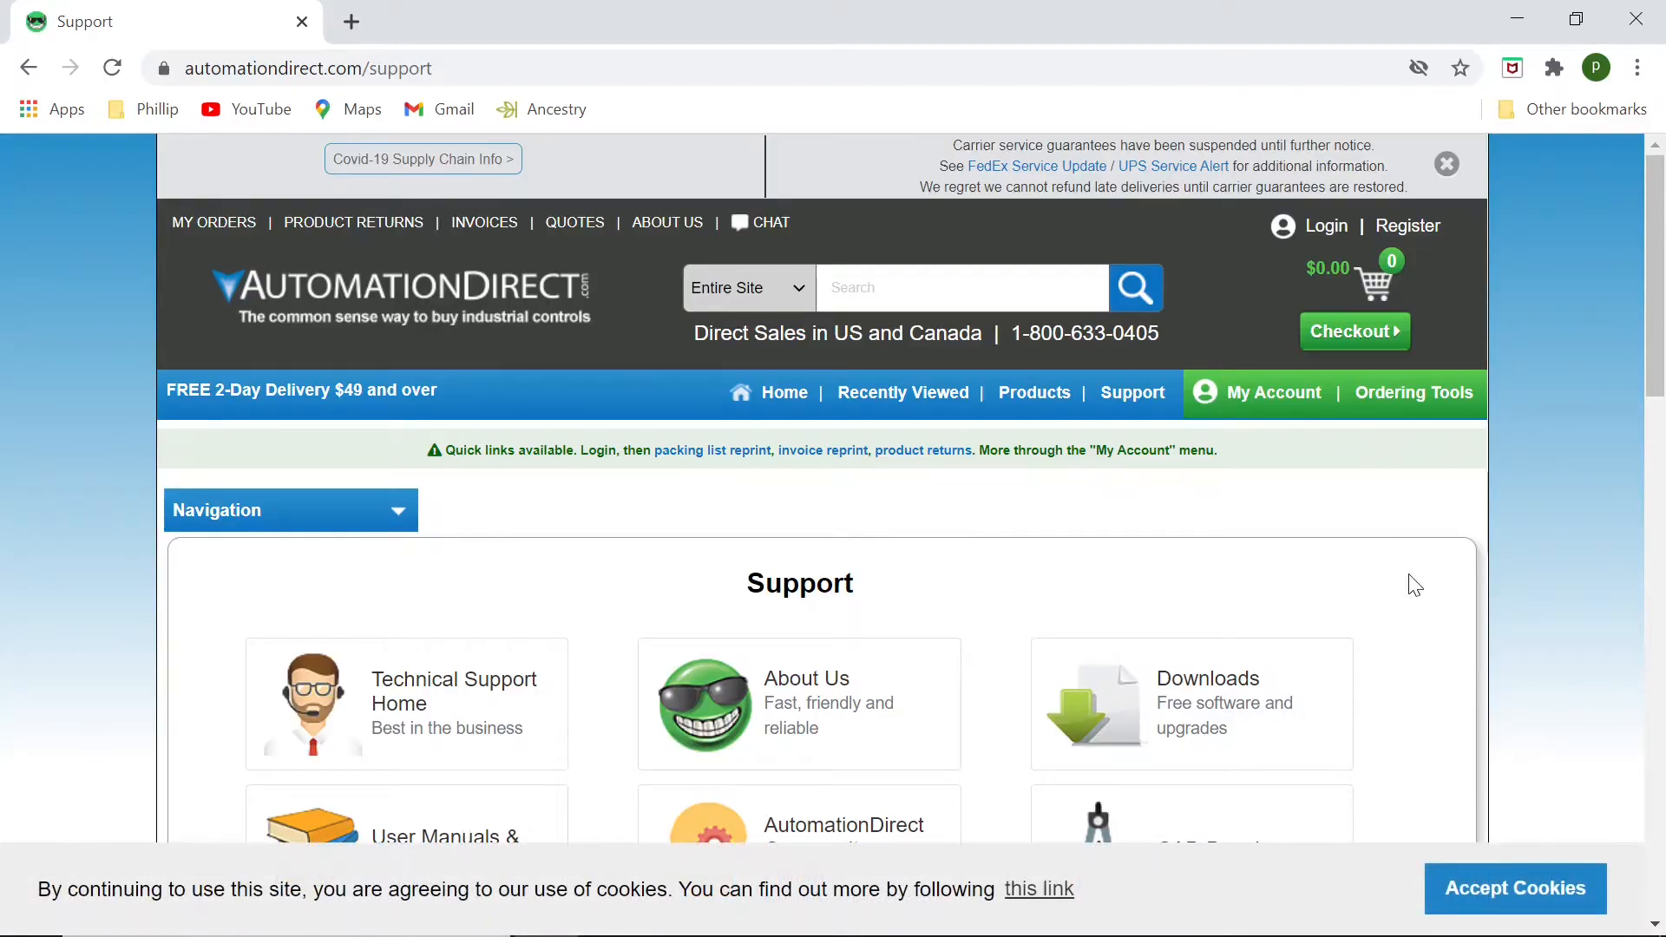
{"action": "scroll", "scroll_direction": "down", "scroll_amount": 3}
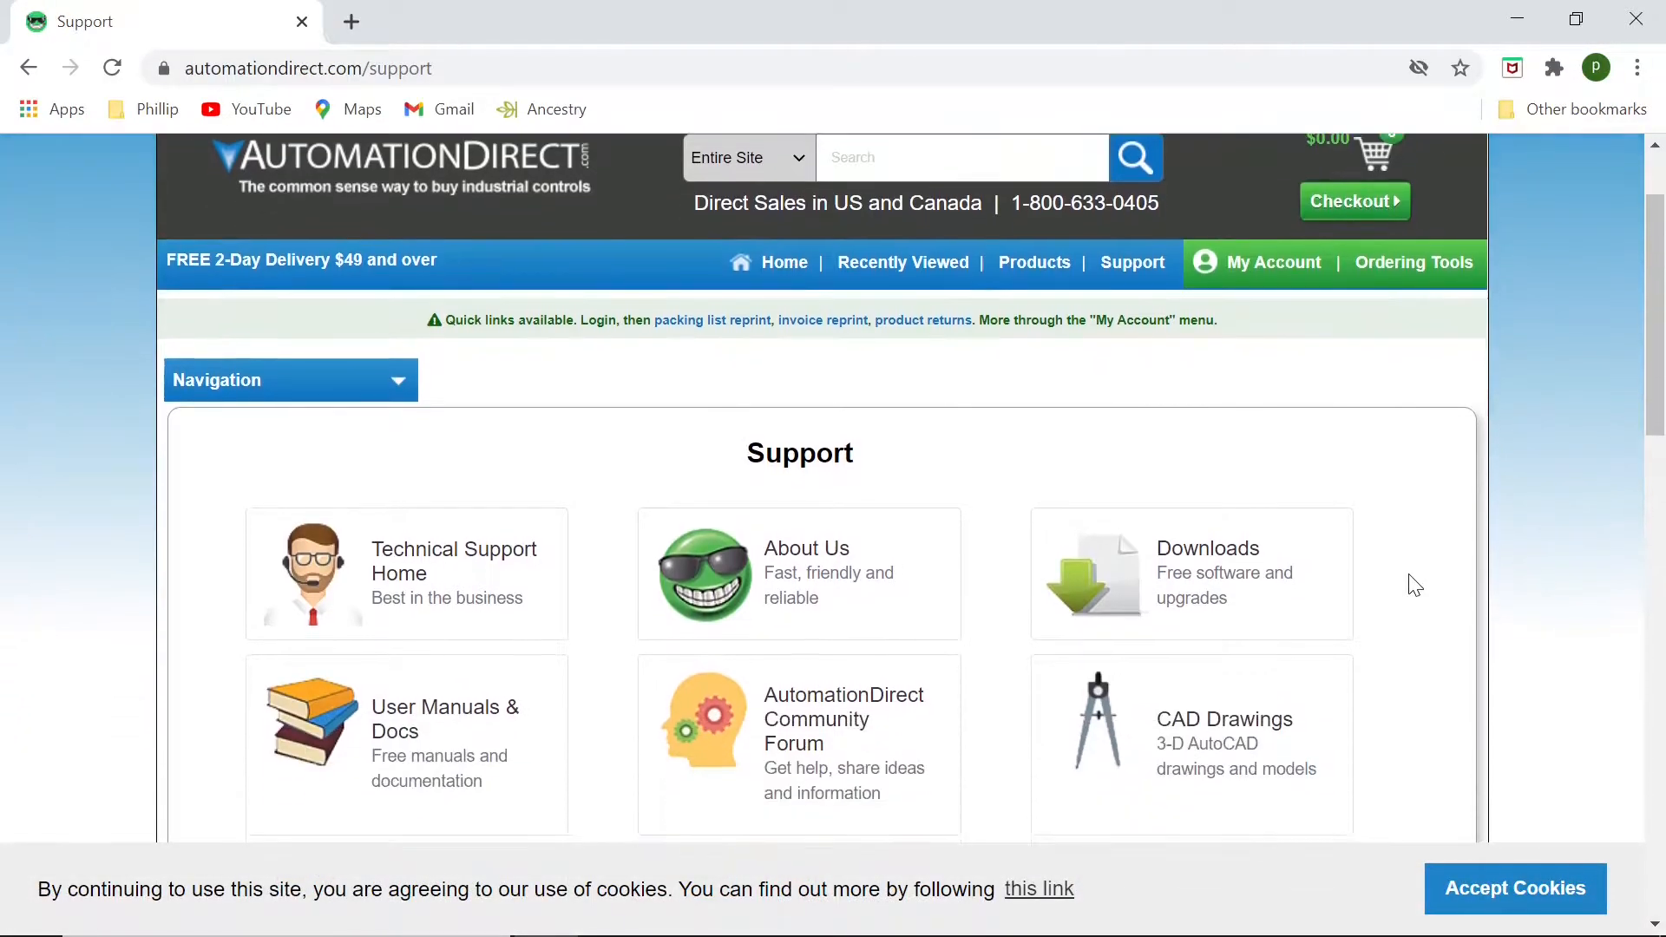
{"action": "mouse_move", "coordinate": [1189, 574]}
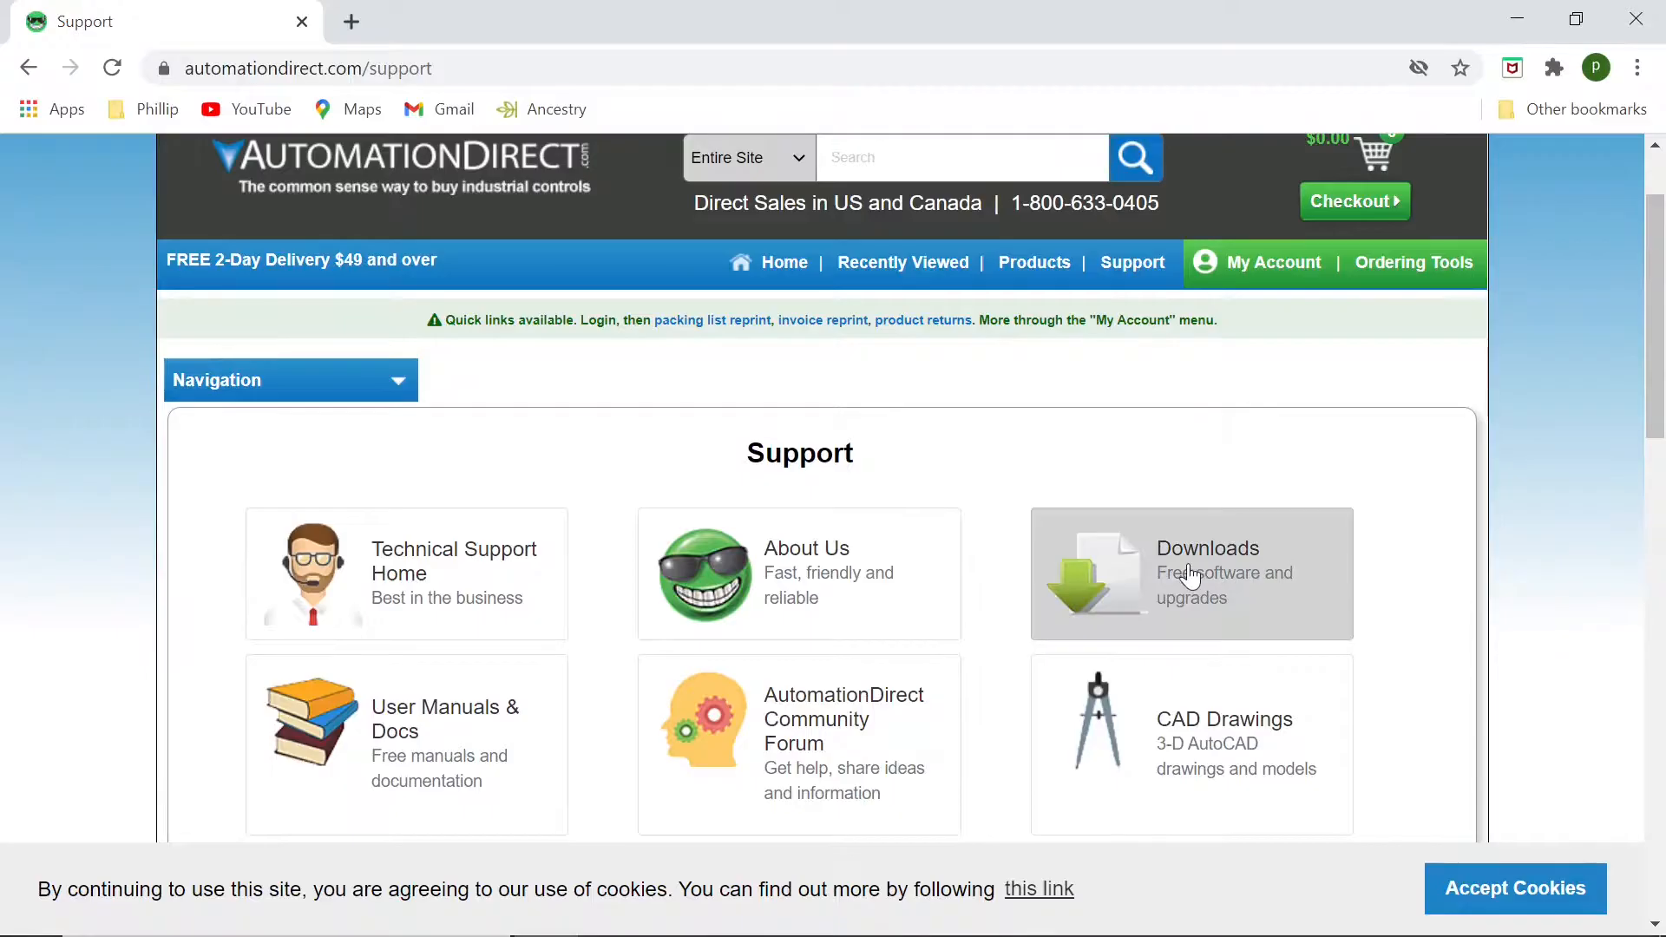
- Go to Software Downloads and show the CLICK programming software download details
{"action": "left_click", "coordinate": [1193, 573]}
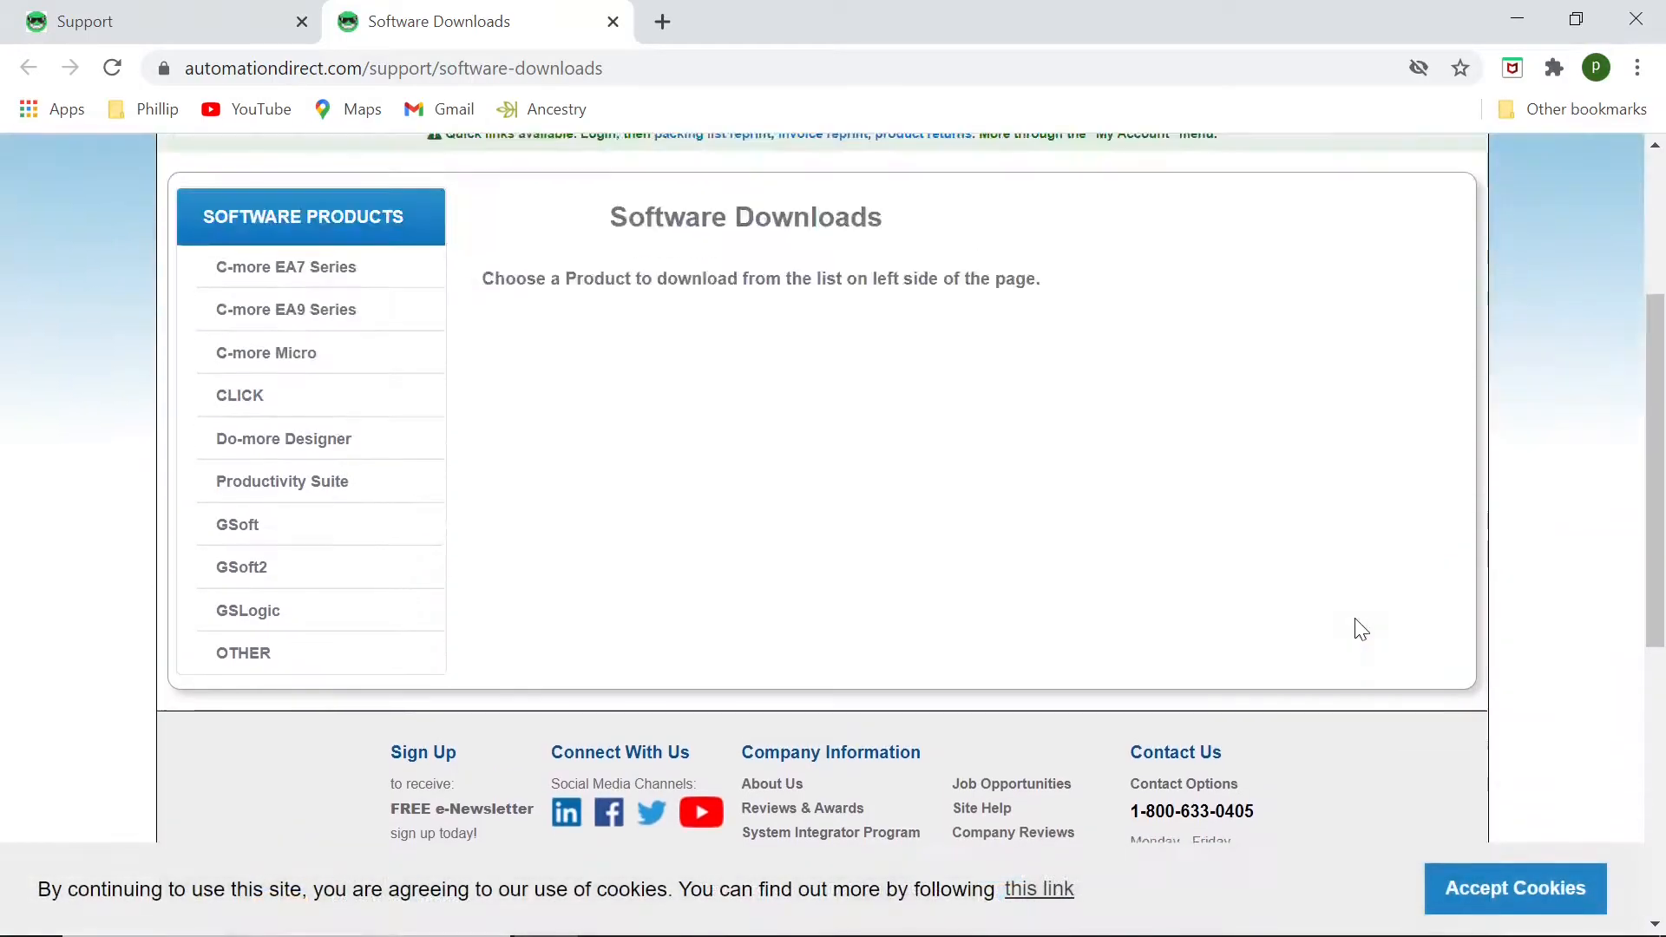
{"action": "scroll", "scroll_direction": "up", "scroll_amount": 3}
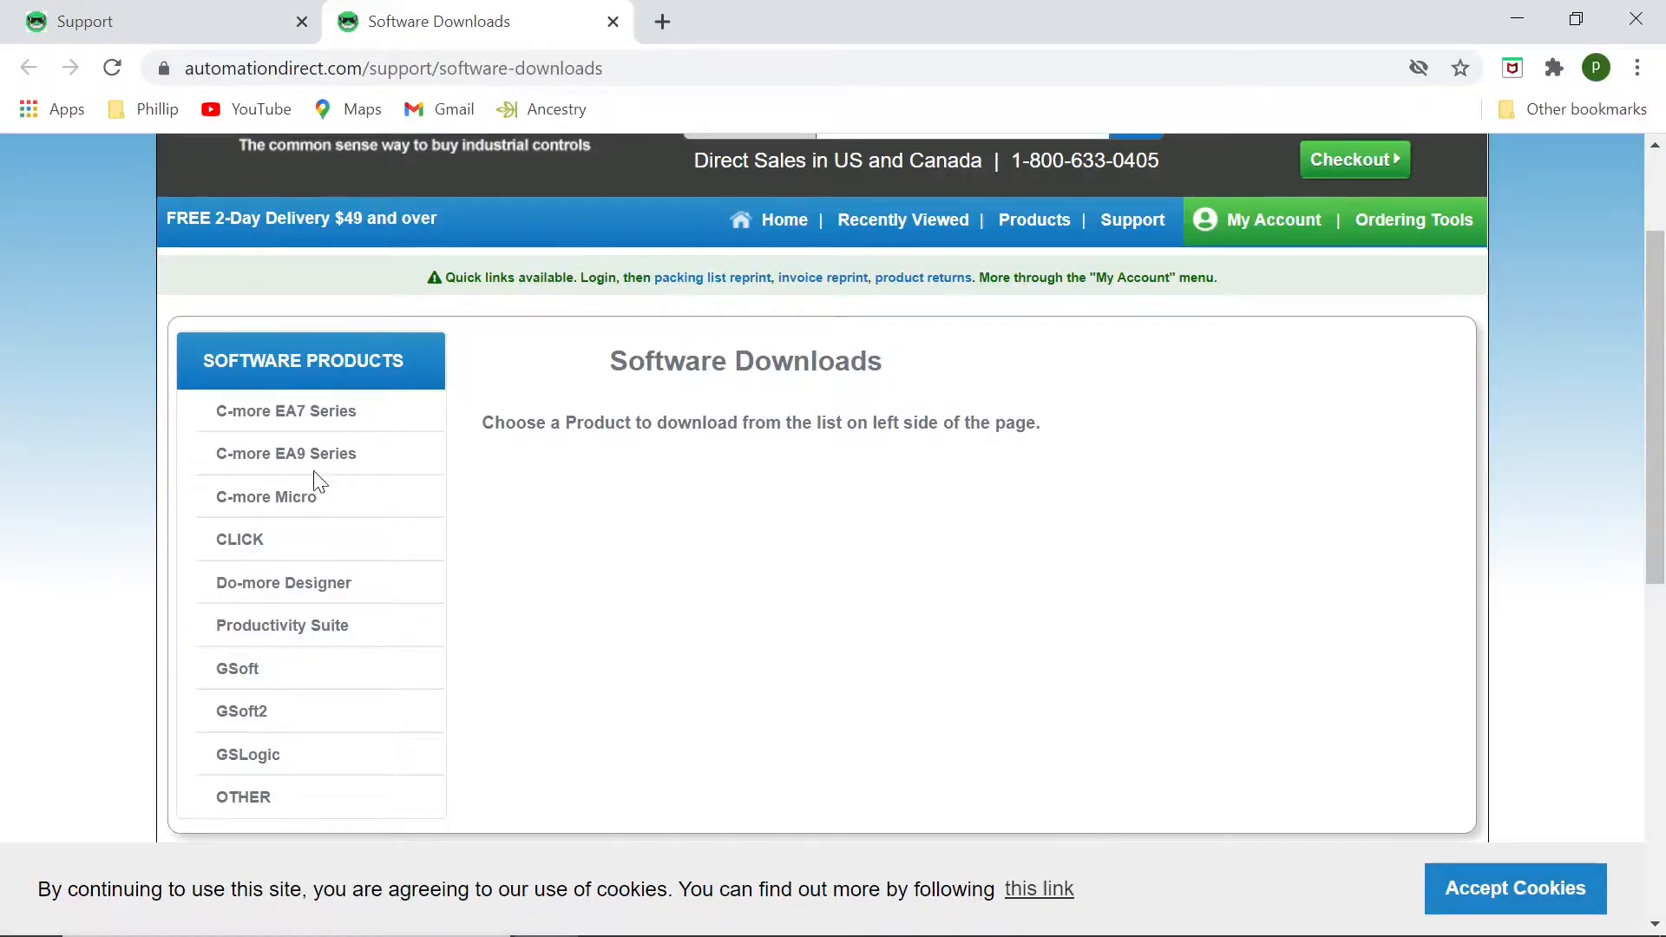
{"action": "mouse_move", "coordinate": [231, 507]}
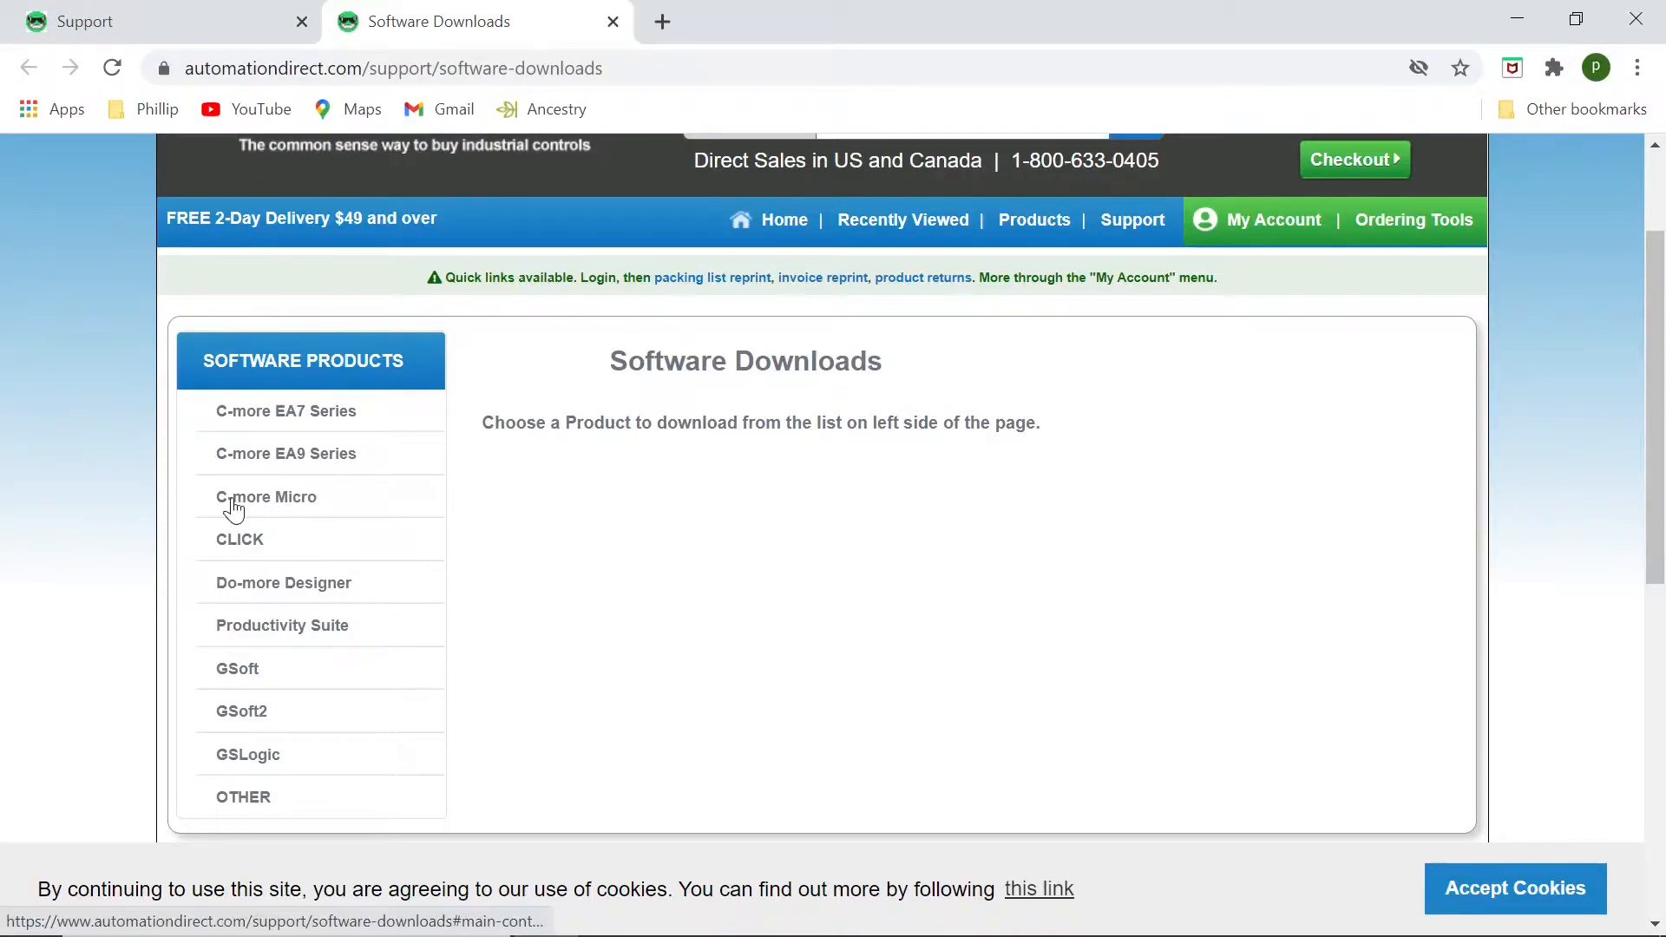
{"action": "mouse_move", "coordinate": [286, 514]}
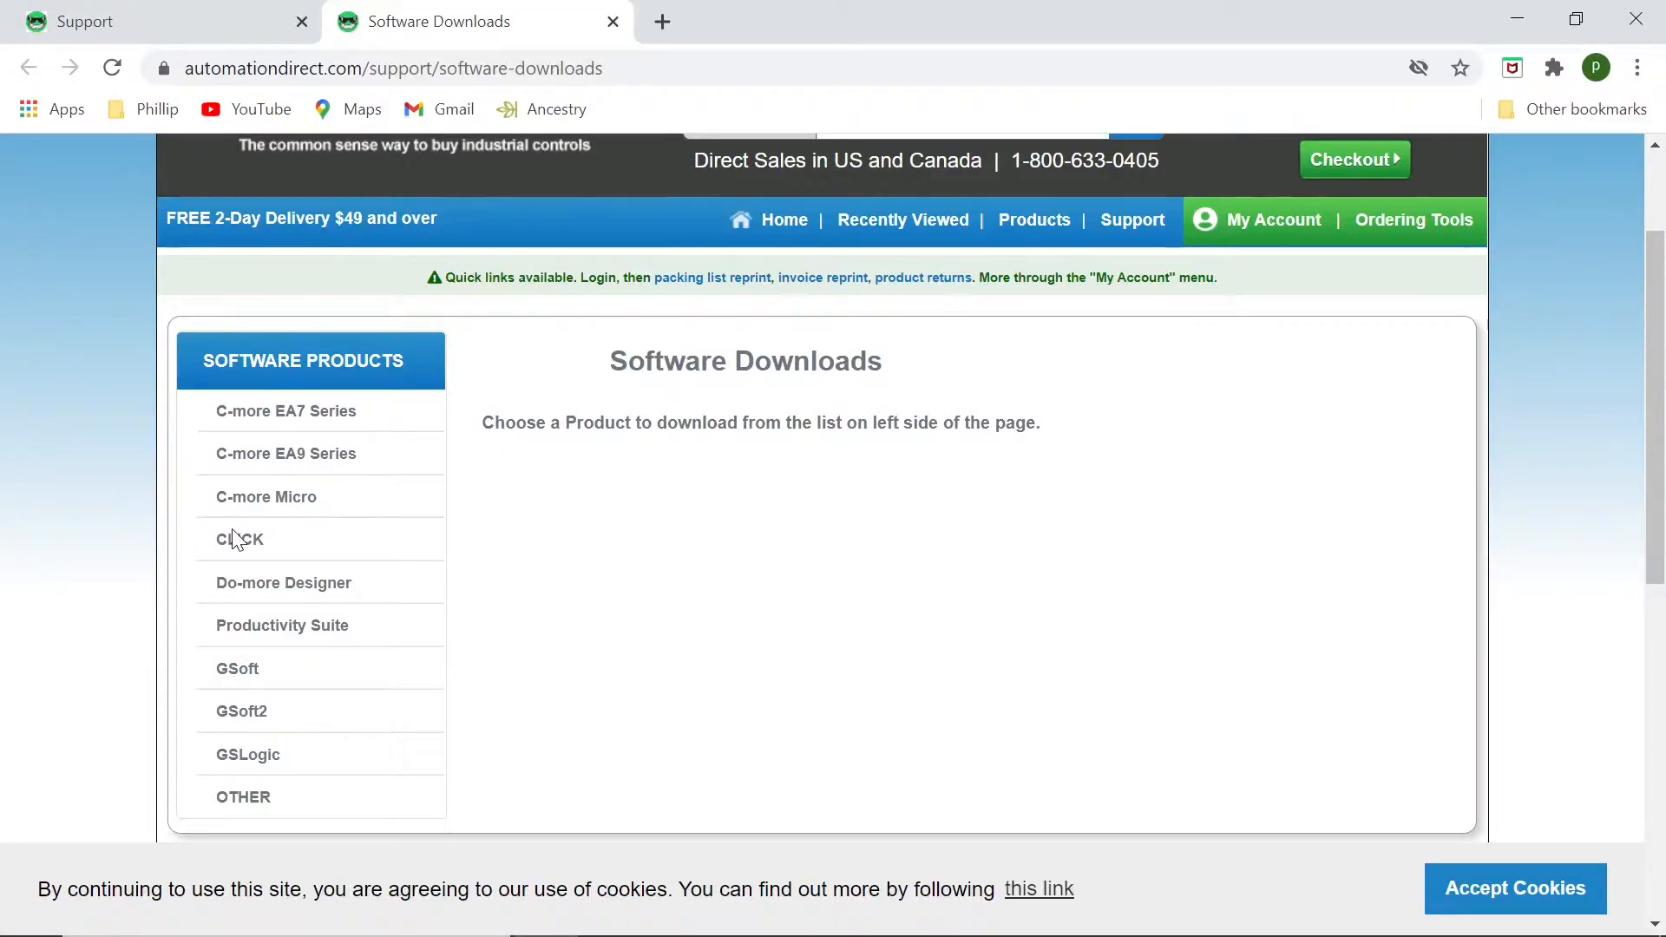
{"action": "mouse_move", "coordinate": [253, 505]}
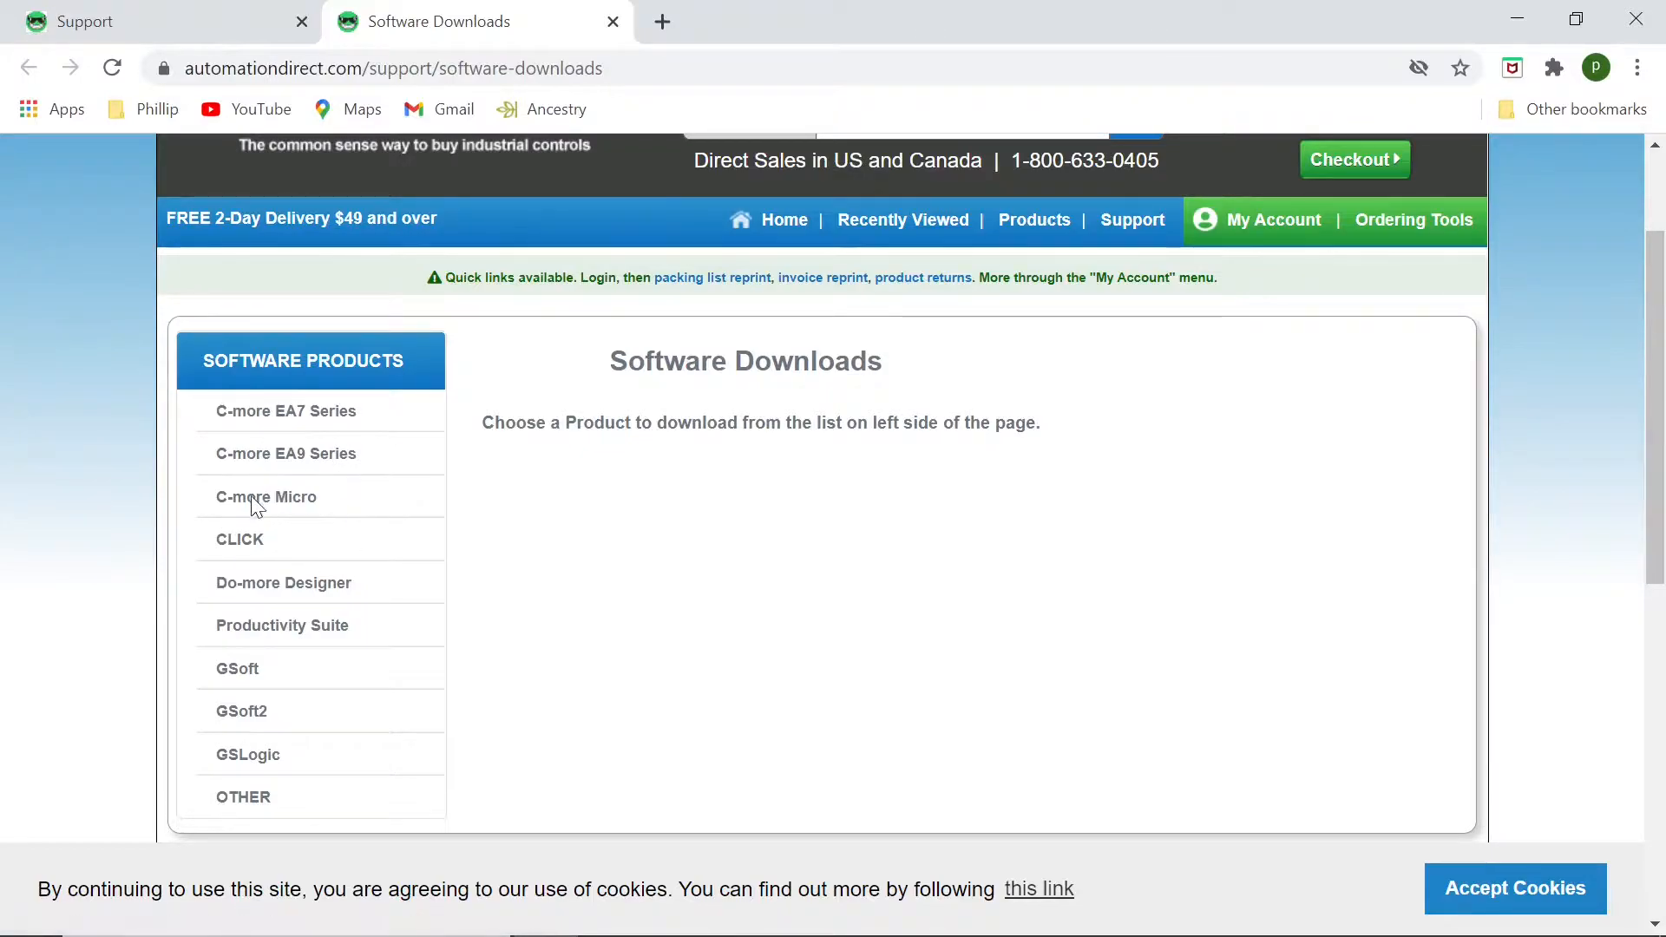
{"action": "mouse_move", "coordinate": [272, 458]}
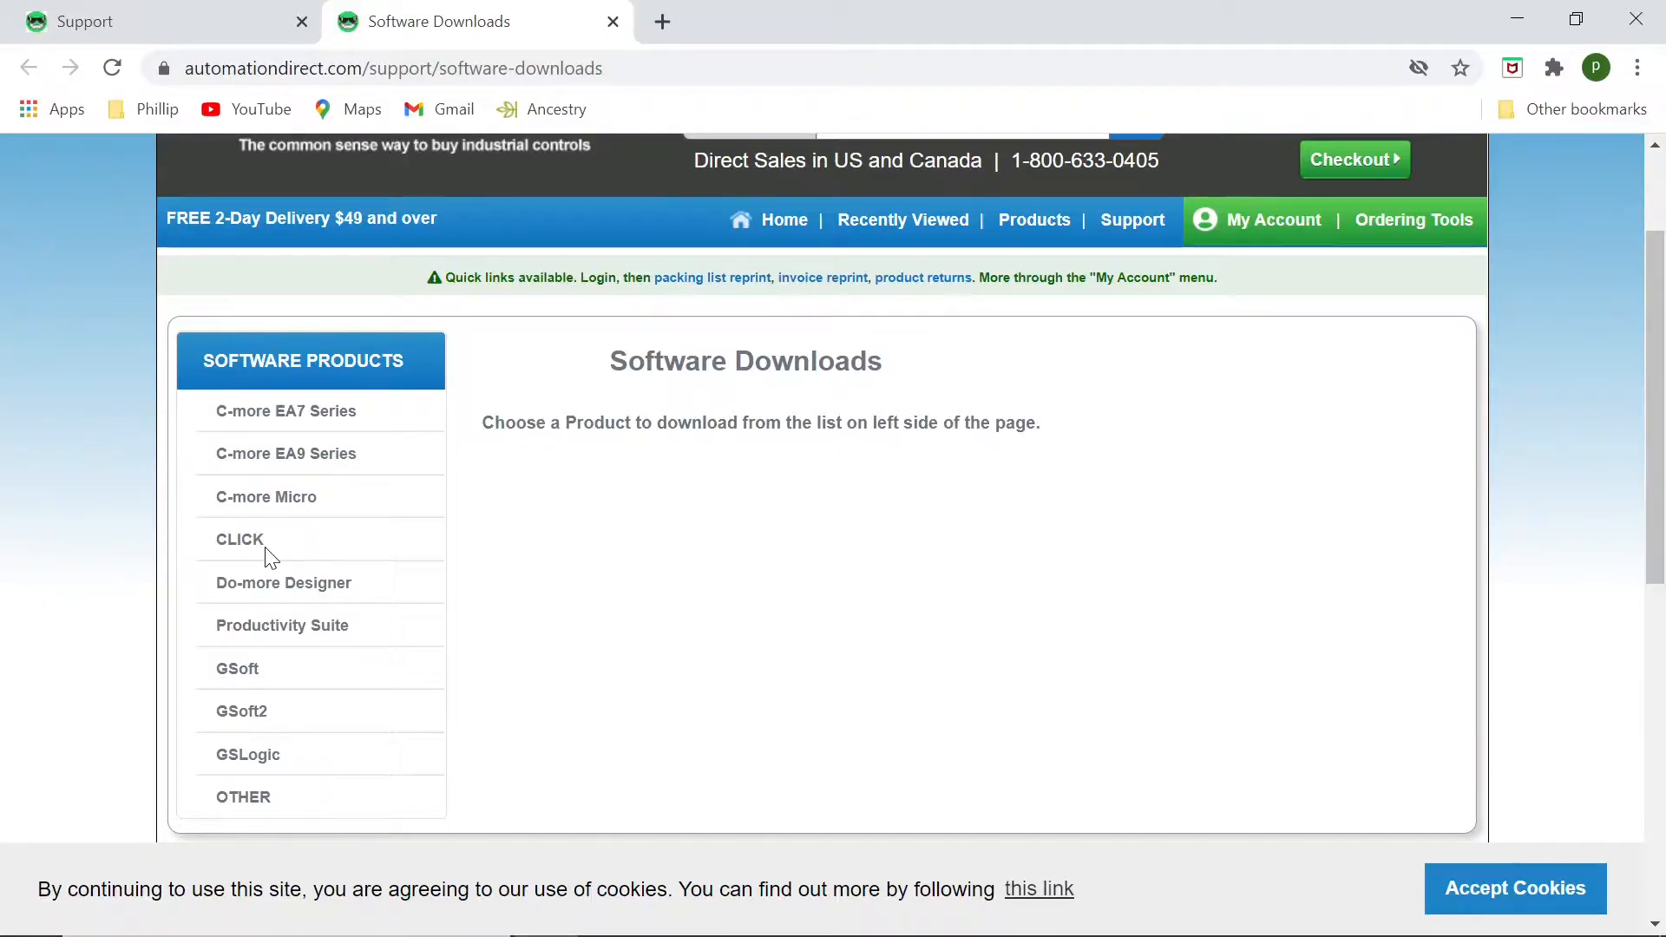
{"action": "mouse_move", "coordinate": [256, 546]}
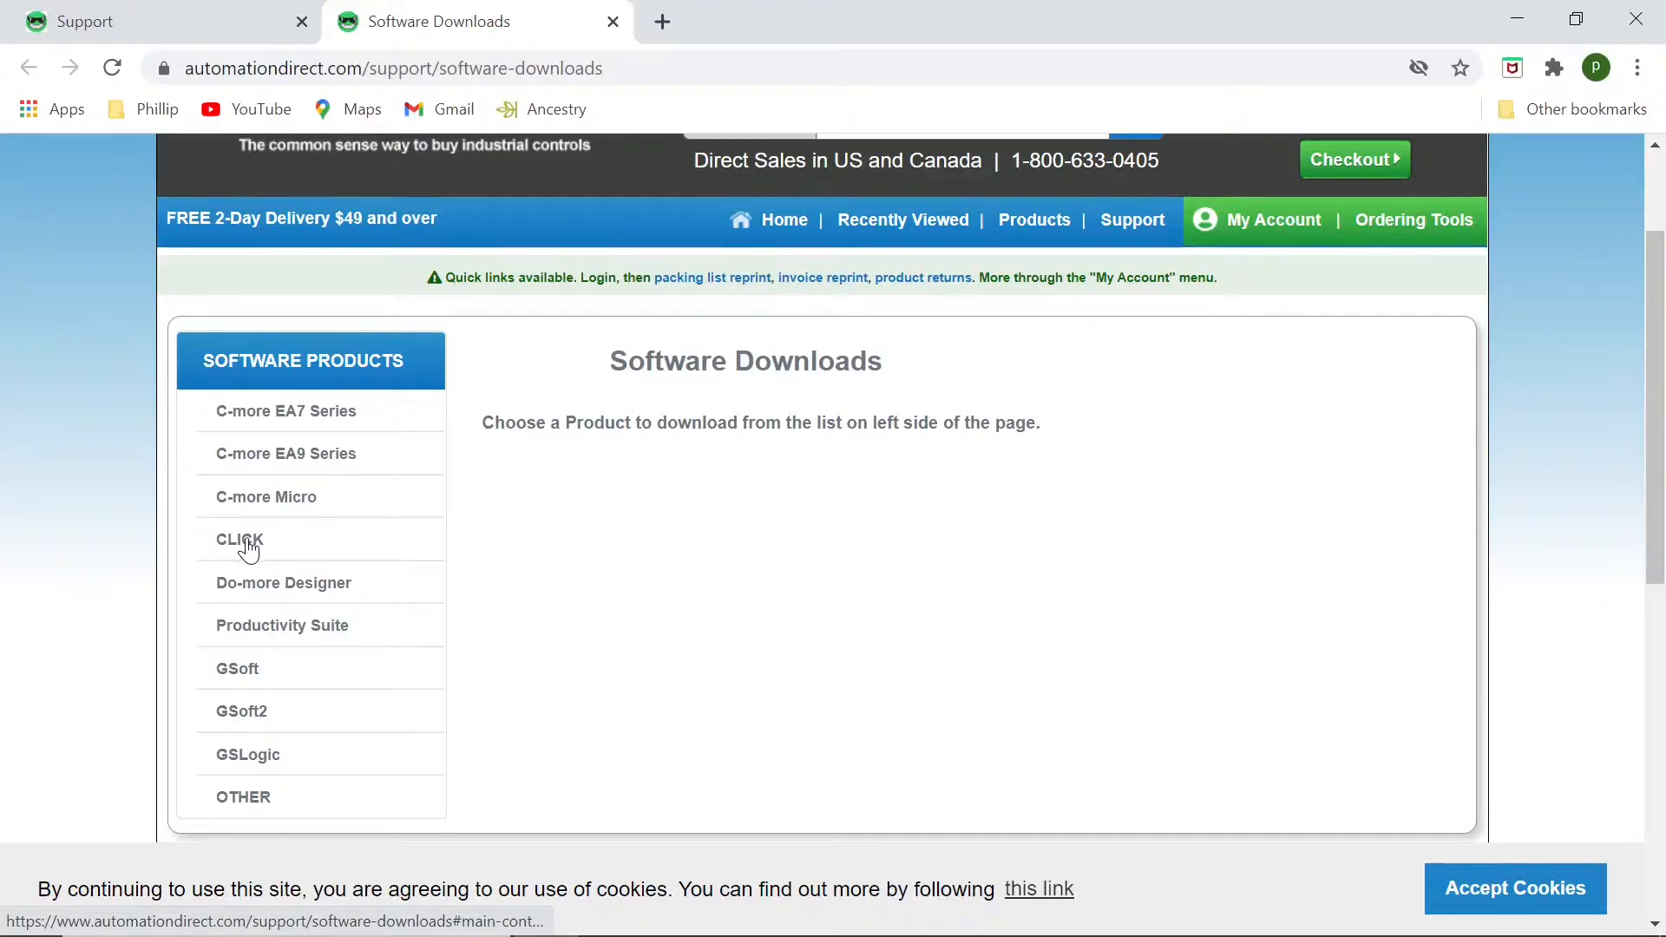
{"action": "left_click", "coordinate": [240, 540]}
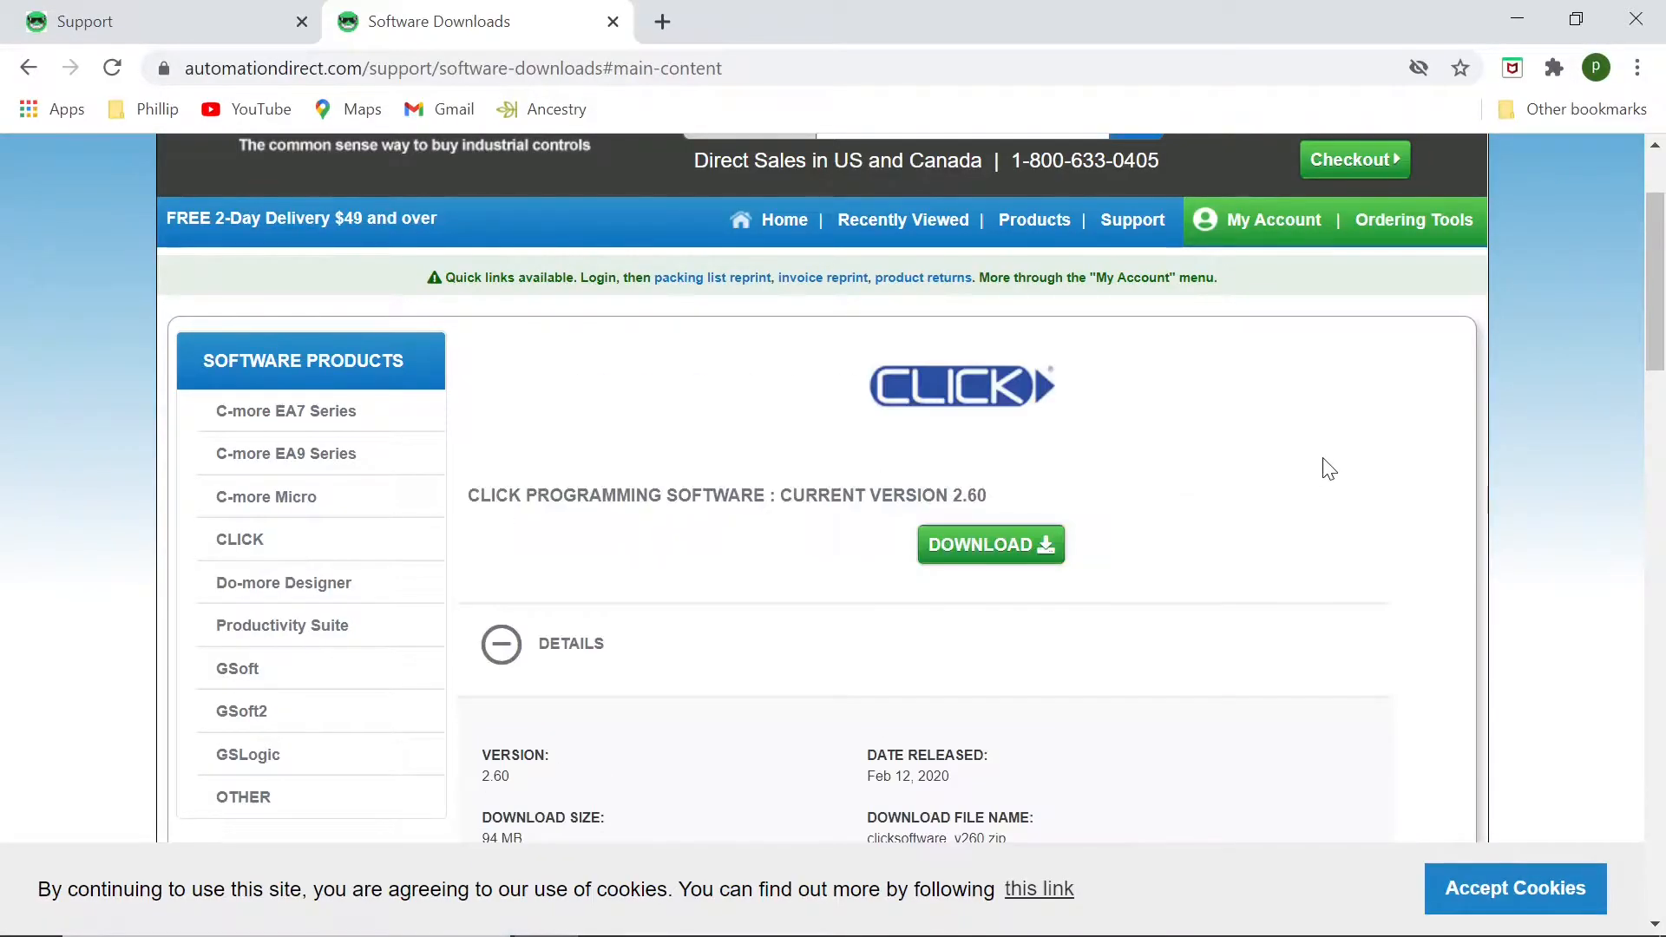
{"action": "scroll", "scroll_direction": "down", "scroll_amount": 3}
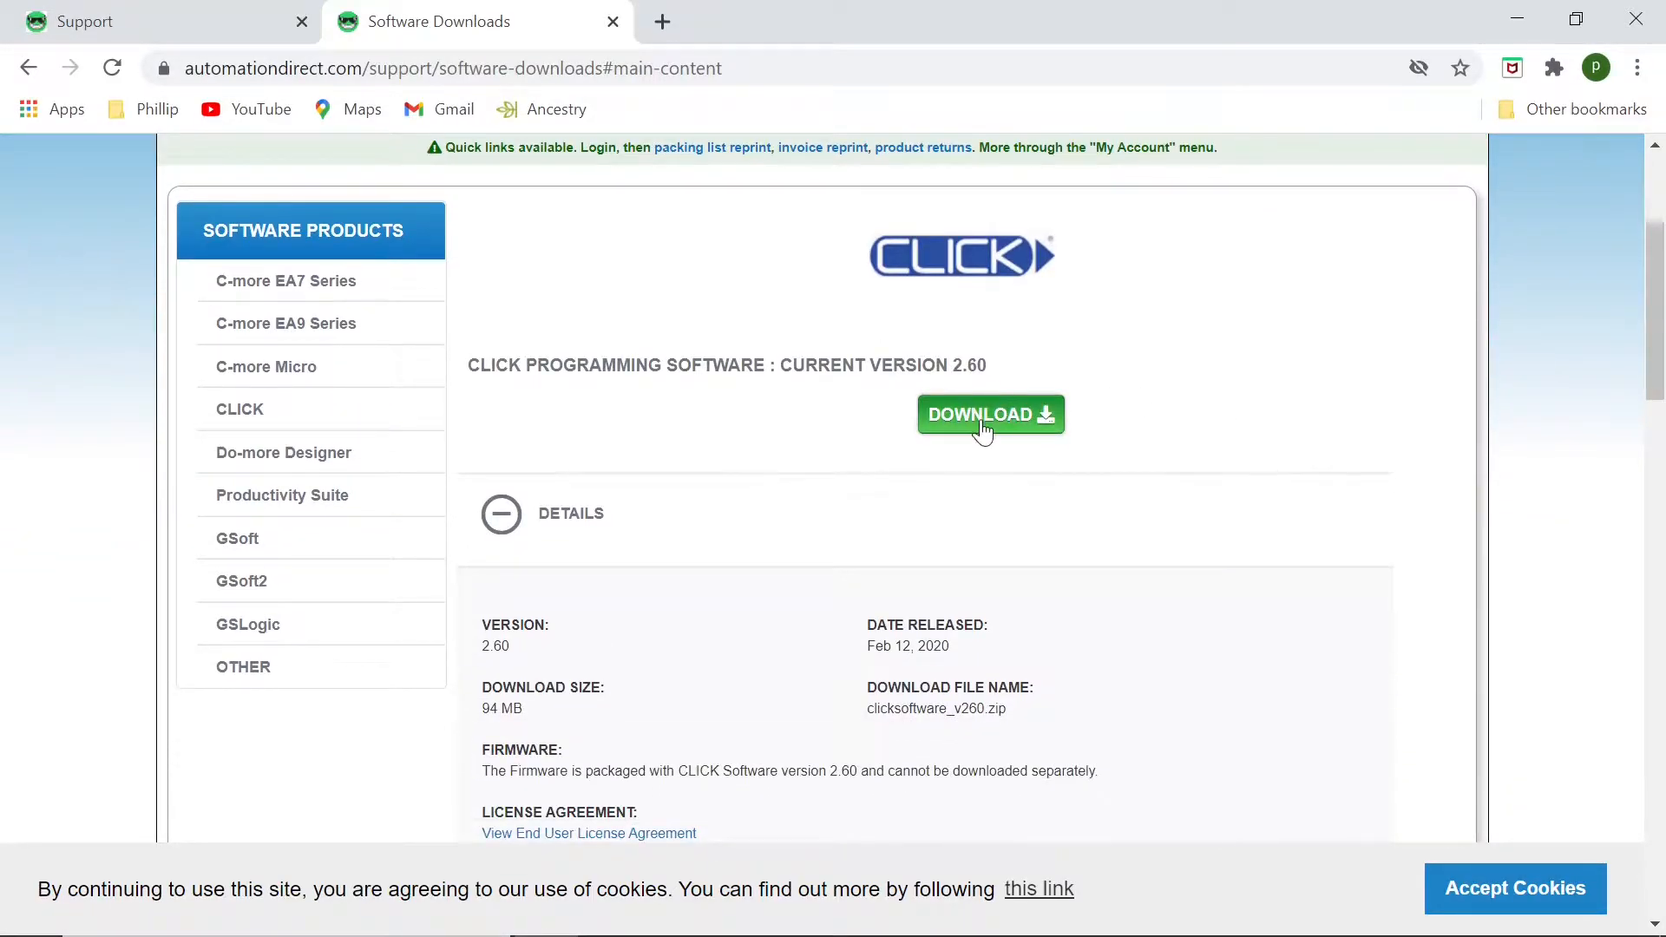
{"action": "left_click", "coordinate": [989, 414]}
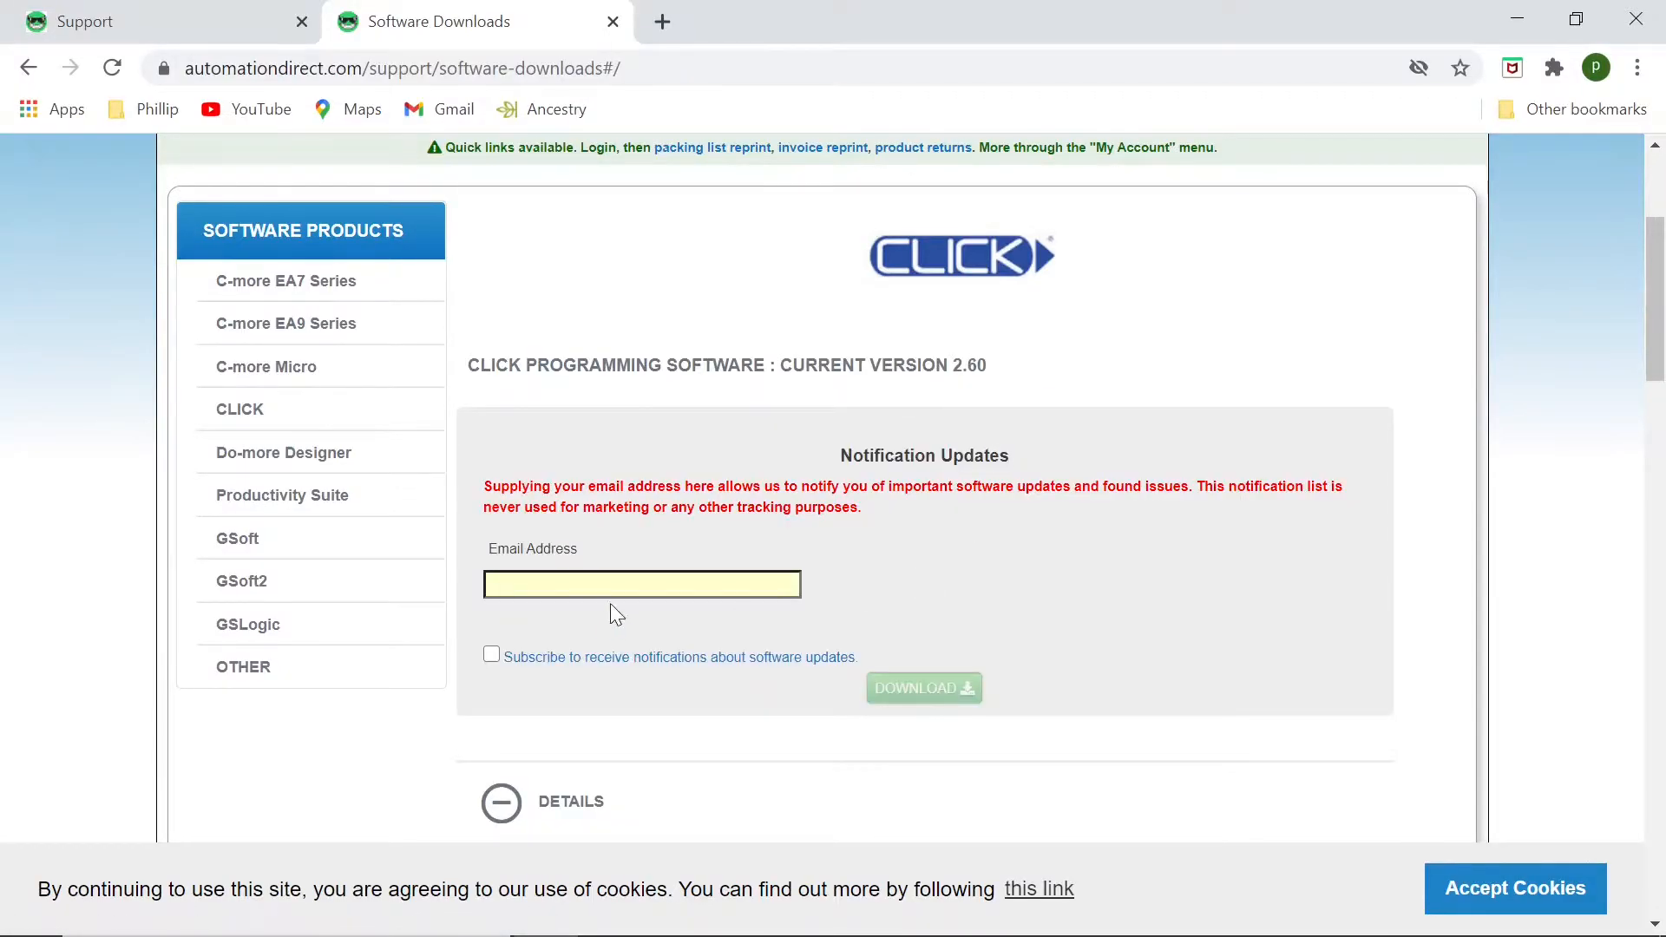
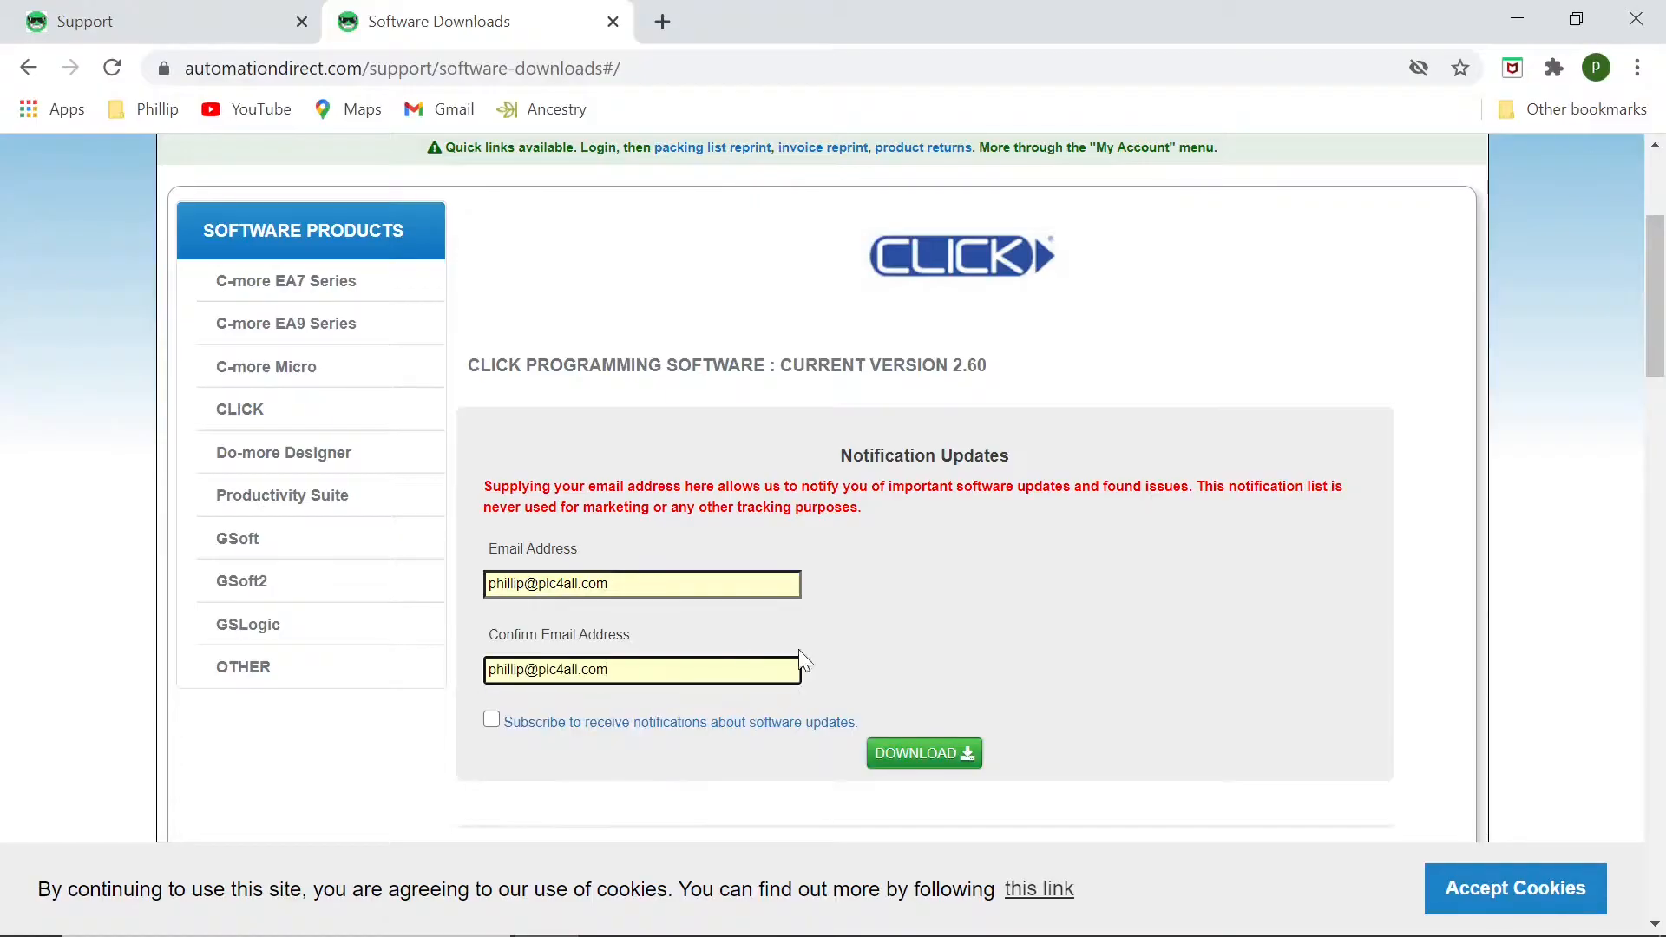
{"action": "mouse_move", "coordinate": [743, 749]}
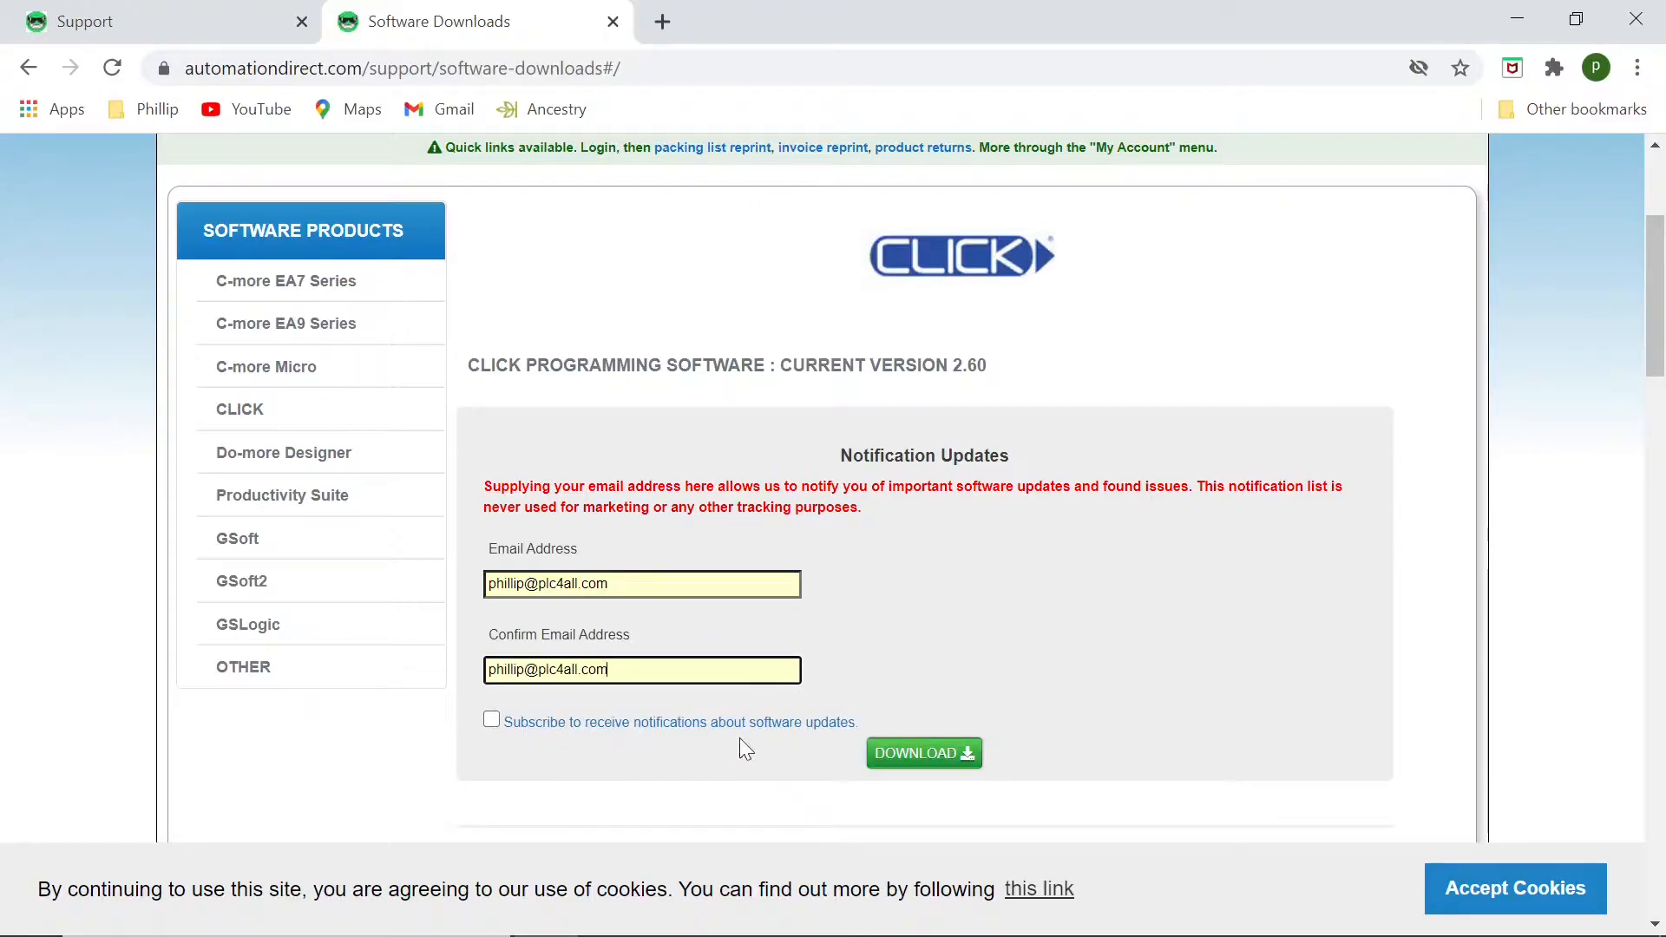
{"action": "scroll", "scroll_direction": "down", "scroll_amount": 3}
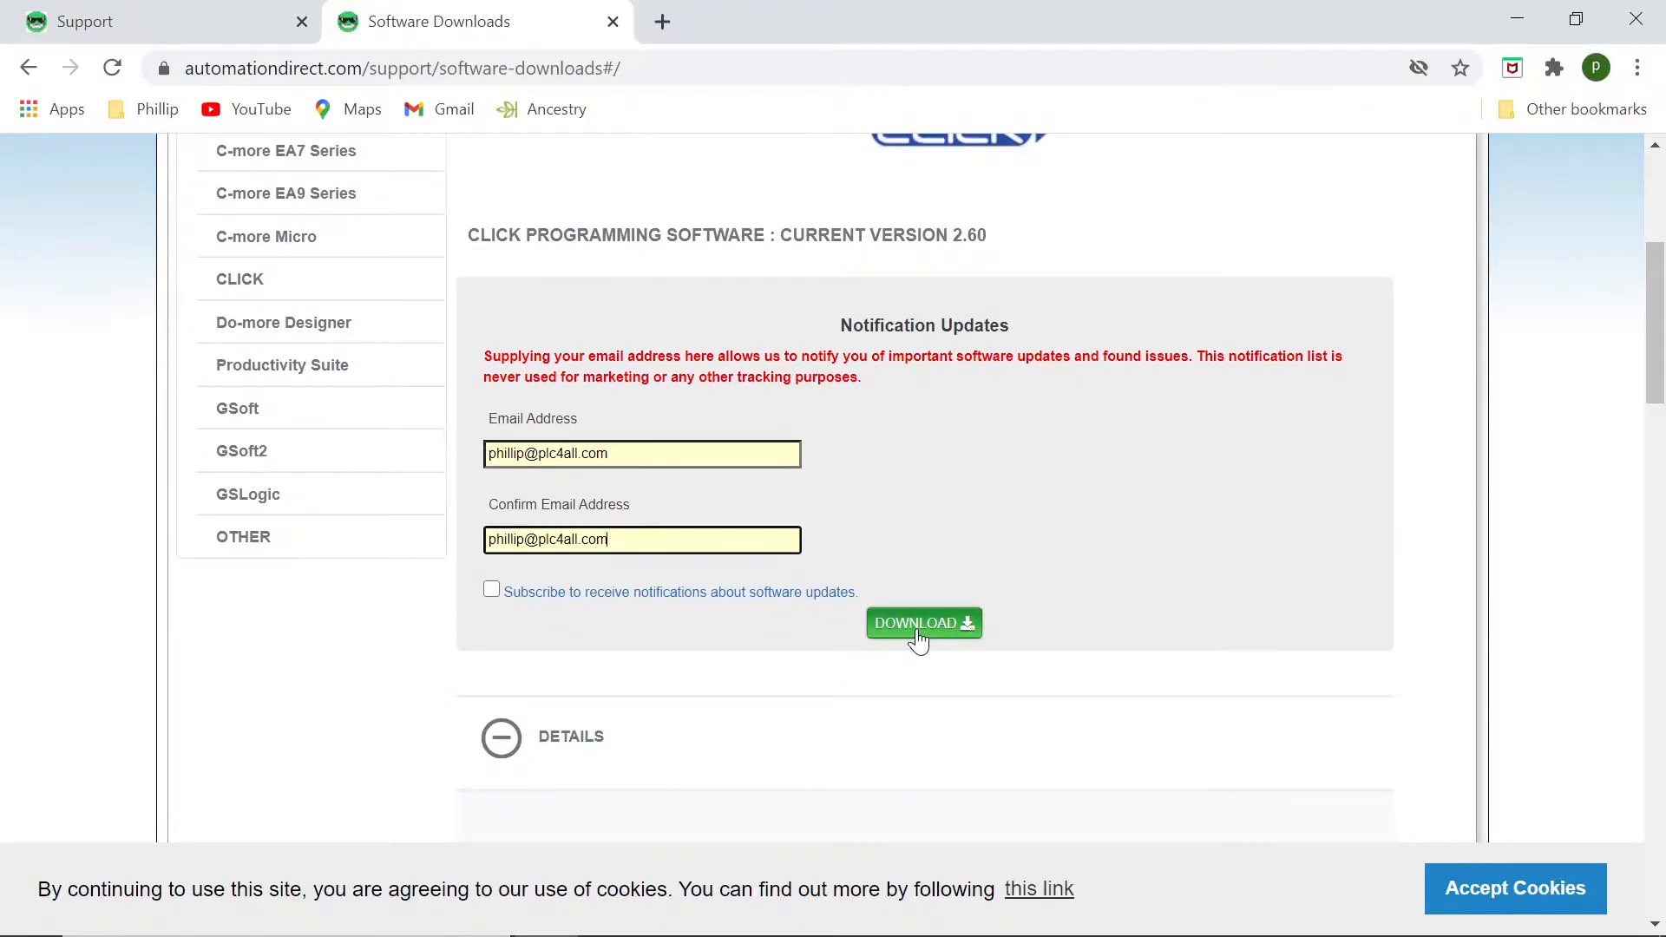
{"action": "left_click", "coordinate": [923, 623]}
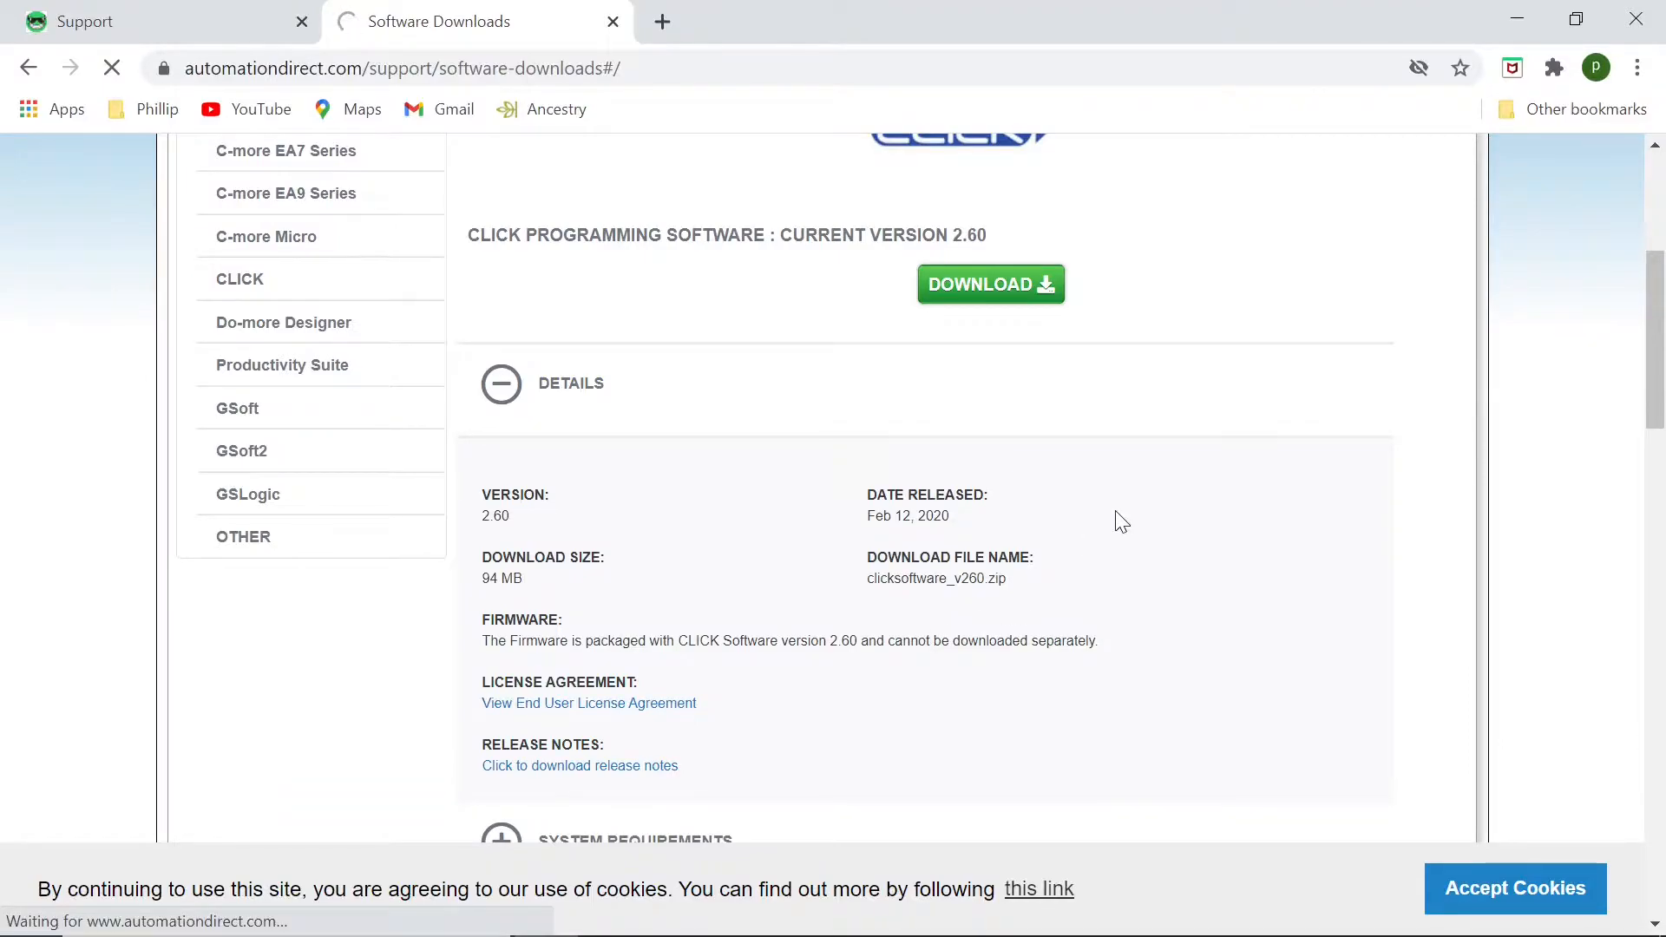
{"action": "left_click", "coordinate": [991, 284]}
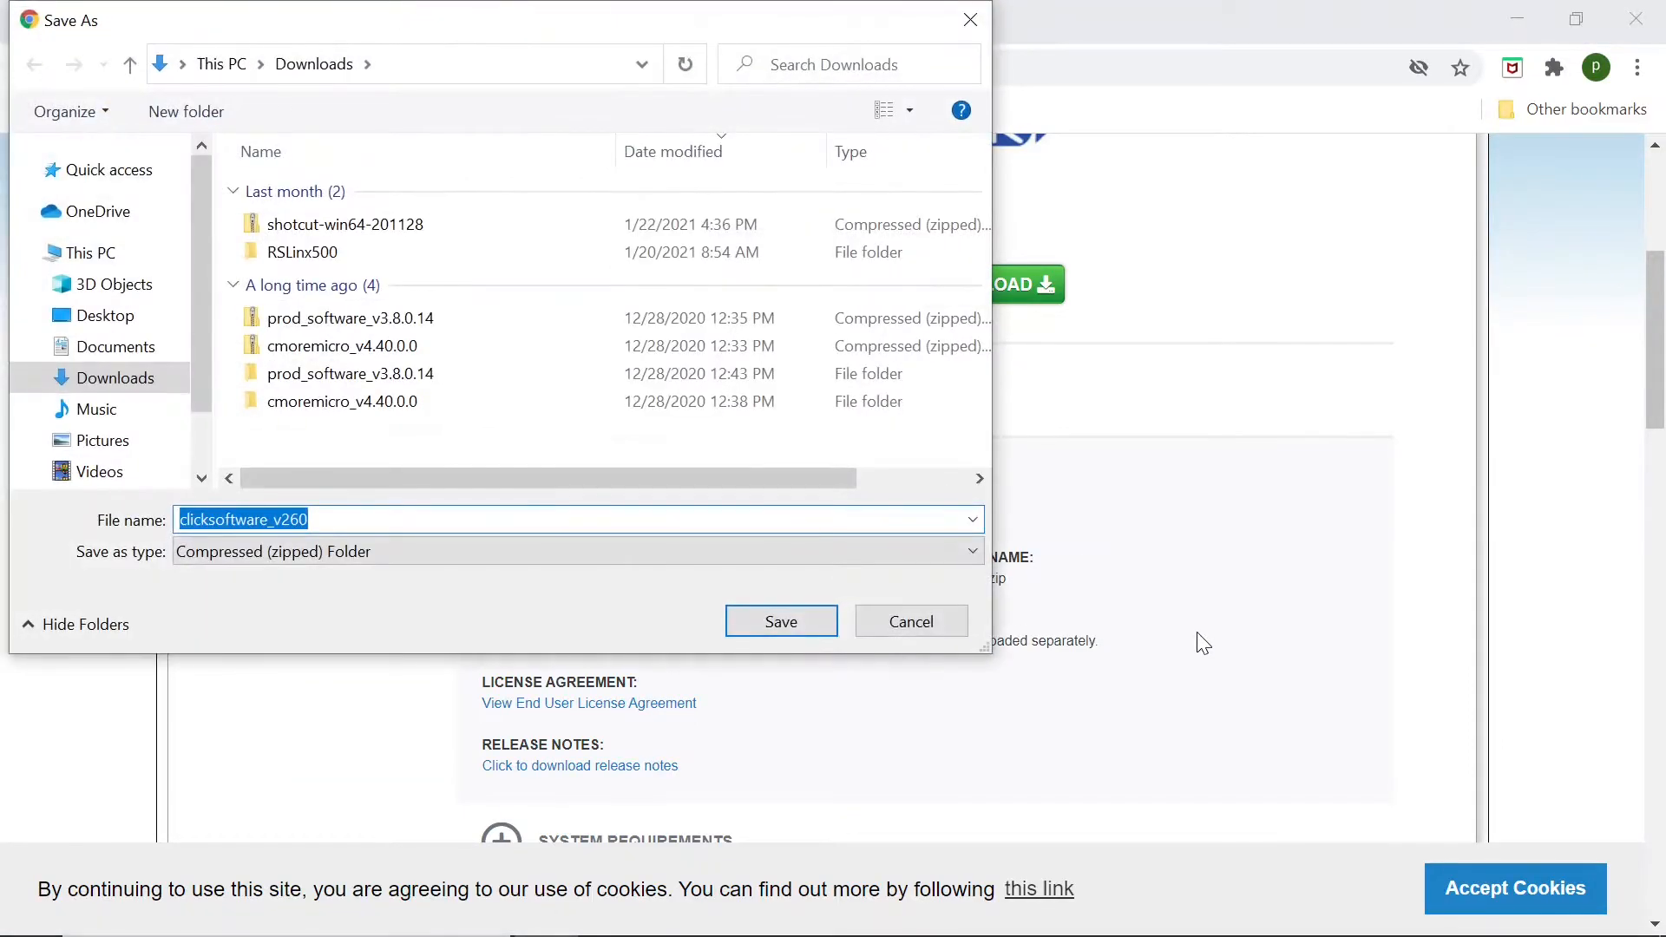
{"action": "mouse_move", "coordinate": [415, 597]}
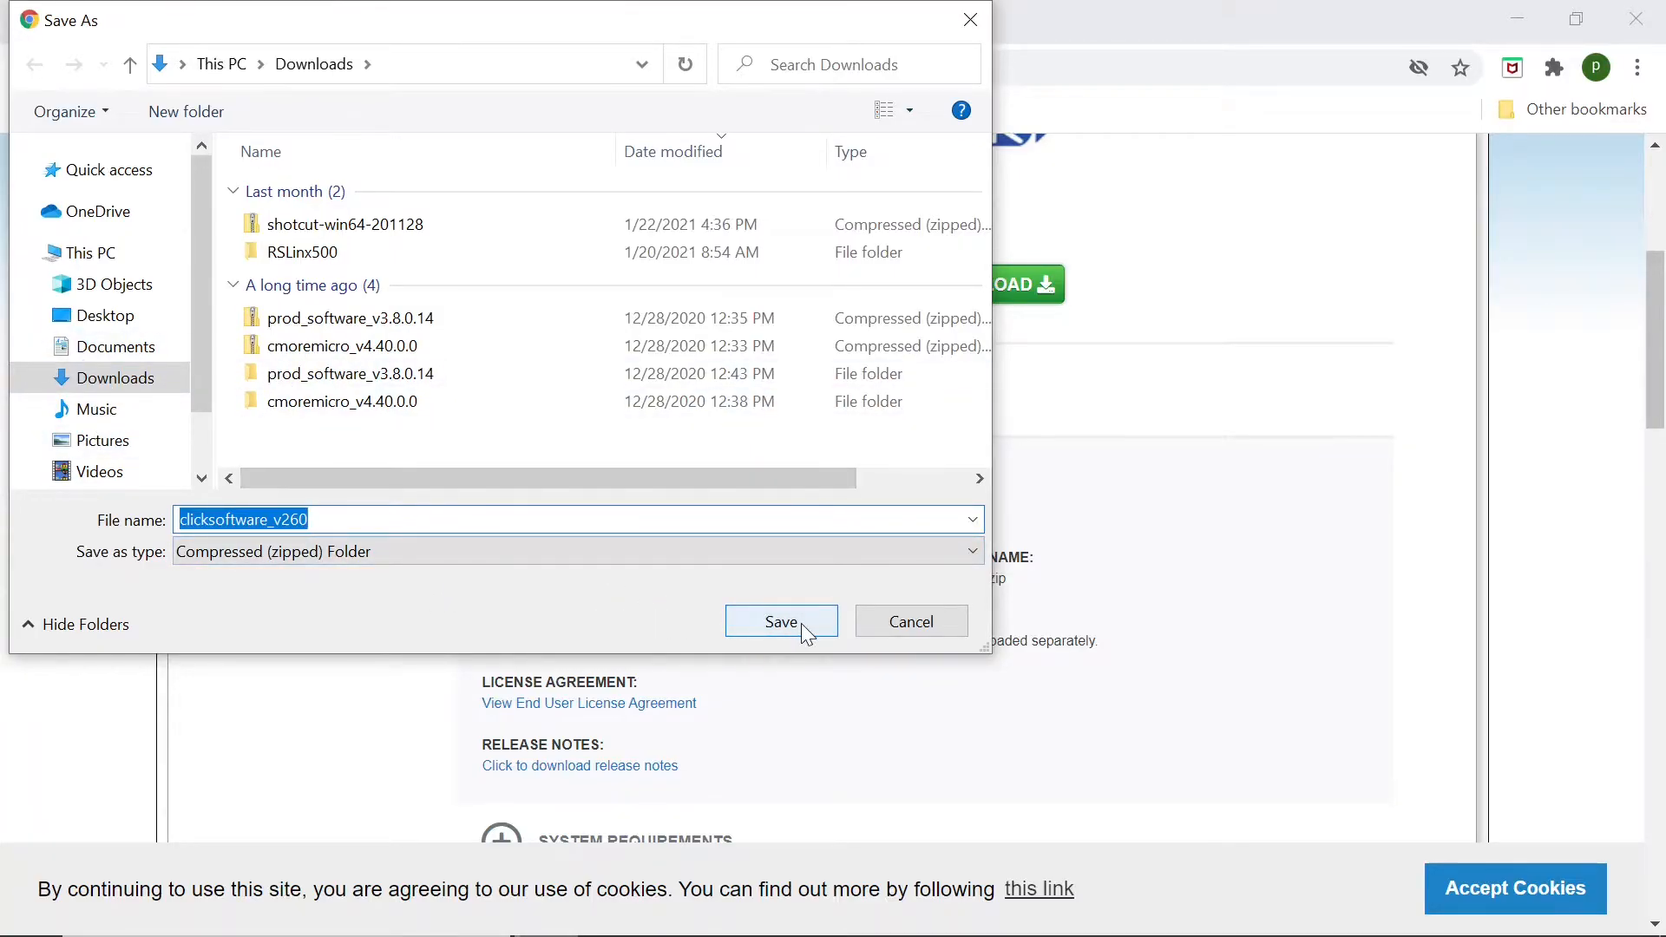
- Save clicksoftware_v260.zip into the Downloads folder
{"action": "left_click", "coordinate": [780, 622]}
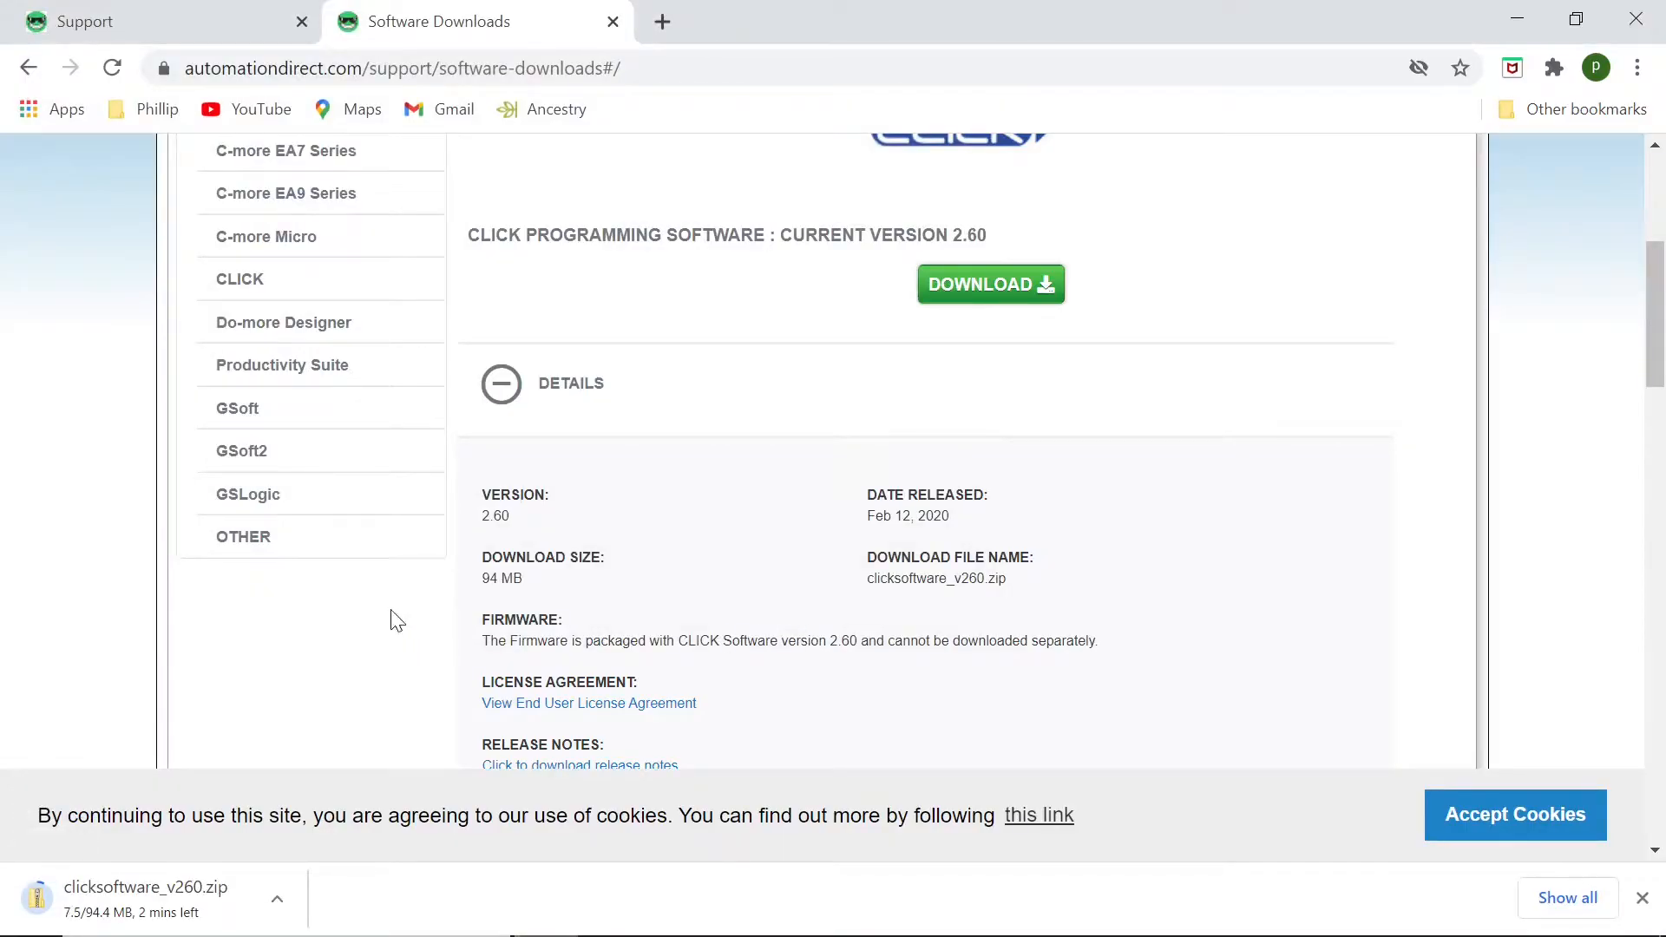
{"action": "mouse_move", "coordinate": [462, 813]}
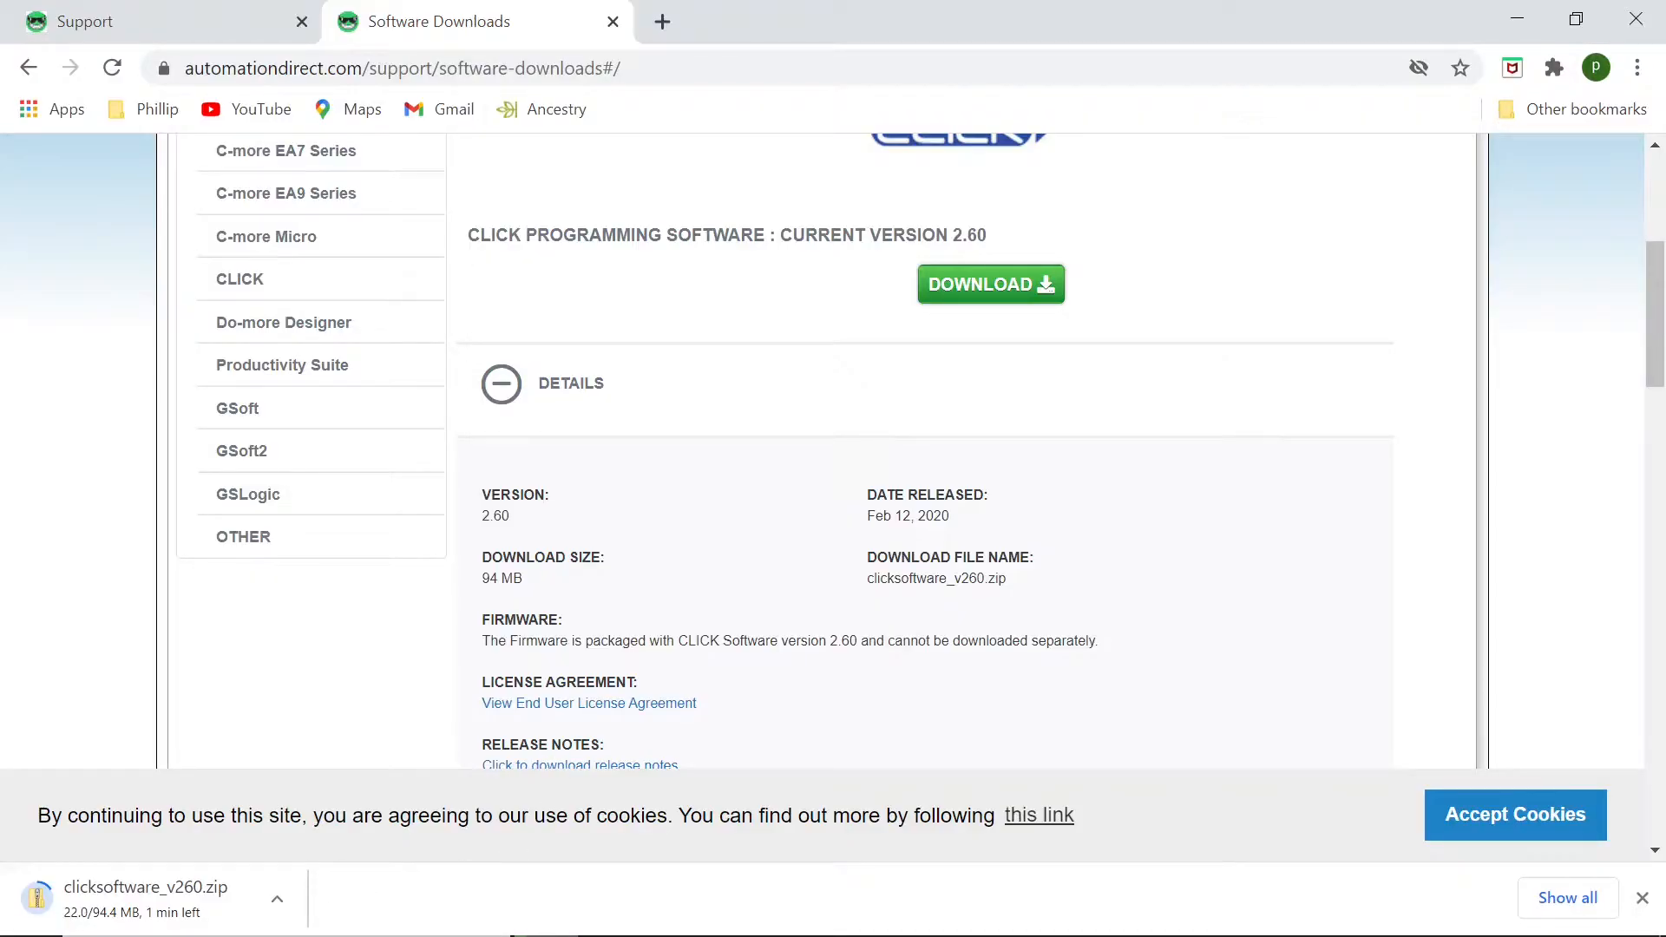
{"action": "mouse_move", "coordinate": [971, 612]}
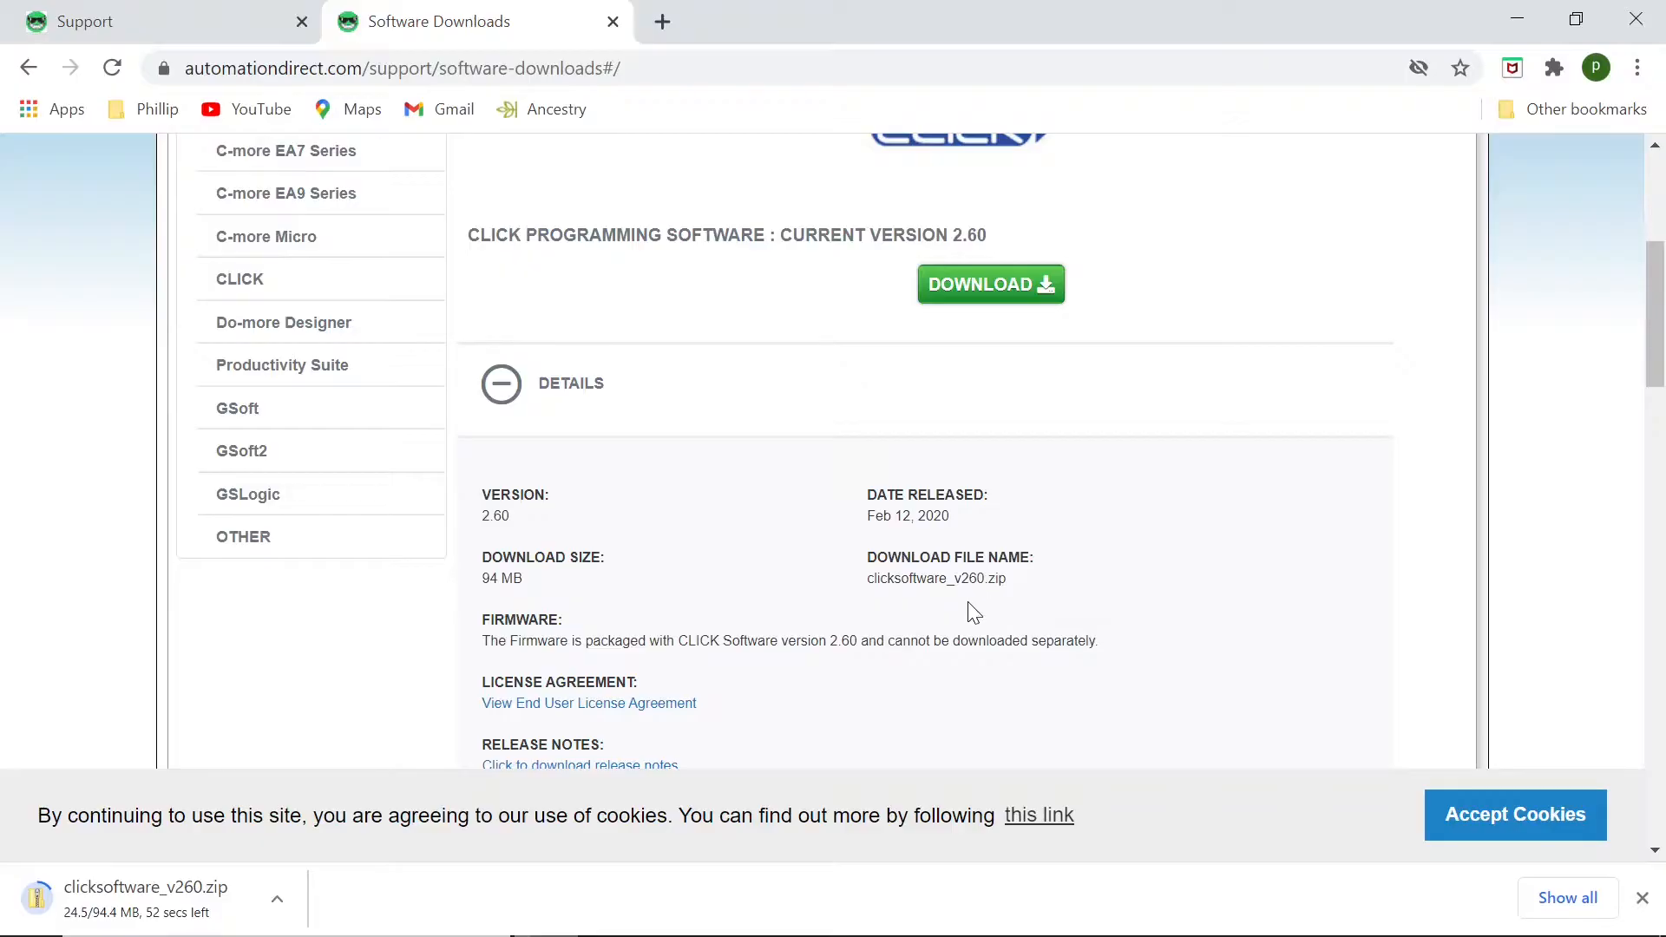
{"action": "mouse_move", "coordinate": [940, 539]}
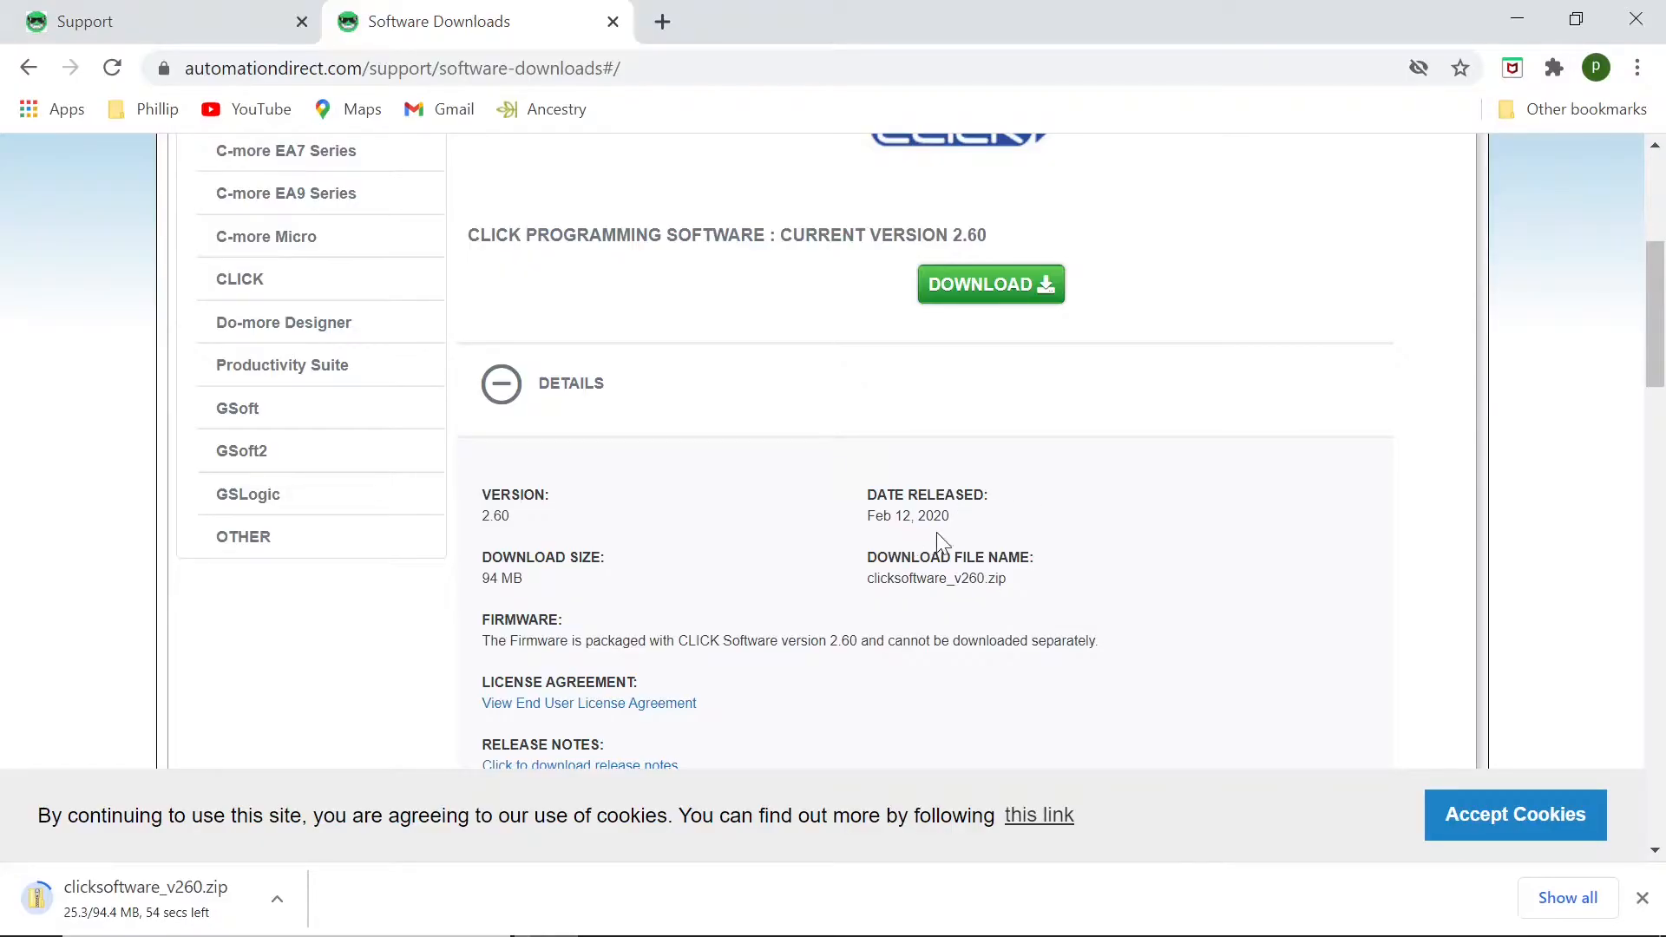
{"action": "mouse_move", "coordinate": [971, 539]}
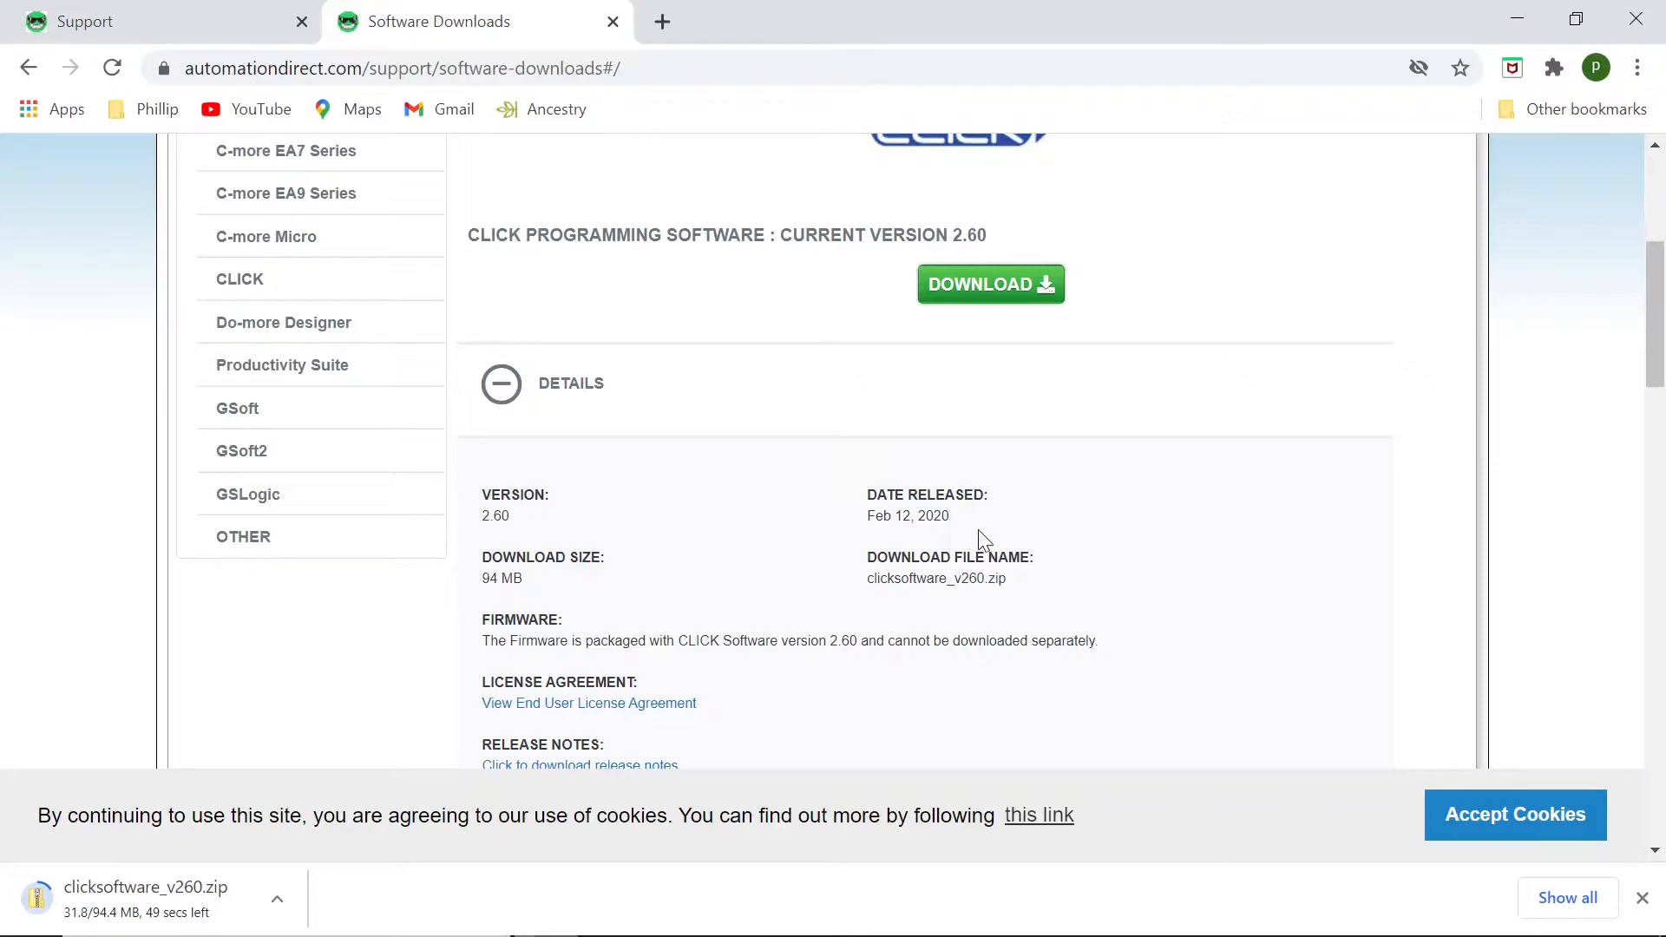
{"action": "mouse_move", "coordinate": [1049, 550]}
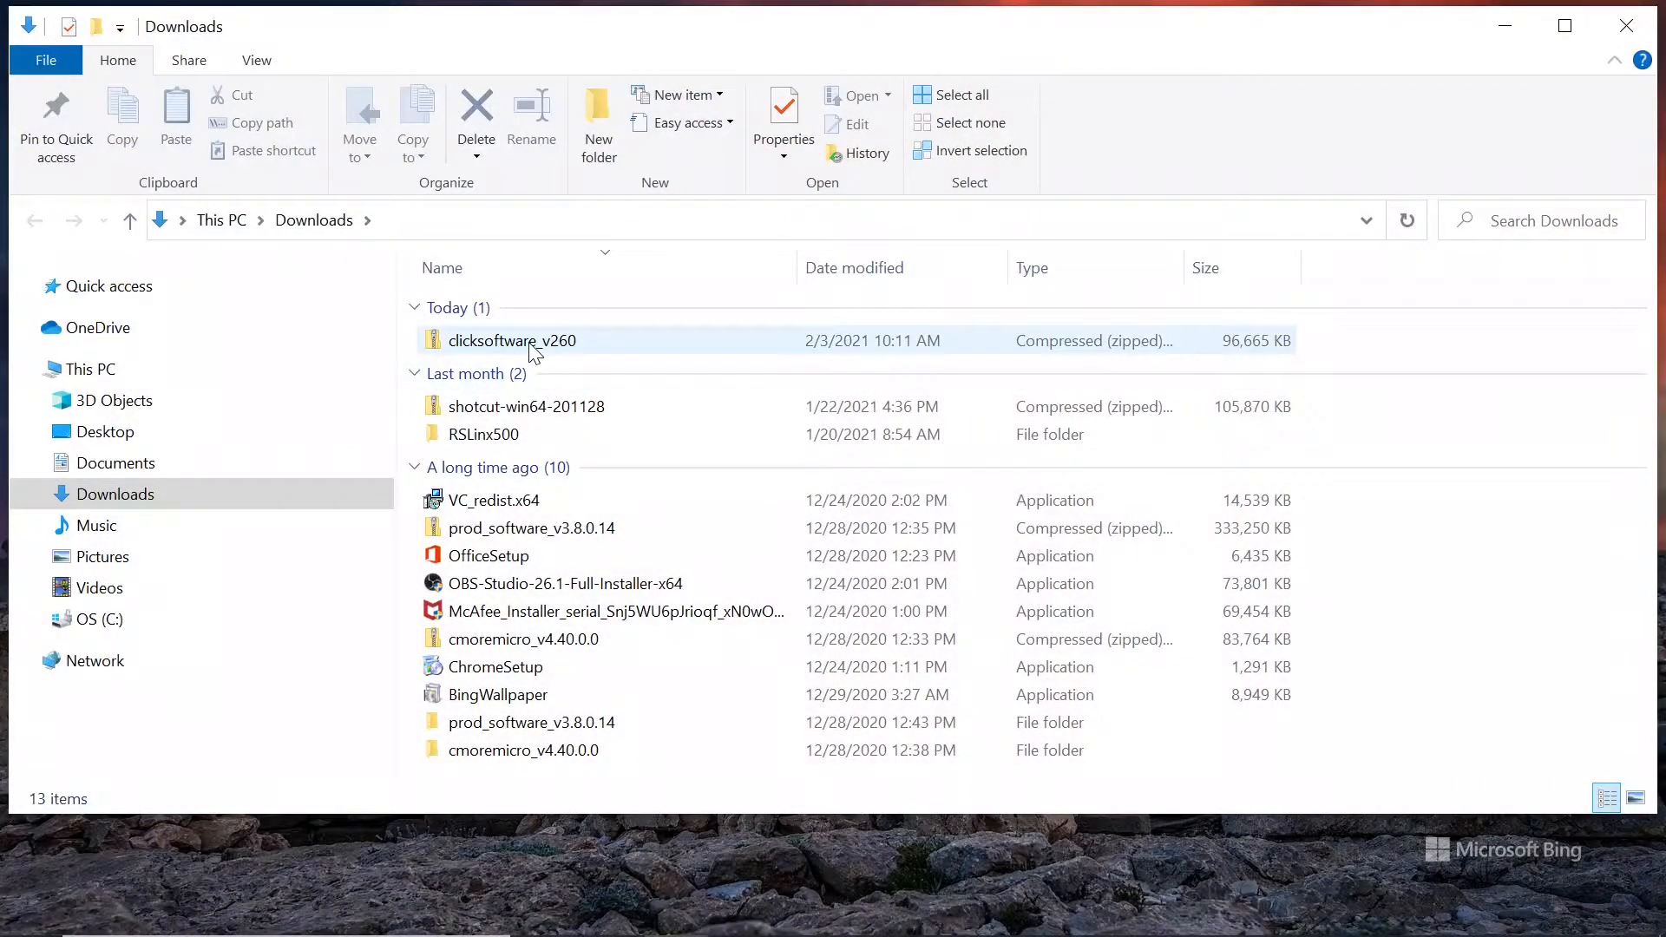
{"action": "mouse_move", "coordinate": [530, 348]}
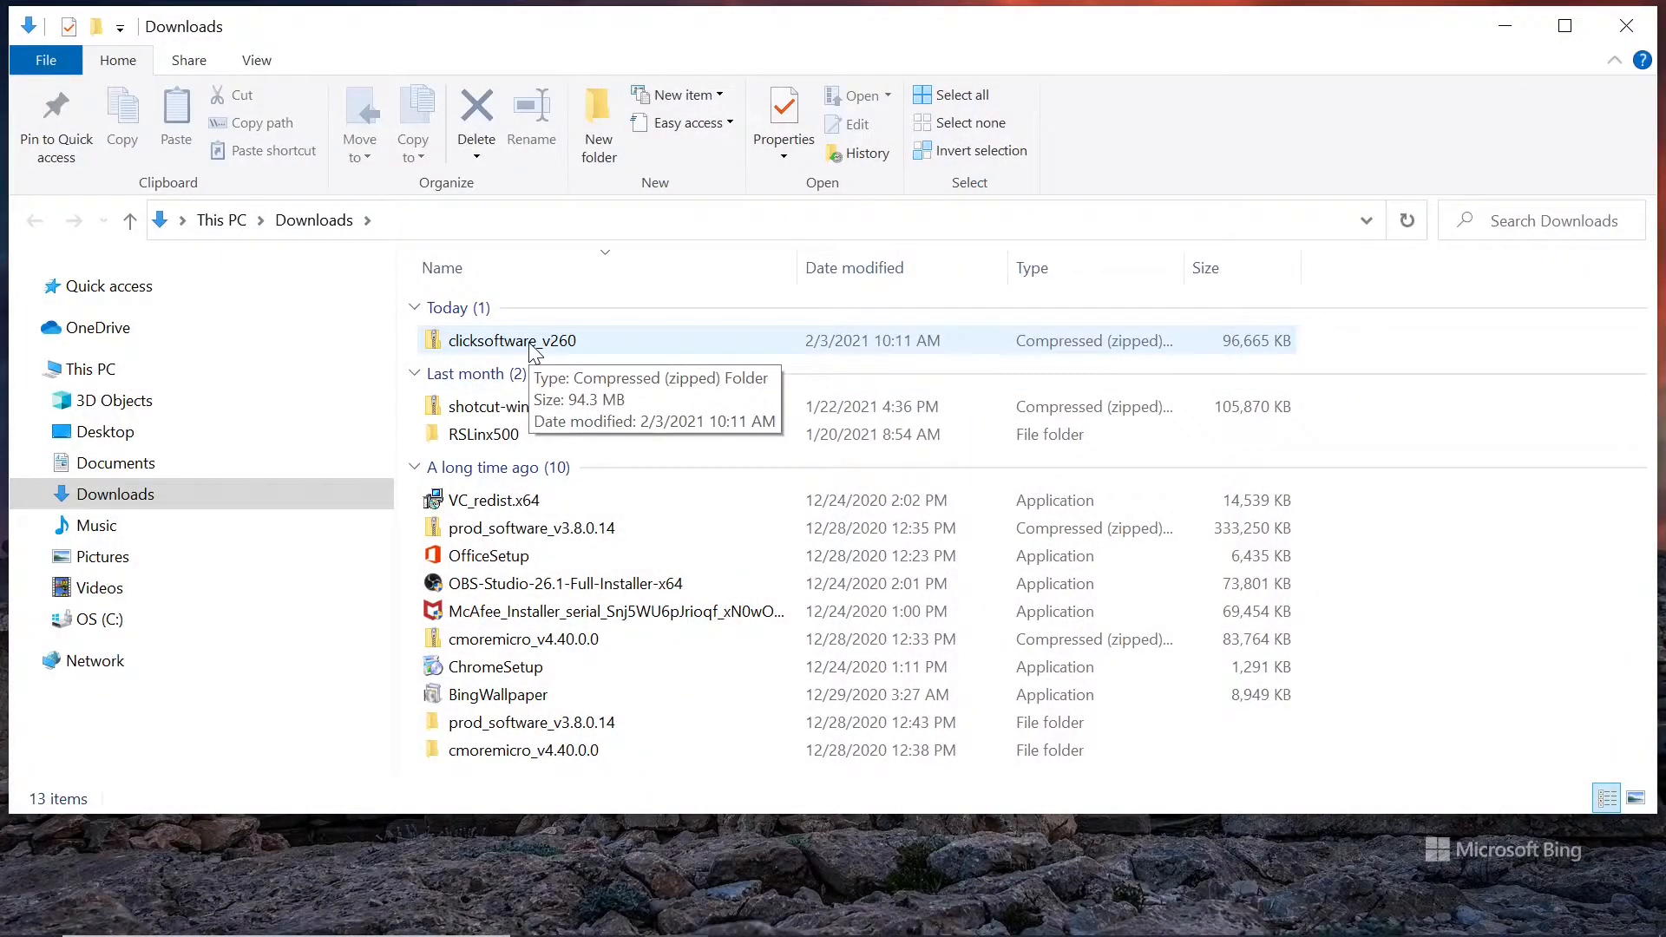
- Extract clicksoftware_v260.zip with Extract All into a clicksoftware_v260 folder
{"action": "double_click", "coordinate": [510, 340]}
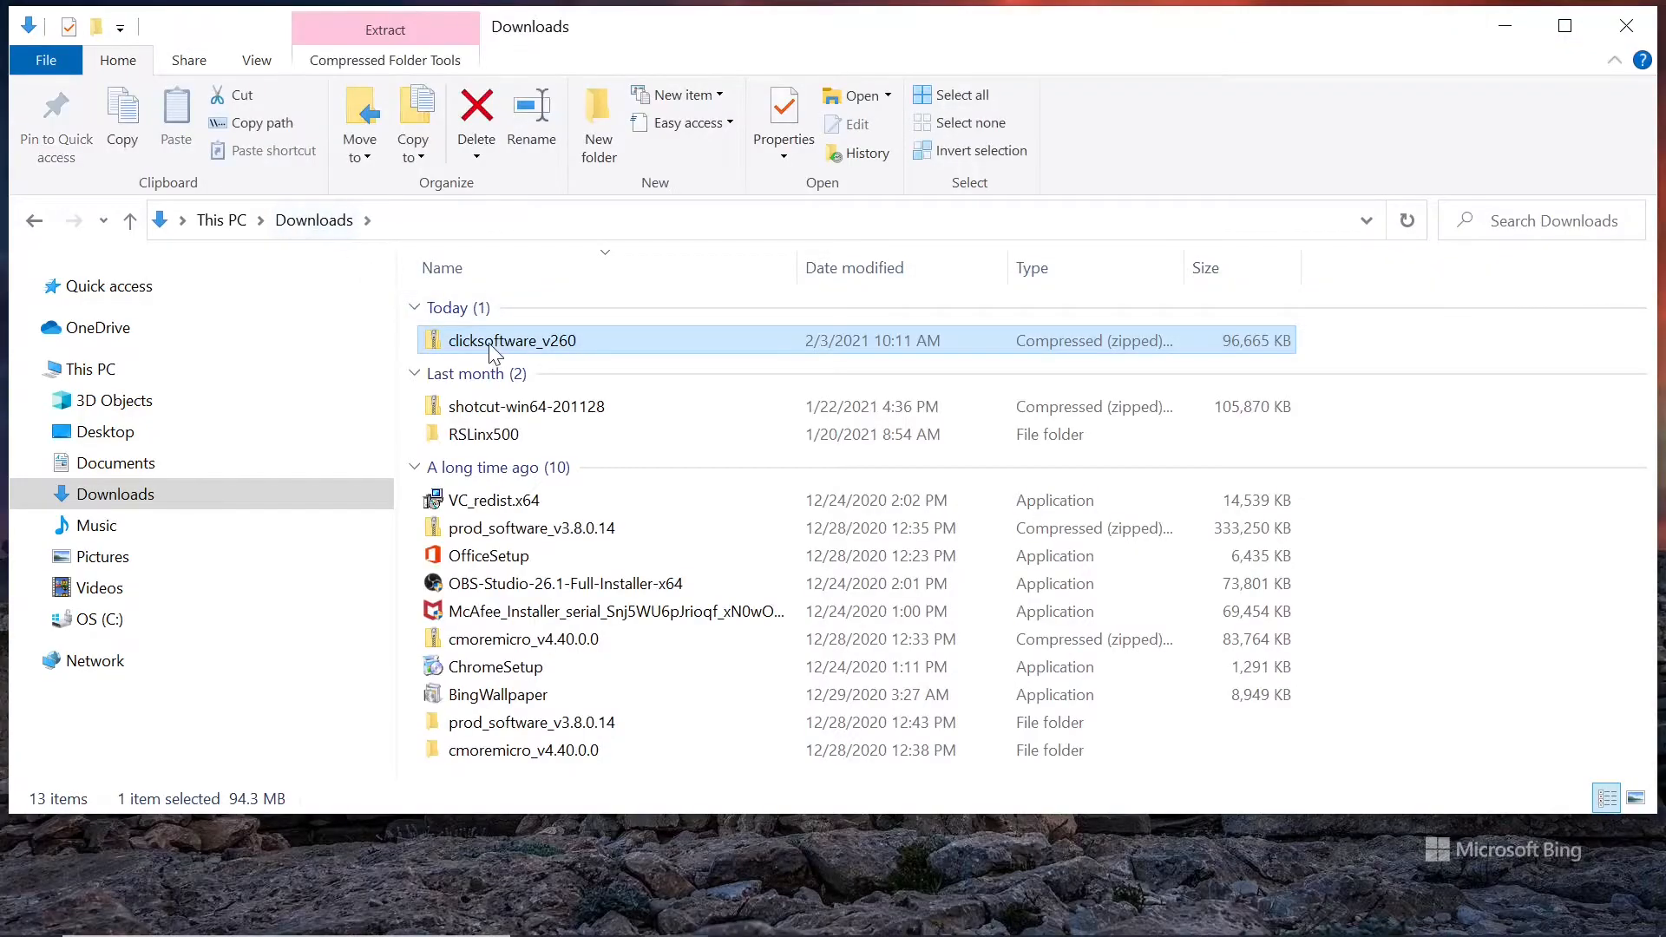
{"action": "right_click", "coordinate": [494, 340]}
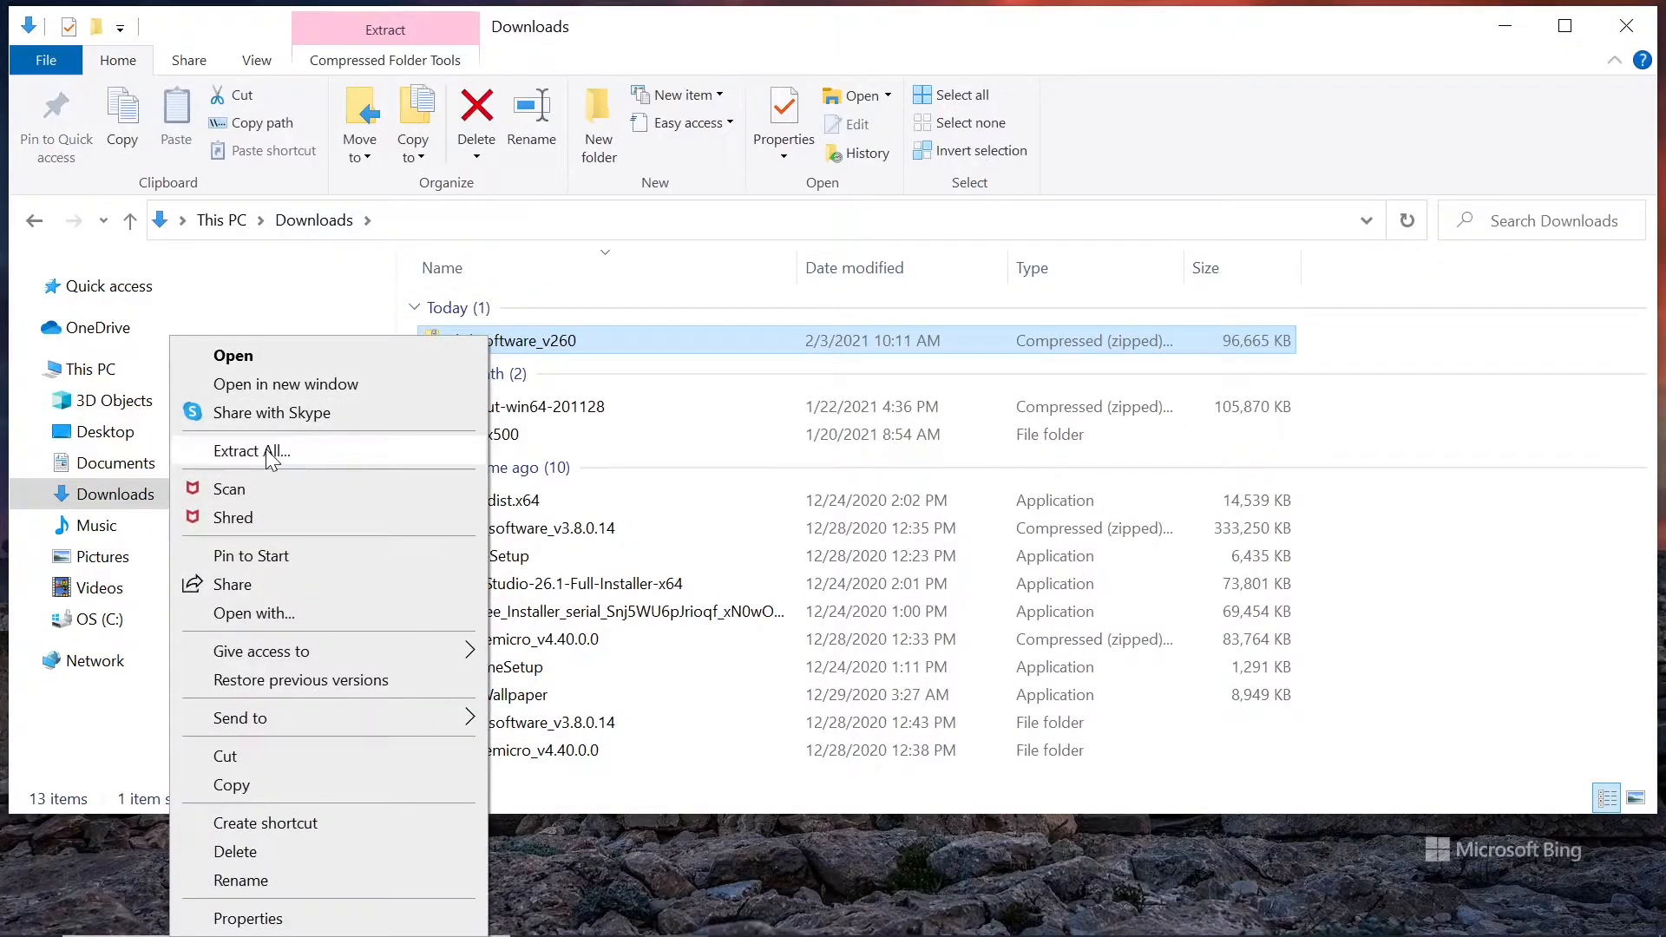
{"action": "left_click", "coordinate": [252, 452]}
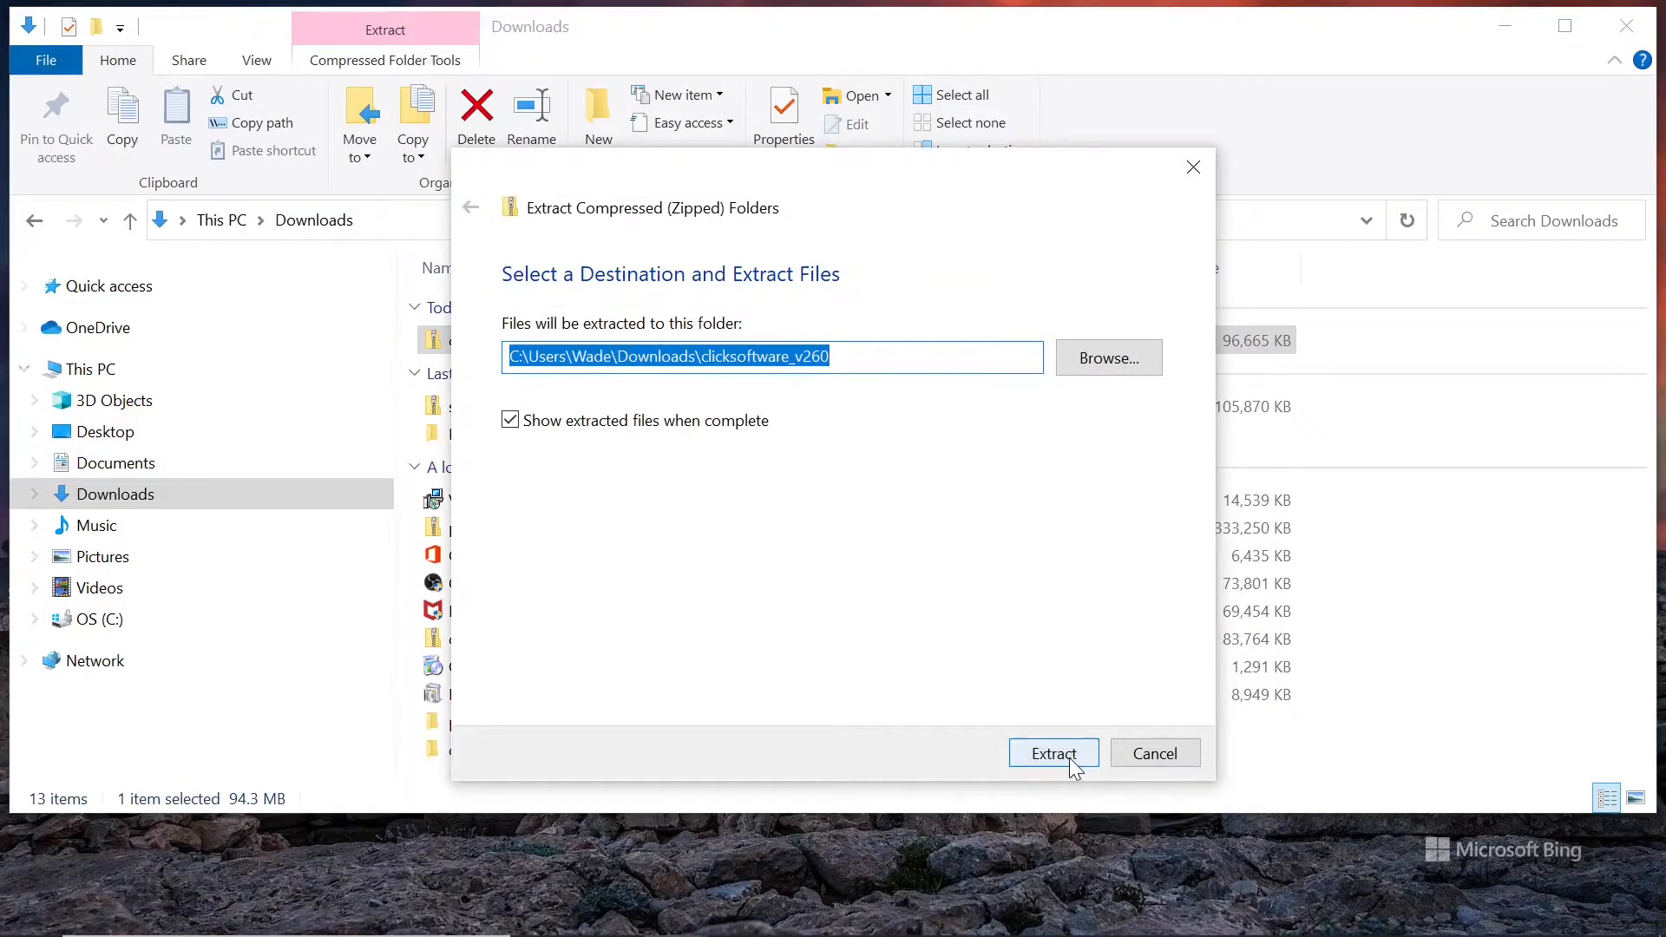
{"action": "left_click", "coordinate": [1054, 752]}
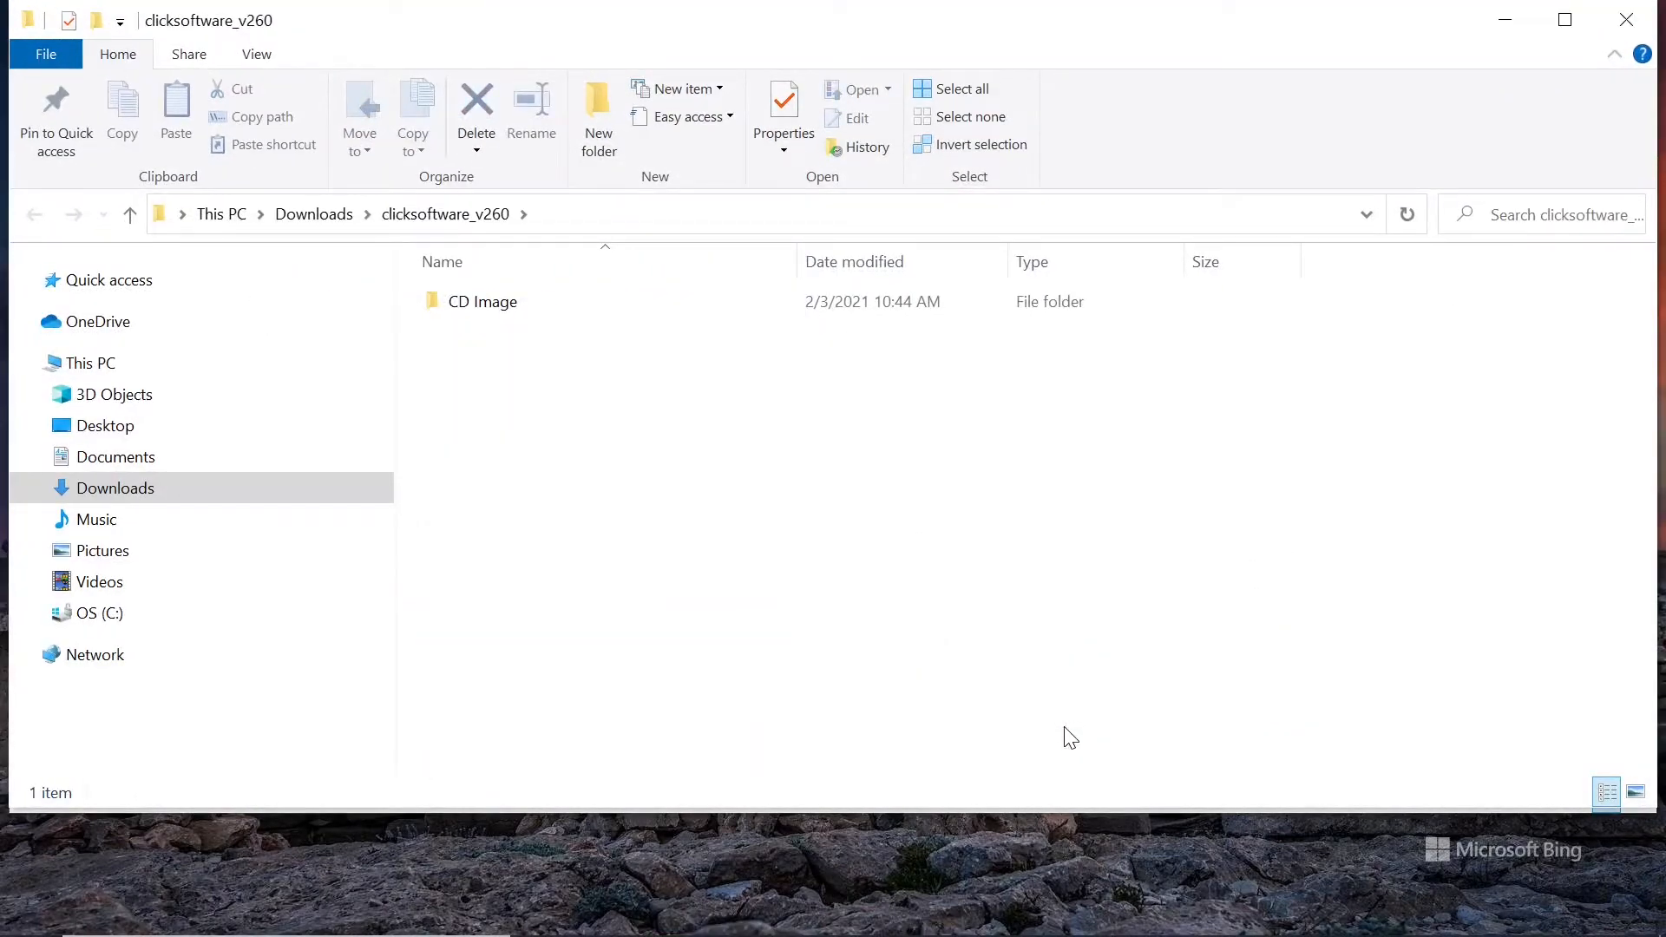
{"action": "mouse_move", "coordinate": [455, 302]}
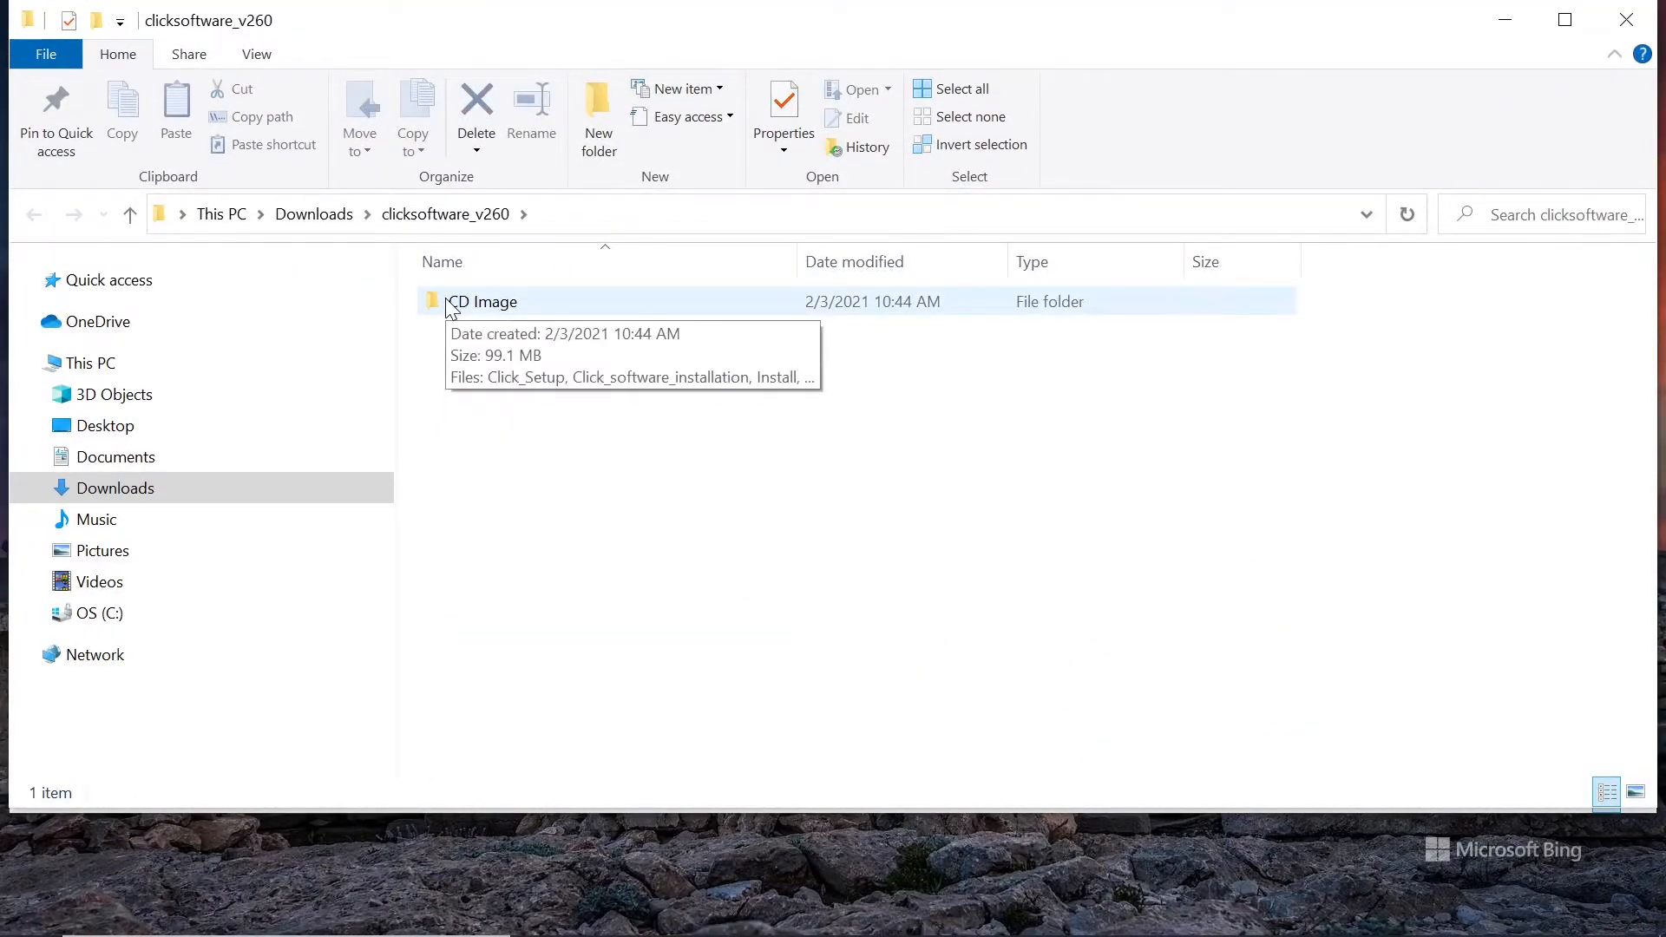
- Open the CD Image folder, review its files, and launch Install
{"action": "double_click", "coordinate": [482, 301]}
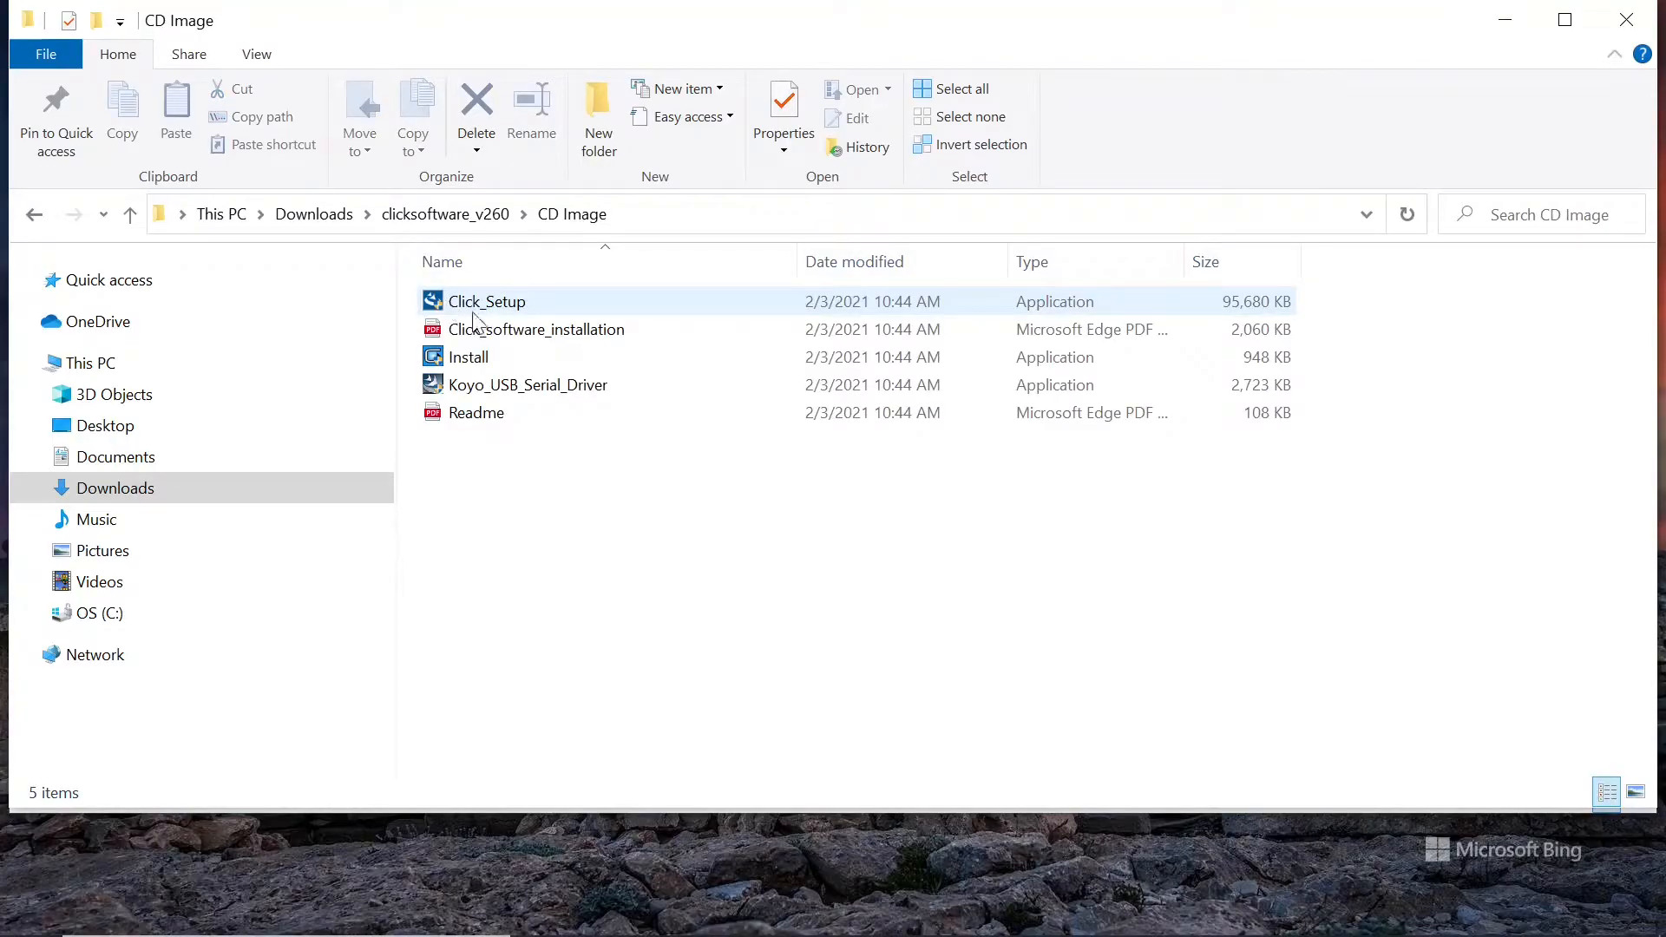
{"action": "left_click", "coordinate": [622, 468]}
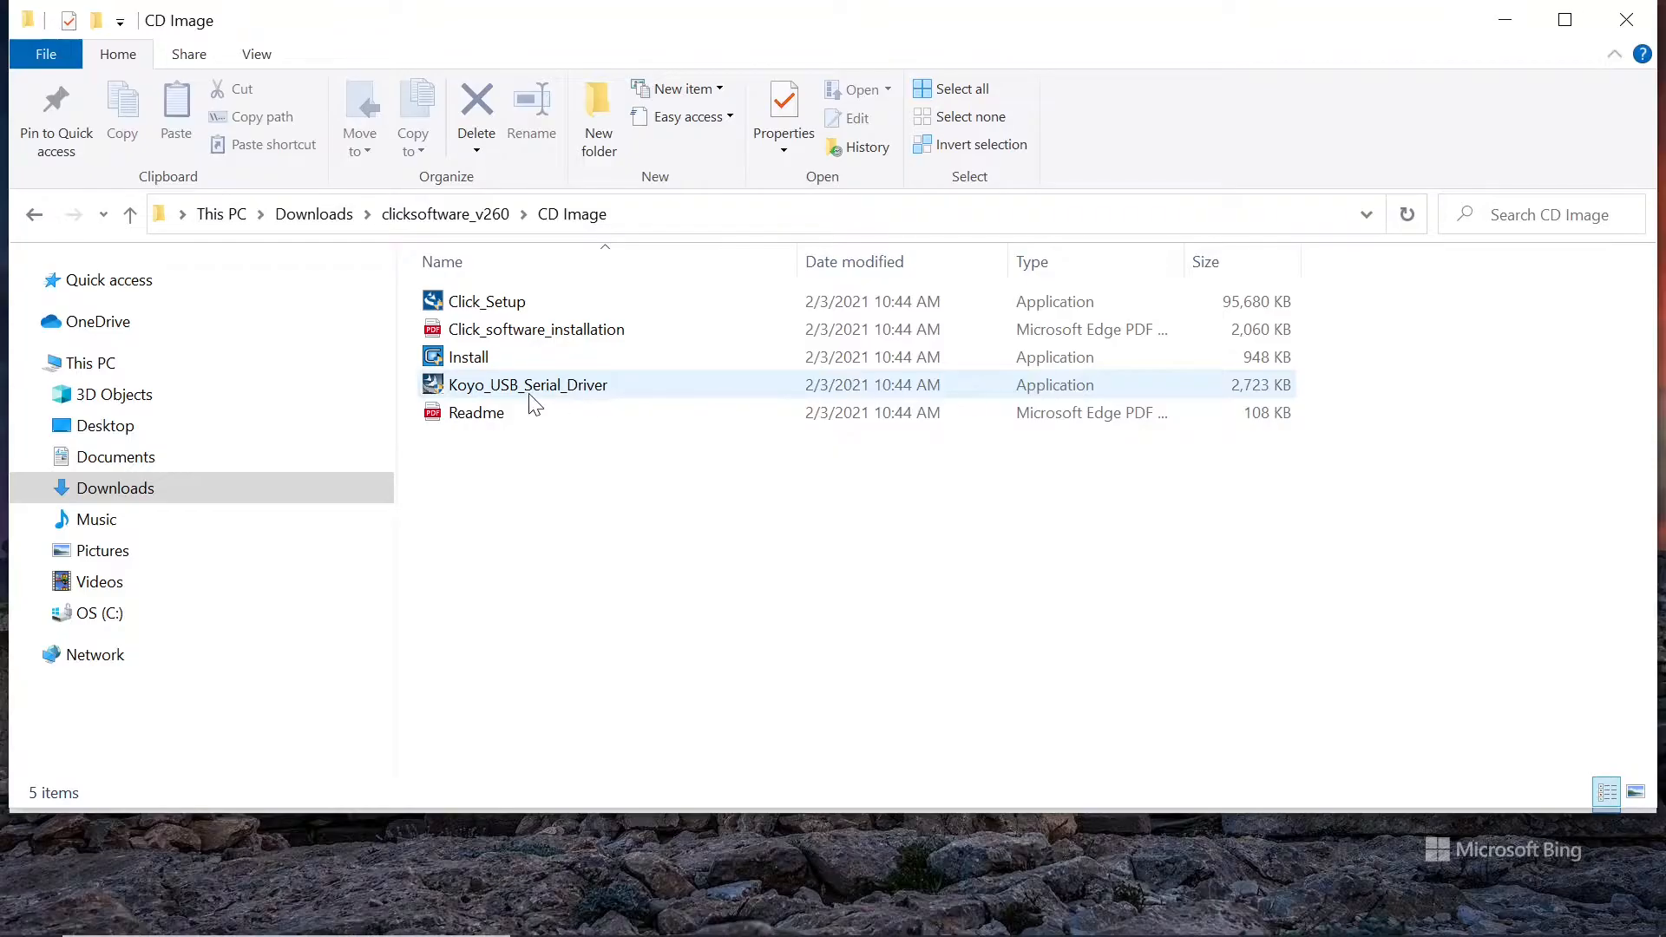
{"action": "mouse_move", "coordinate": [533, 402]}
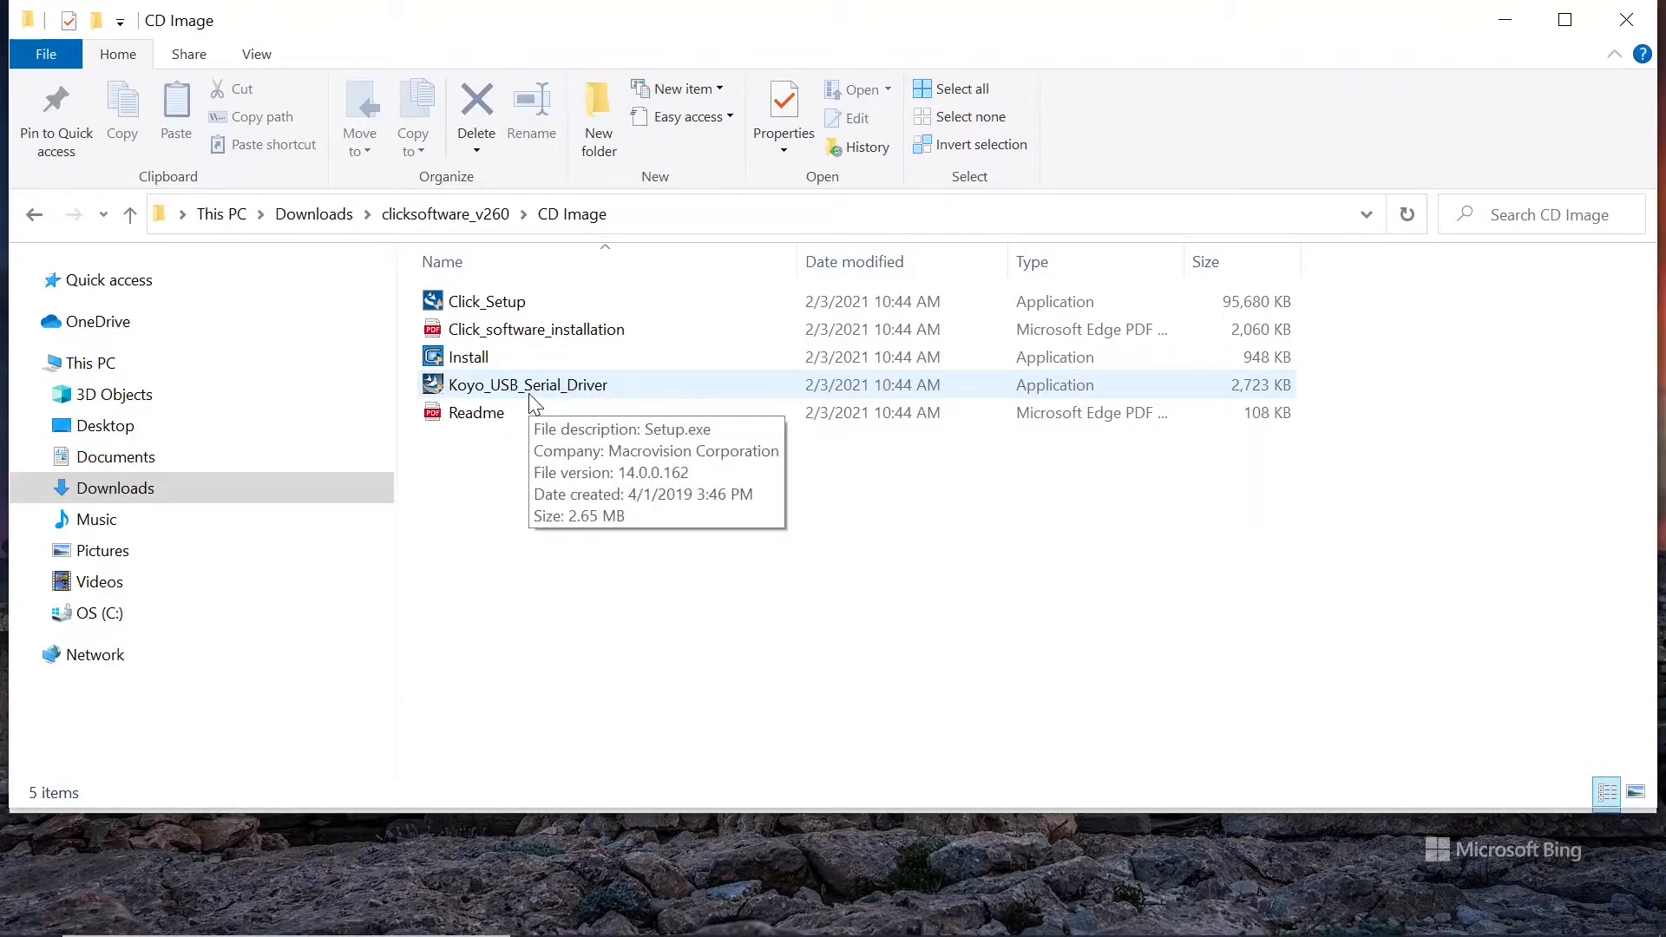
{"action": "mouse_move", "coordinate": [614, 401]}
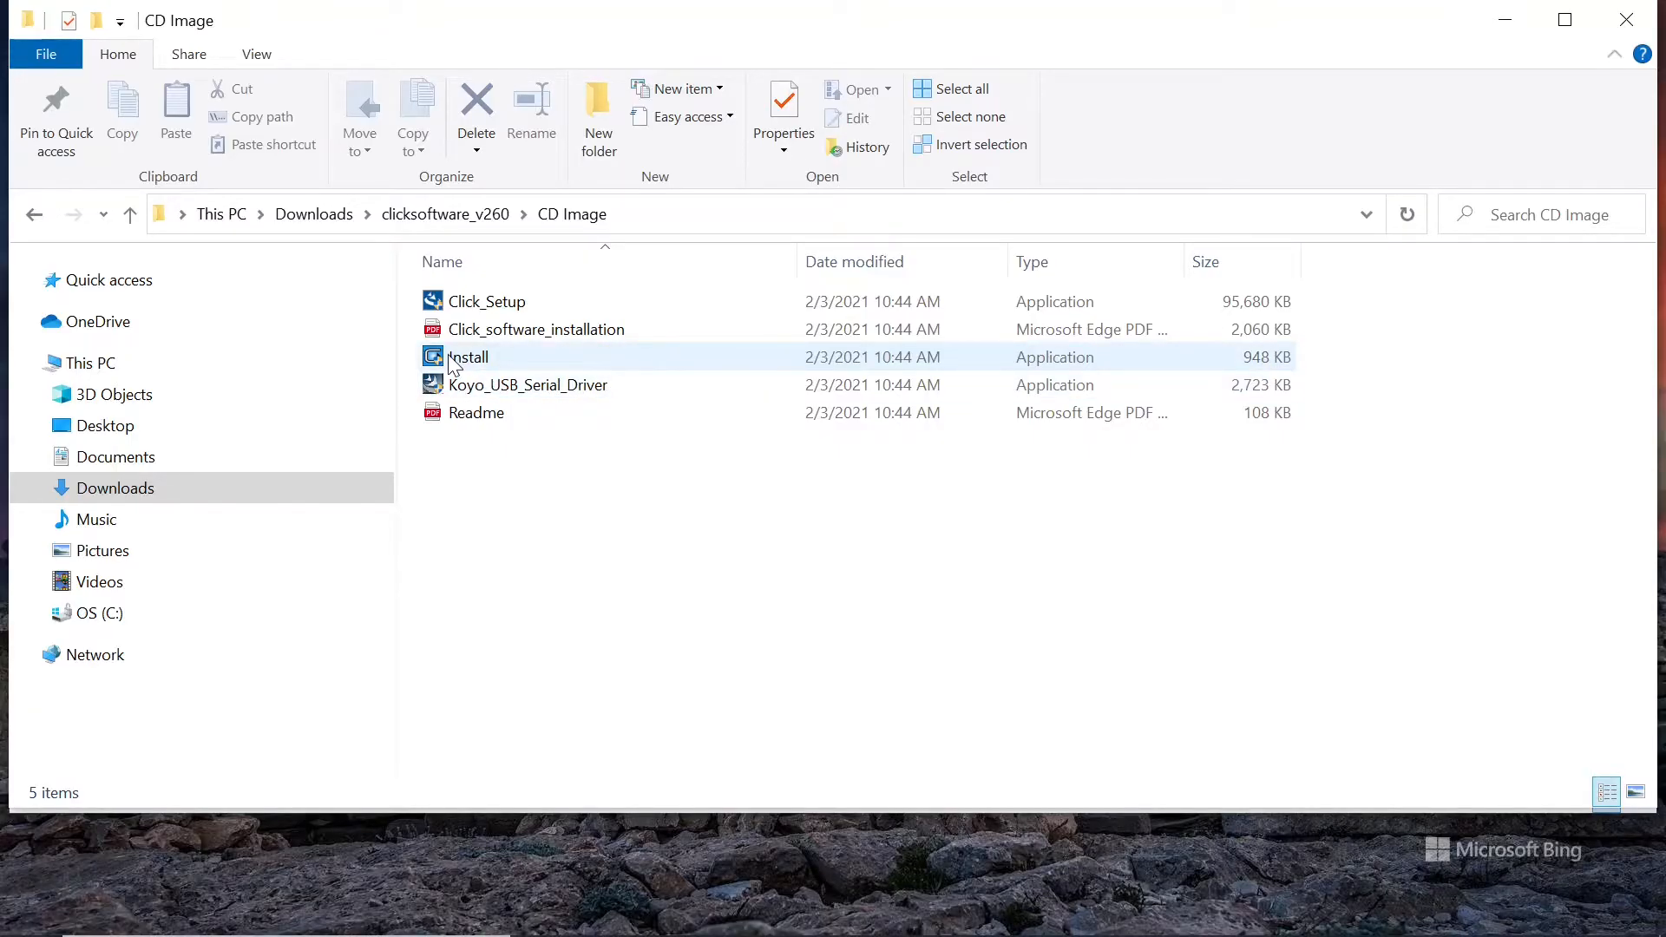
{"action": "left_click", "coordinate": [467, 357]}
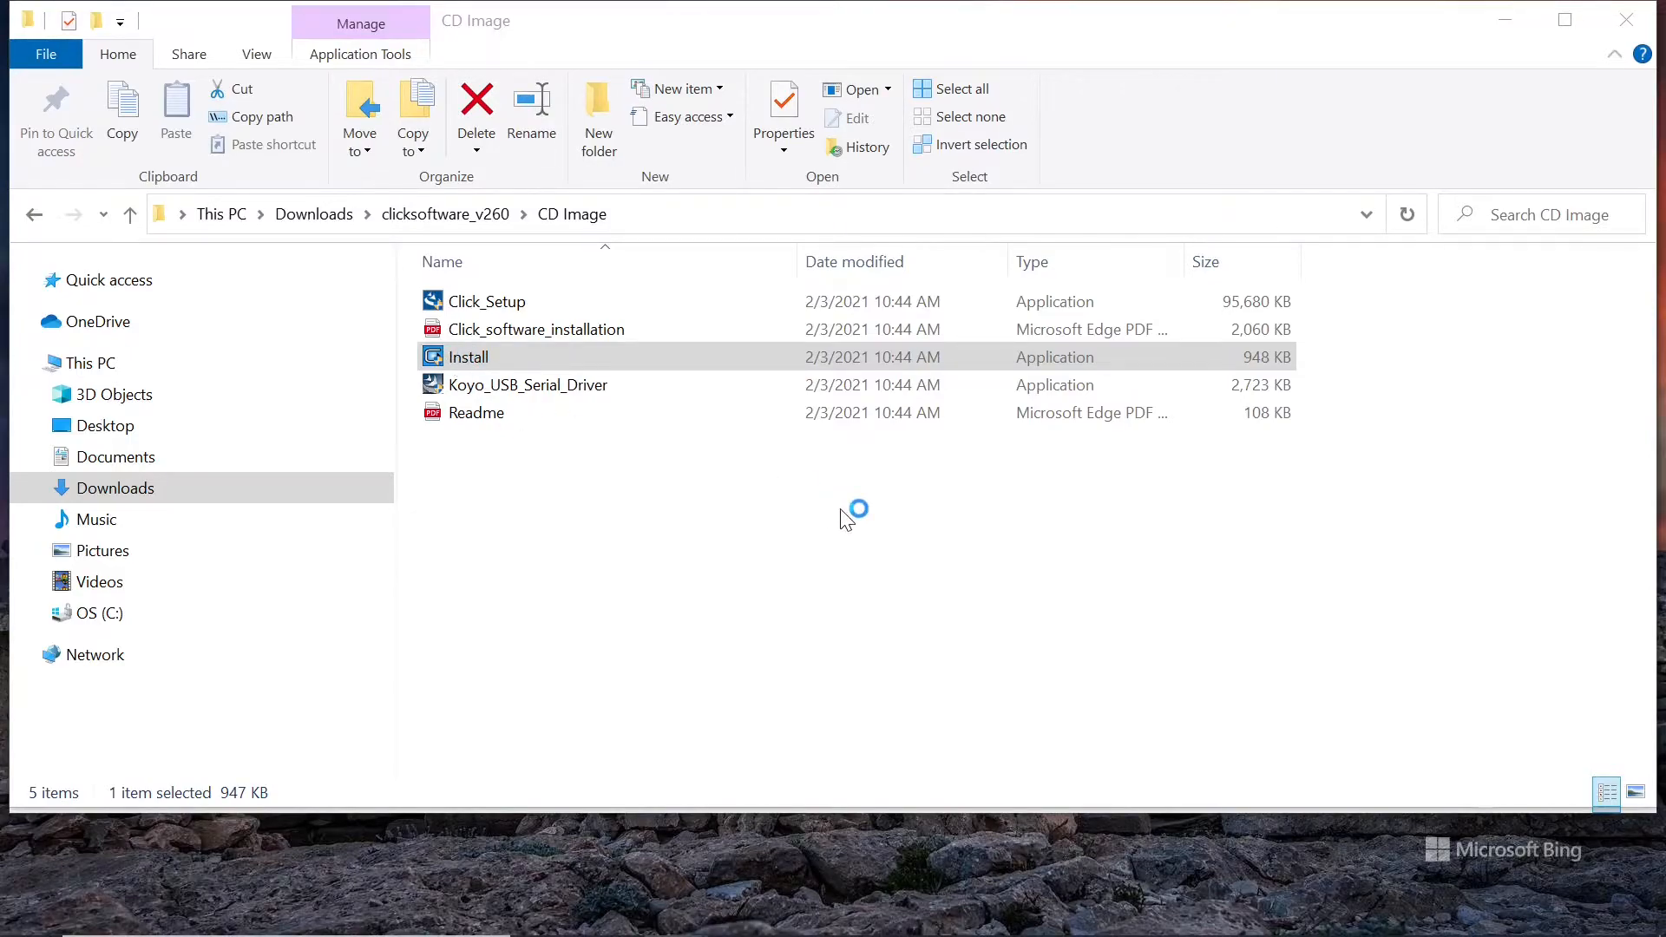
- Launch Install Software from the CLICK install menu to reach the InstallShield welcome page
{"action": "double_click", "coordinate": [468, 357]}
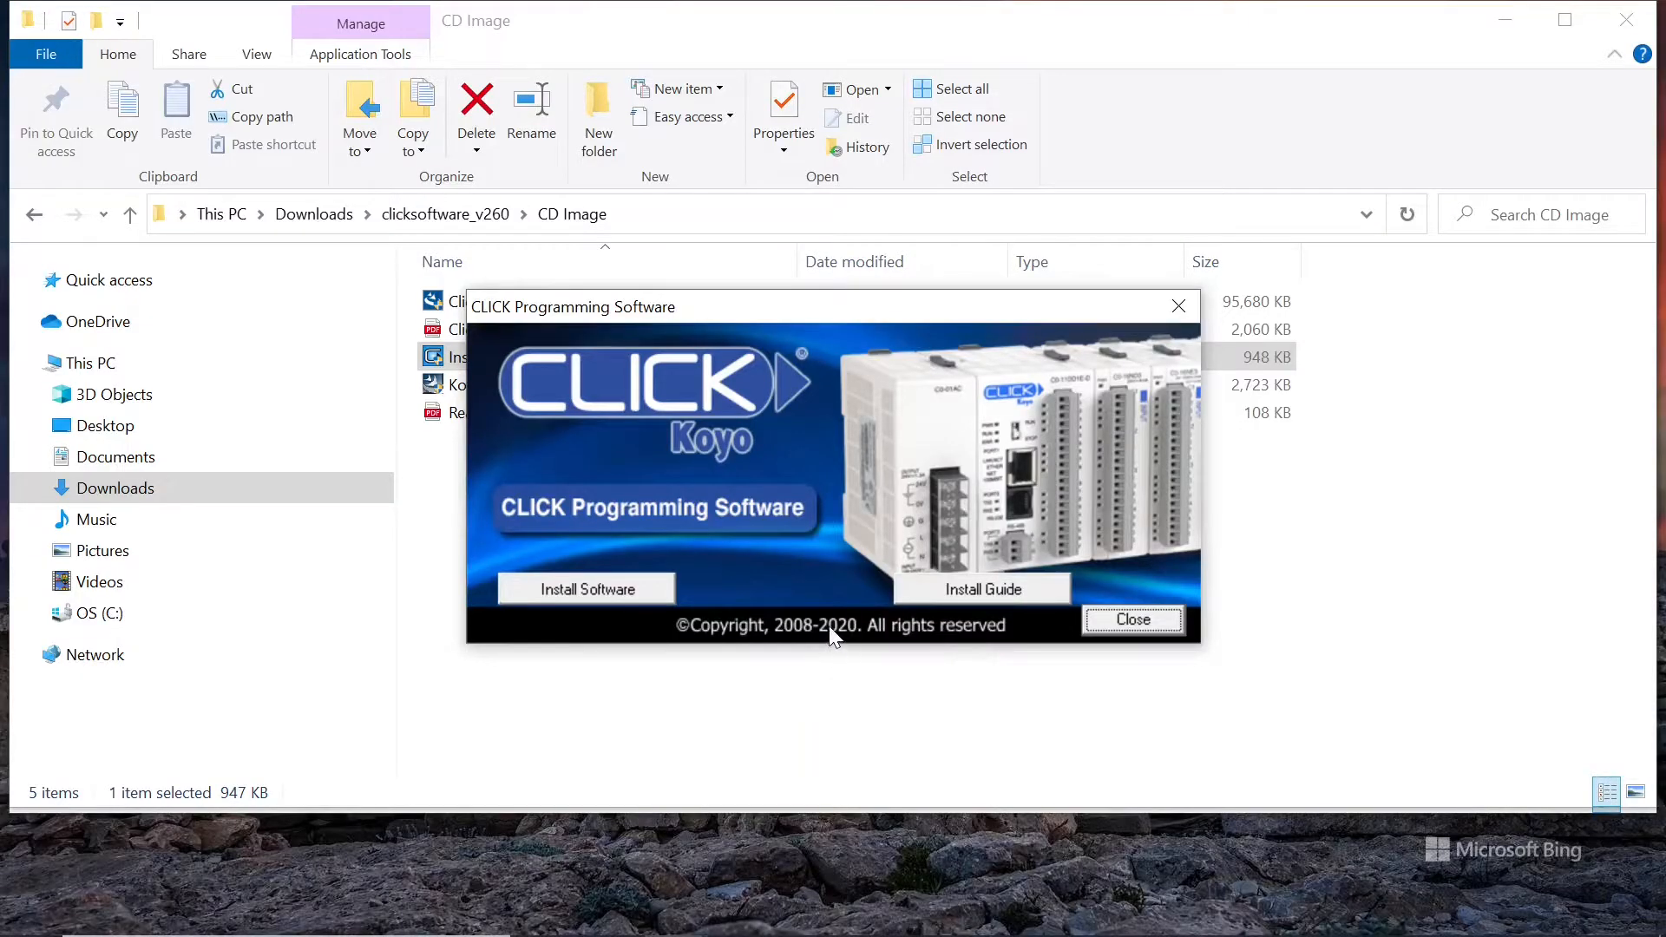
{"action": "mouse_move", "coordinate": [620, 616]}
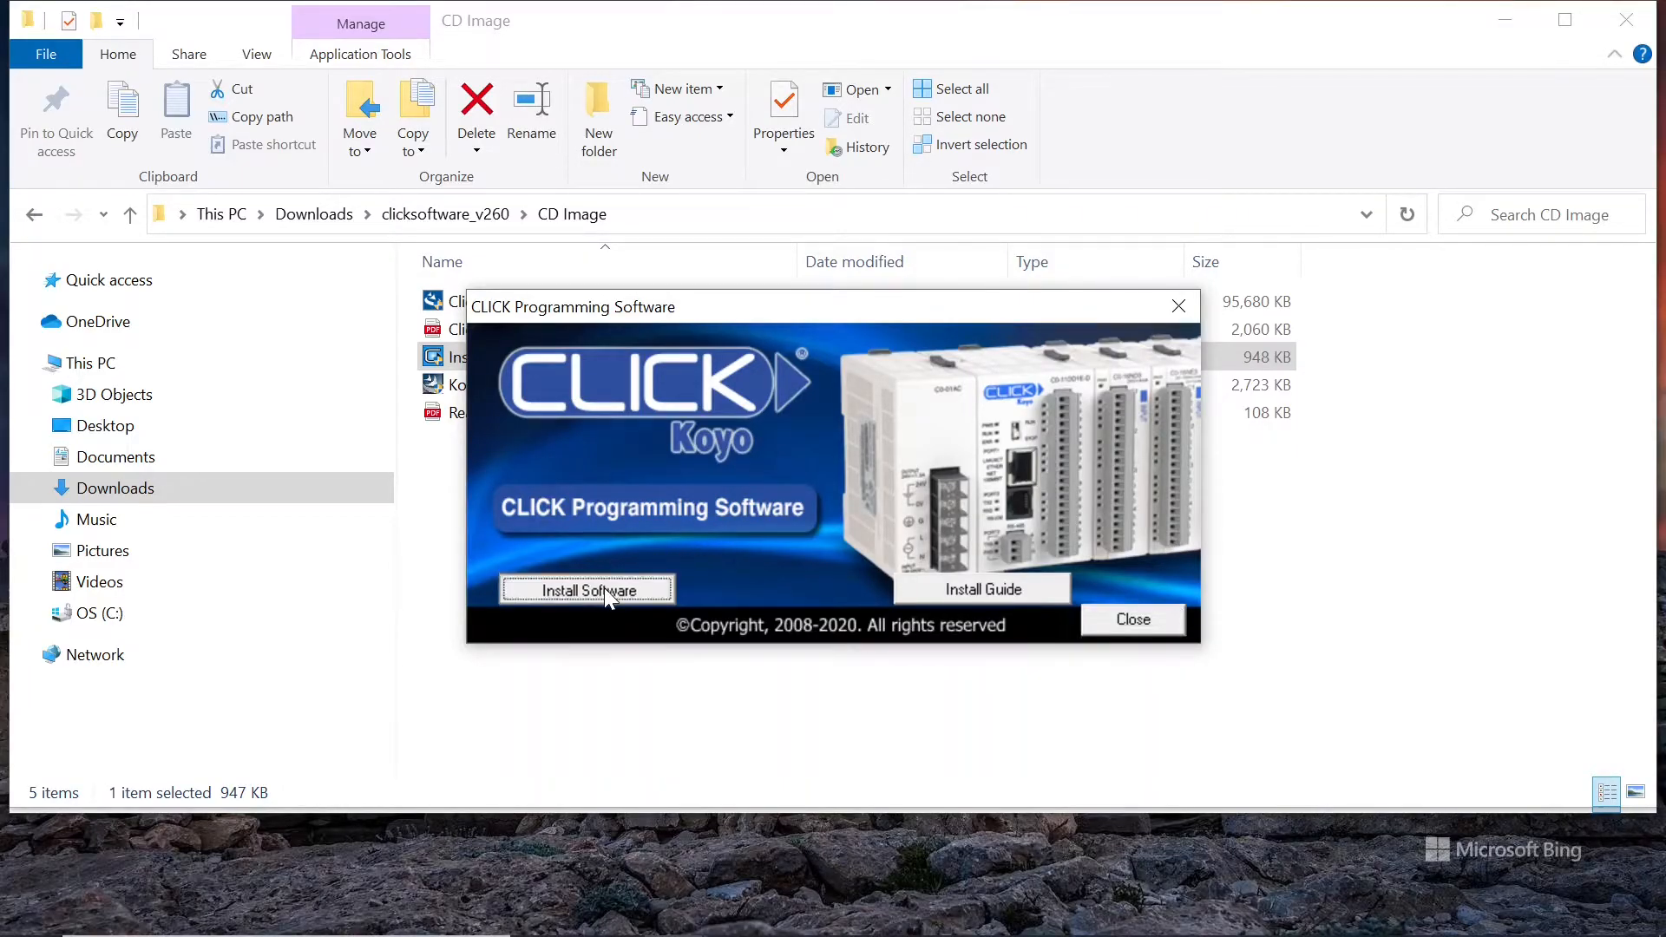
{"action": "left_click", "coordinate": [587, 589]}
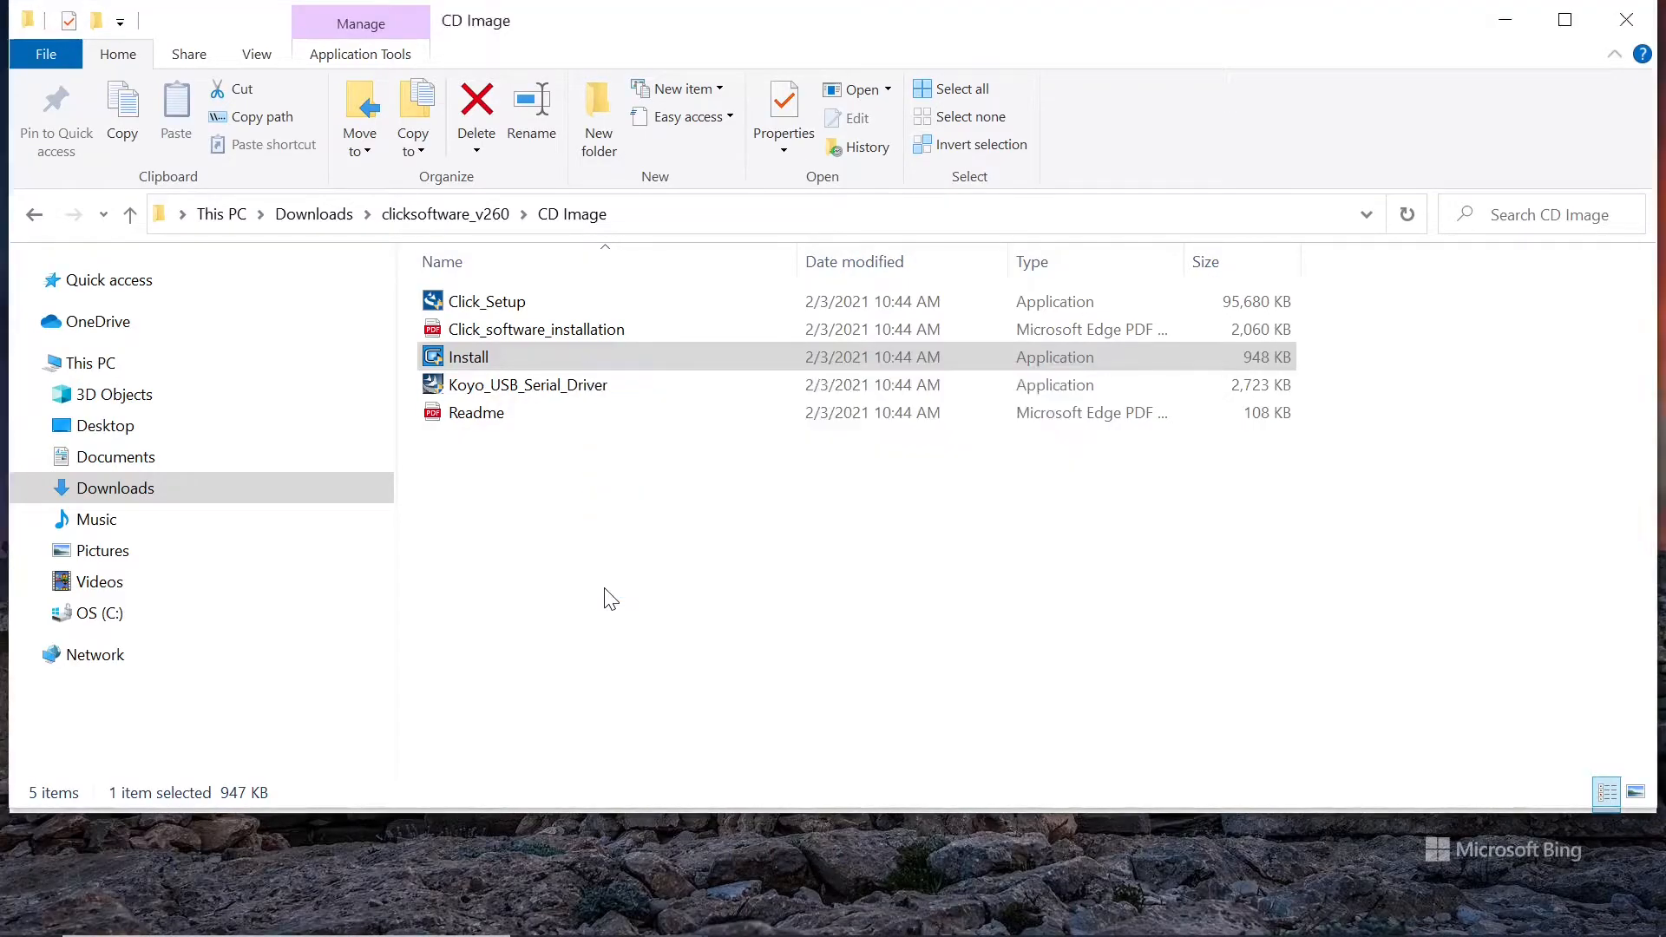
{"action": "double_click", "coordinate": [467, 357]}
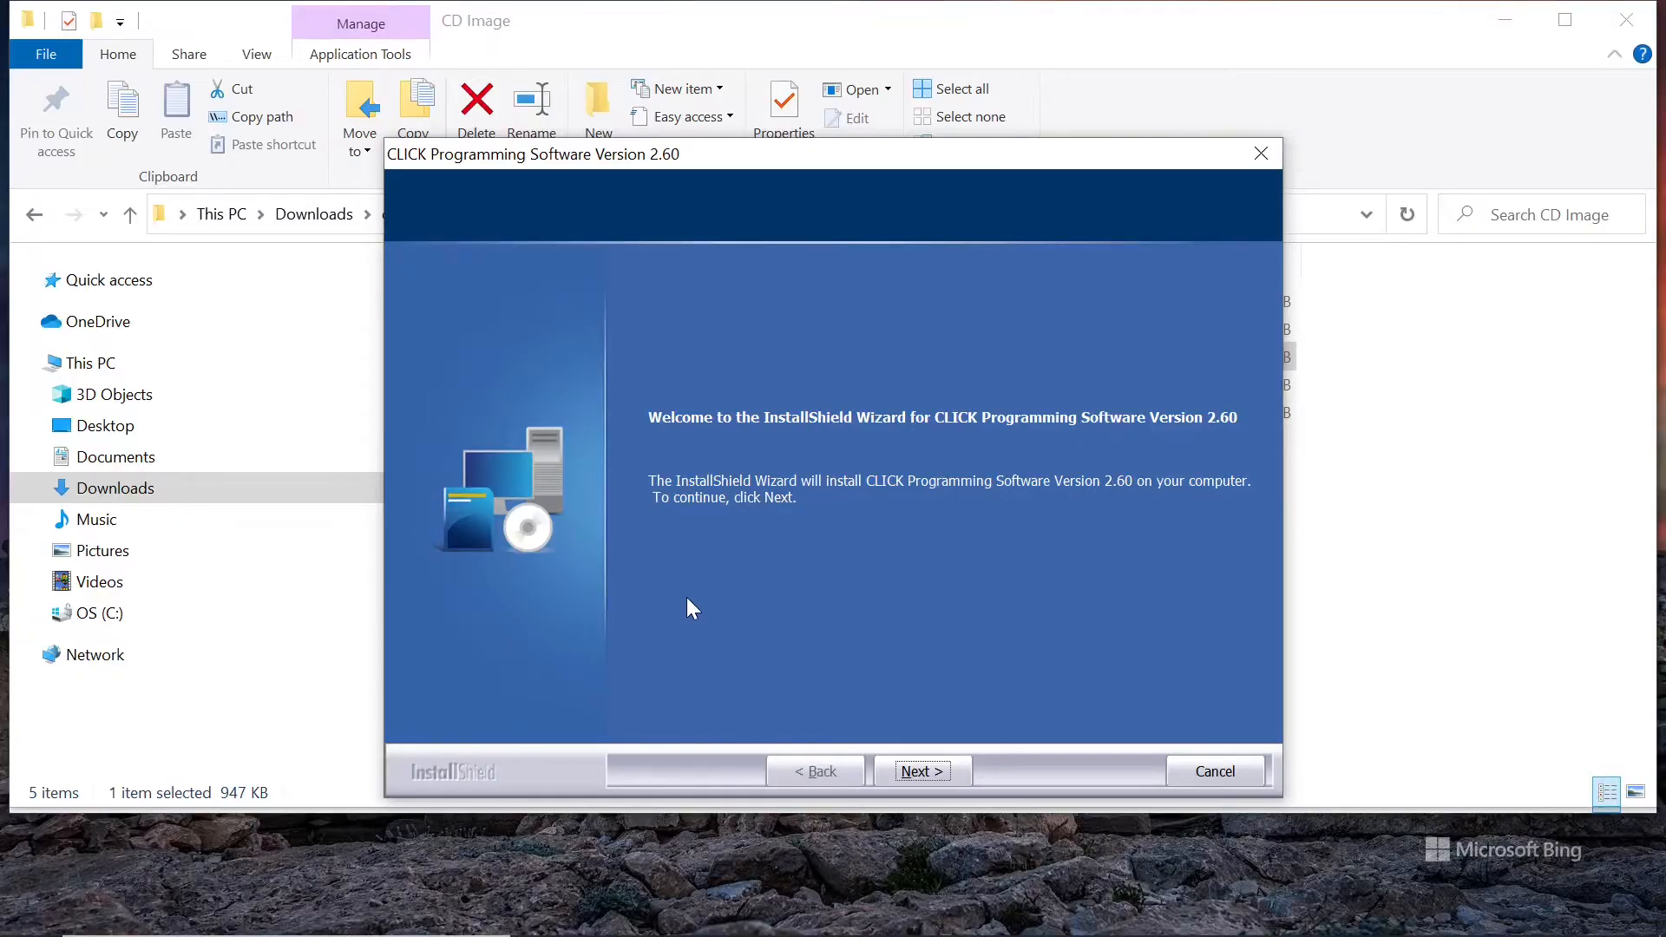
{"action": "mouse_move", "coordinate": [922, 602]}
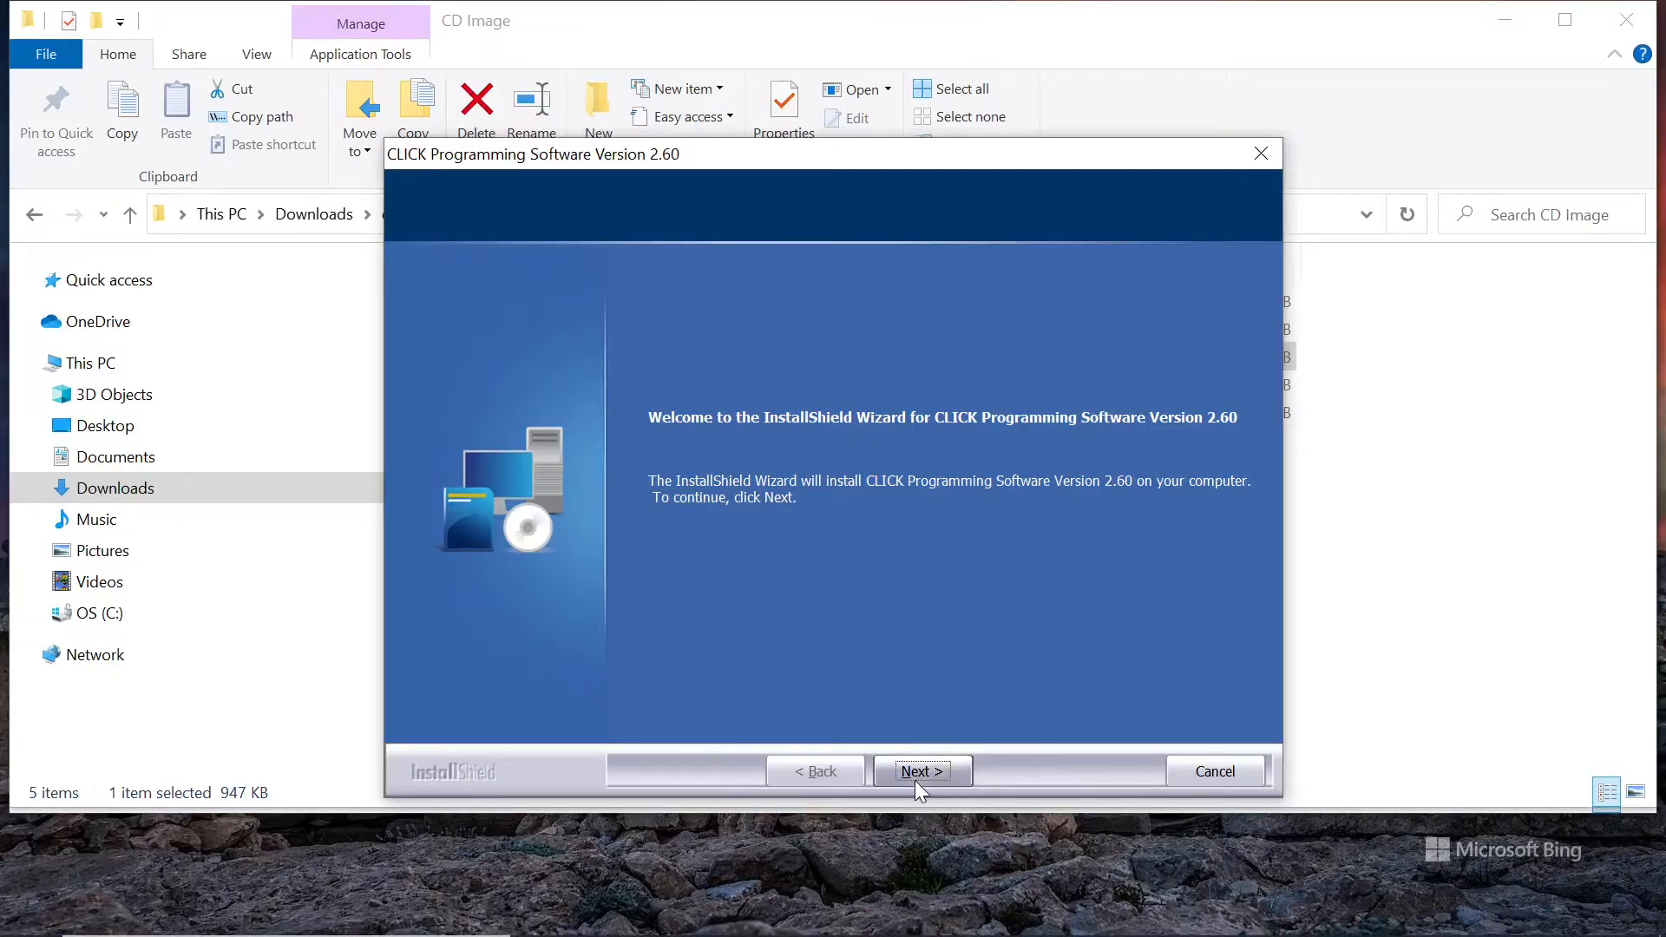
- Pass the setup welcome, acknowledge the anti-virus notice, and accept the license agreement
{"action": "left_click", "coordinate": [923, 770]}
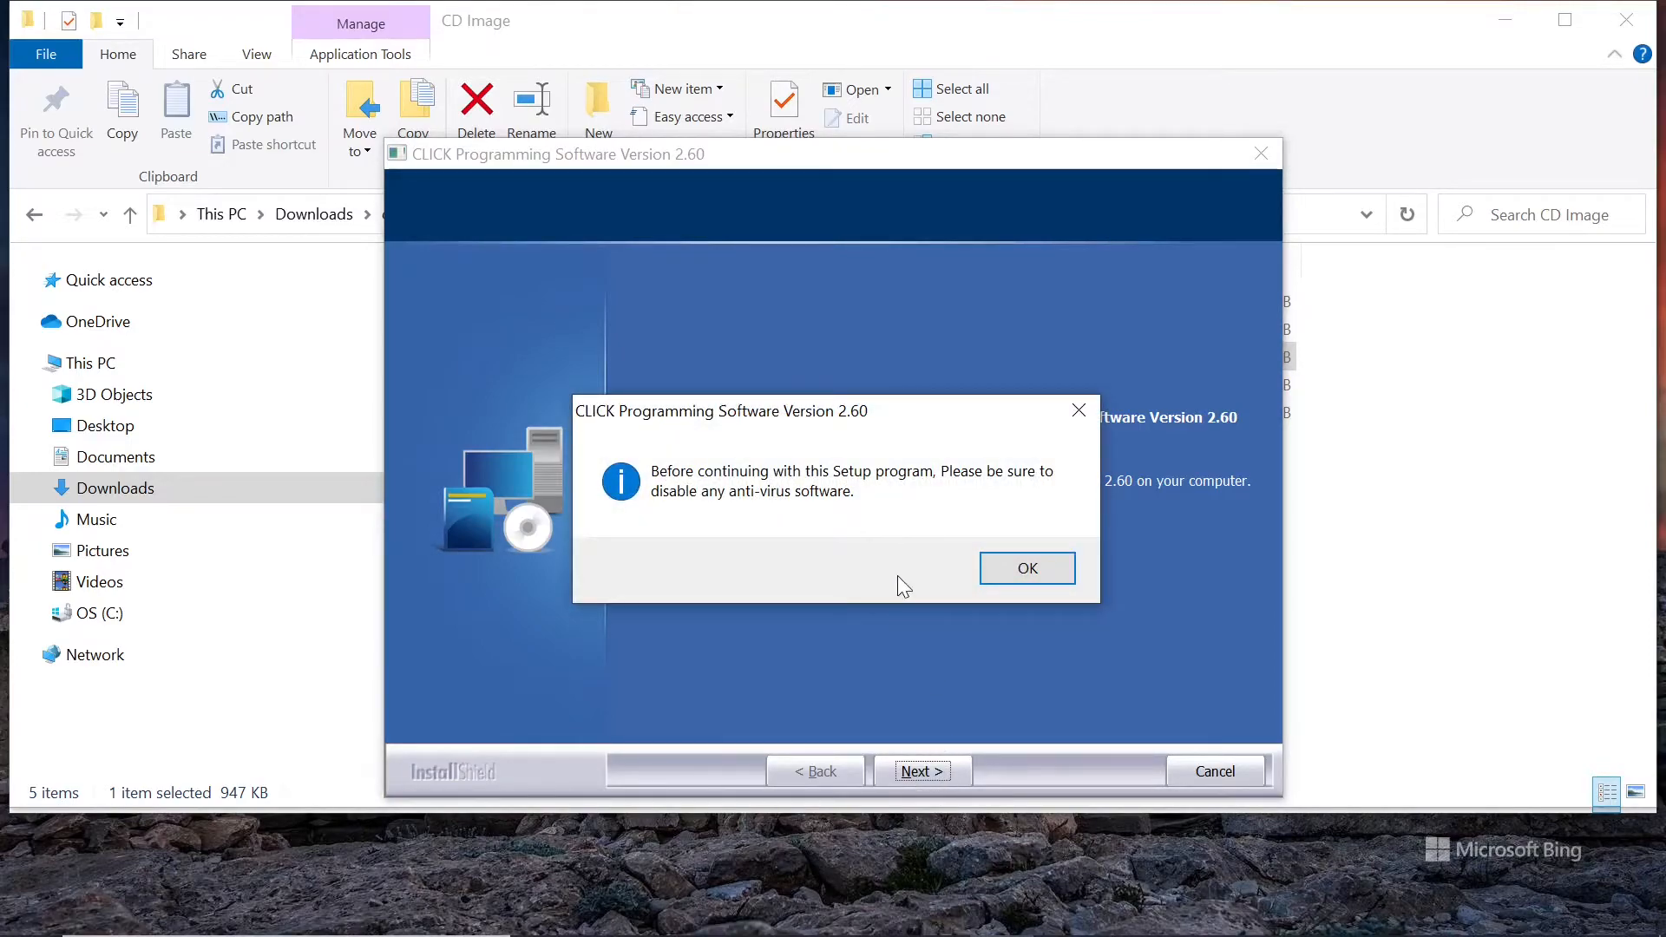
{"action": "left_click", "coordinate": [1028, 568]}
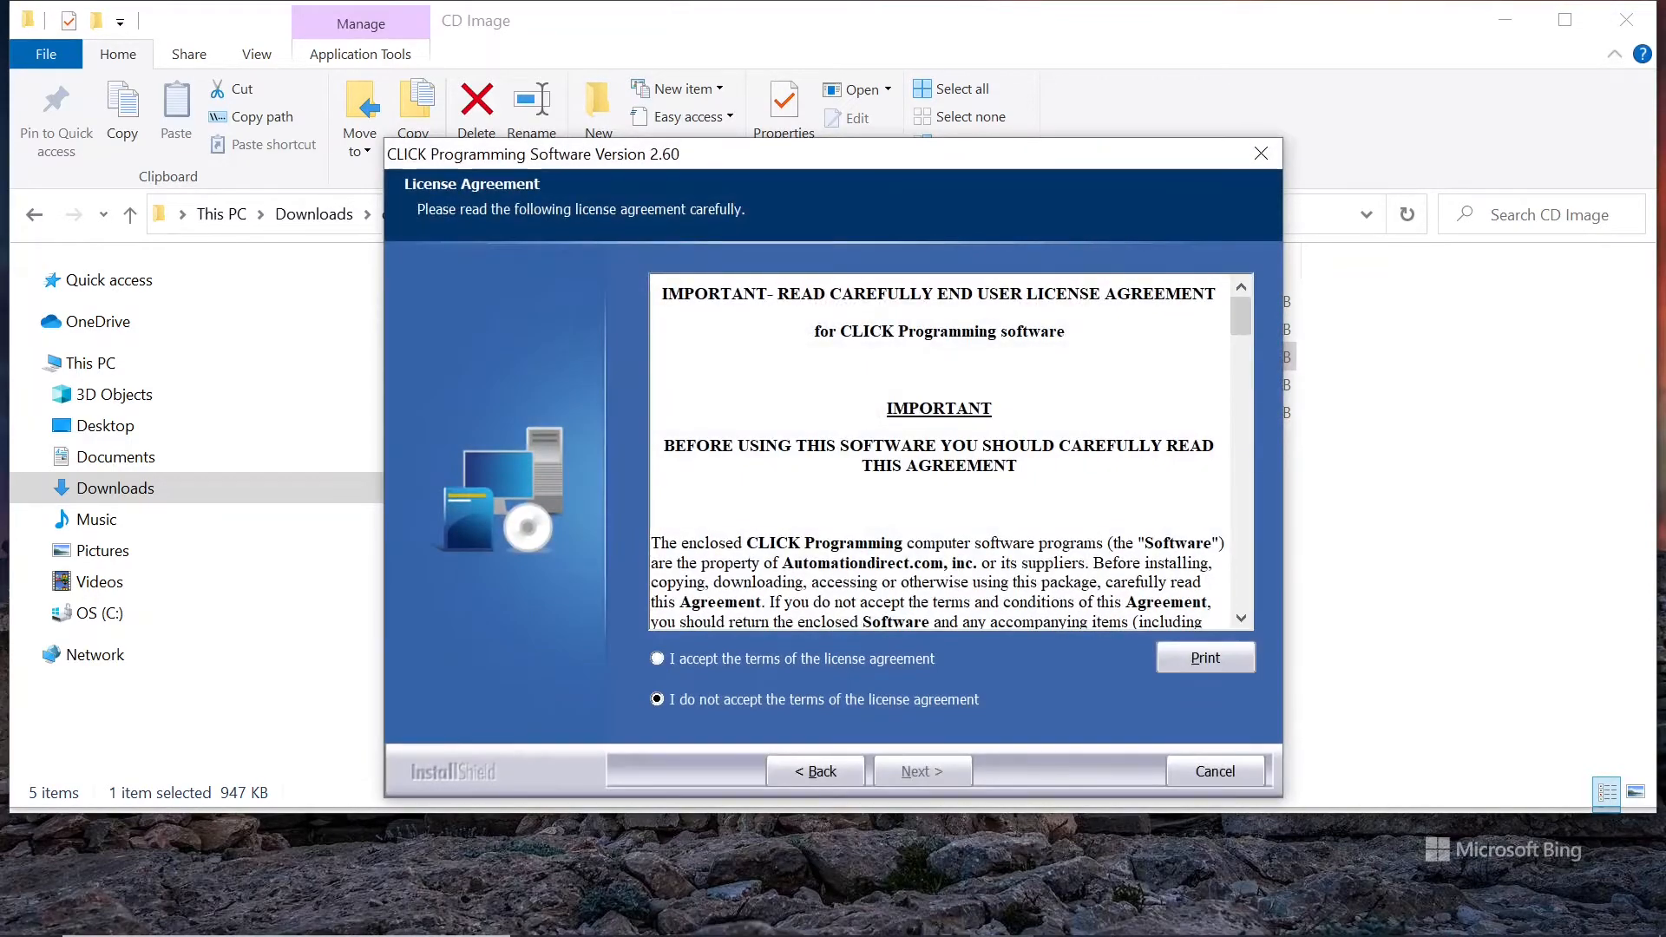
{"action": "left_click", "coordinate": [656, 658]}
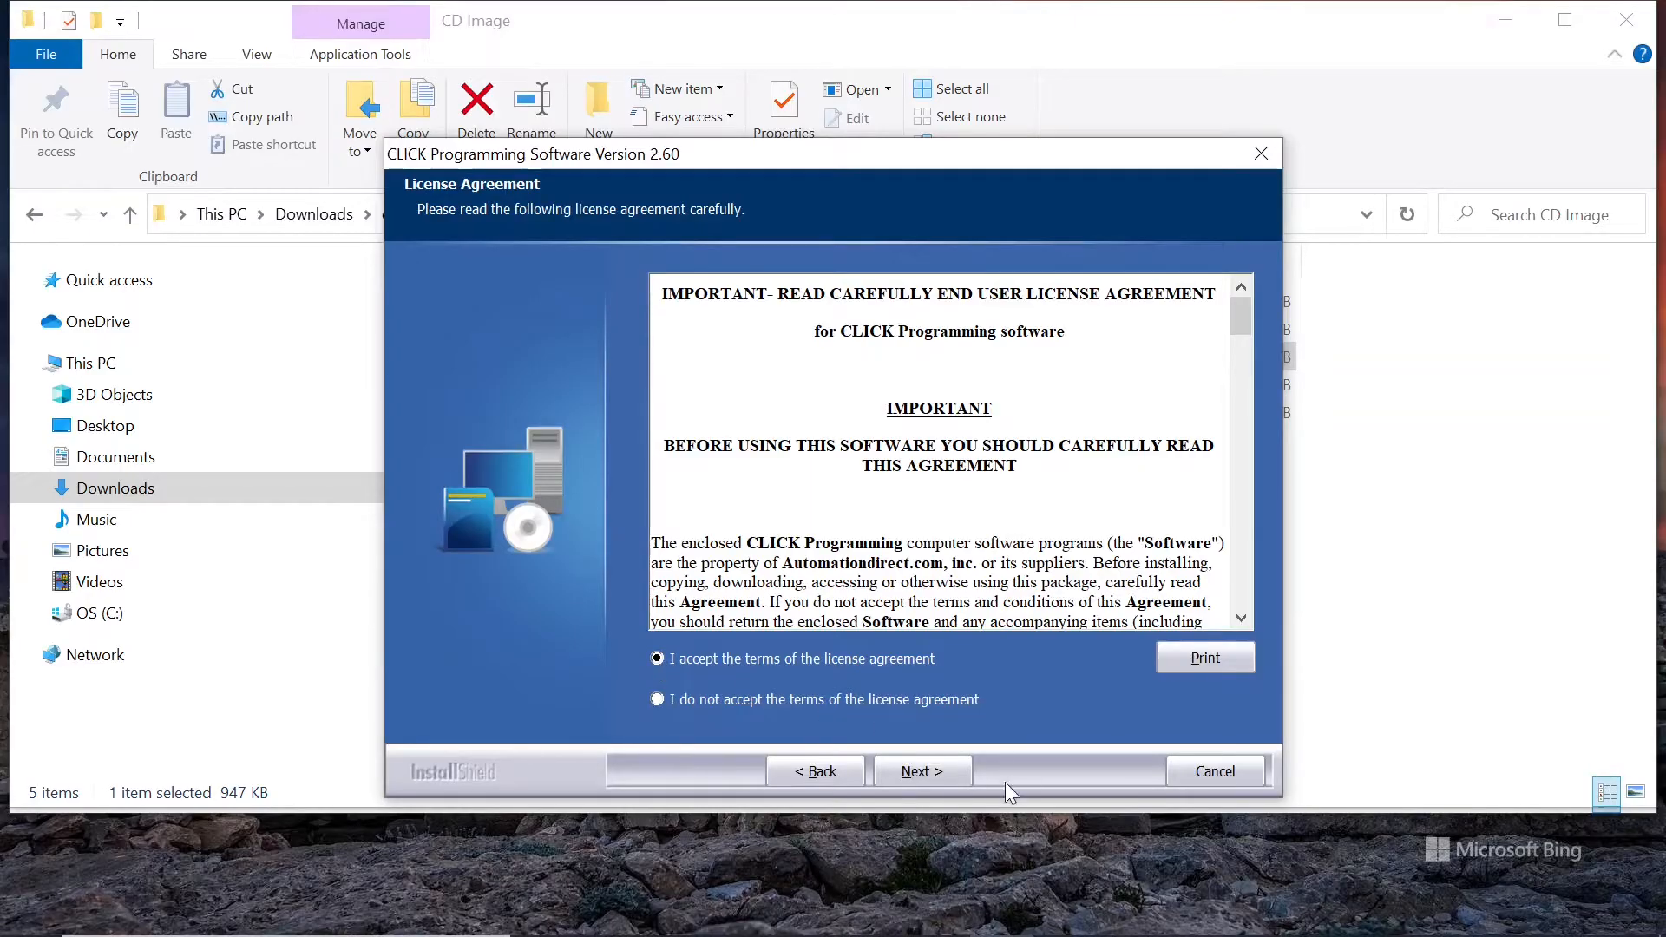
{"action": "left_click", "coordinate": [923, 770]}
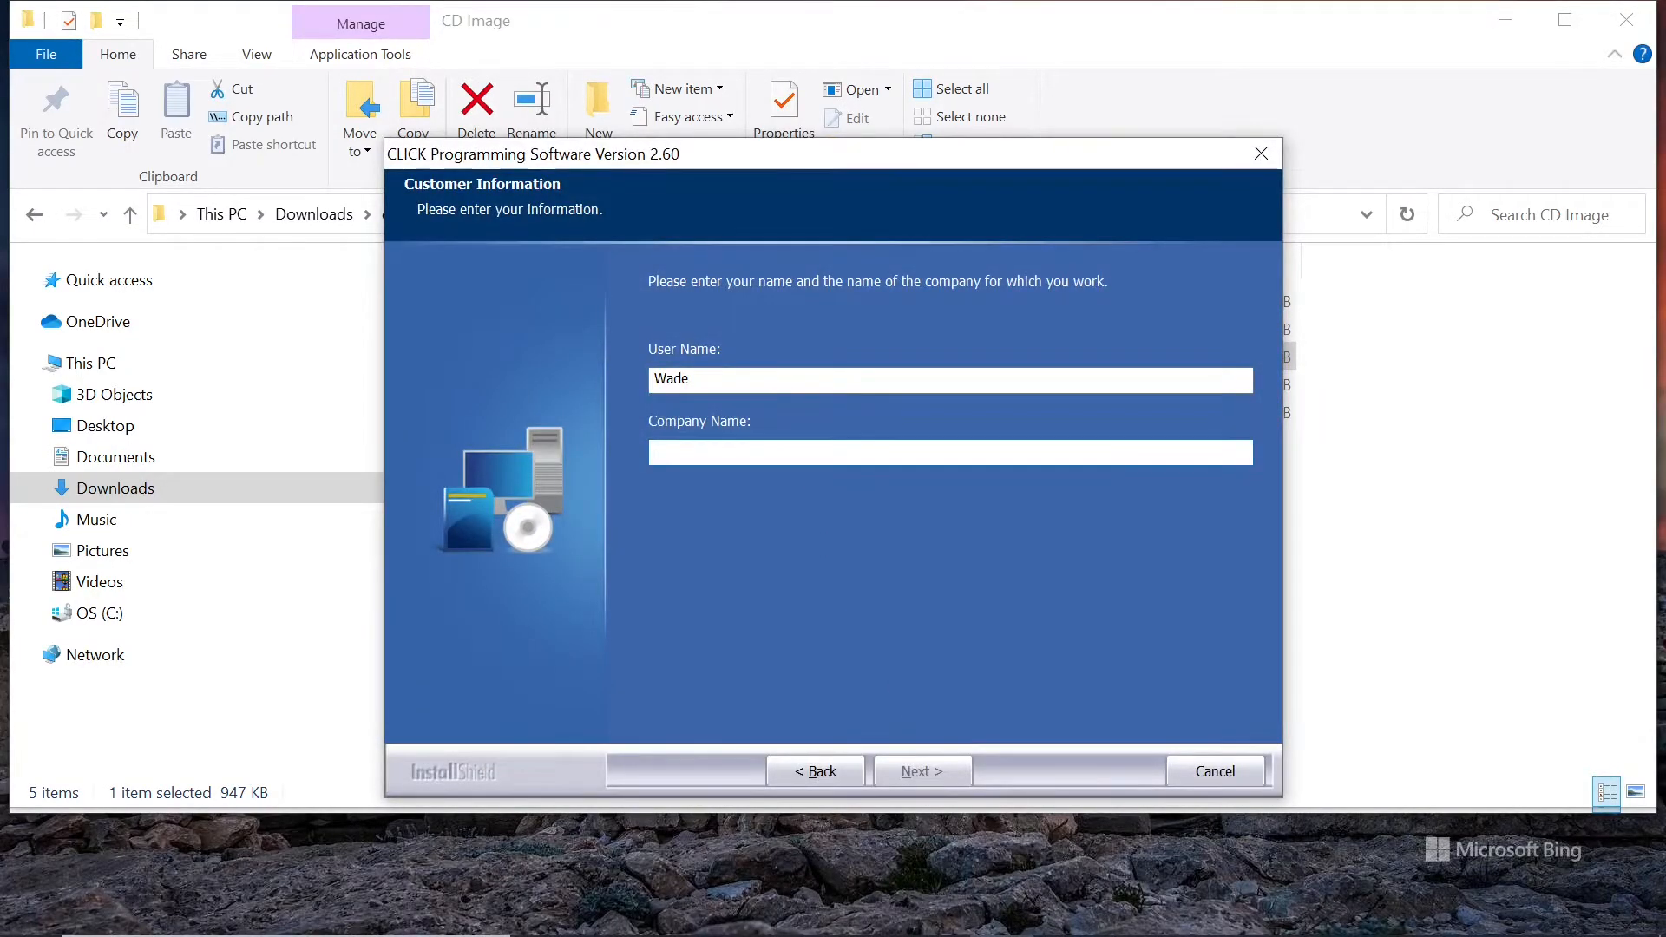
- Enter customer info 'bbbbb', keep the default folder and desktop icon, install, and finish
{"action": "type", "text": "bbbbb"}
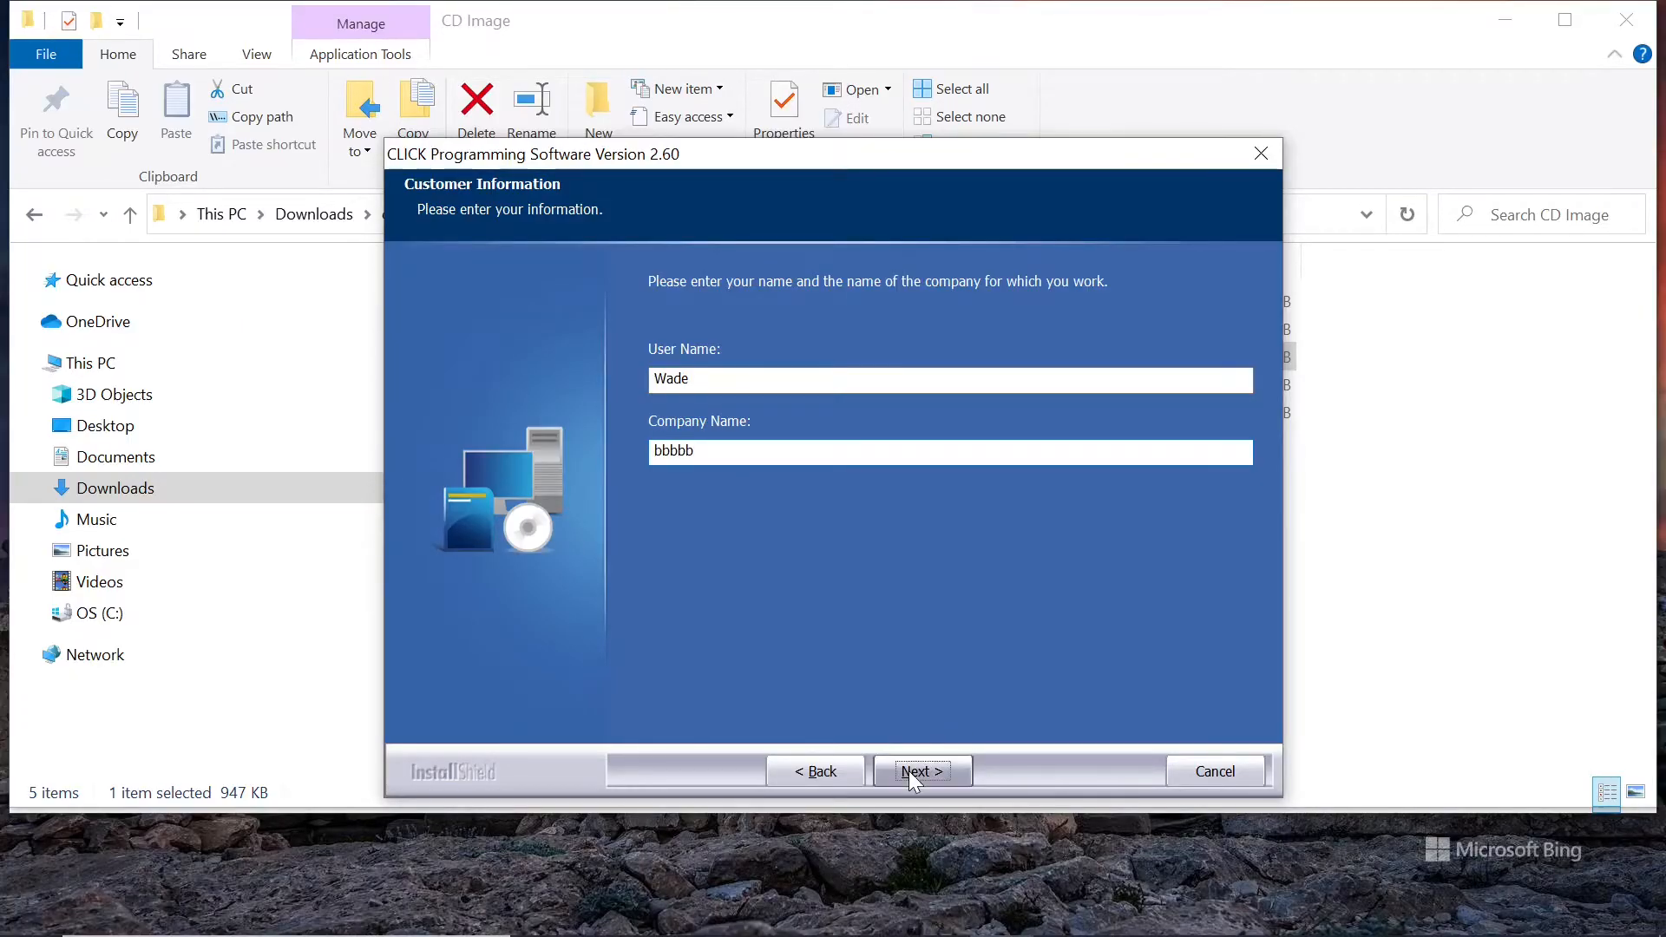
{"action": "left_click", "coordinate": [921, 771]}
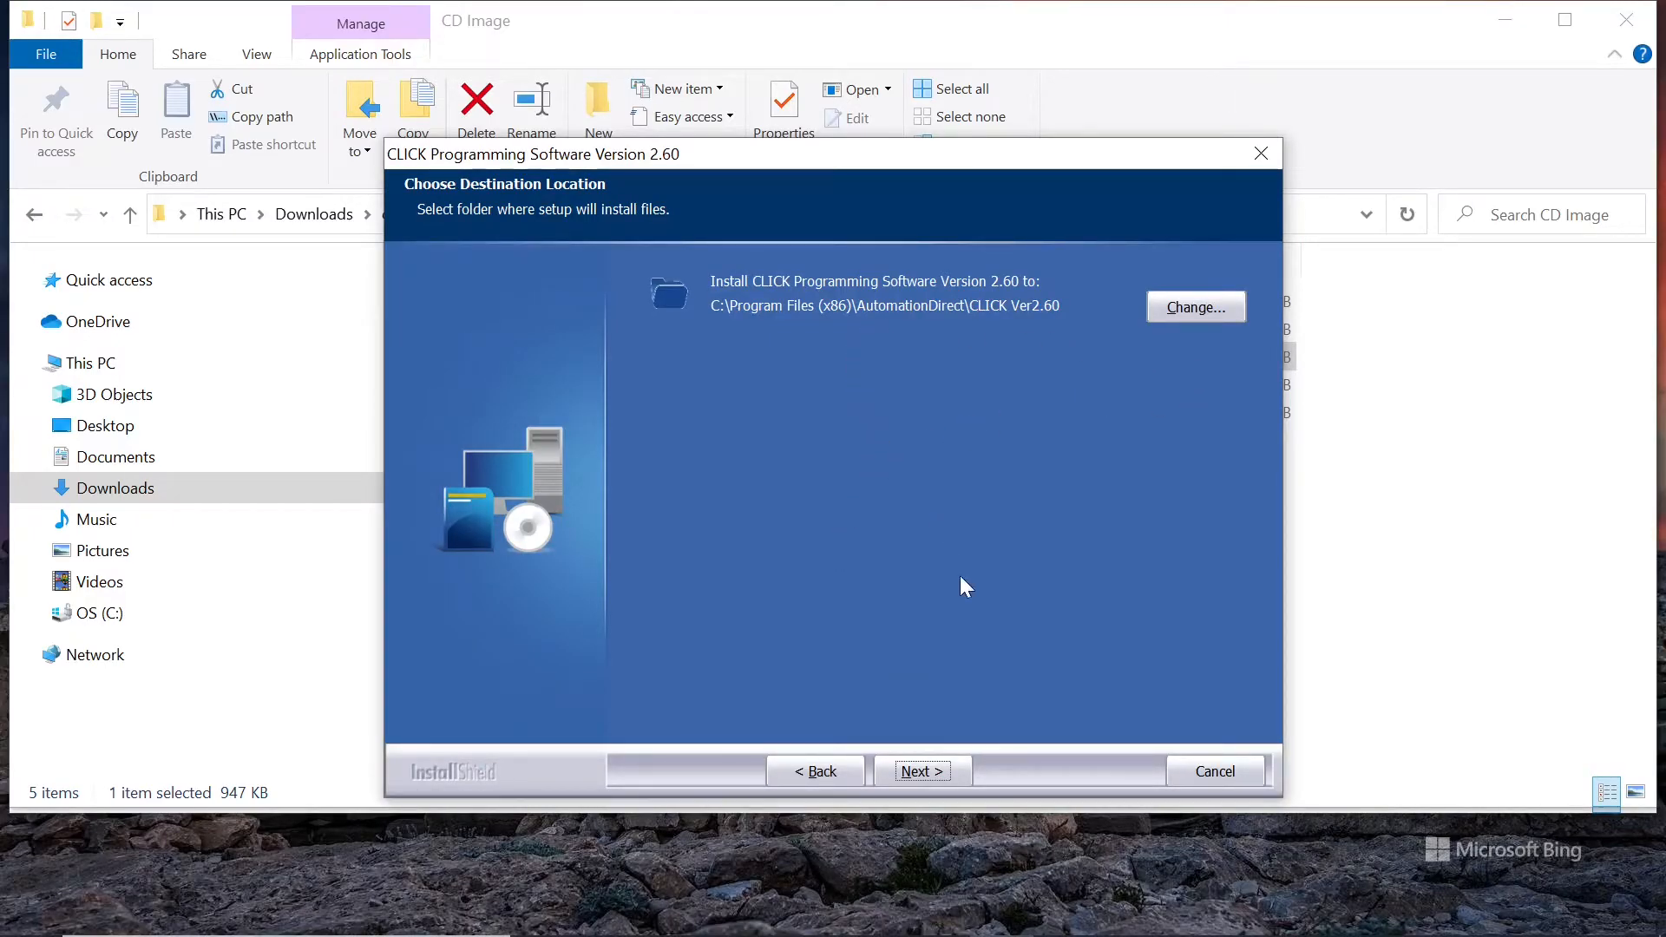
{"action": "left_click", "coordinate": [923, 771]}
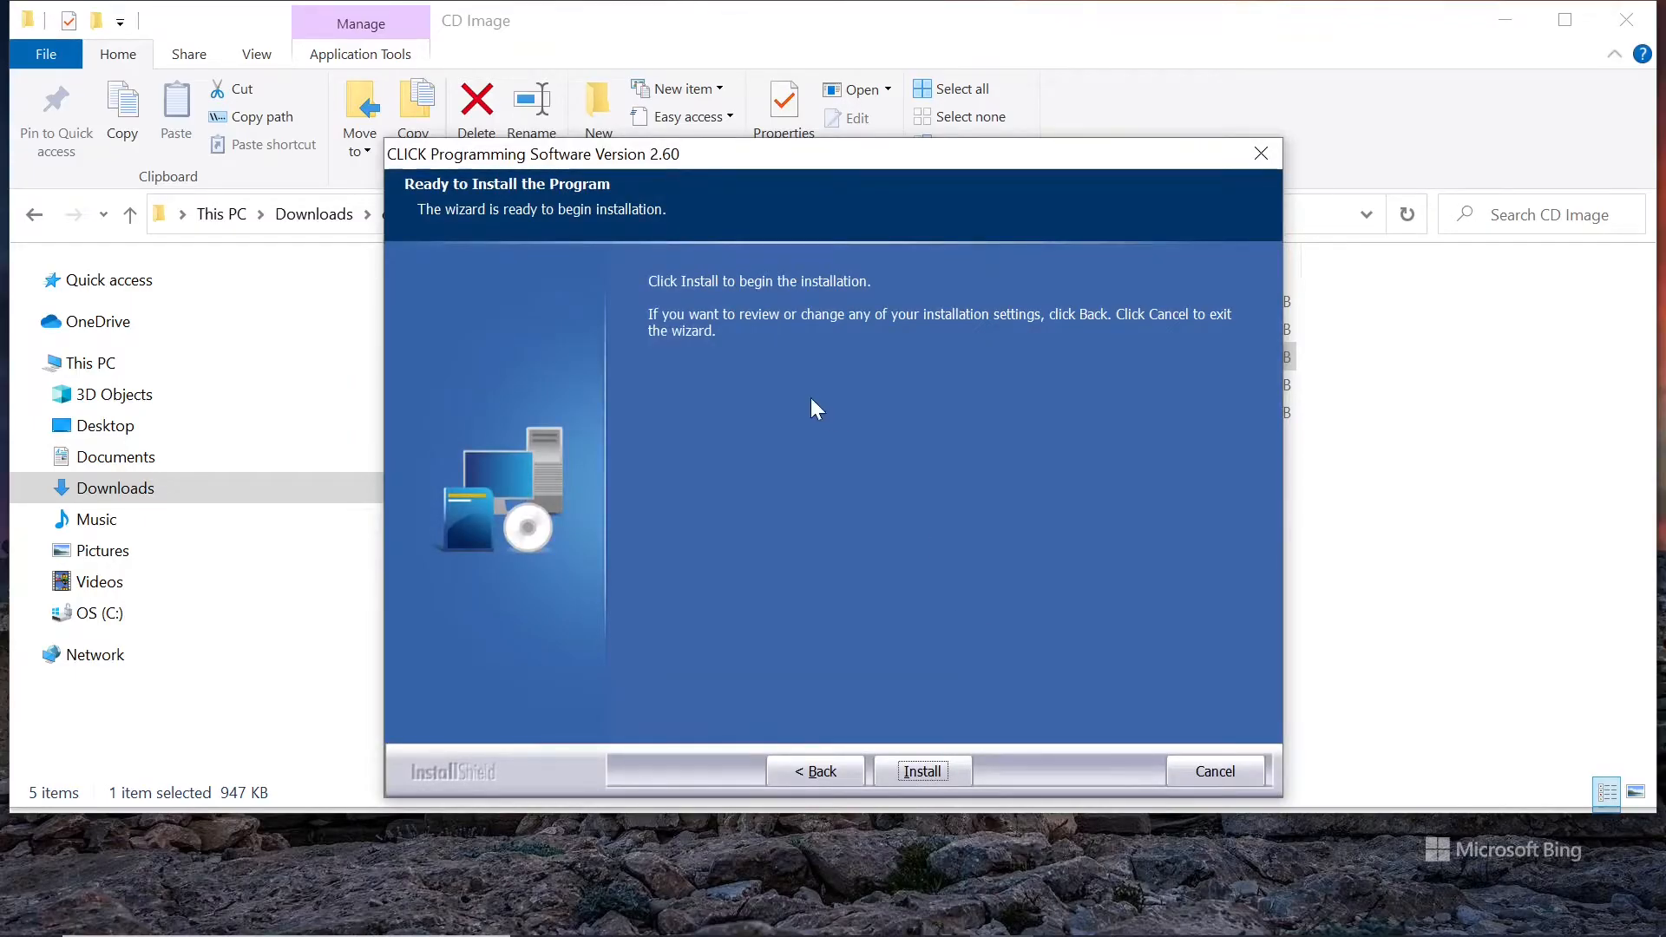
{"action": "left_click", "coordinate": [922, 772]}
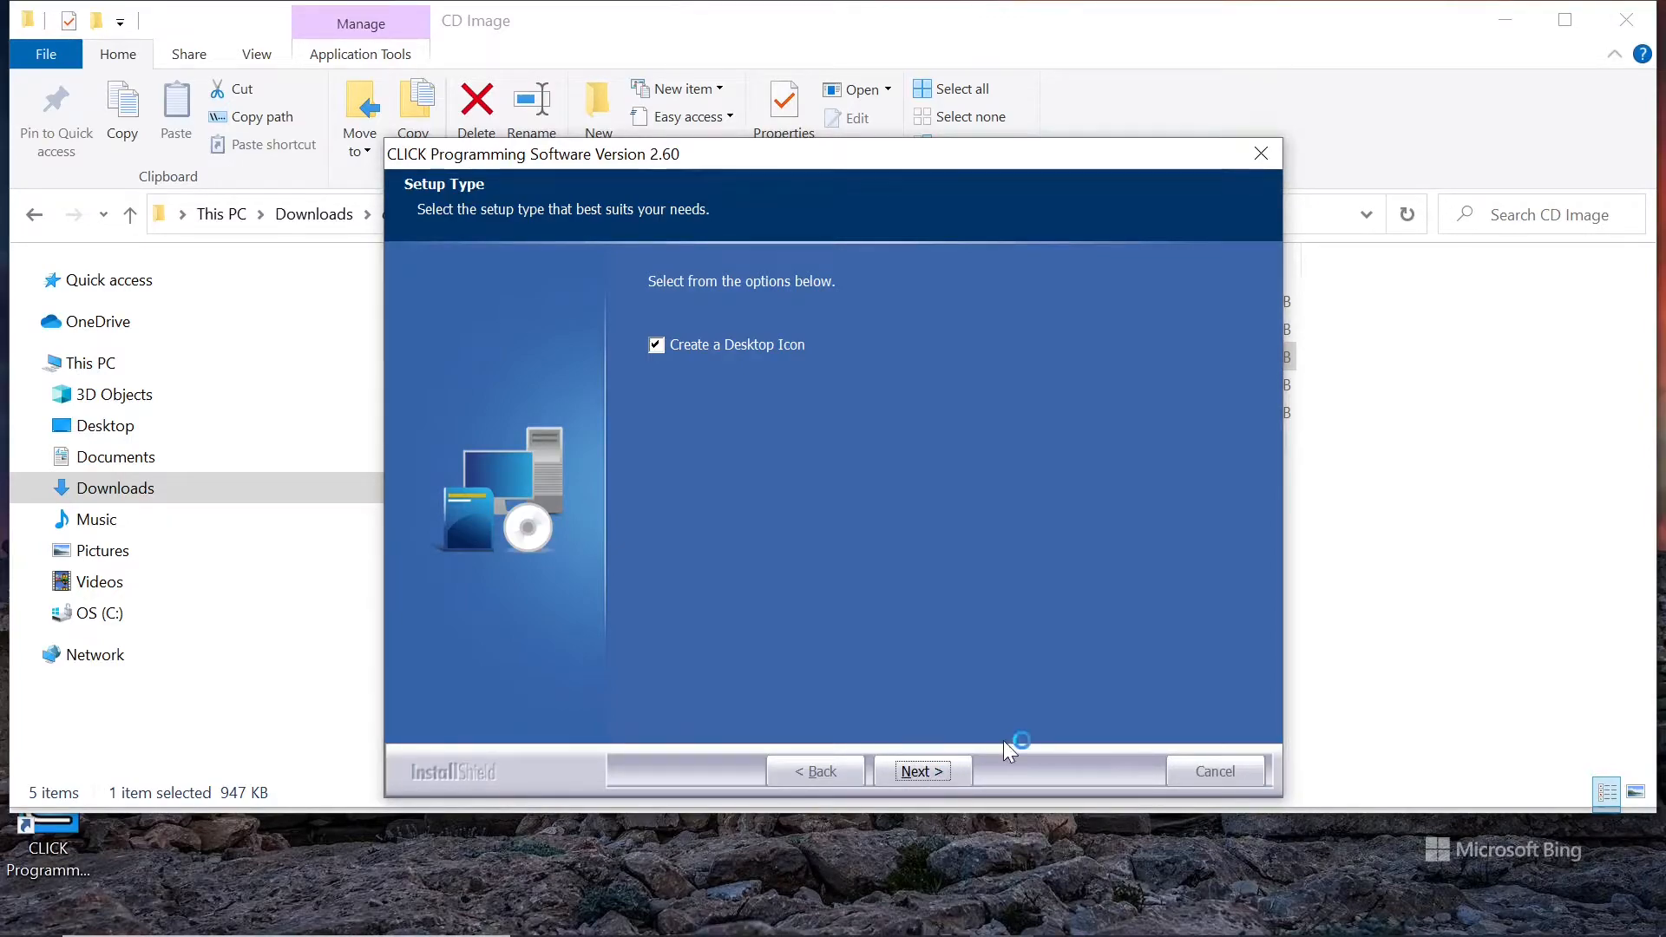
{"action": "left_click", "coordinate": [922, 772]}
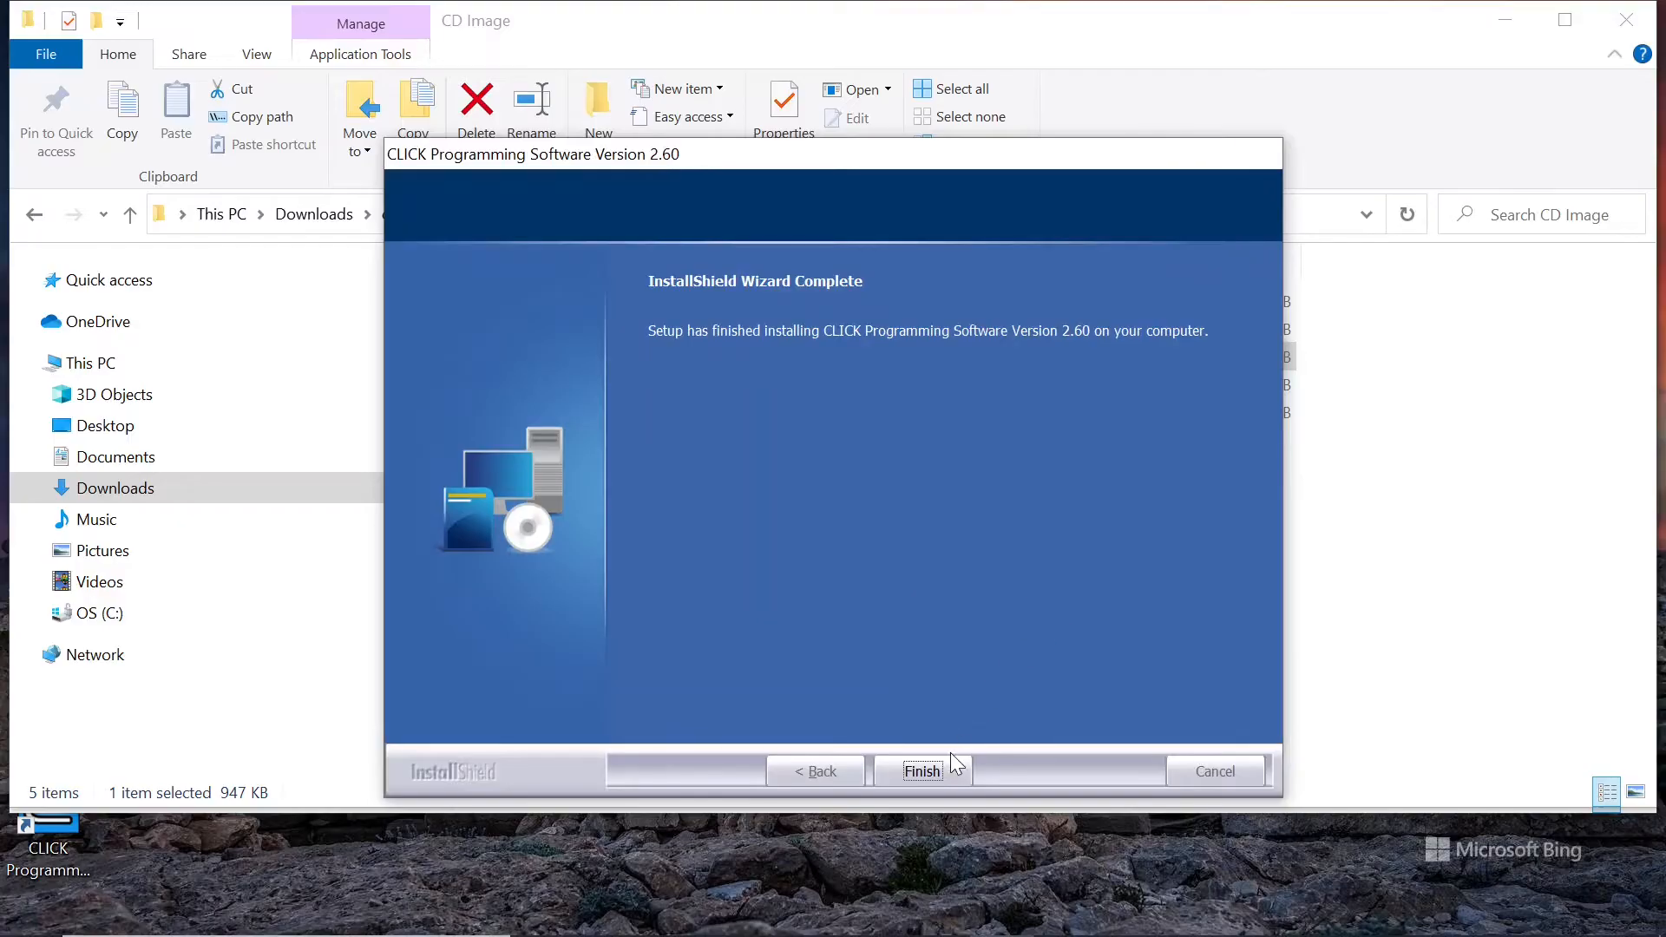
{"action": "left_click", "coordinate": [922, 771]}
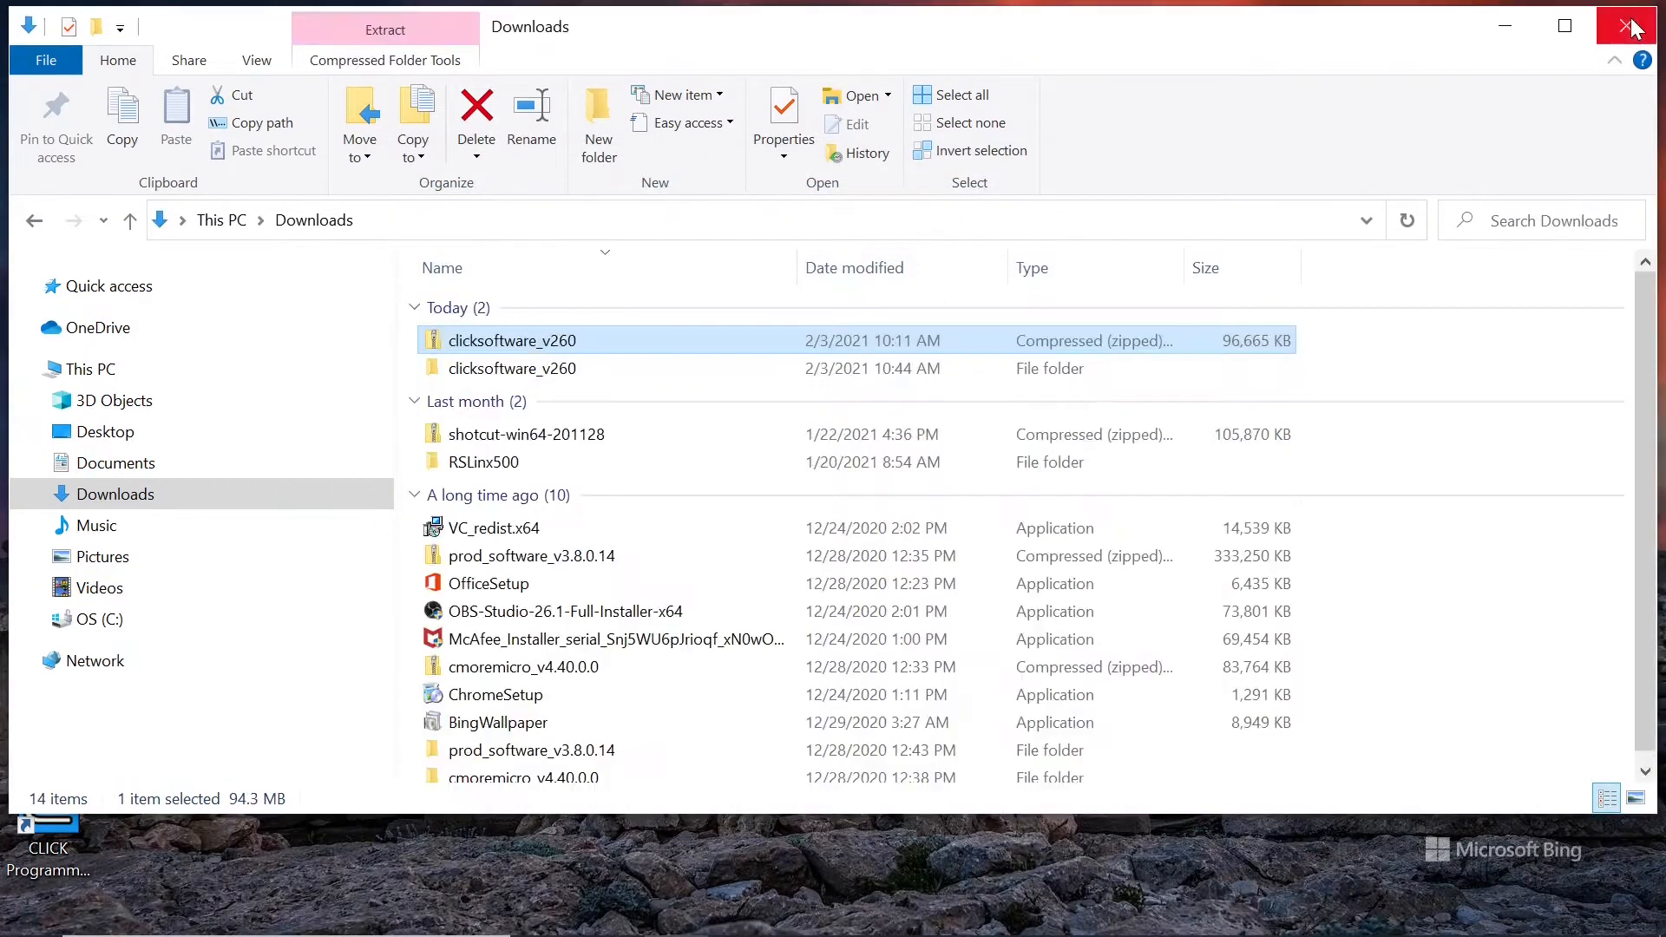
- Close the Downloads window and move the CLICK Ver2.60 shortcut beside the upper desktop icons
{"action": "left_click", "coordinate": [1626, 25]}
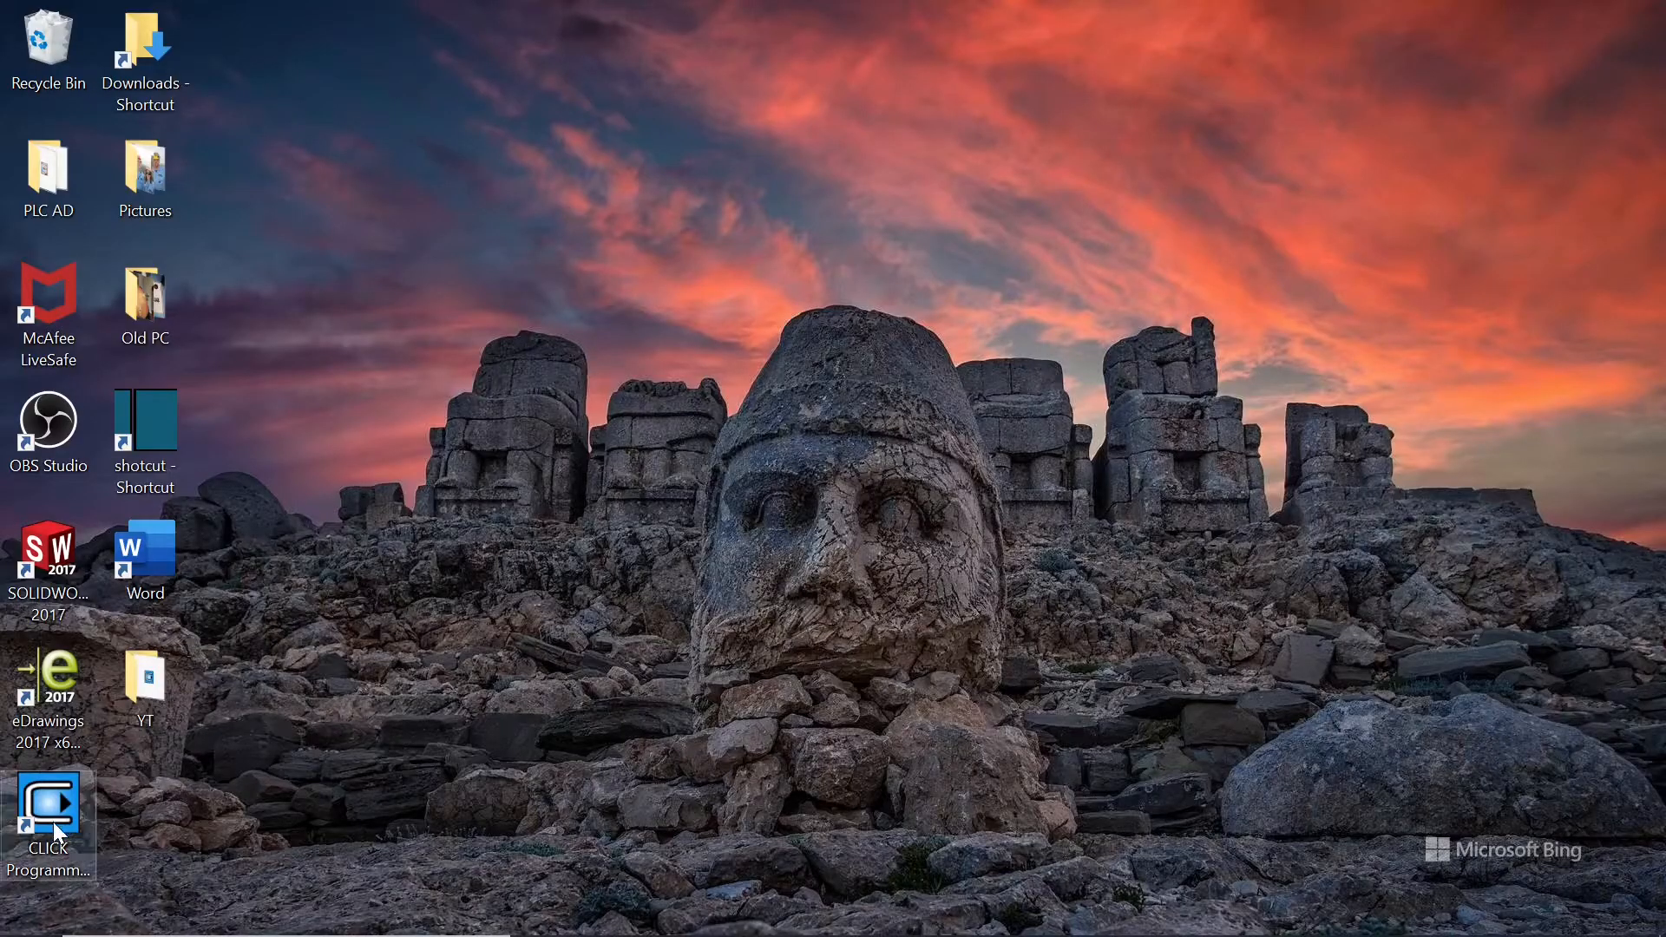
{"action": "left_click_drag", "start_coordinate": [48, 818], "coordinate": [340, 319]}
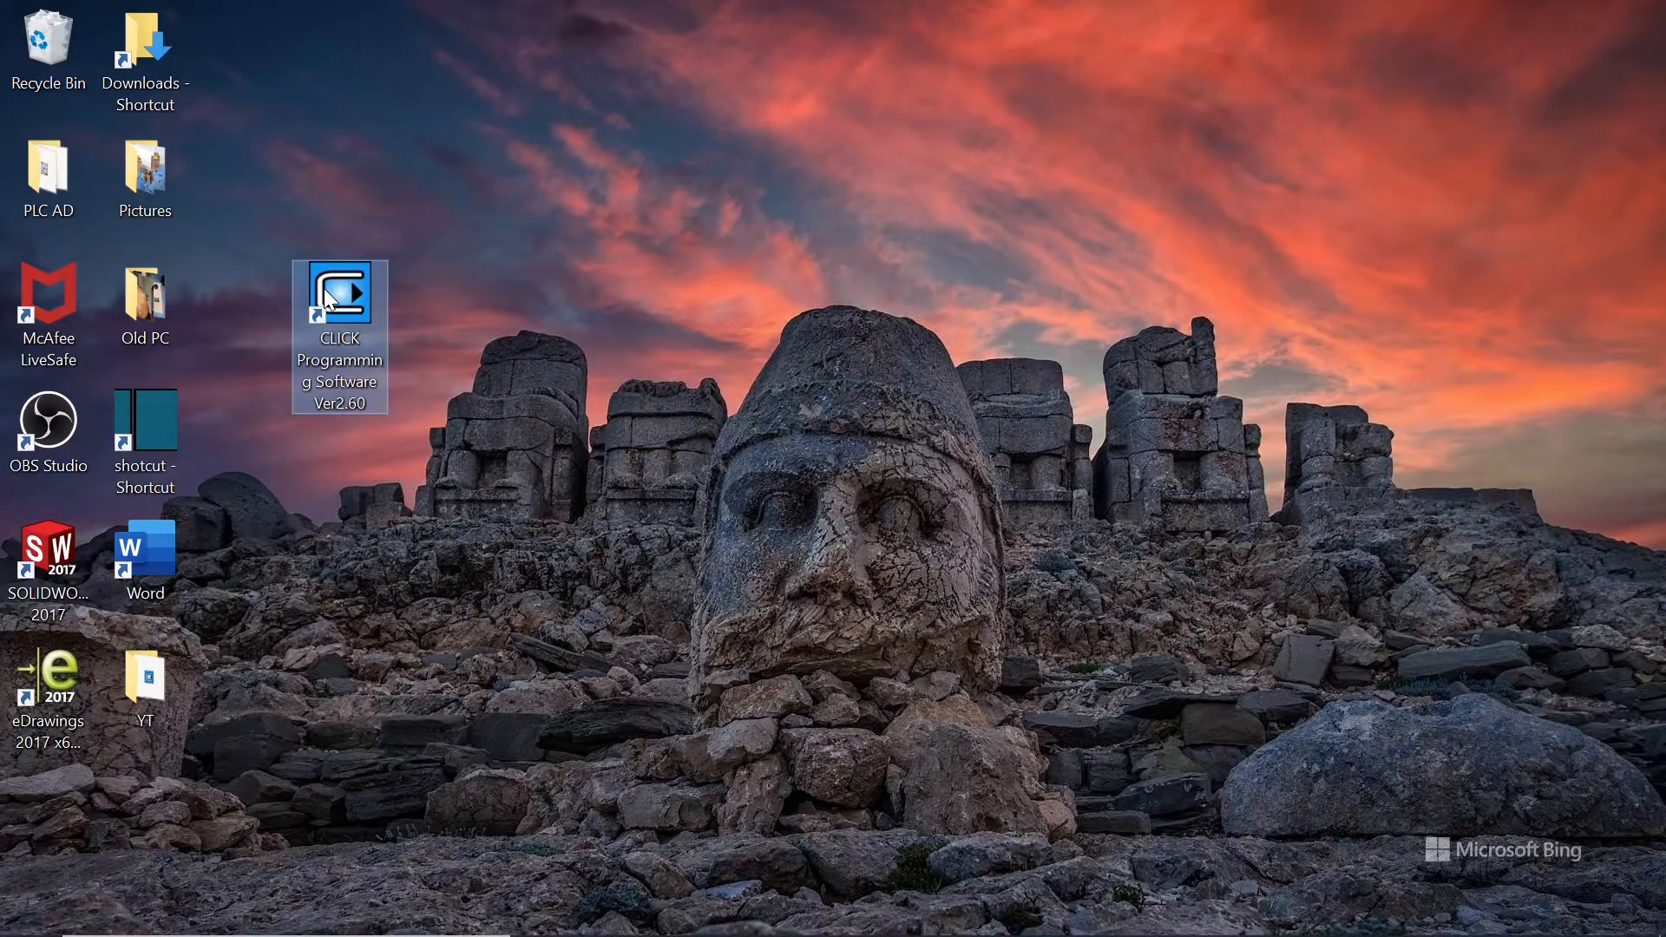
{"action": "mouse_move", "coordinate": [422, 371]}
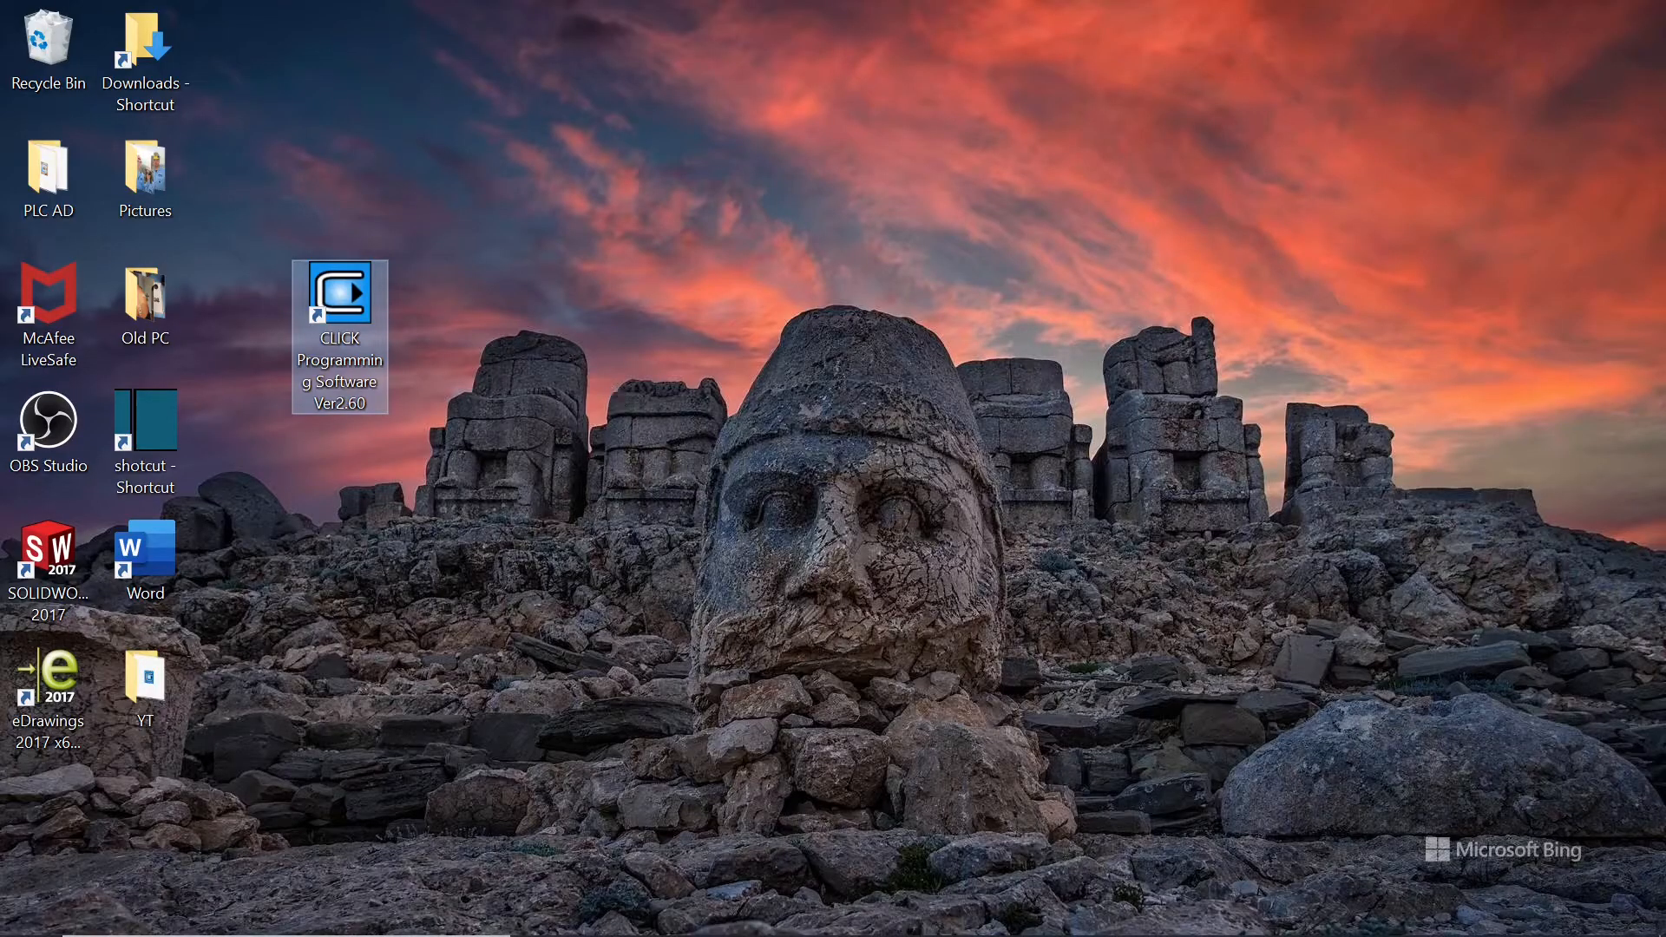
- Launch CLICK Programming Software Ver2.60 from its desktop shortcut and choose to start a new project
{"action": "double_click", "coordinate": [340, 293]}
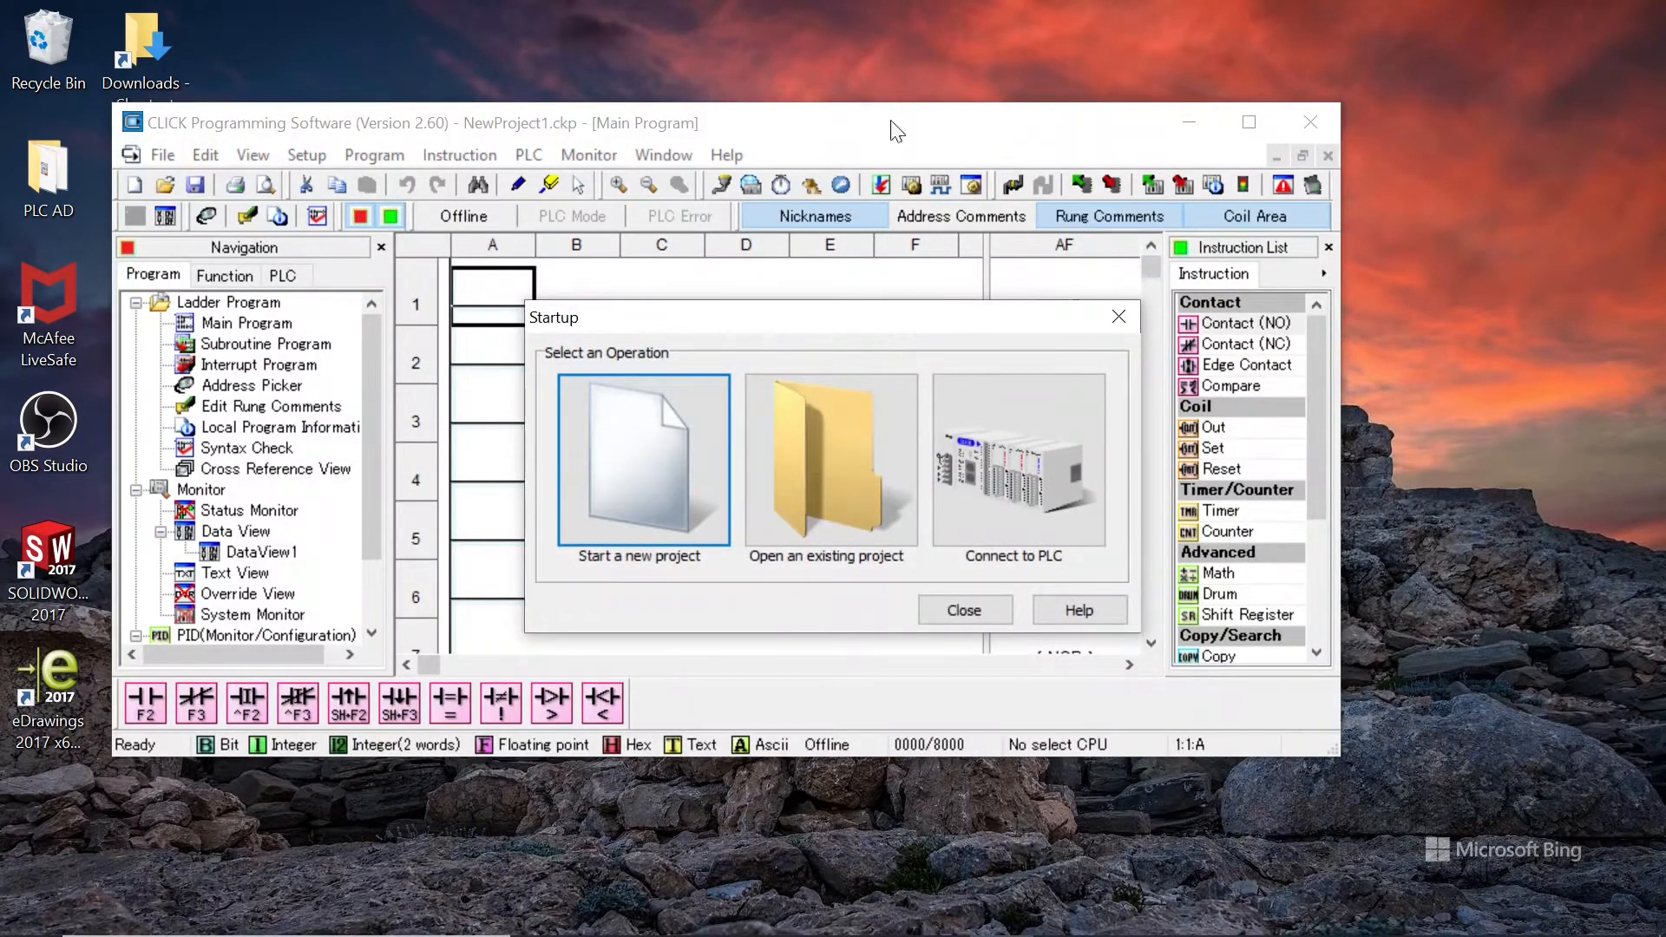
{"action": "mouse_move", "coordinate": [701, 589]}
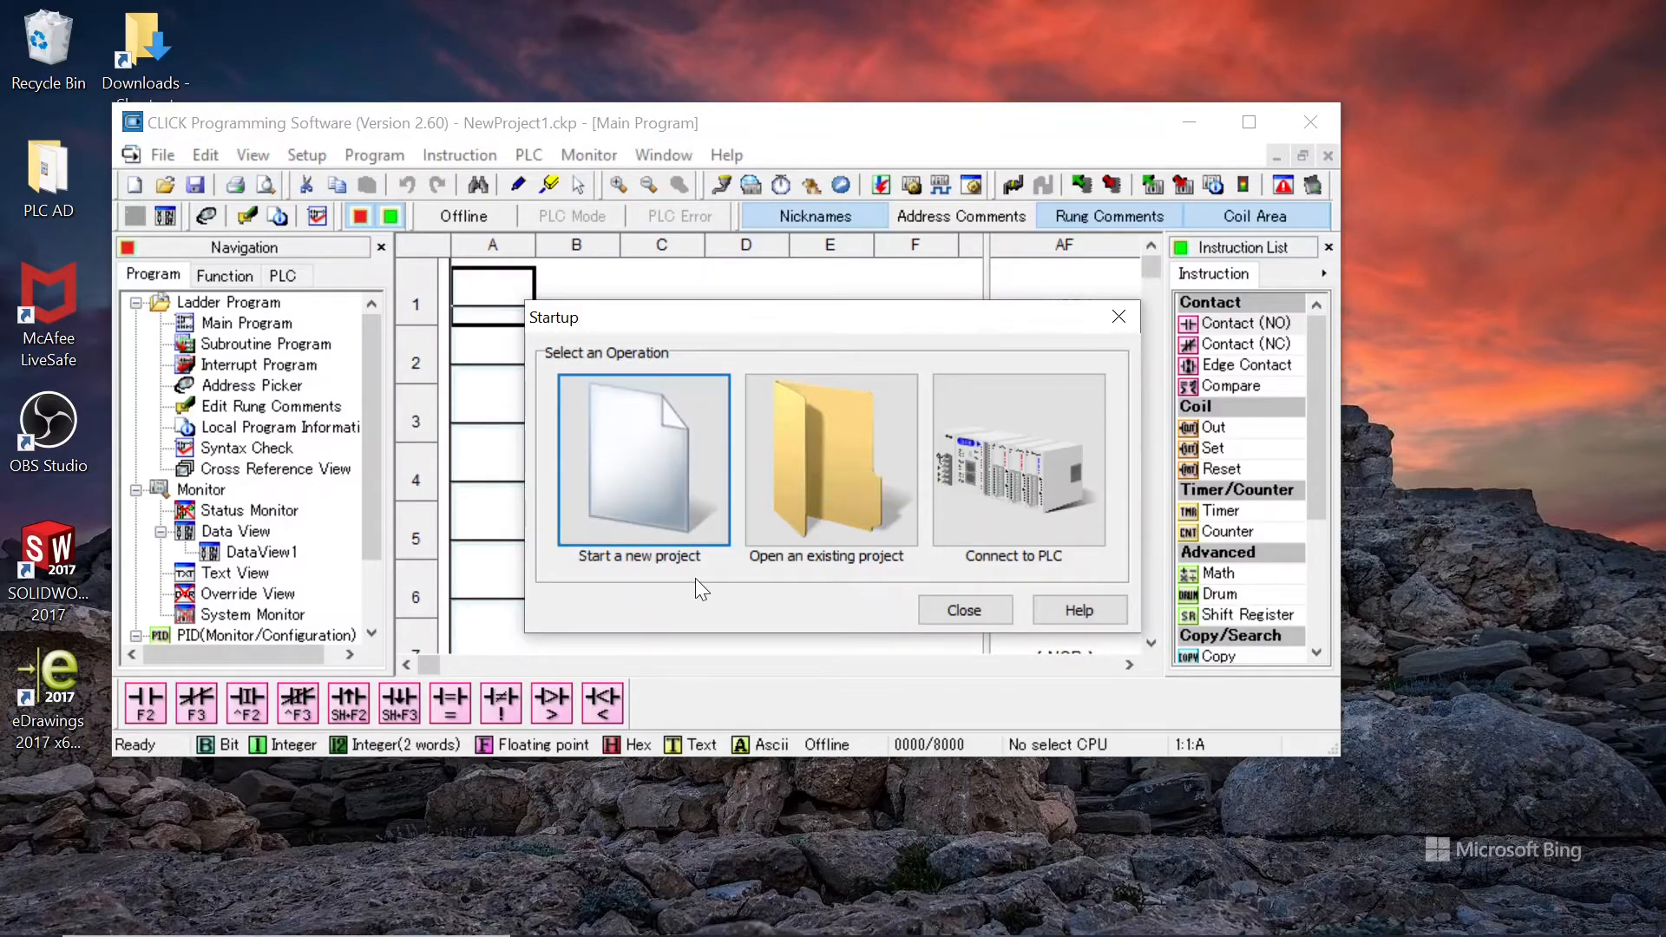
{"action": "mouse_move", "coordinate": [819, 574]}
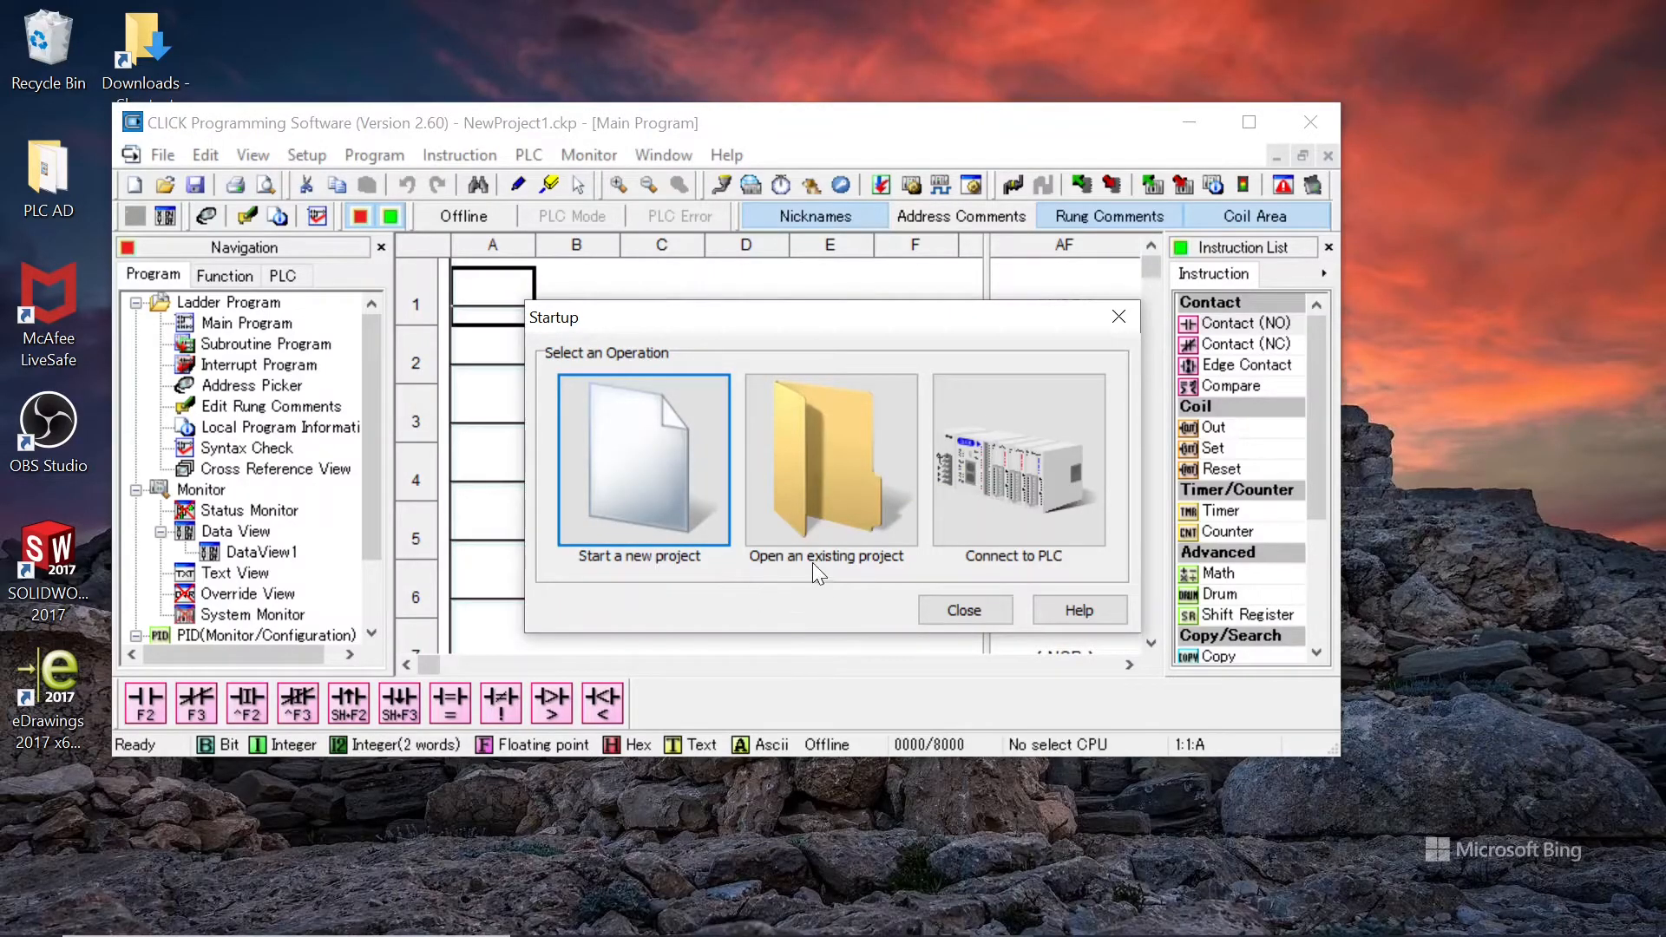
{"action": "mouse_move", "coordinate": [1061, 571]}
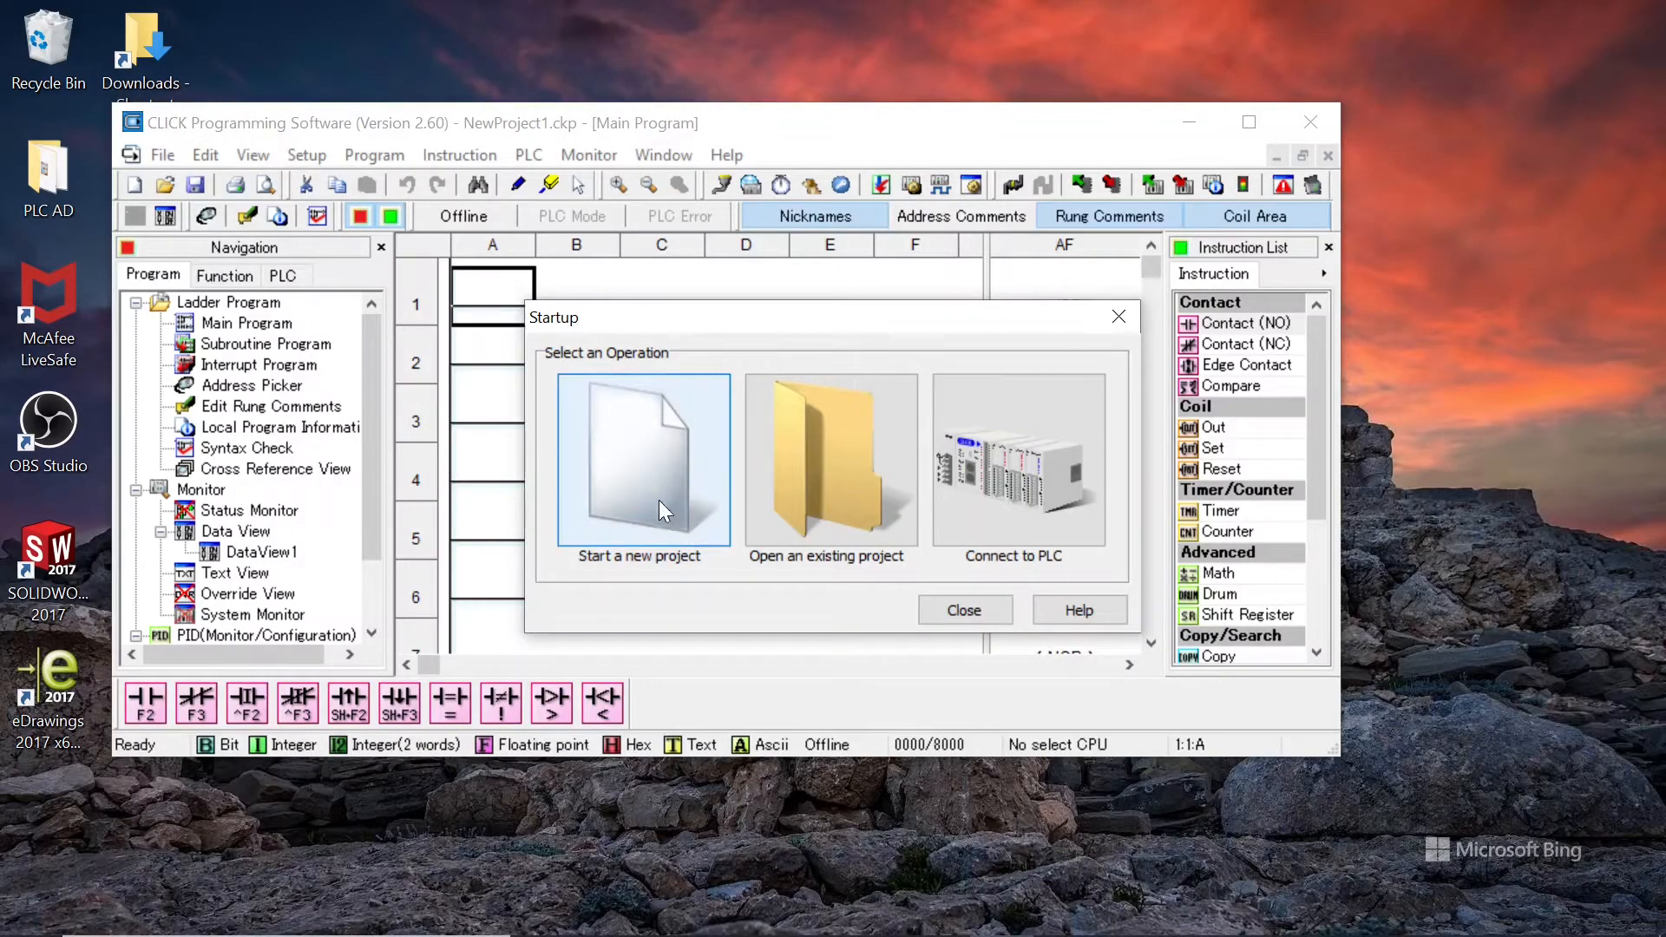
{"action": "mouse_move", "coordinate": [655, 503]}
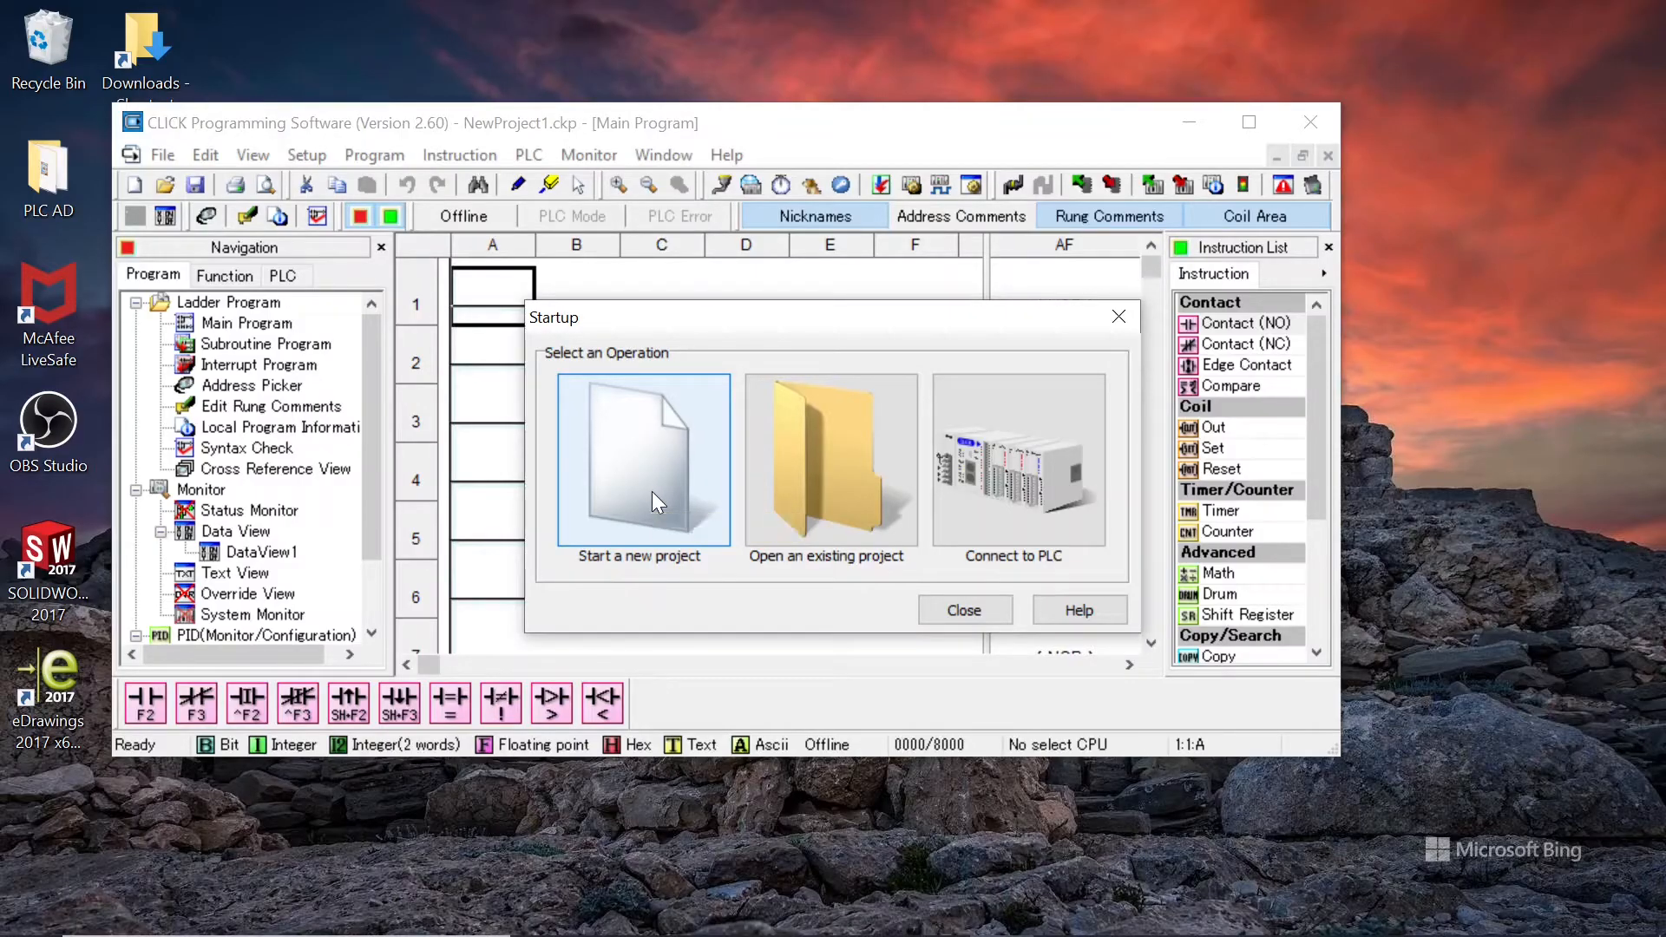
{"action": "left_click", "coordinate": [643, 462]}
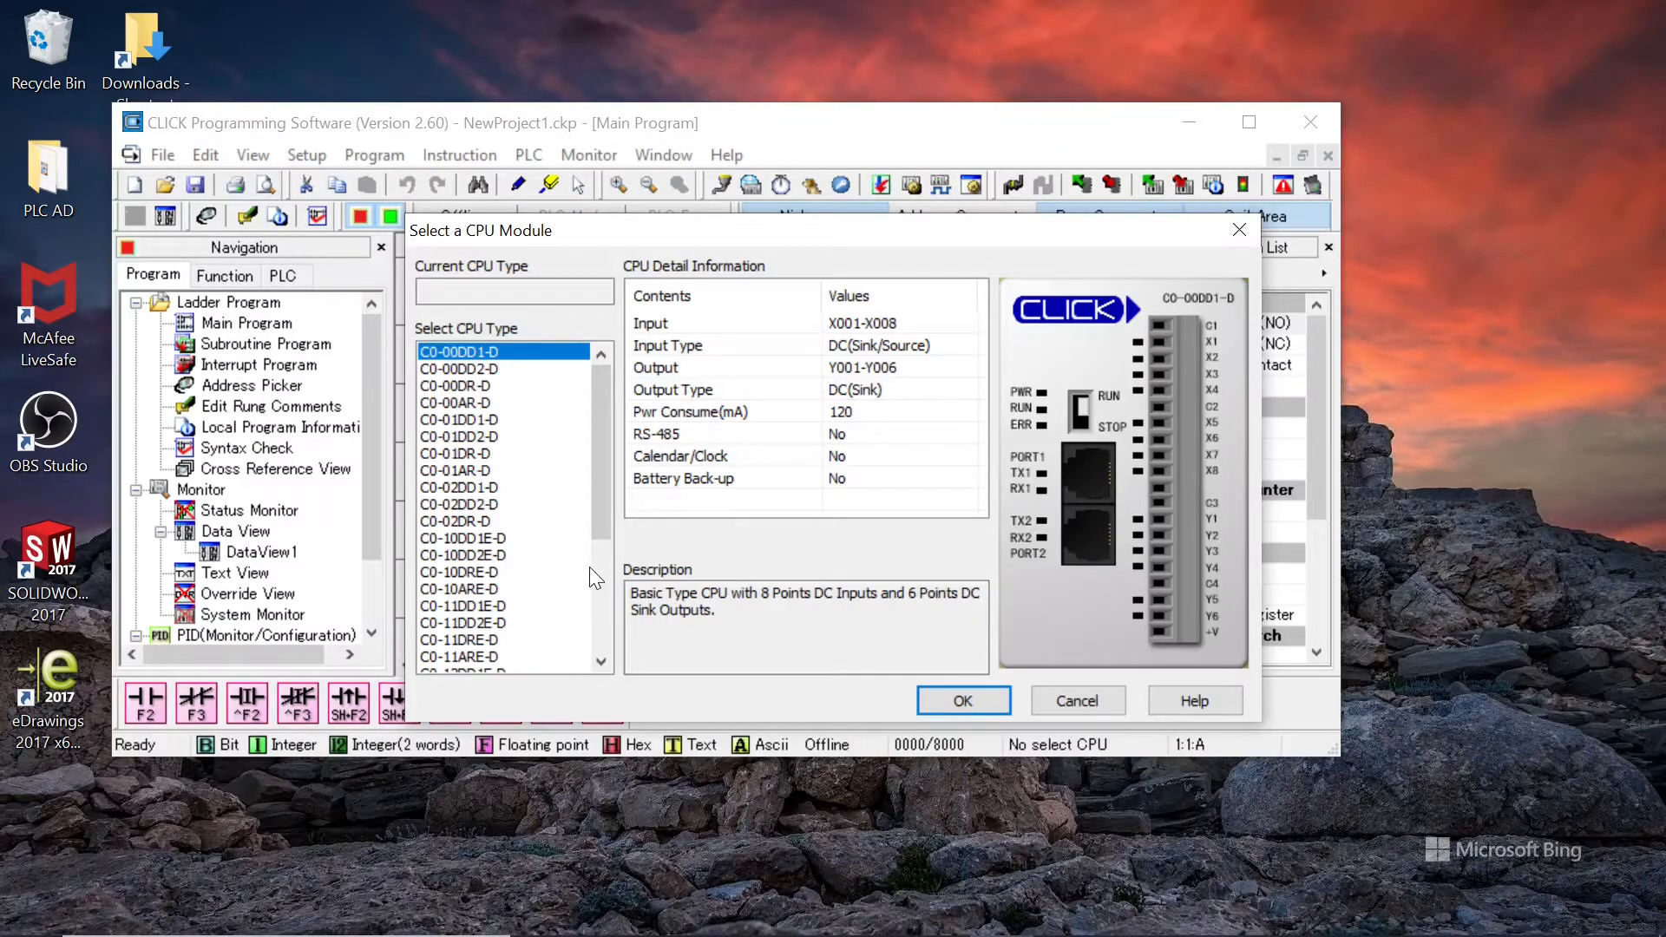
{"action": "mouse_move", "coordinate": [1212, 407]}
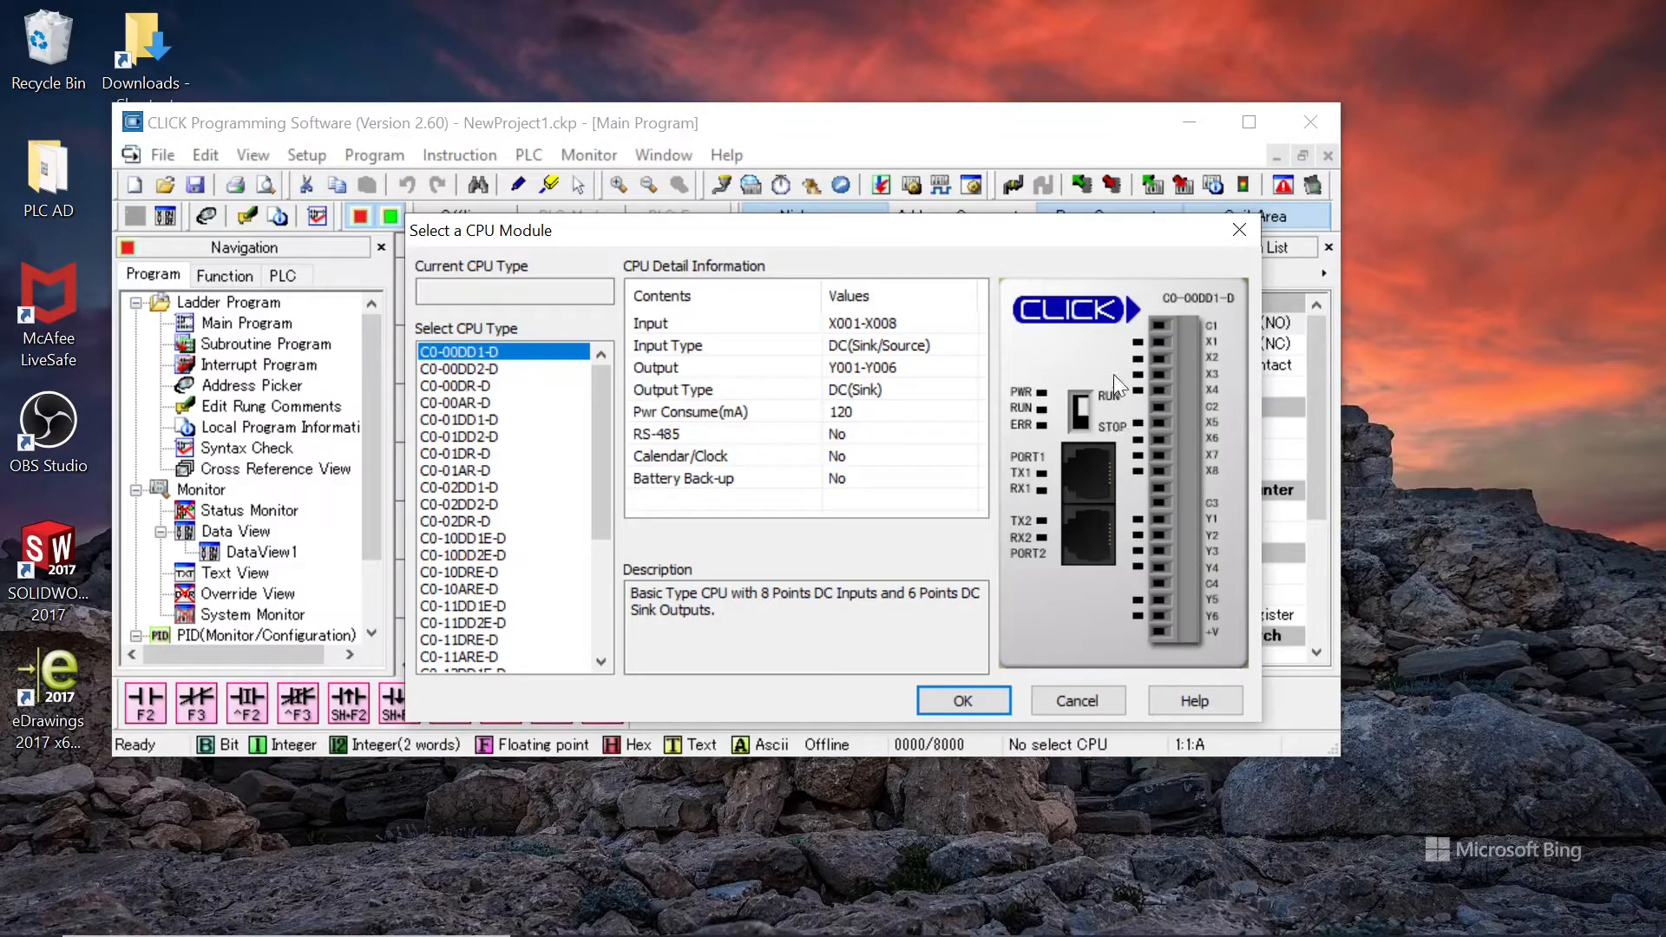
- Compare CPUs C0-01AR-D, C0-01DD1-D, C0-10DRE-D, C0-10DD2E-D, then highlight C0-02DR-D
{"action": "left_click", "coordinate": [454, 471]}
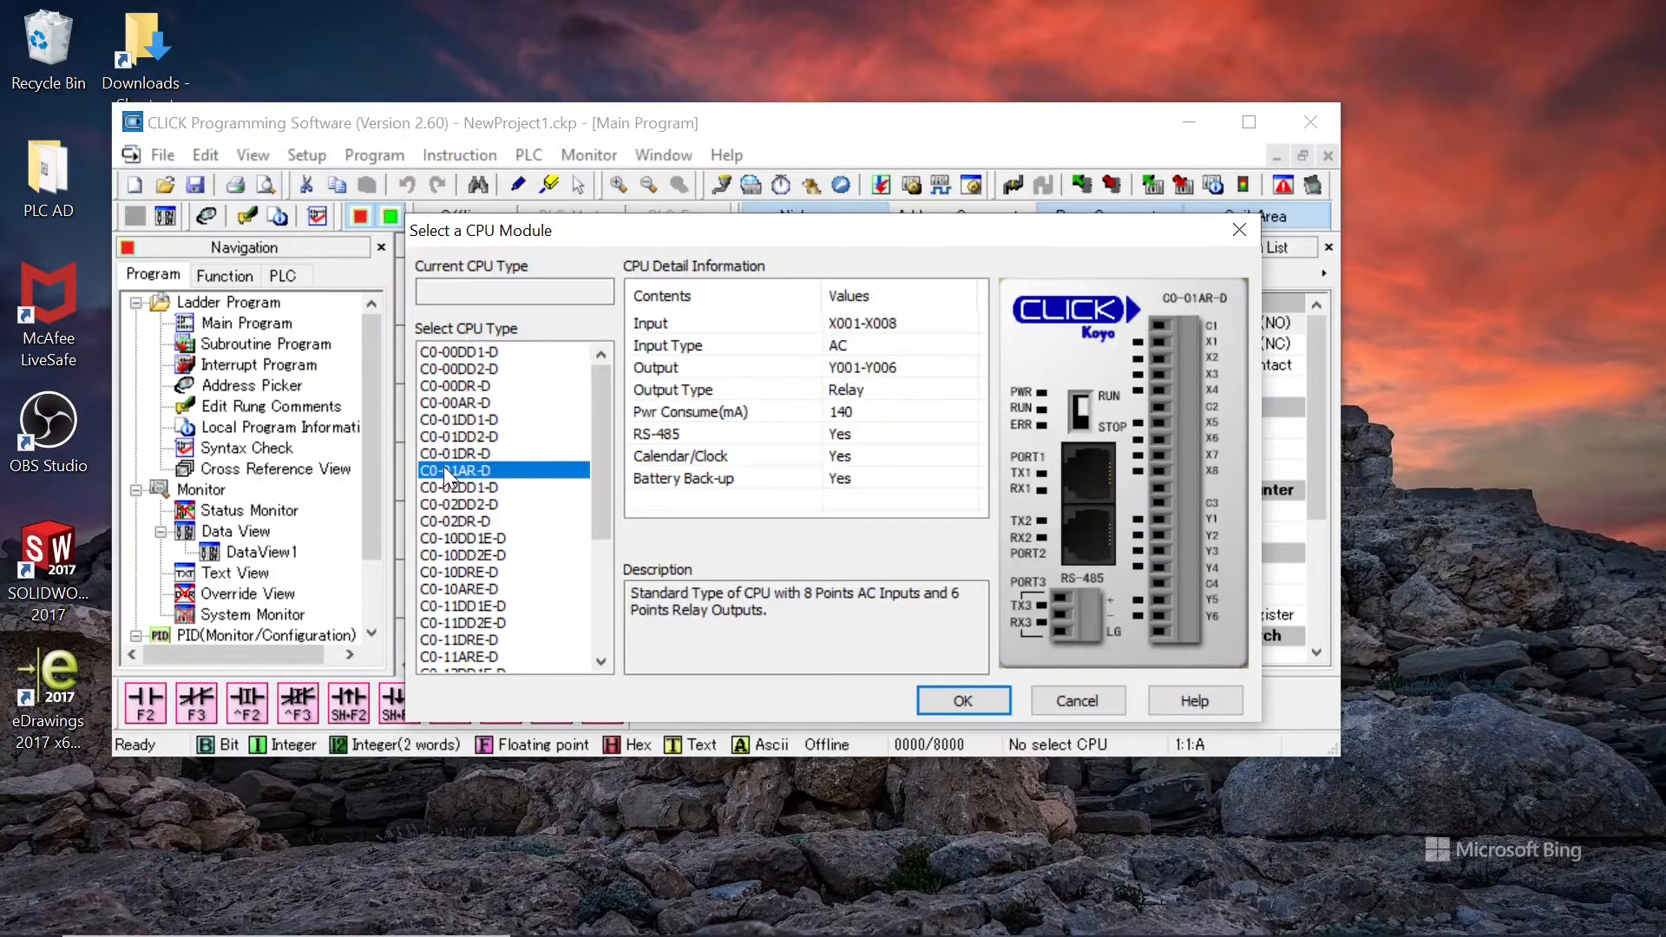
{"action": "left_click", "coordinate": [458, 419]}
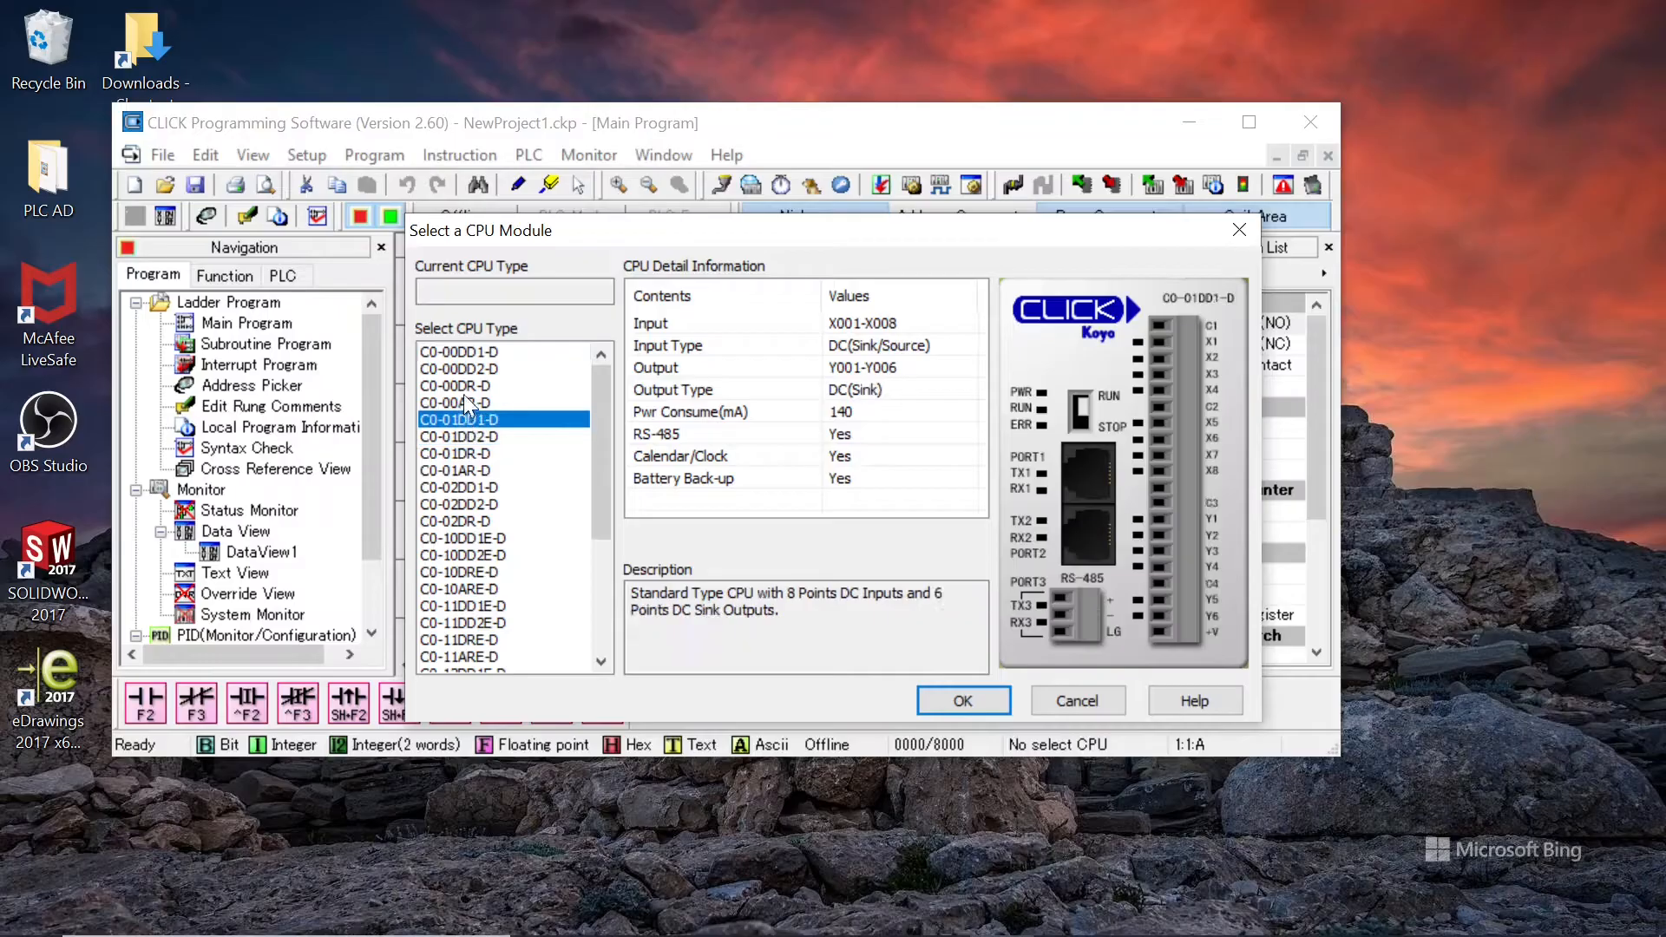
{"action": "left_click", "coordinate": [458, 572]}
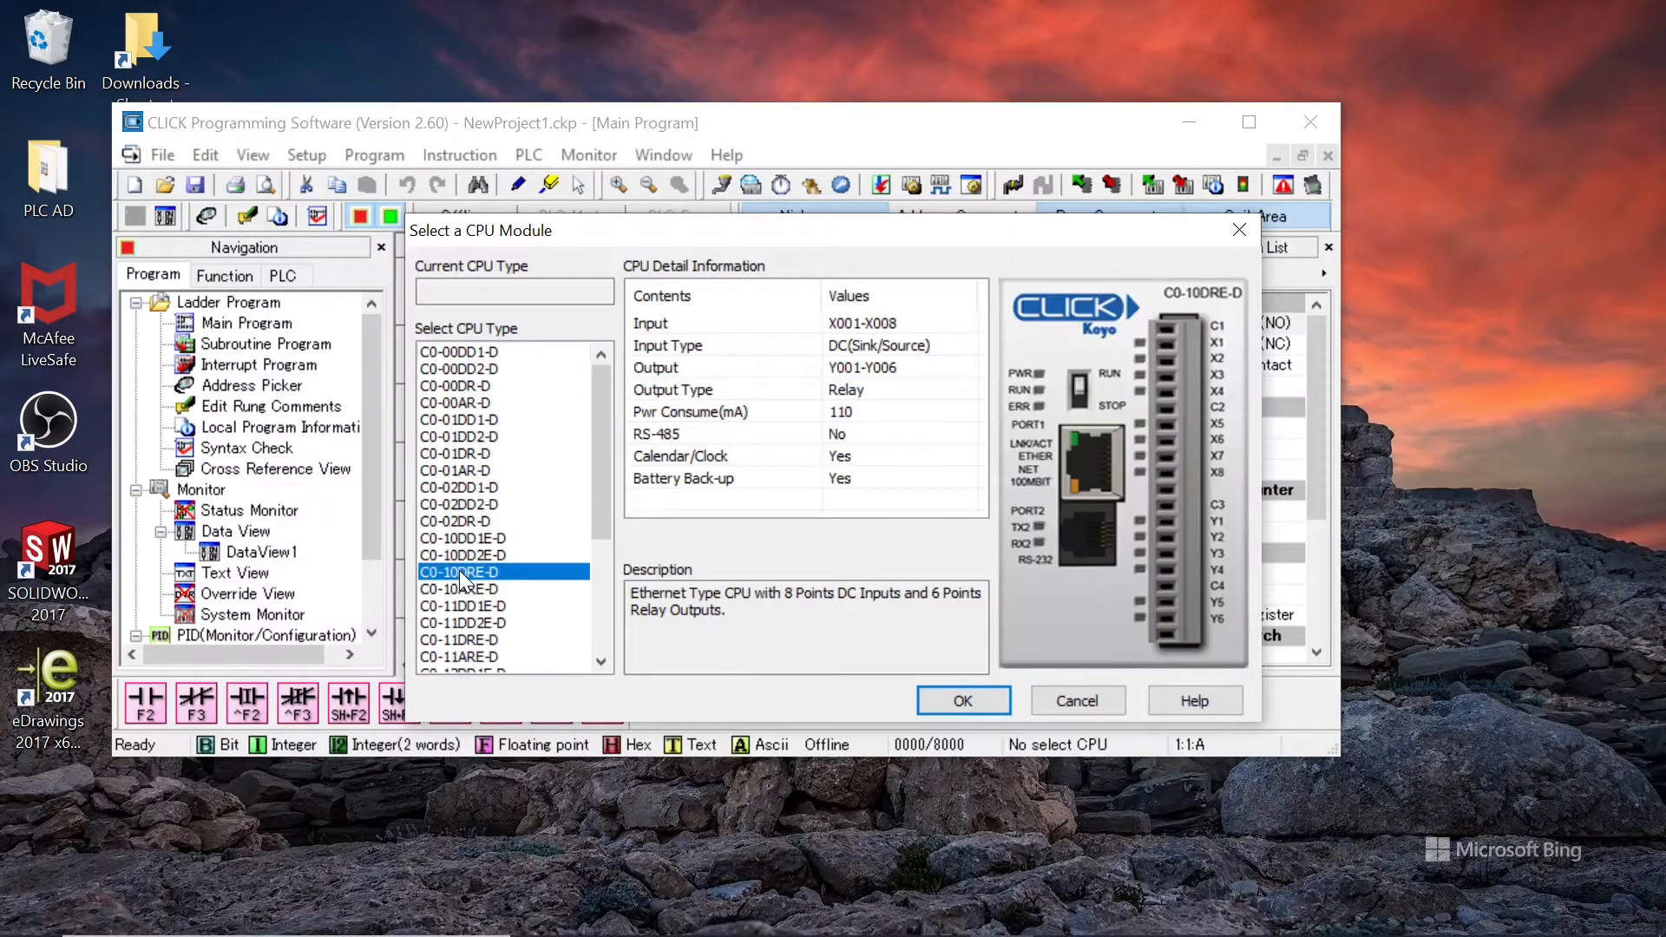
{"action": "mouse_move", "coordinate": [1124, 636]}
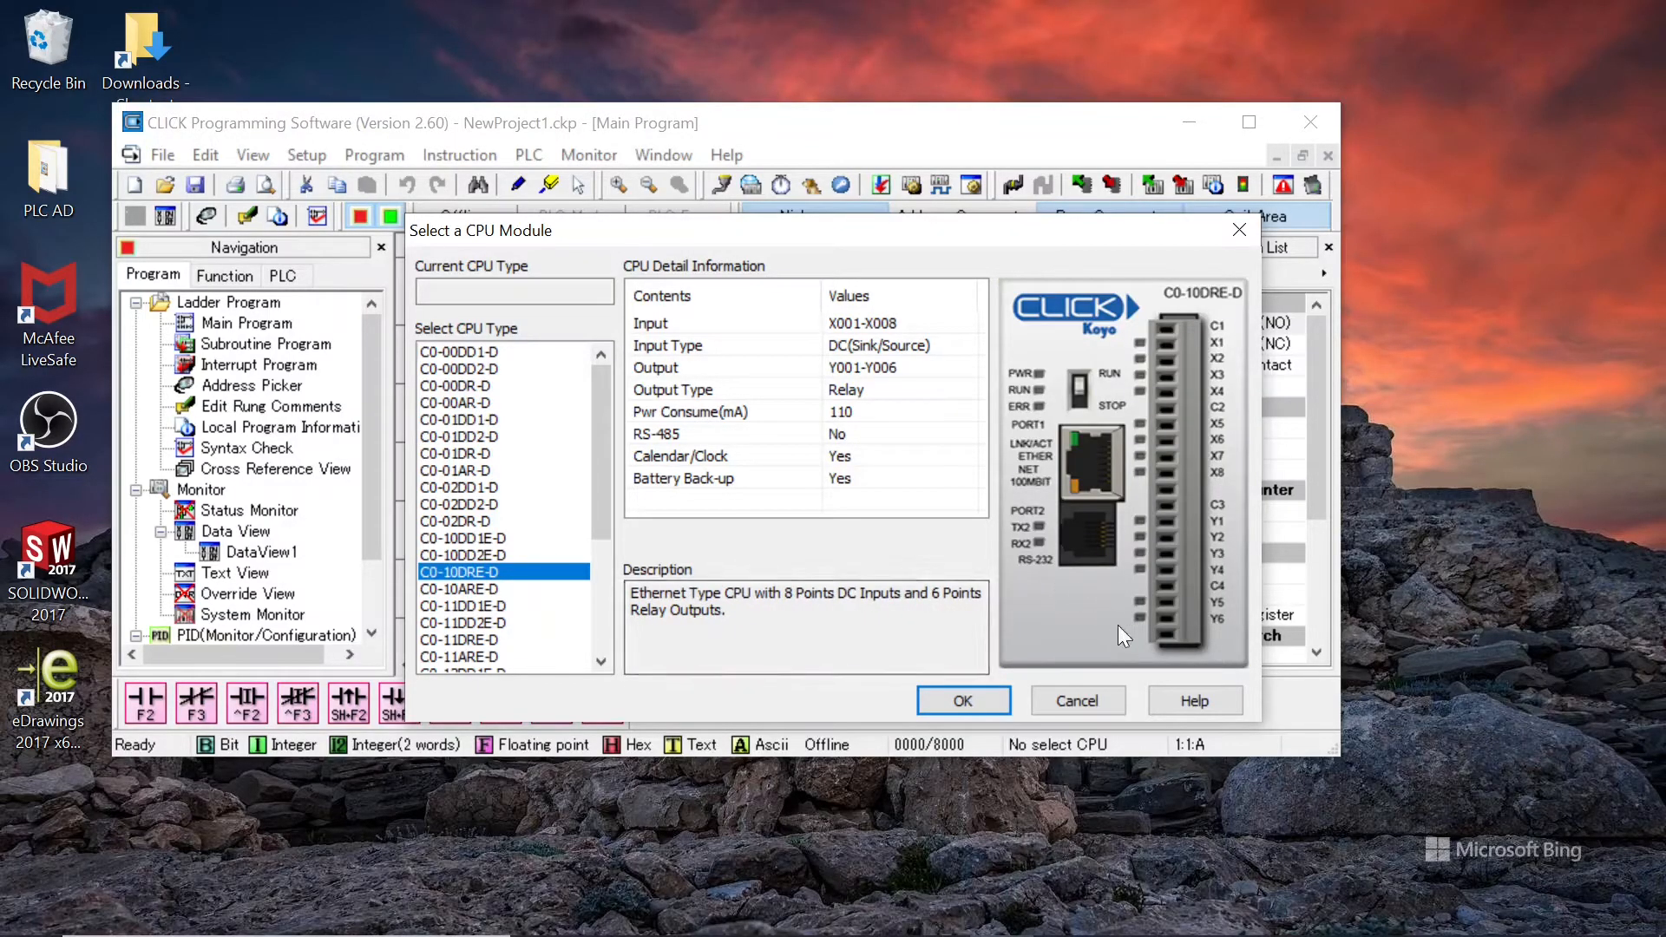
{"action": "mouse_move", "coordinate": [1107, 466]}
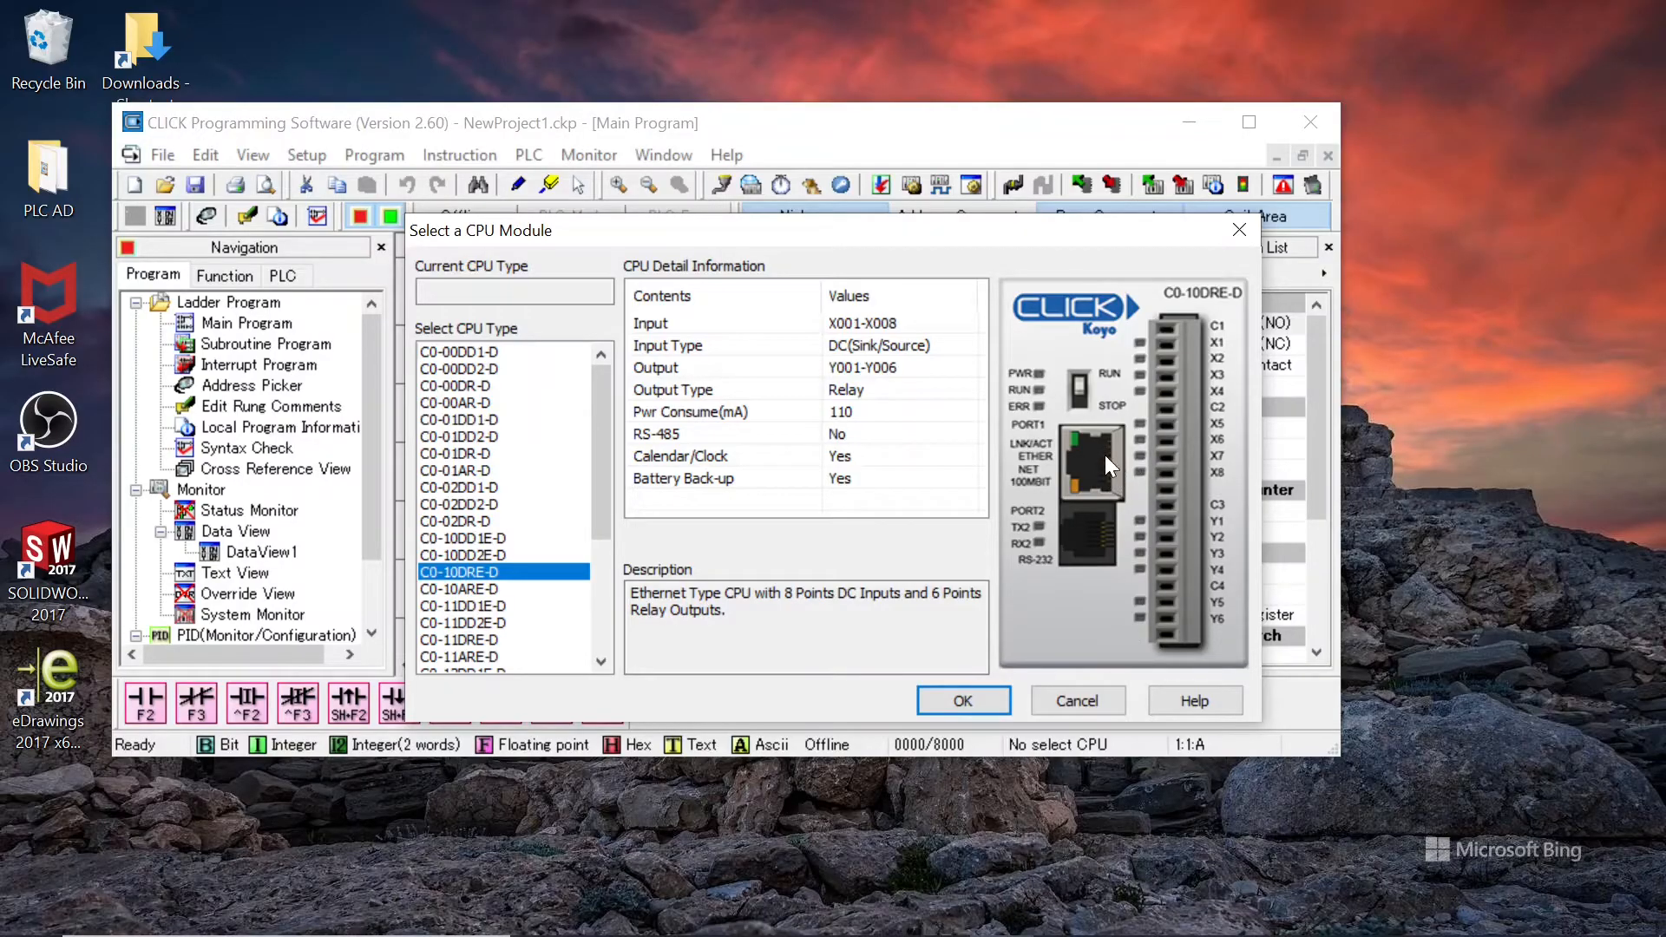
{"action": "mouse_move", "coordinate": [1088, 555]}
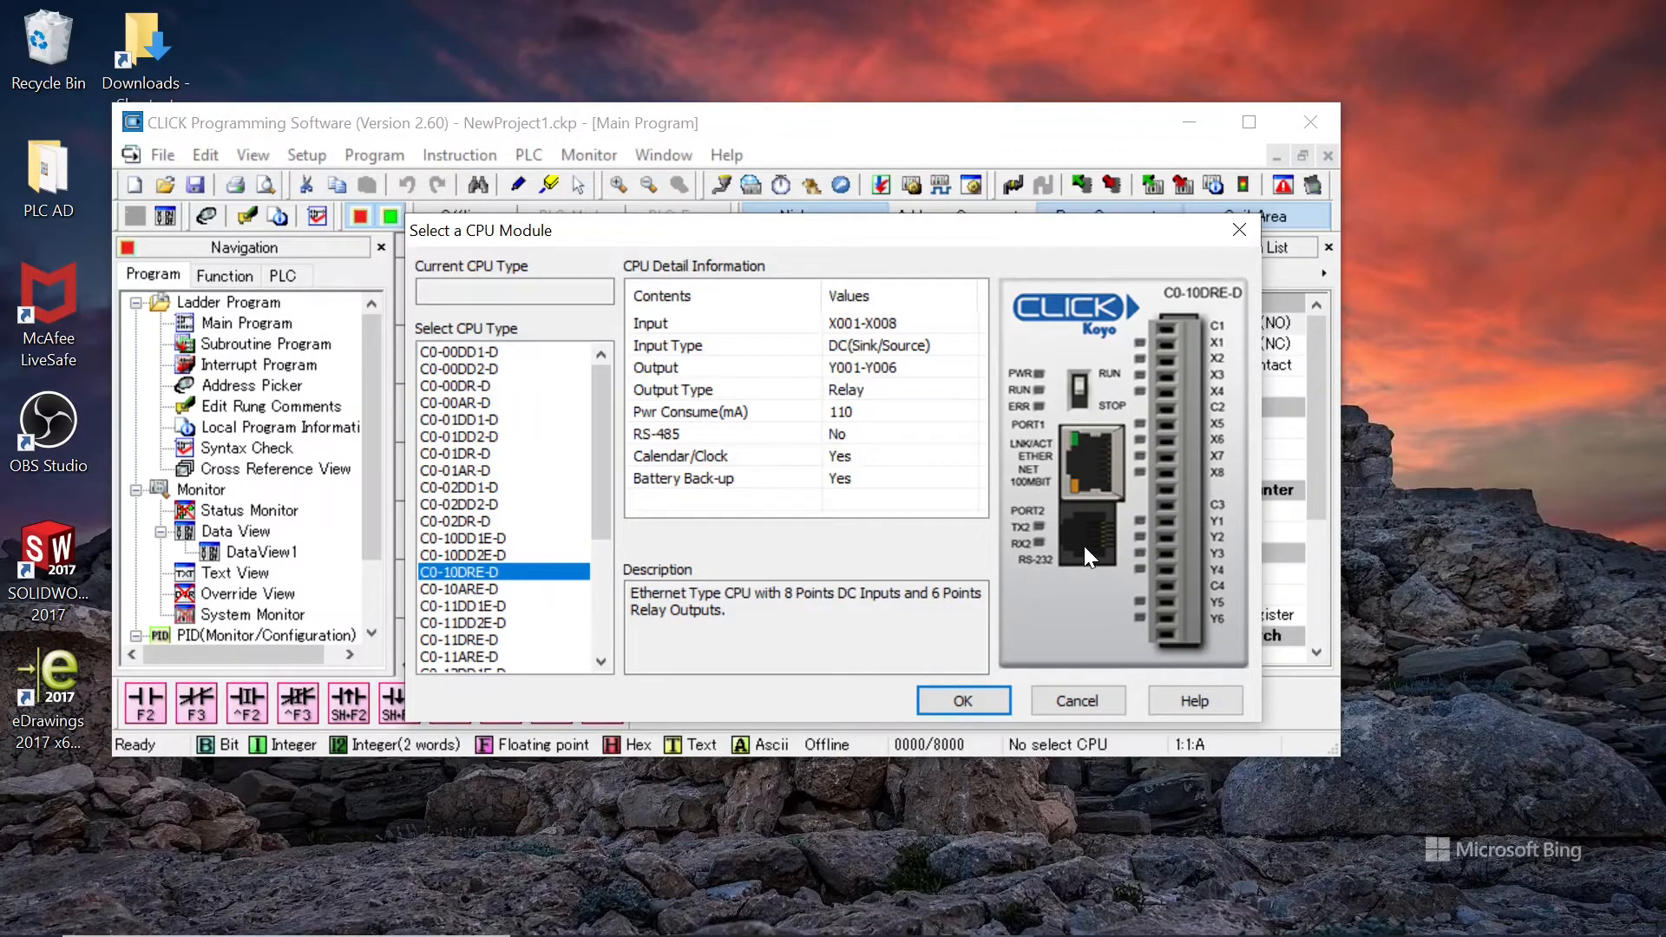
{"action": "mouse_move", "coordinate": [1216, 478]}
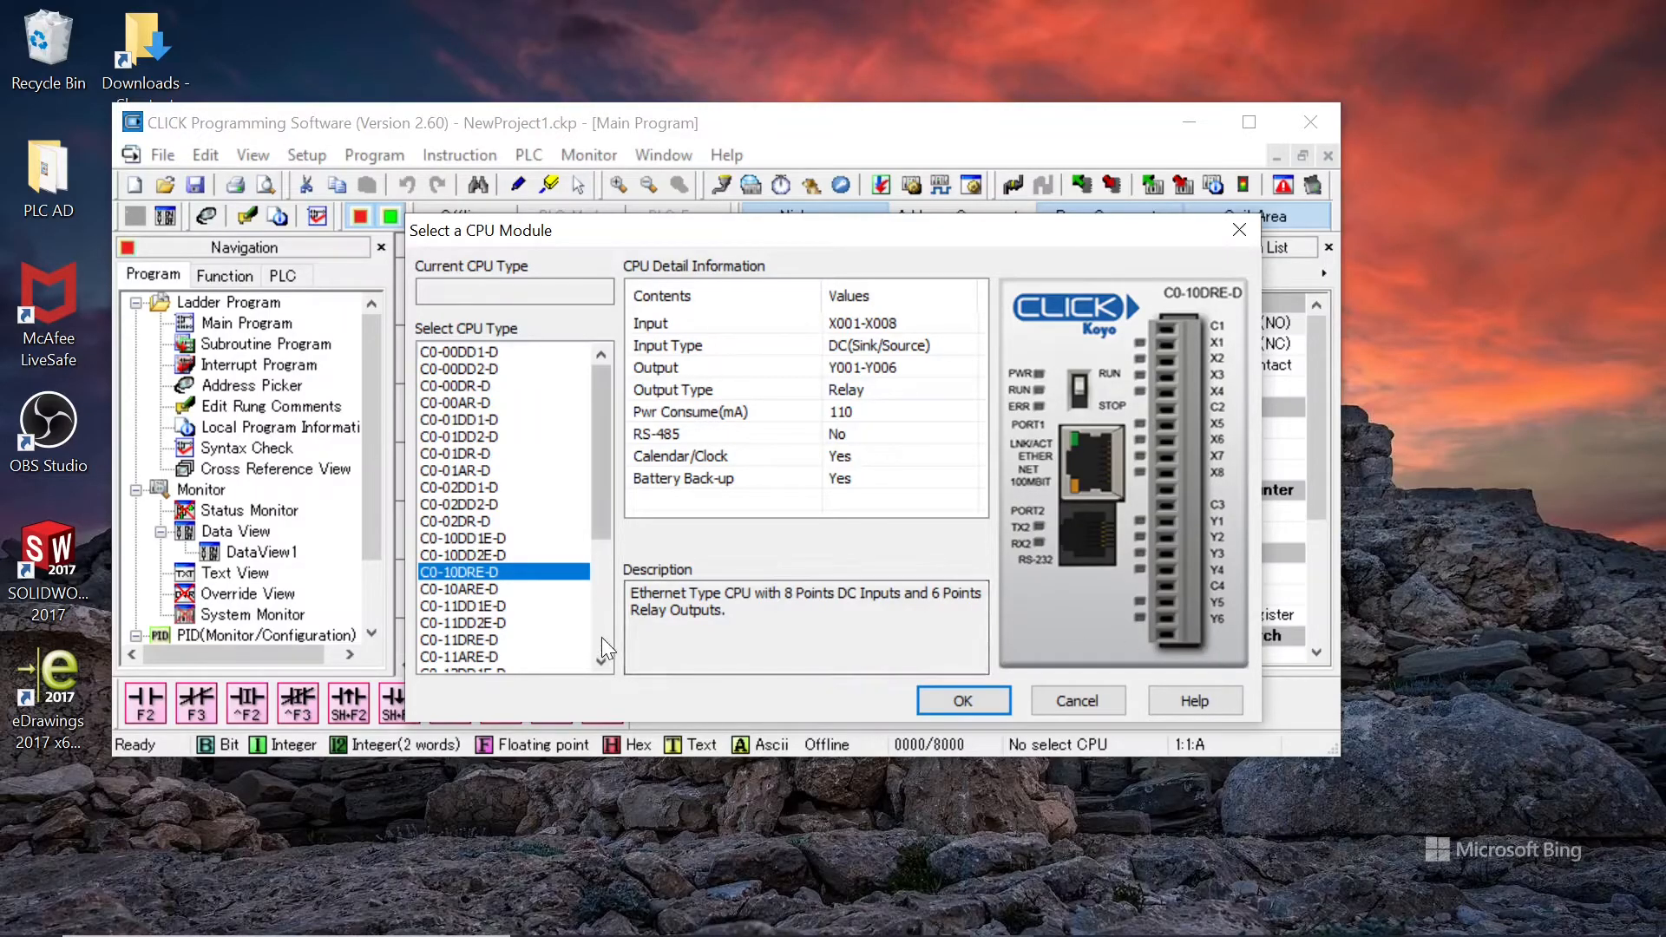
{"action": "scroll", "scroll_direction": "down", "scroll_amount": 3}
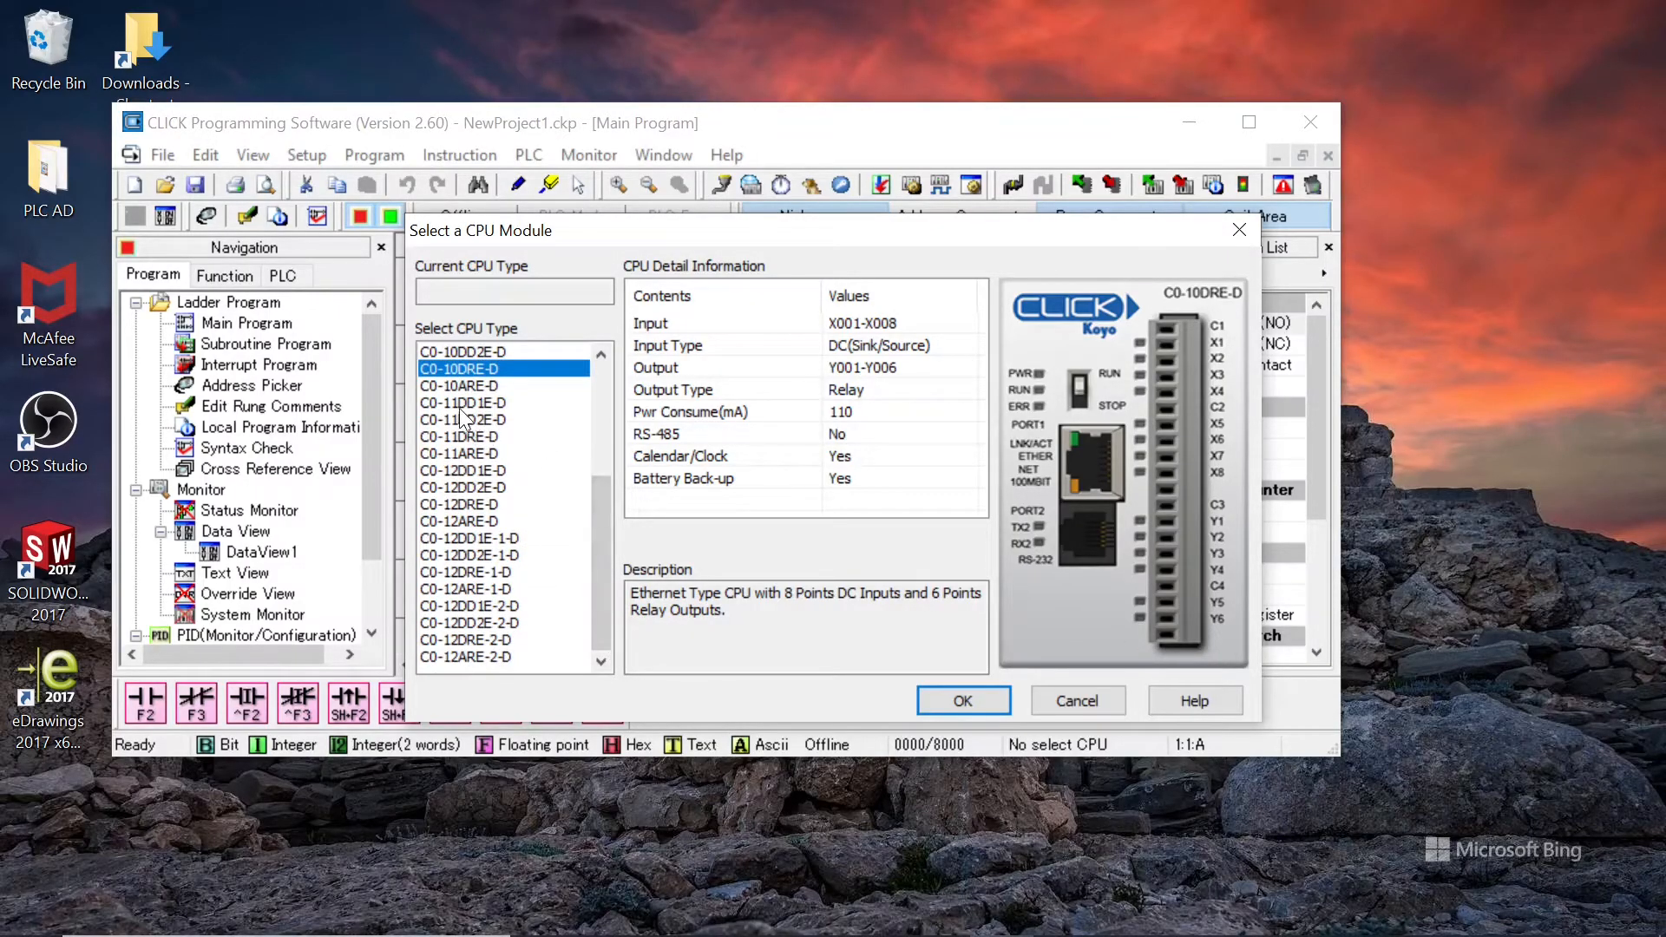
{"action": "left_click", "coordinate": [462, 402]}
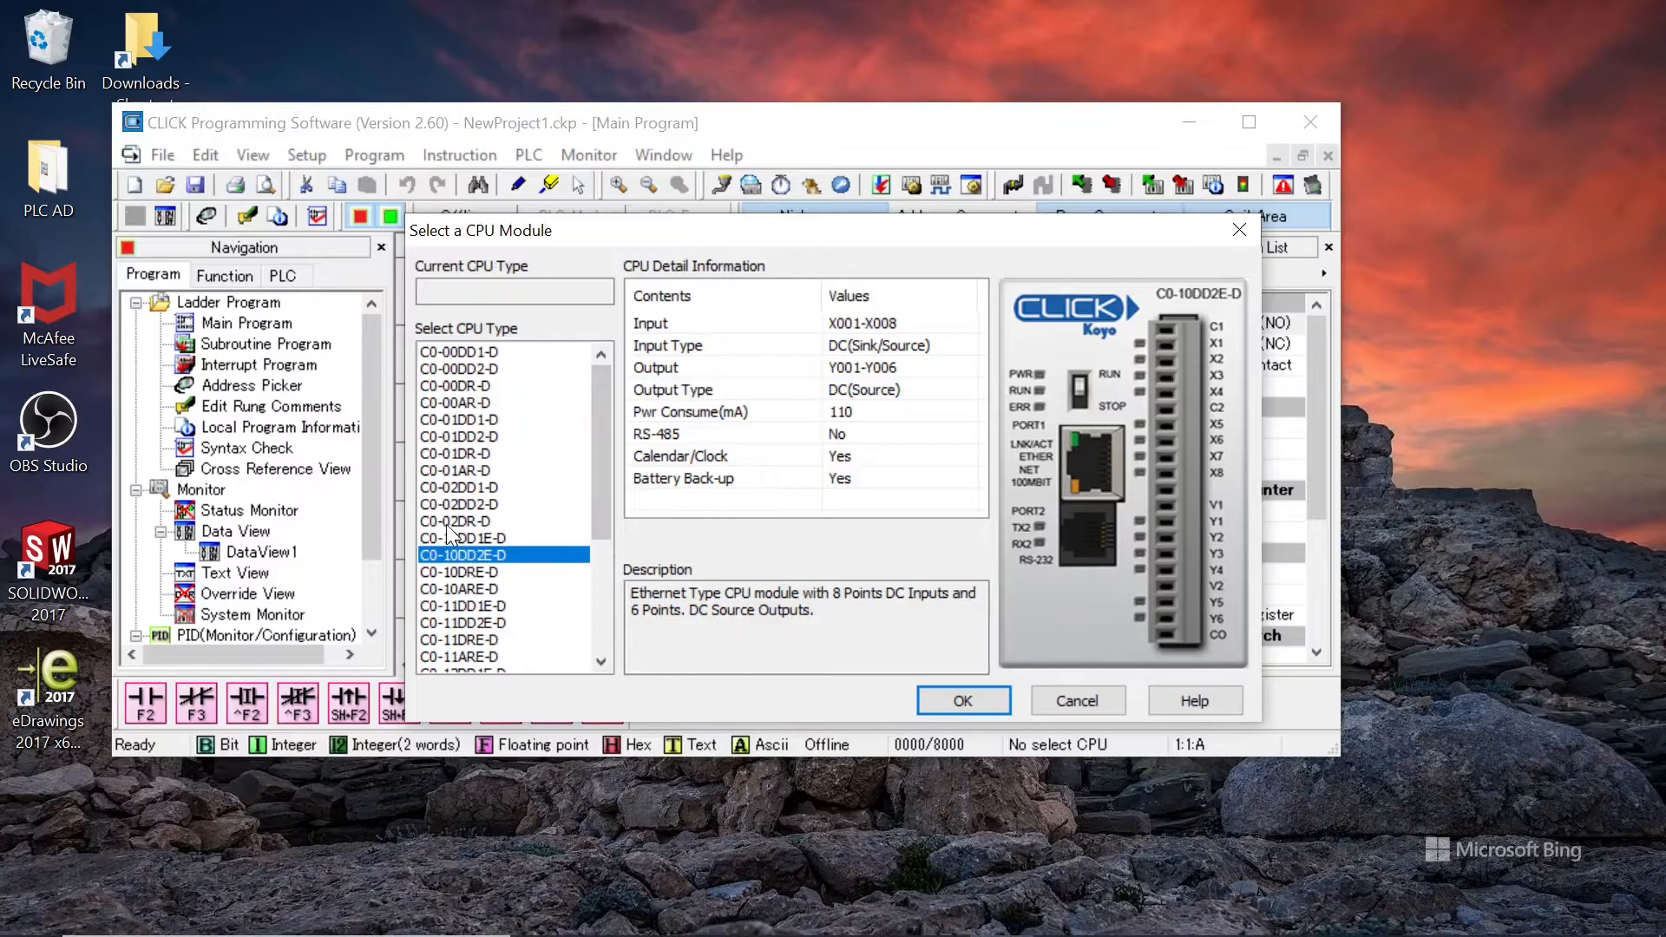
{"action": "left_click", "coordinate": [458, 522]}
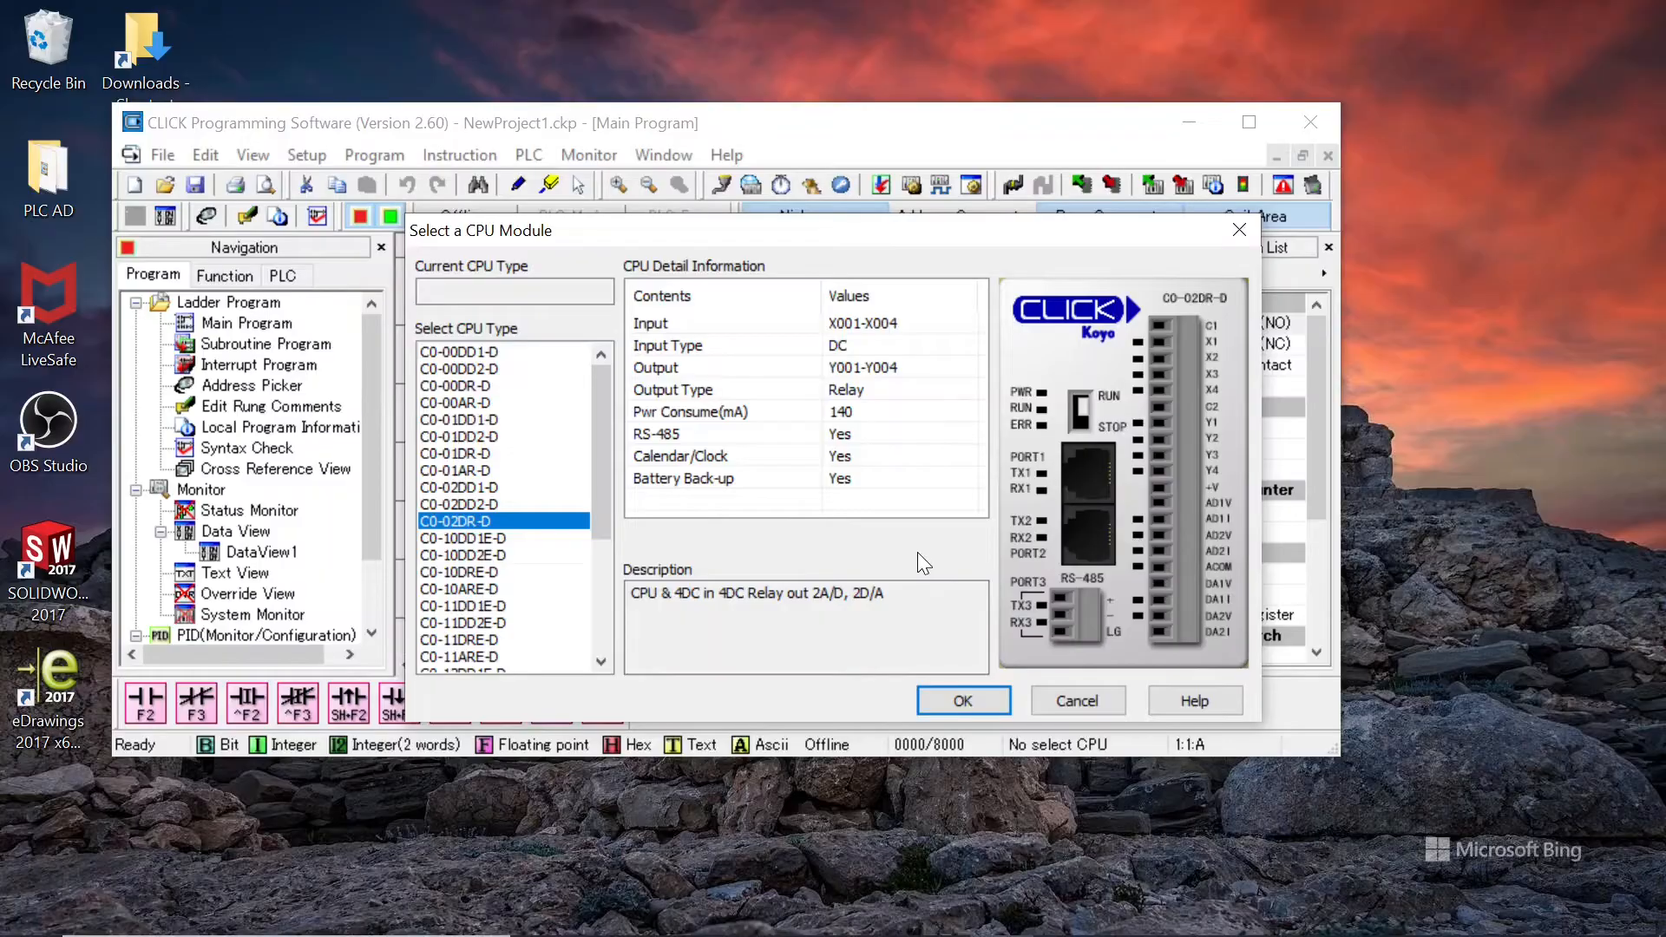
{"action": "mouse_move", "coordinate": [1276, 515]}
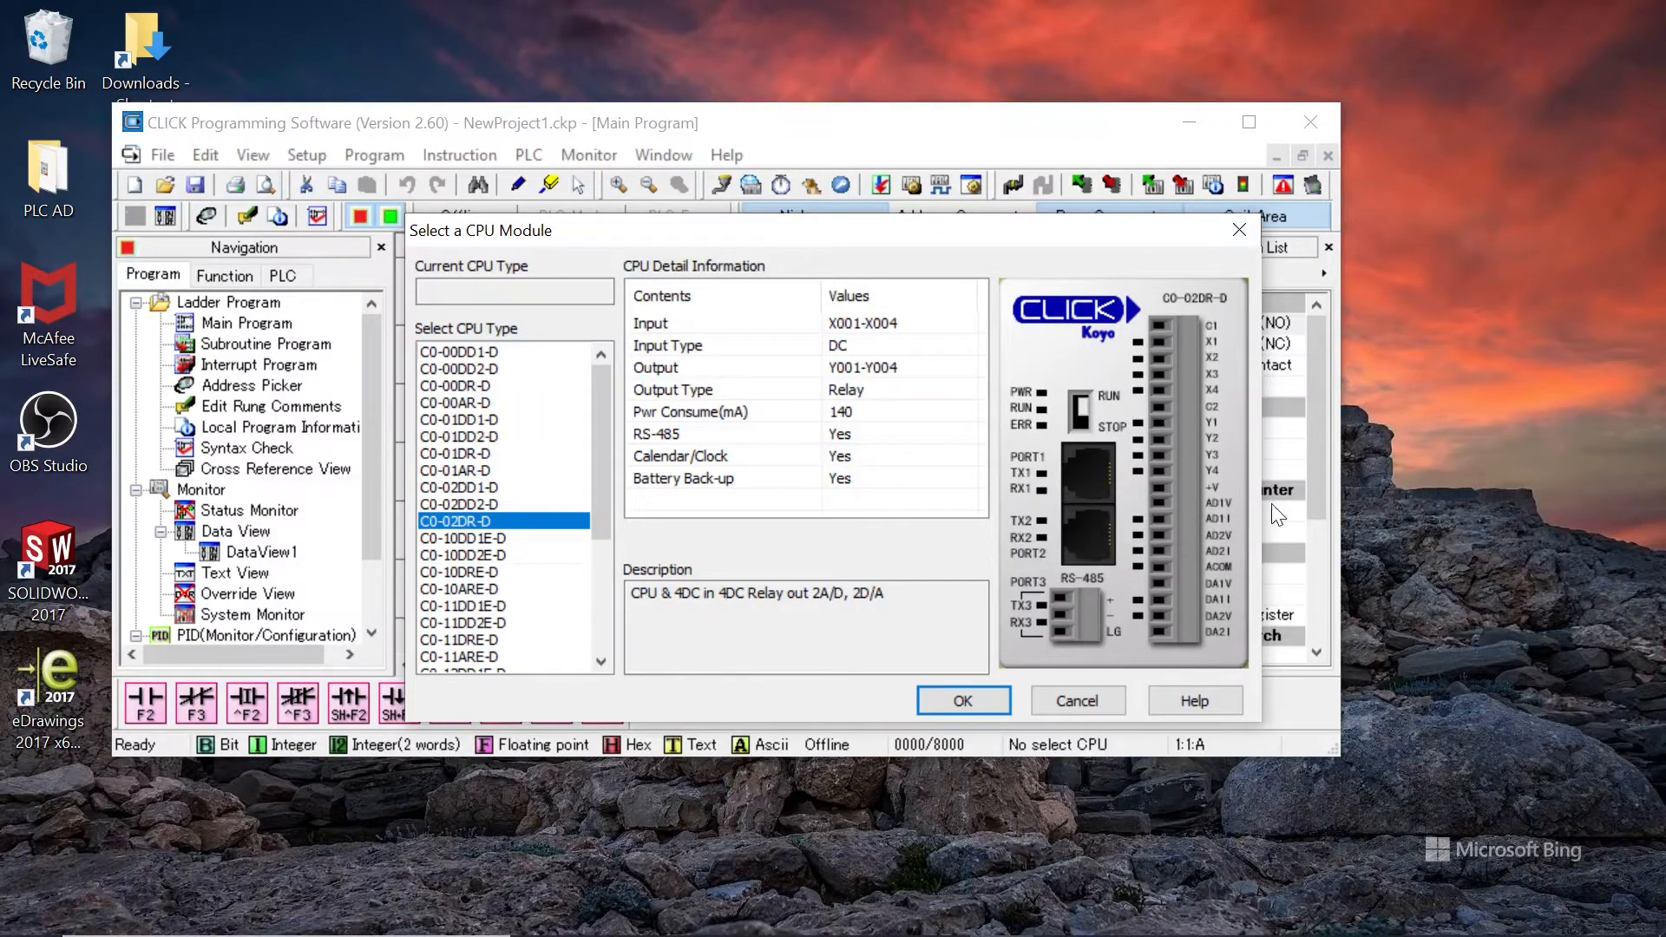
{"action": "mouse_move", "coordinate": [1234, 529]}
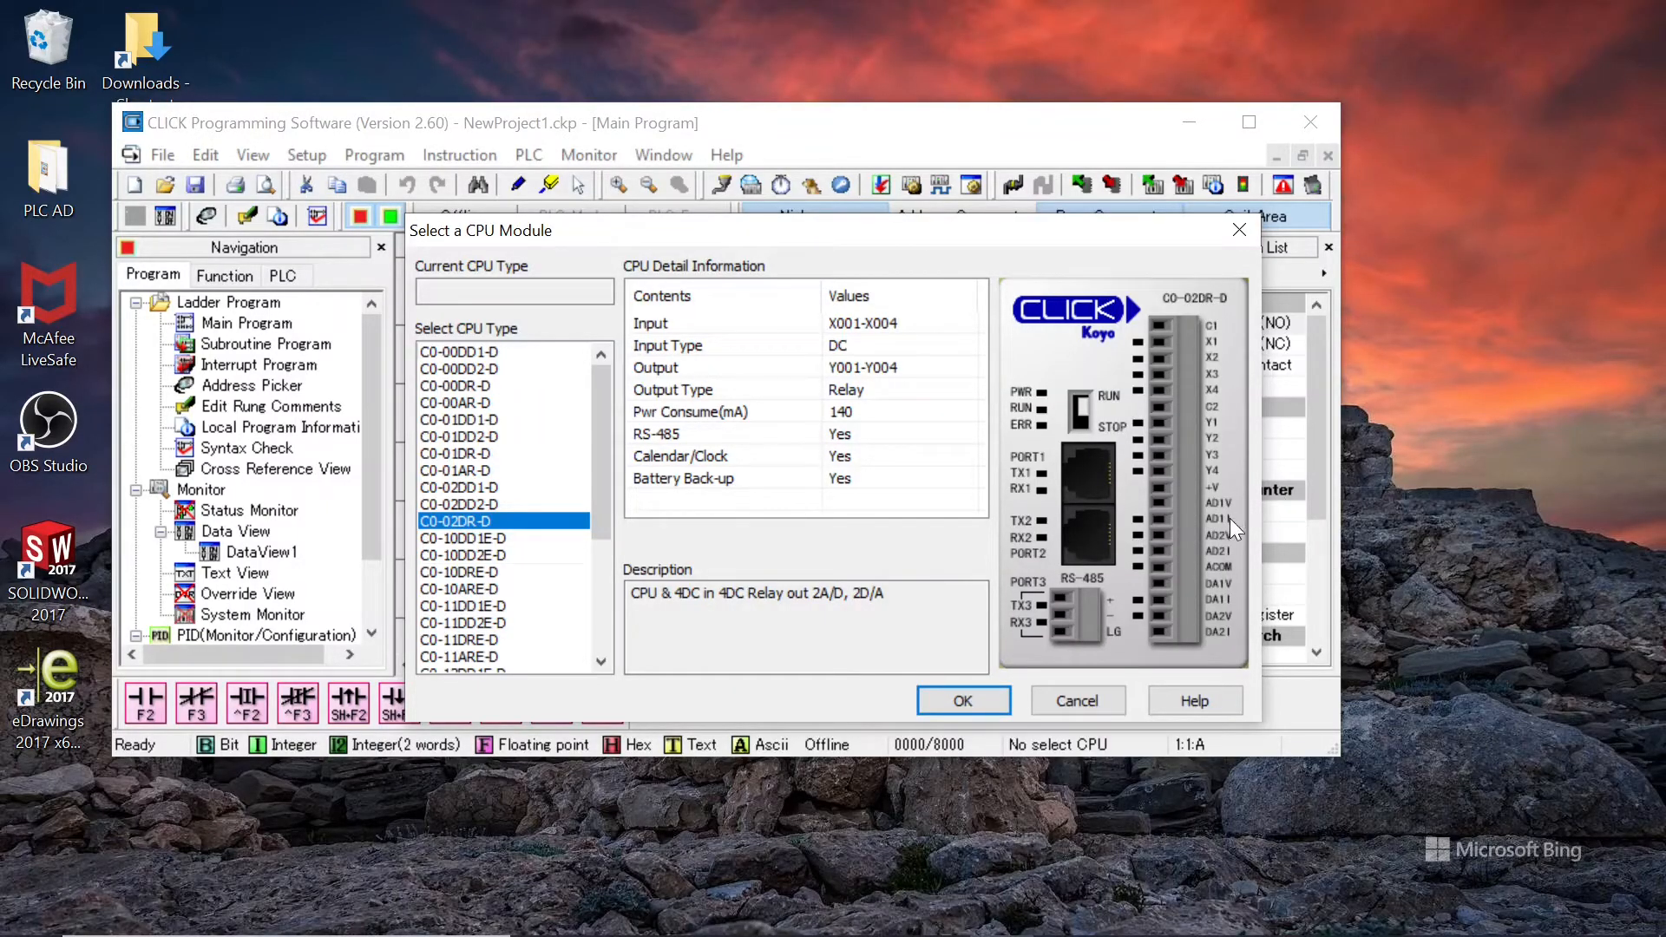
{"action": "mouse_move", "coordinate": [1269, 348]}
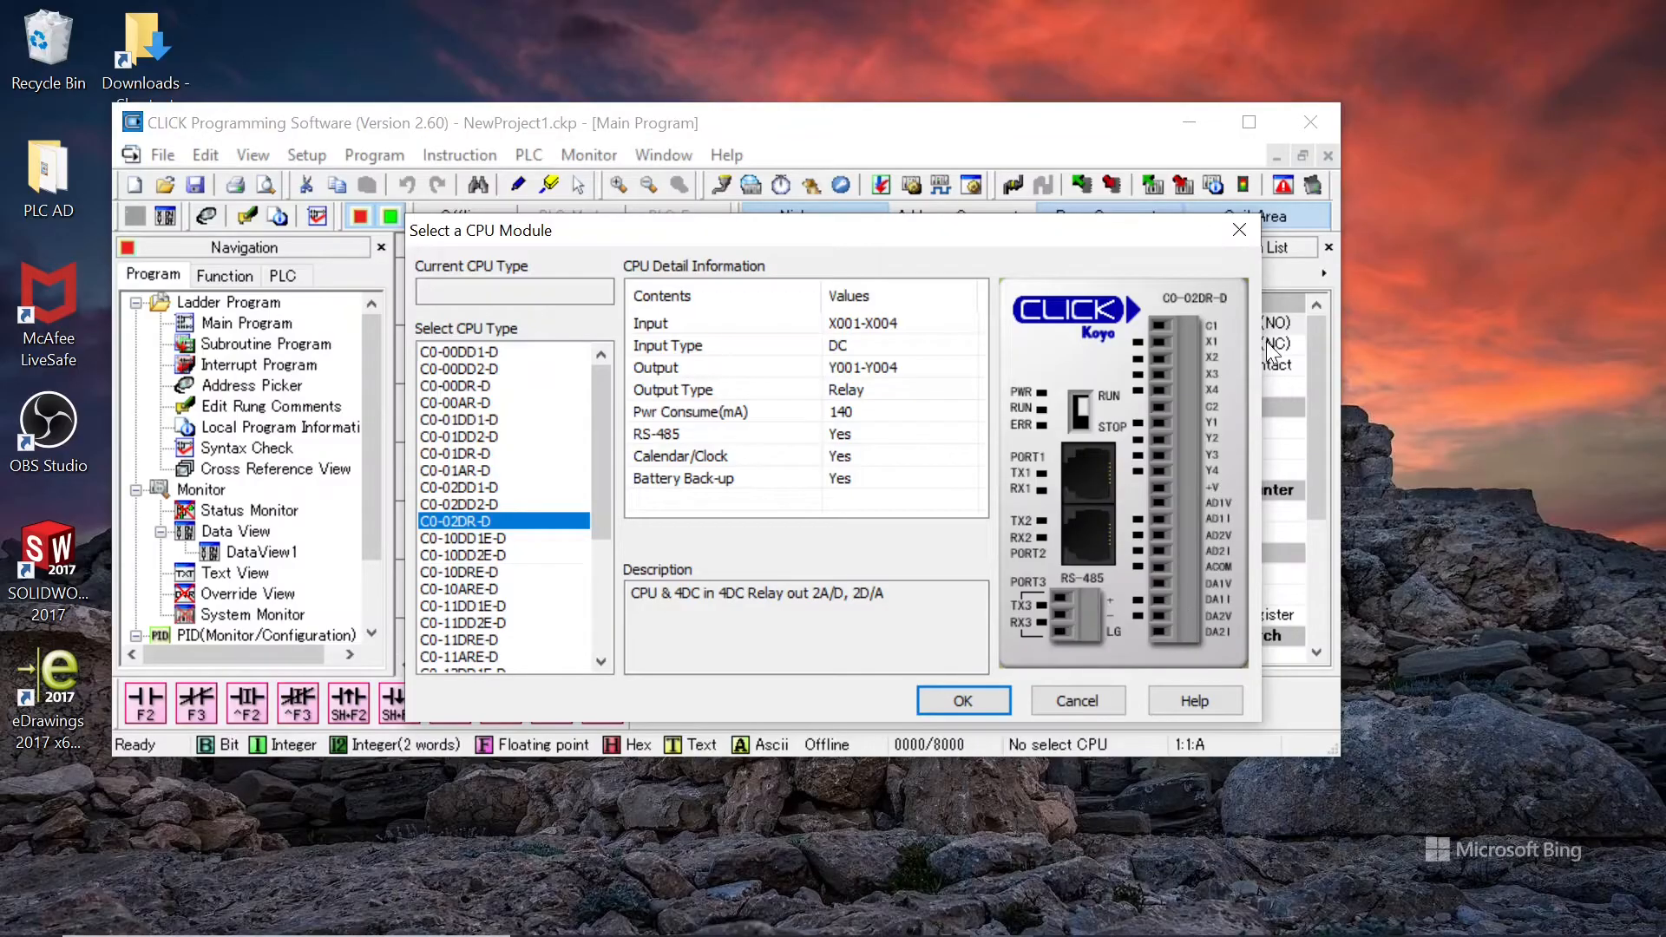
{"action": "mouse_move", "coordinate": [1229, 416]}
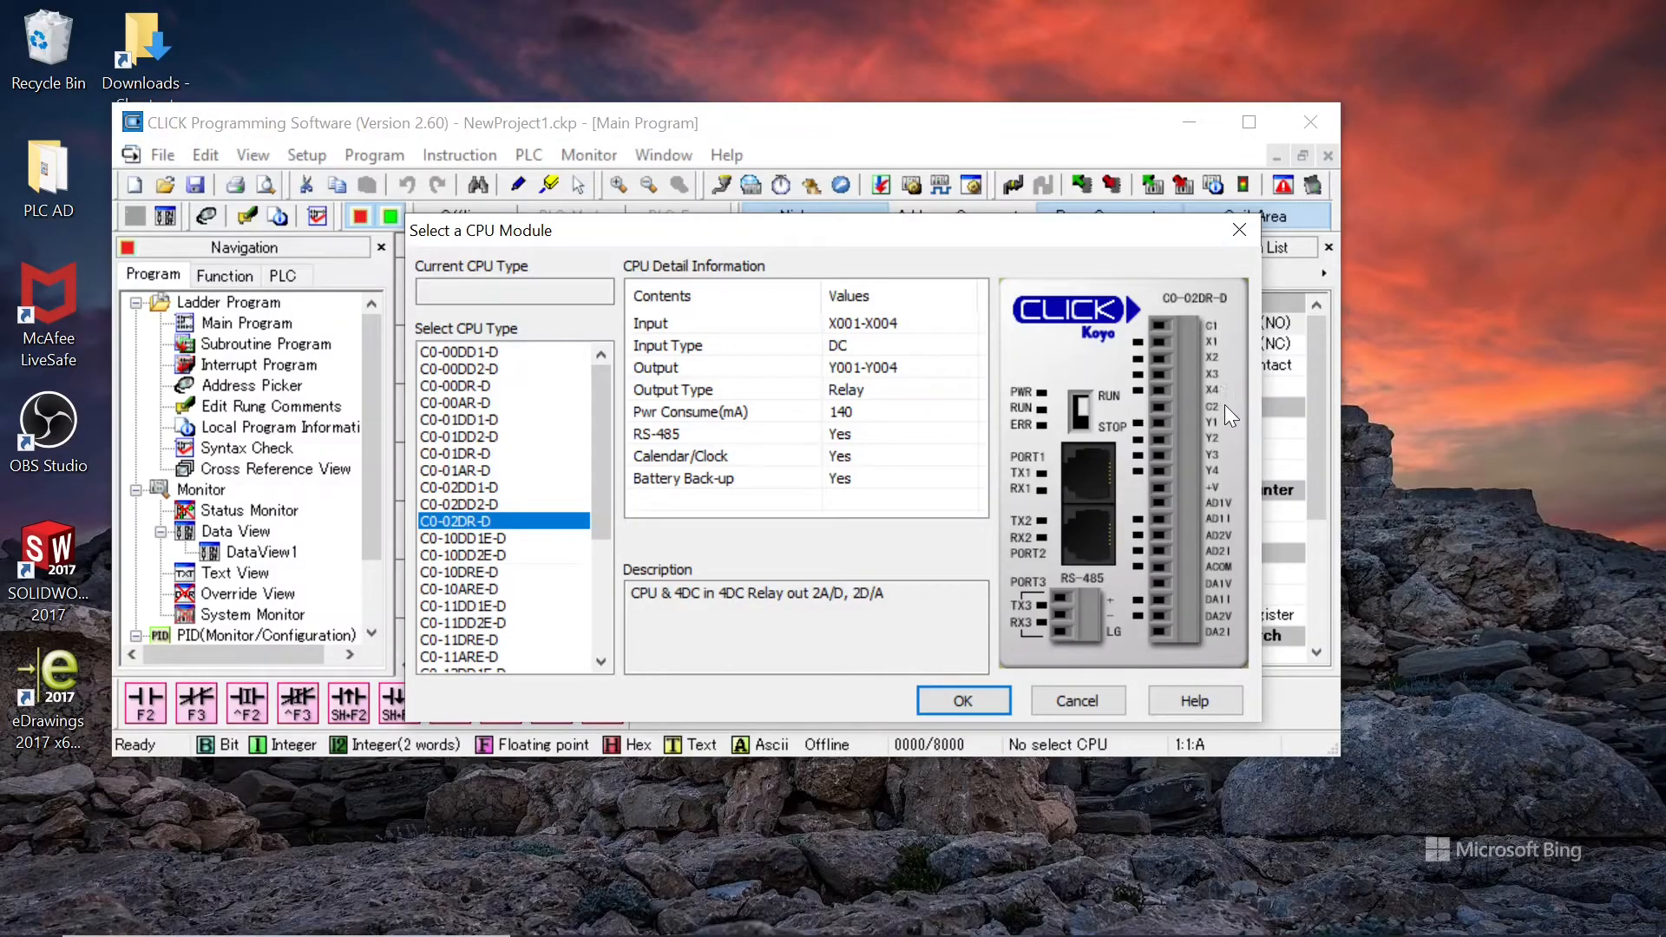
{"action": "mouse_move", "coordinate": [873, 417]}
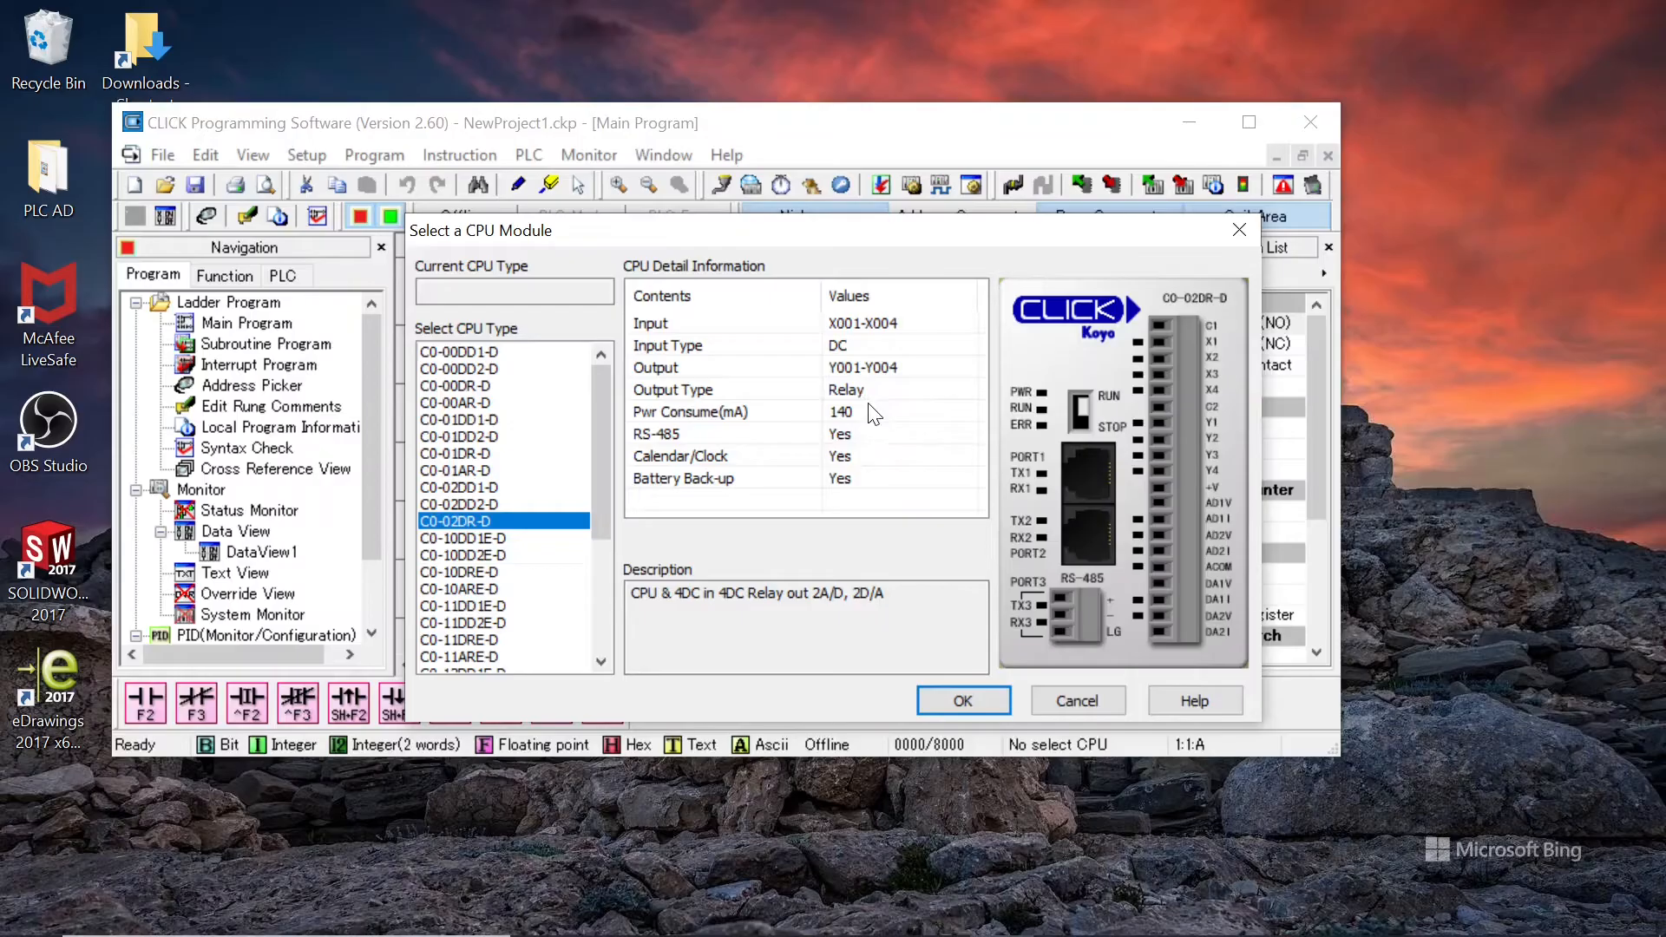
{"action": "mouse_move", "coordinate": [907, 351]}
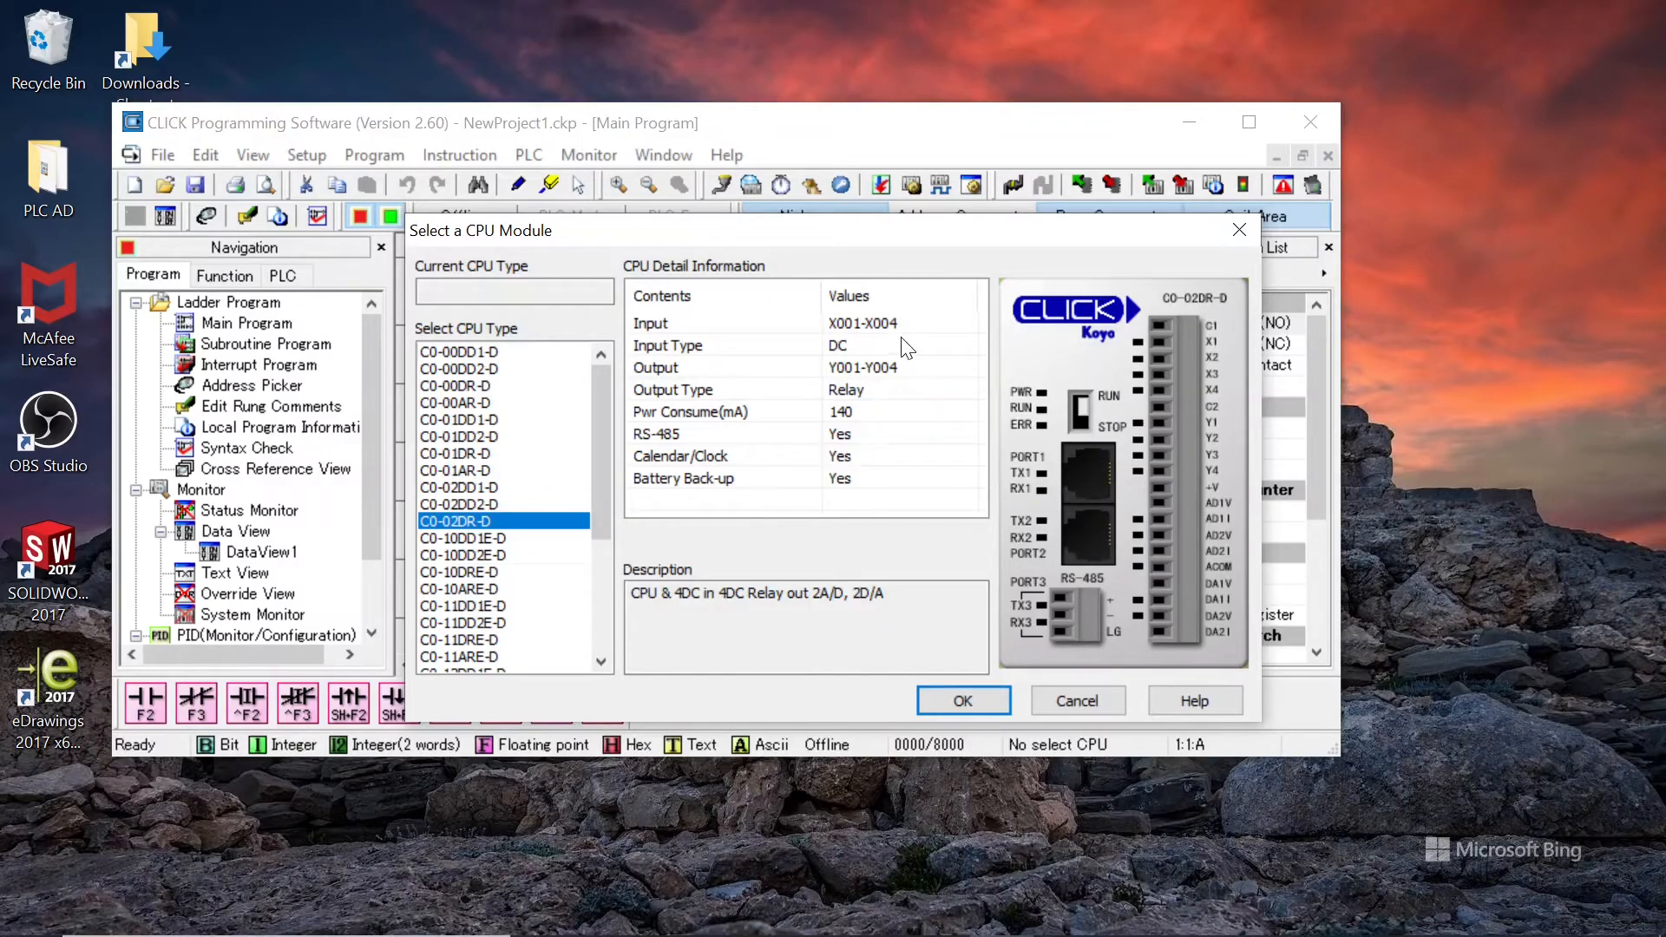
{"action": "mouse_move", "coordinate": [915, 336]}
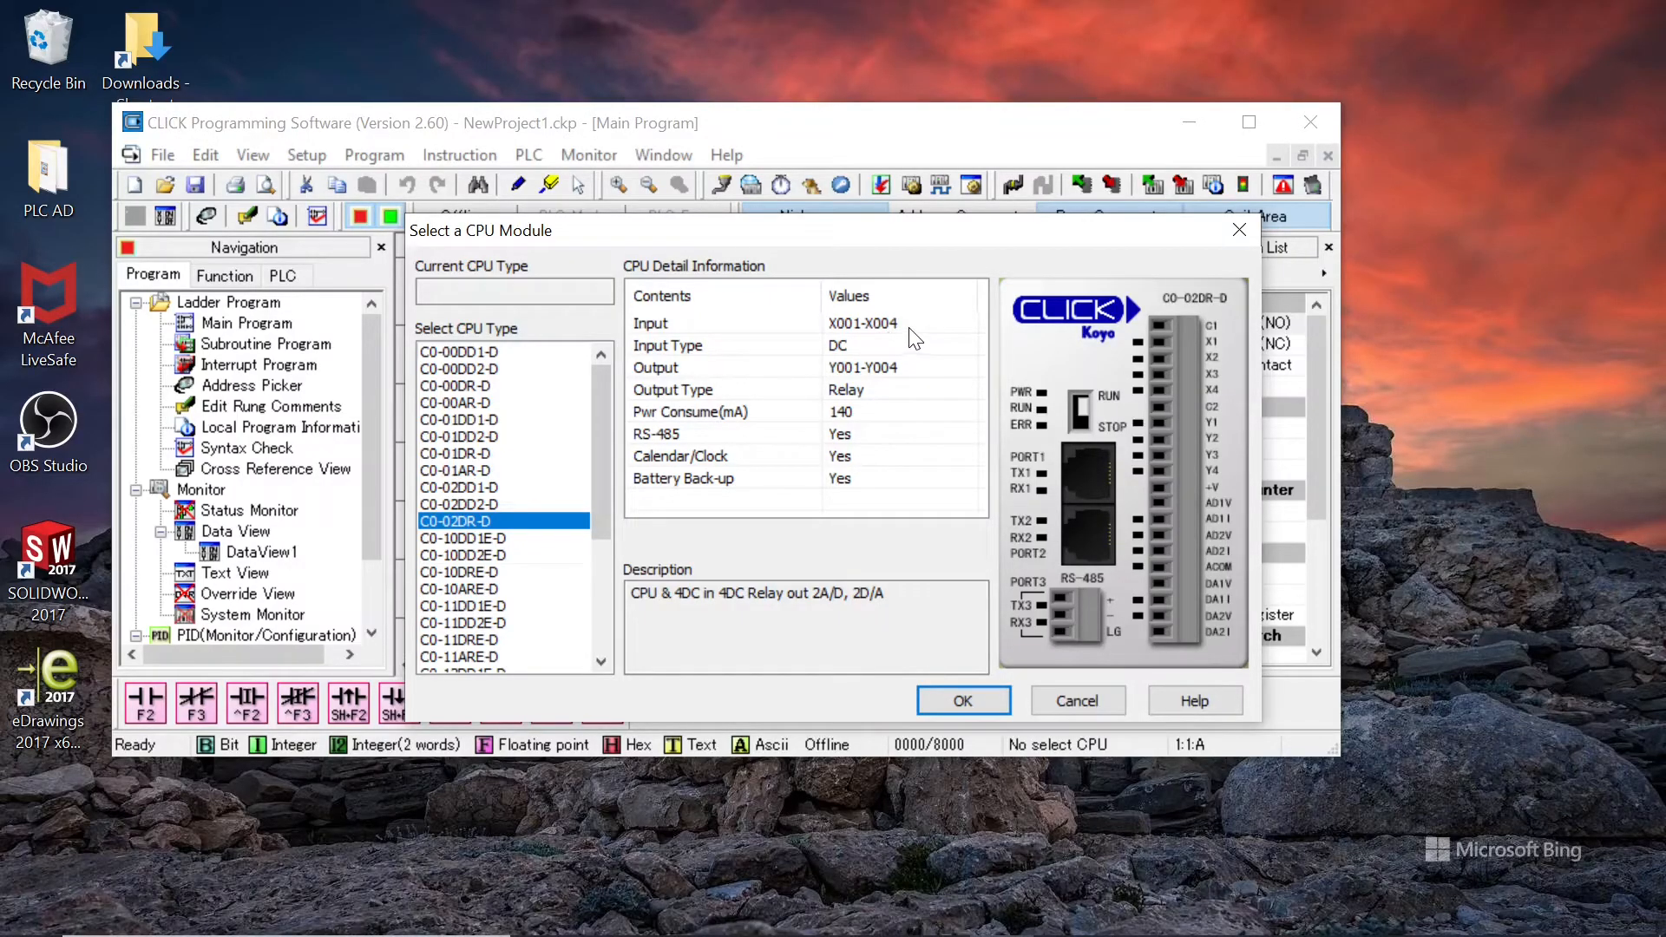
{"action": "mouse_move", "coordinate": [836, 394]}
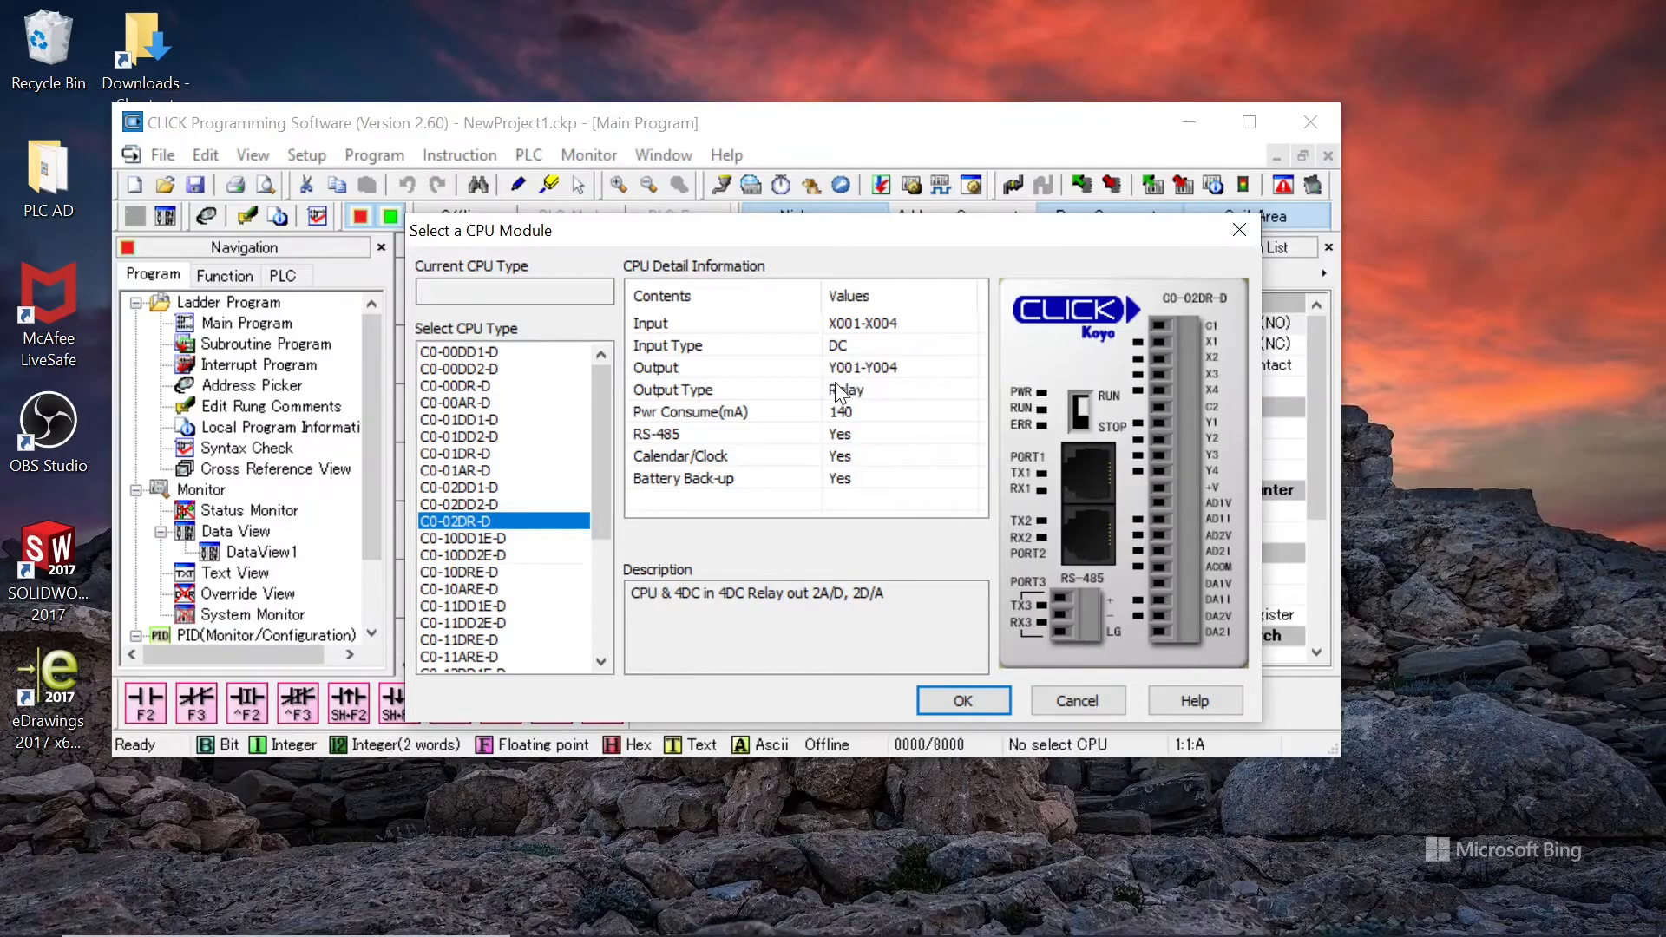
{"action": "mouse_move", "coordinate": [876, 405]}
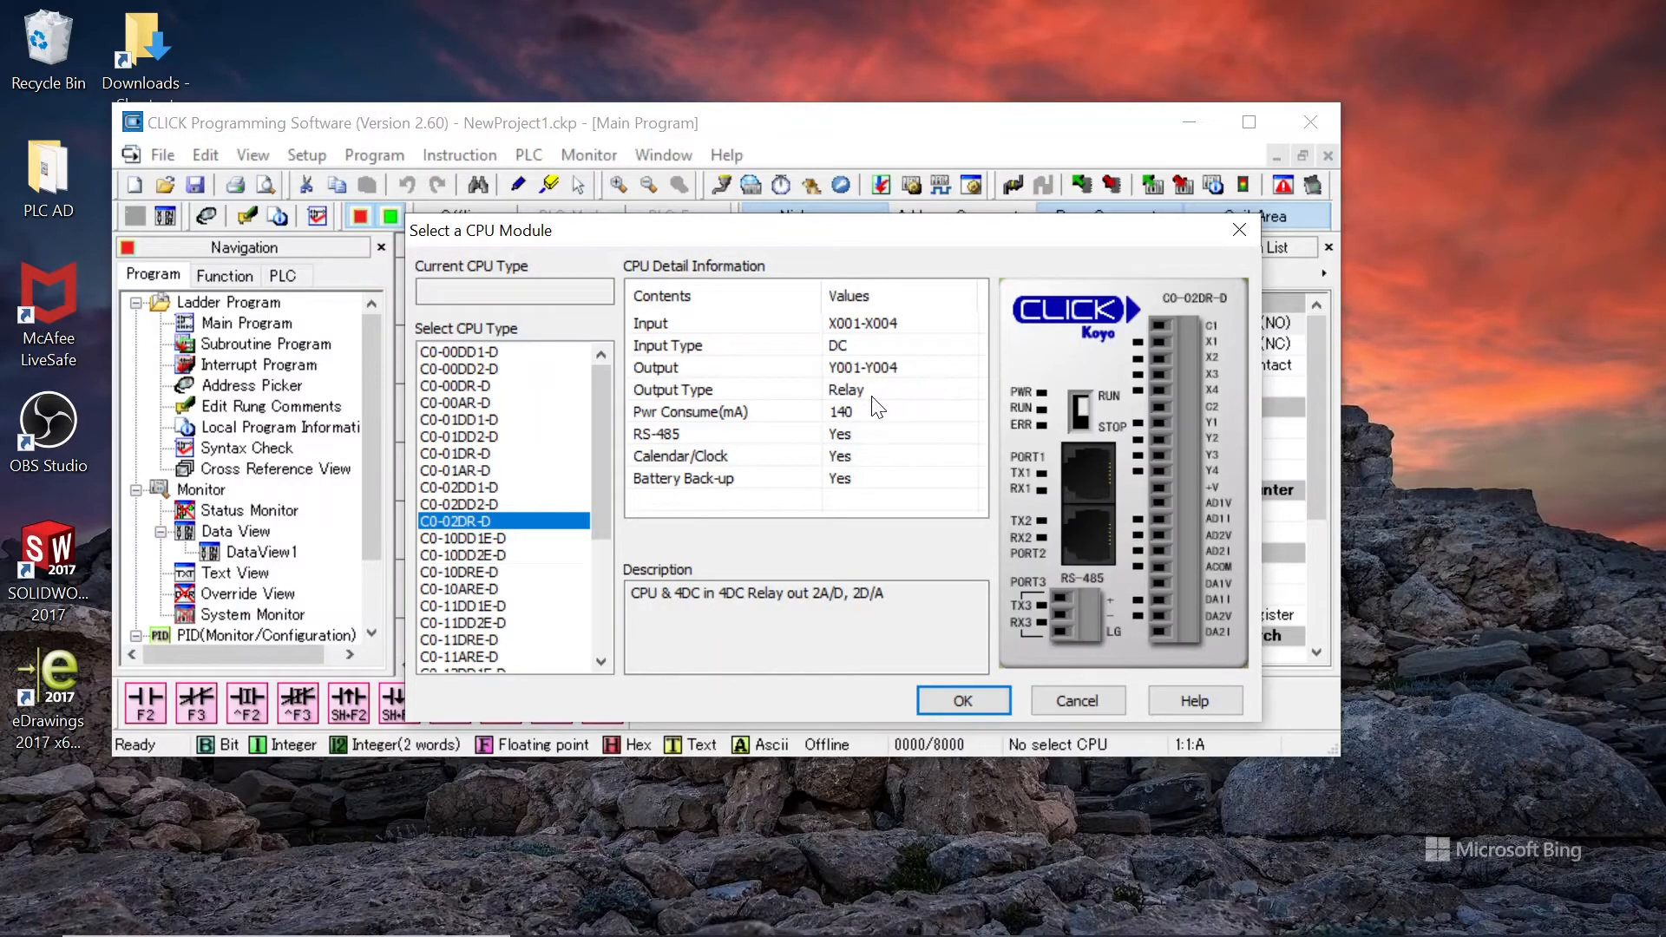
{"action": "mouse_move", "coordinate": [664, 448]}
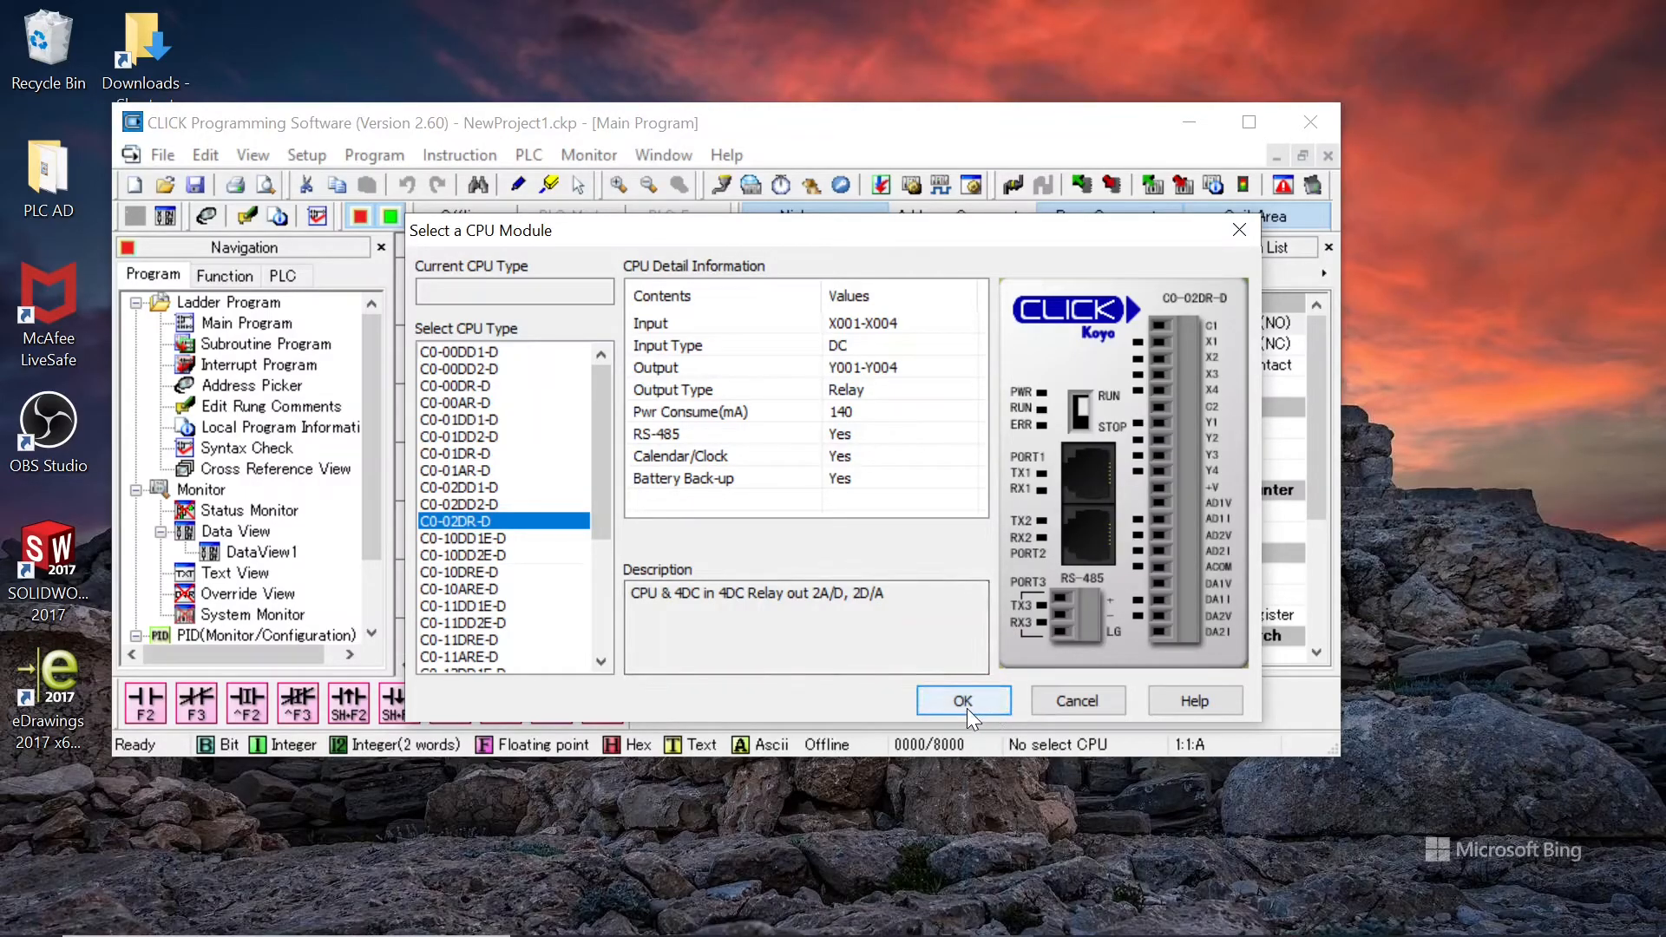
- Confirm C0-02DR-D with OK to open the project's empty ladder program
{"action": "left_click", "coordinate": [963, 700]}
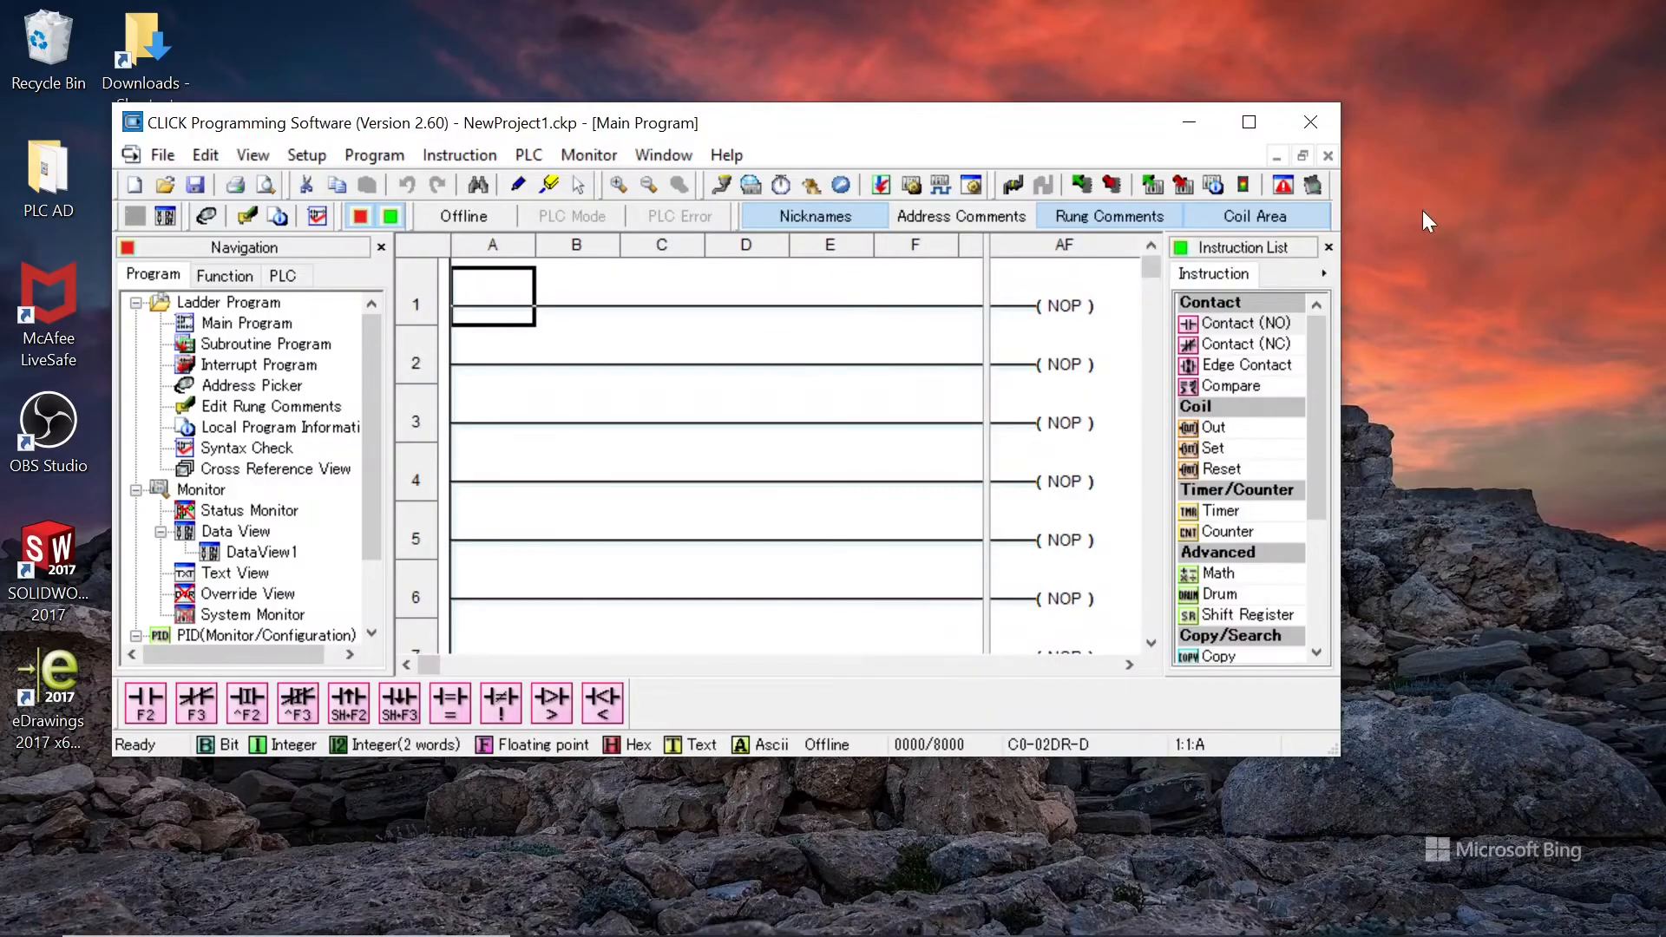
- Maximize the CLICK Programming Software window to show more rungs and the full instruction list
{"action": "left_click", "coordinate": [1249, 121]}
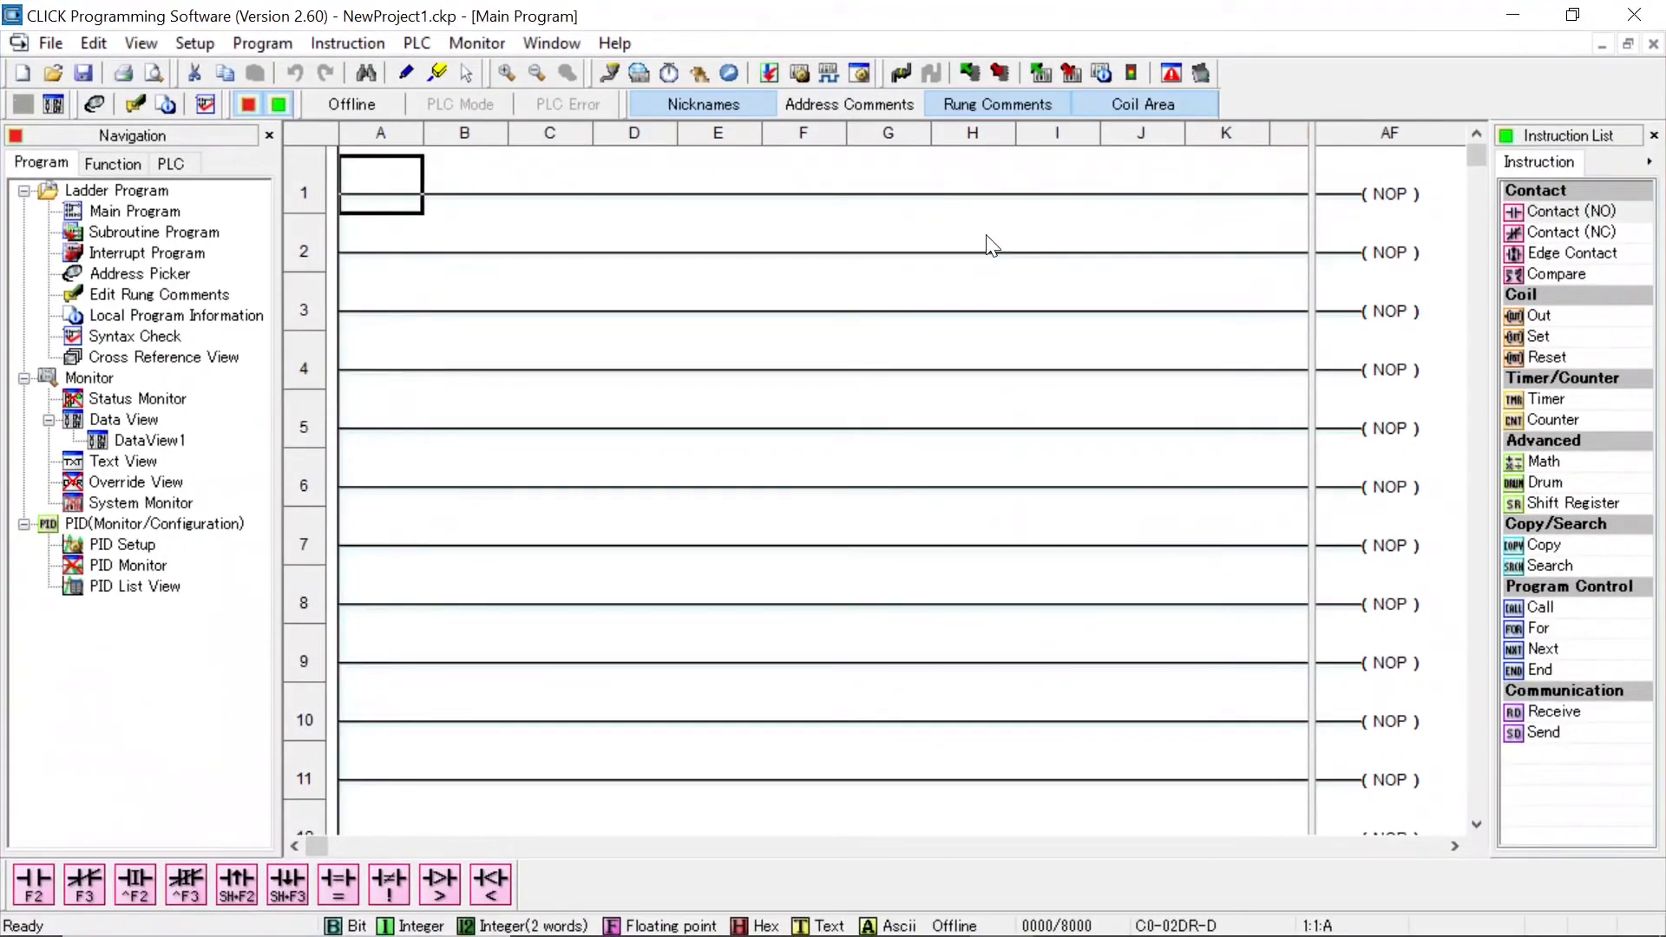
{"action": "mouse_move", "coordinate": [341, 277]}
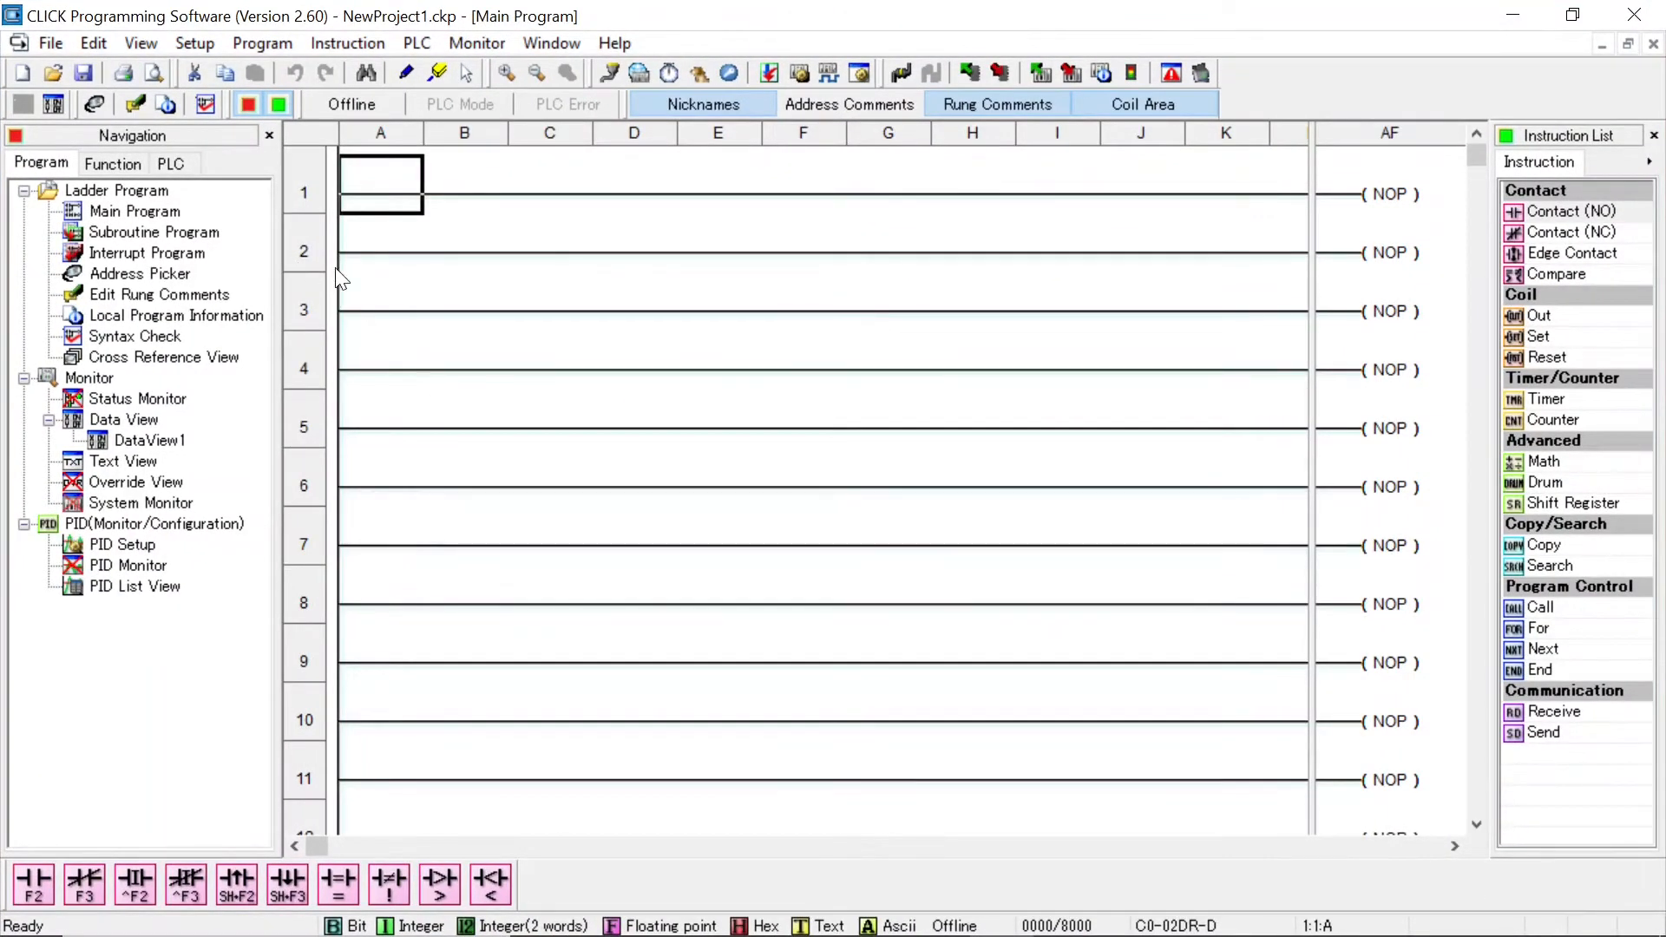
{"action": "mouse_move", "coordinate": [543, 311]}
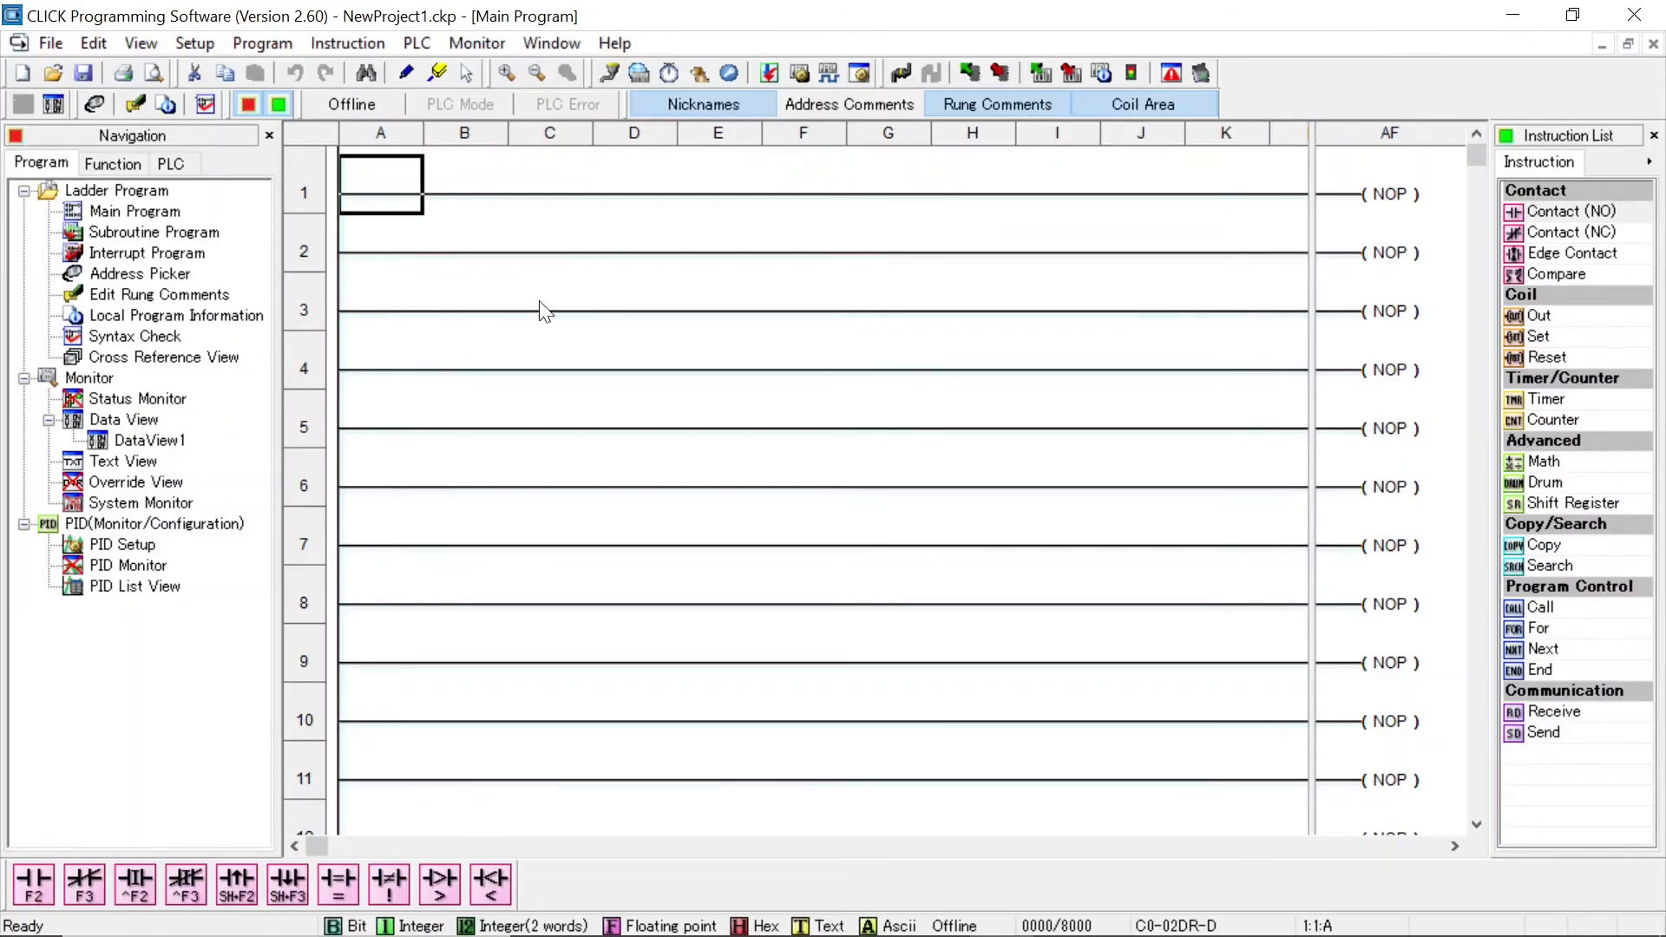
{"action": "mouse_move", "coordinate": [626, 392]}
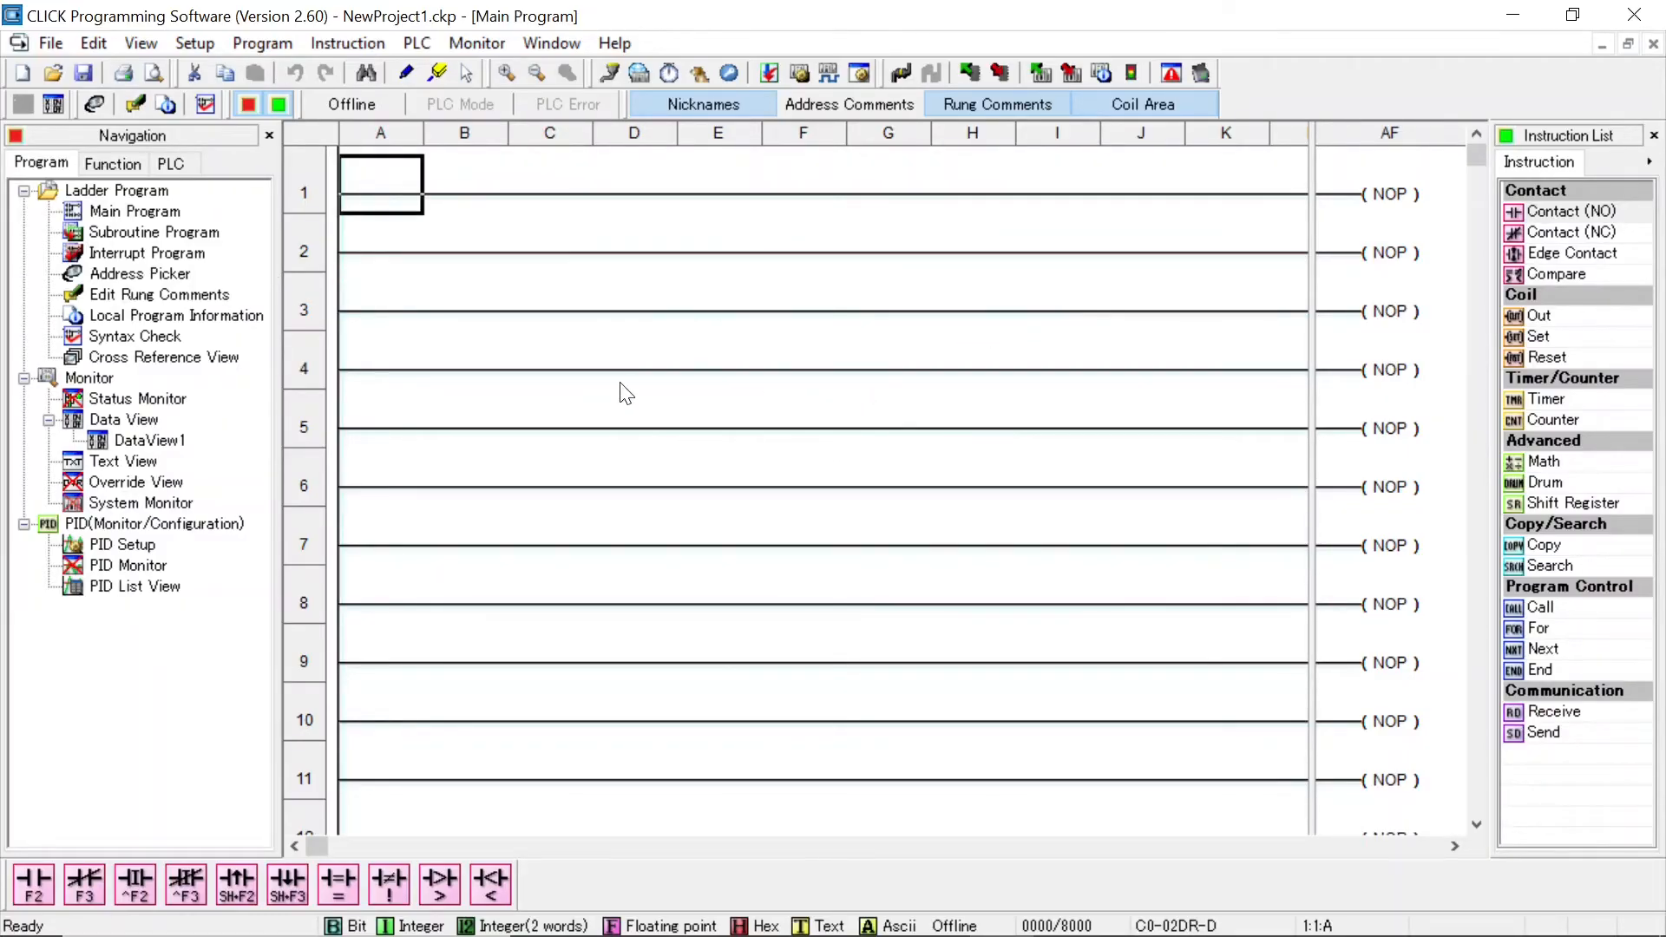
{"action": "mouse_move", "coordinate": [1417, 361]}
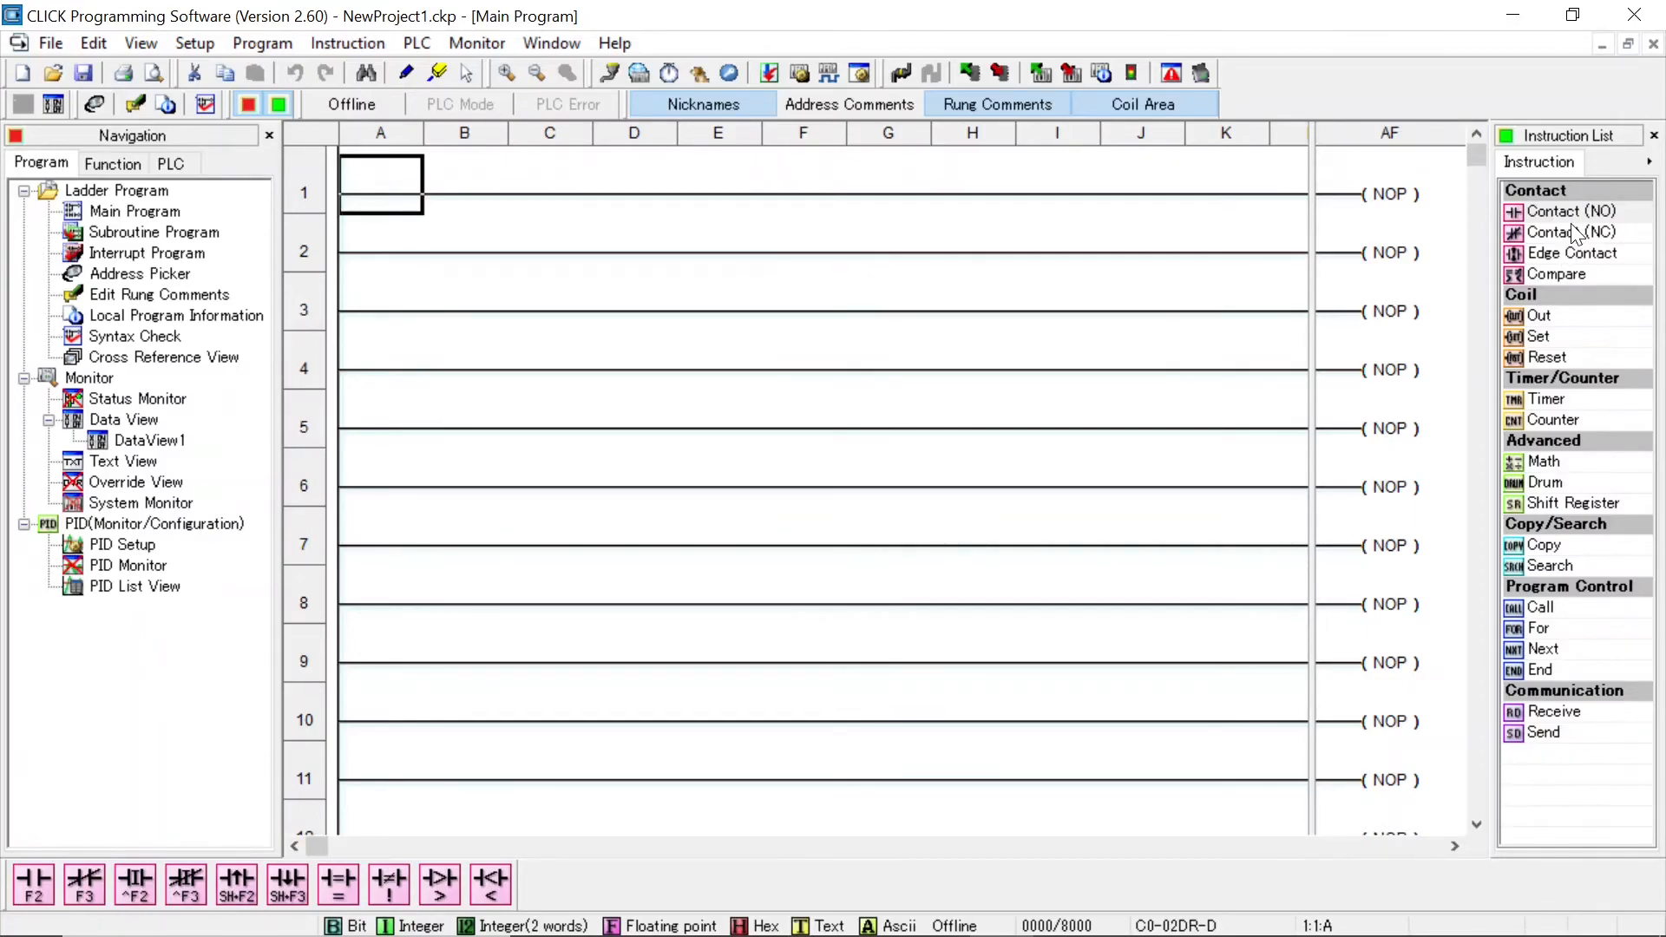
{"action": "mouse_move", "coordinate": [1568, 235]}
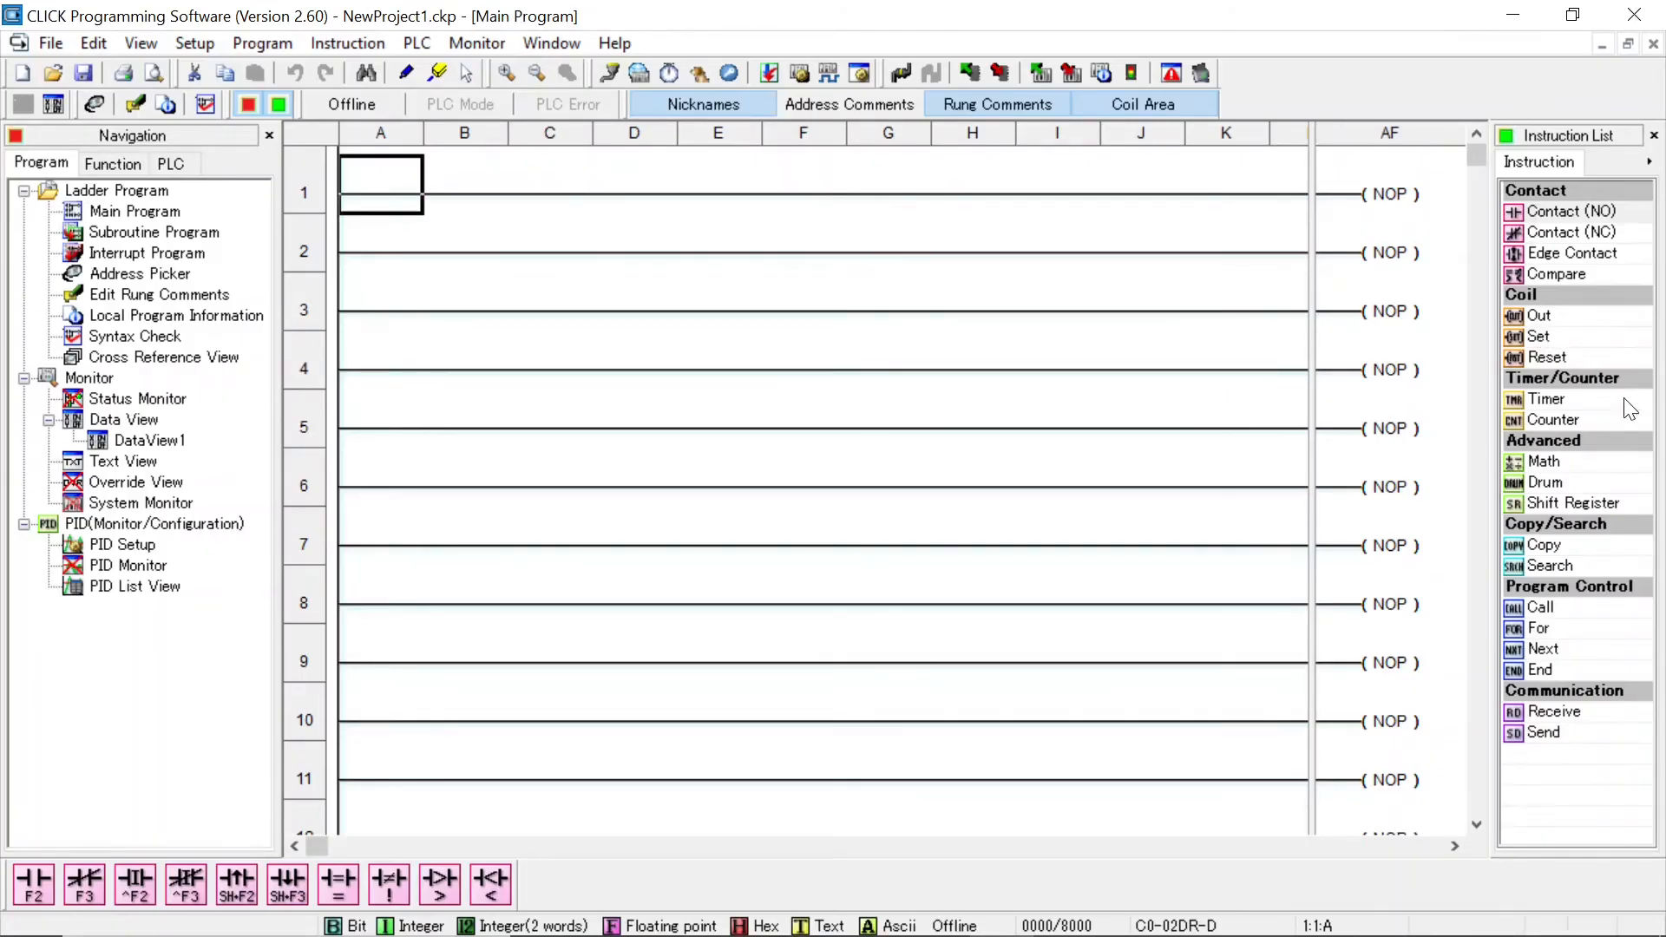
{"action": "mouse_move", "coordinate": [1583, 478]}
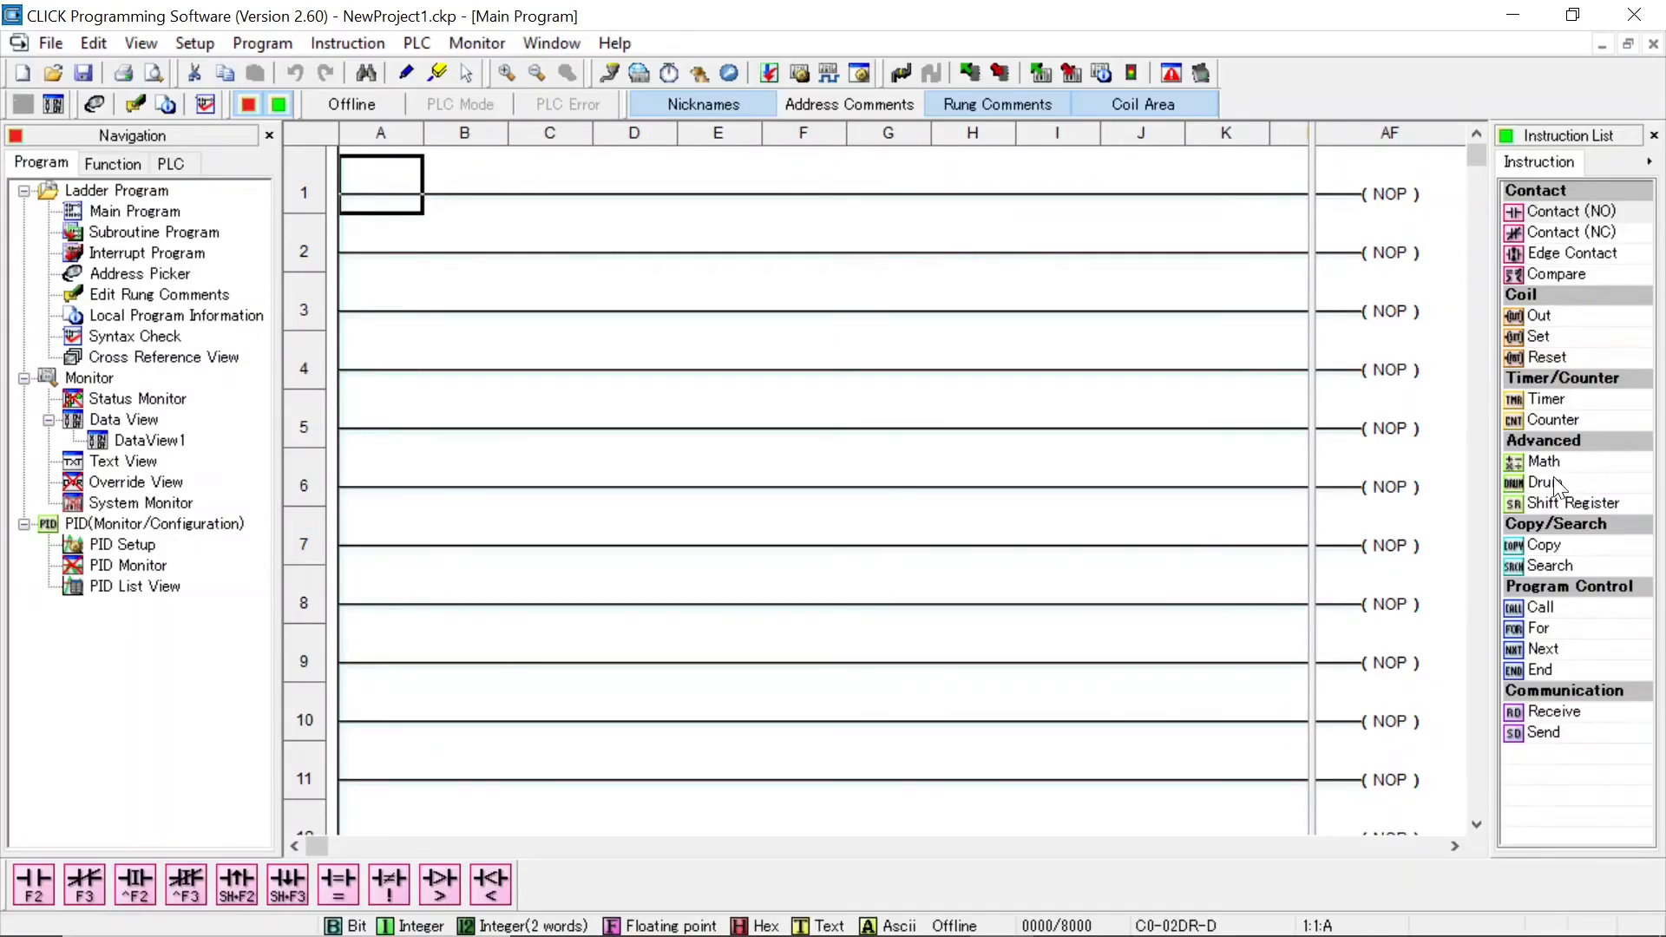
{"action": "mouse_move", "coordinate": [1620, 527]}
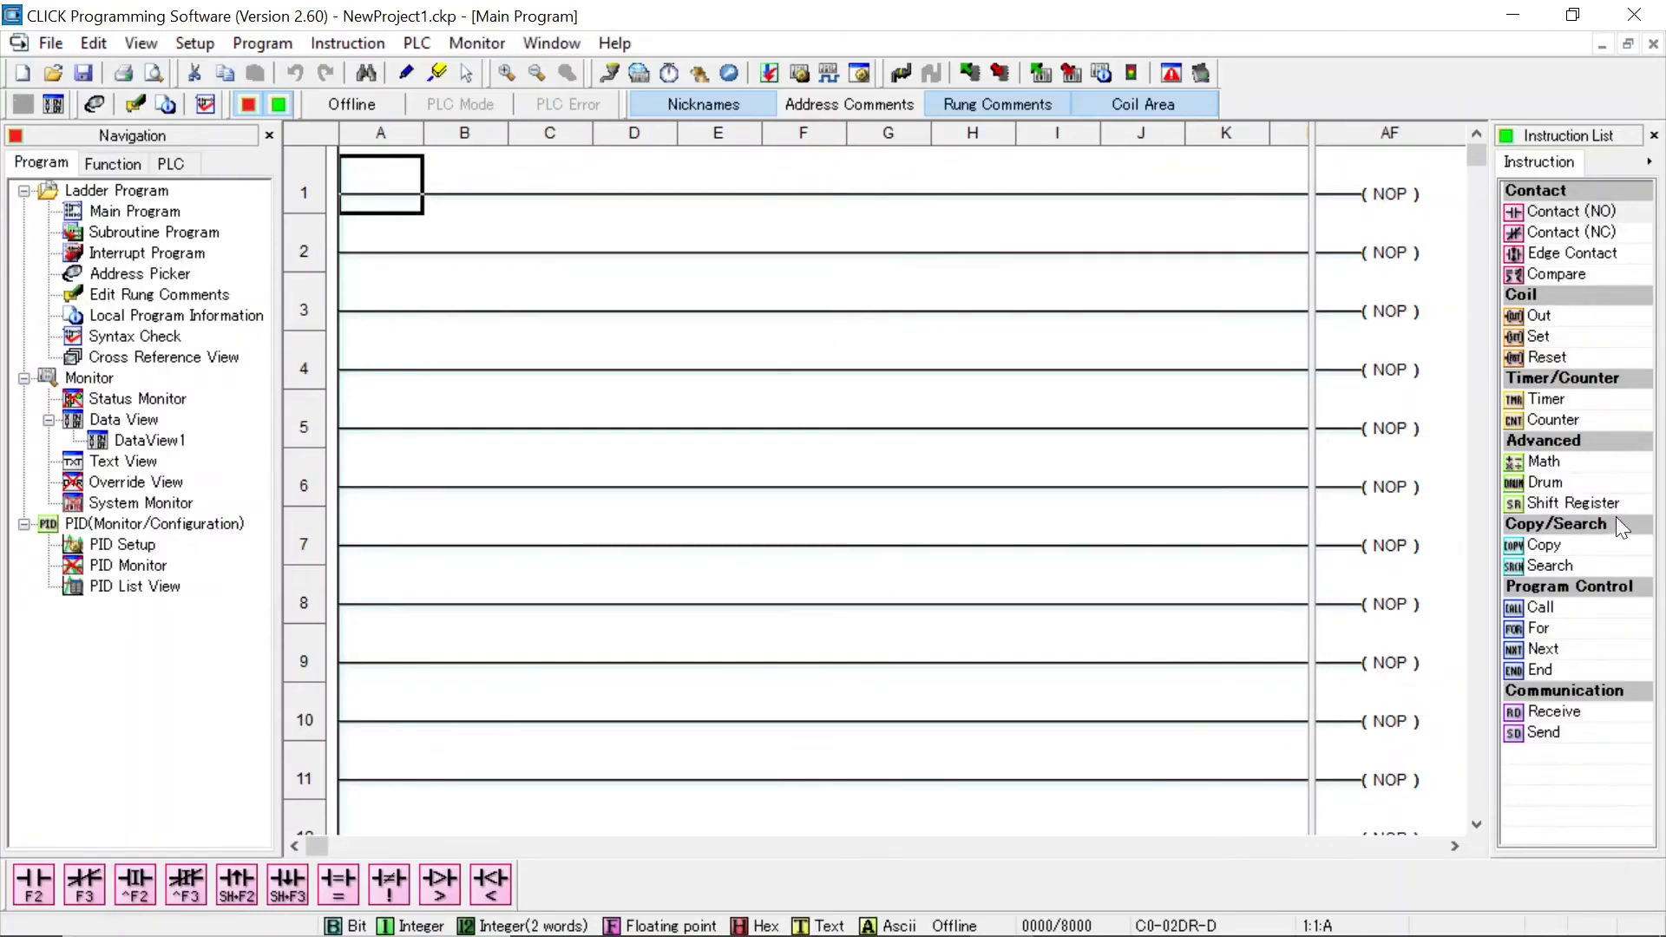
{"action": "mouse_move", "coordinate": [1560, 545]}
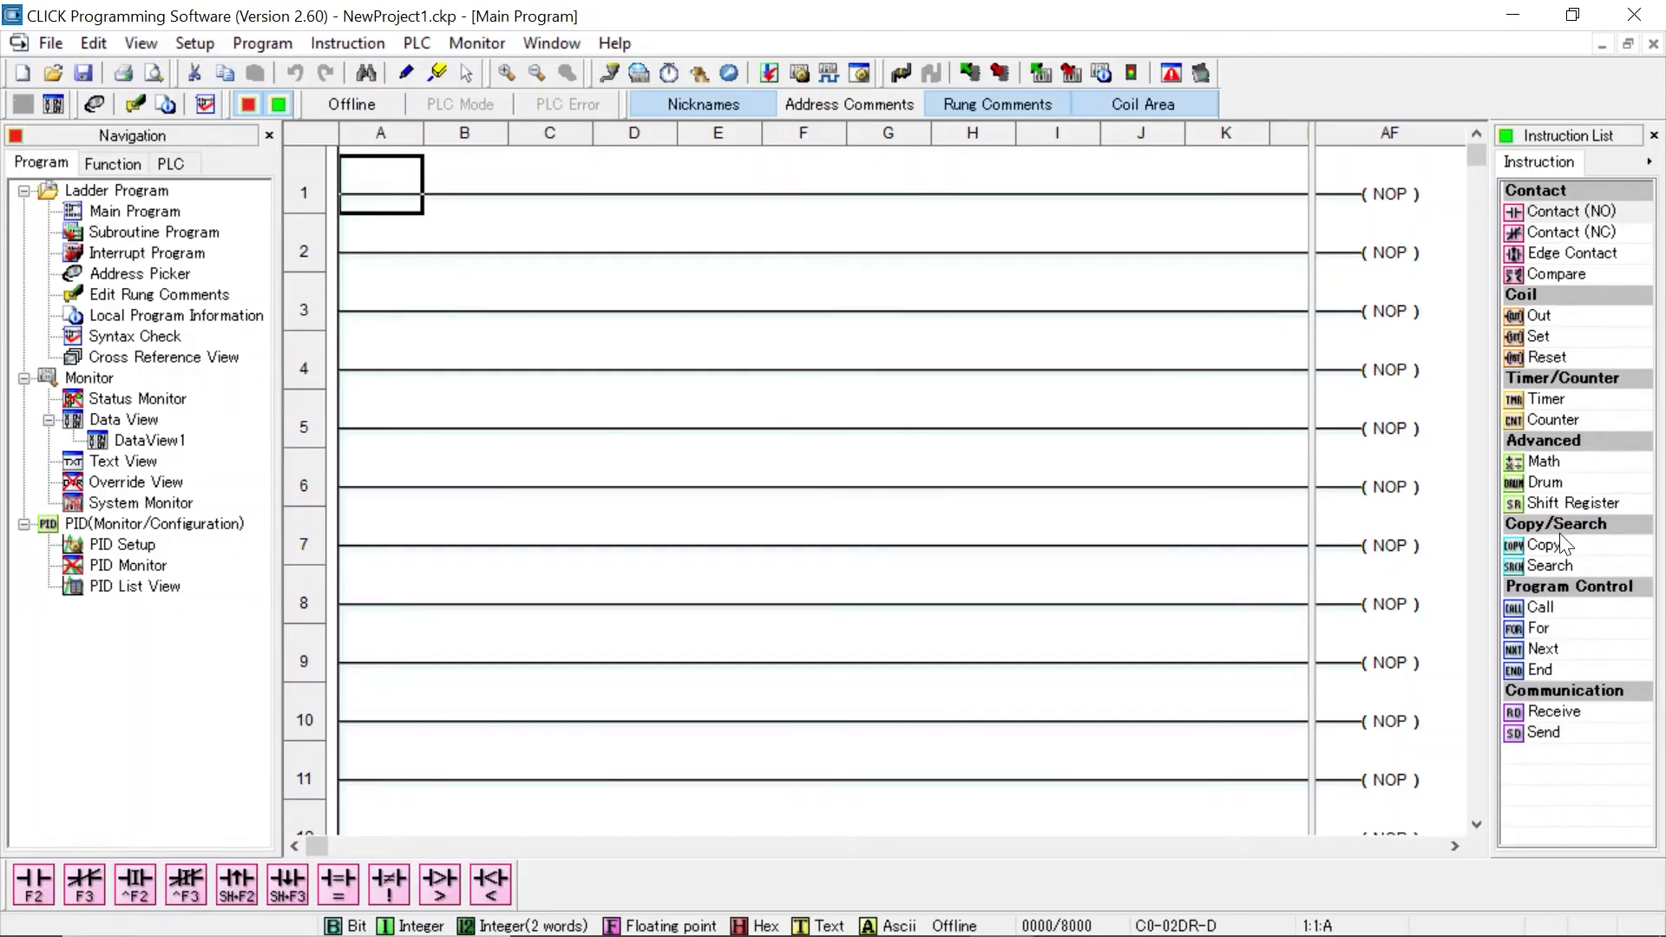
{"action": "mouse_move", "coordinate": [1588, 578]}
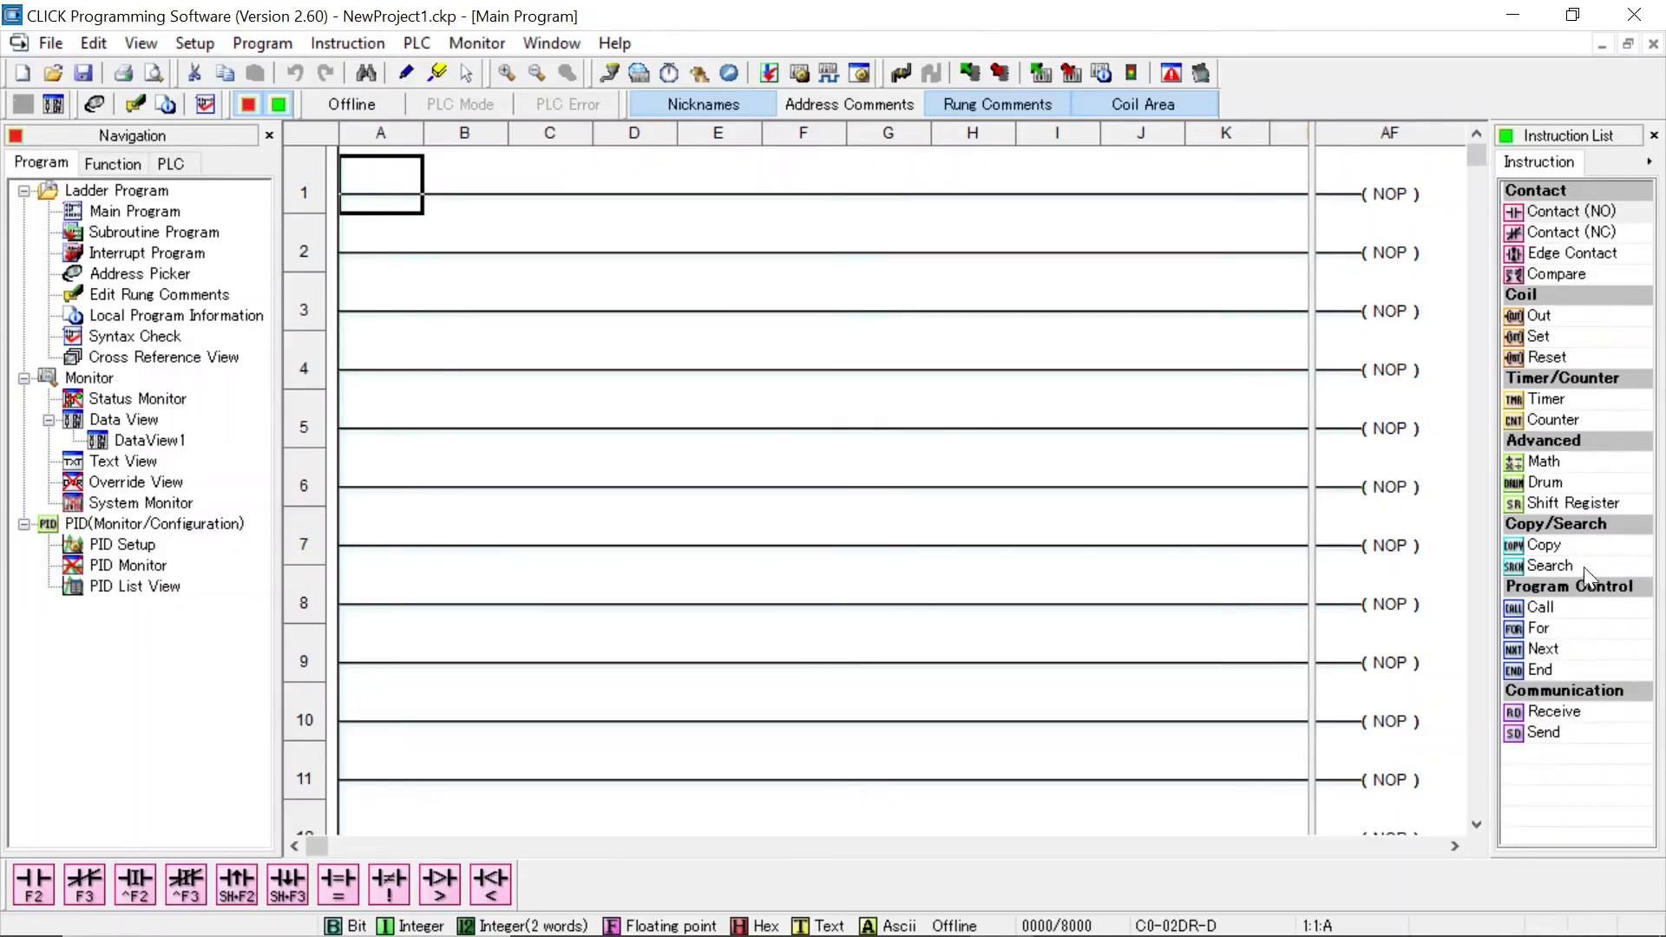
{"action": "mouse_move", "coordinate": [1607, 640]}
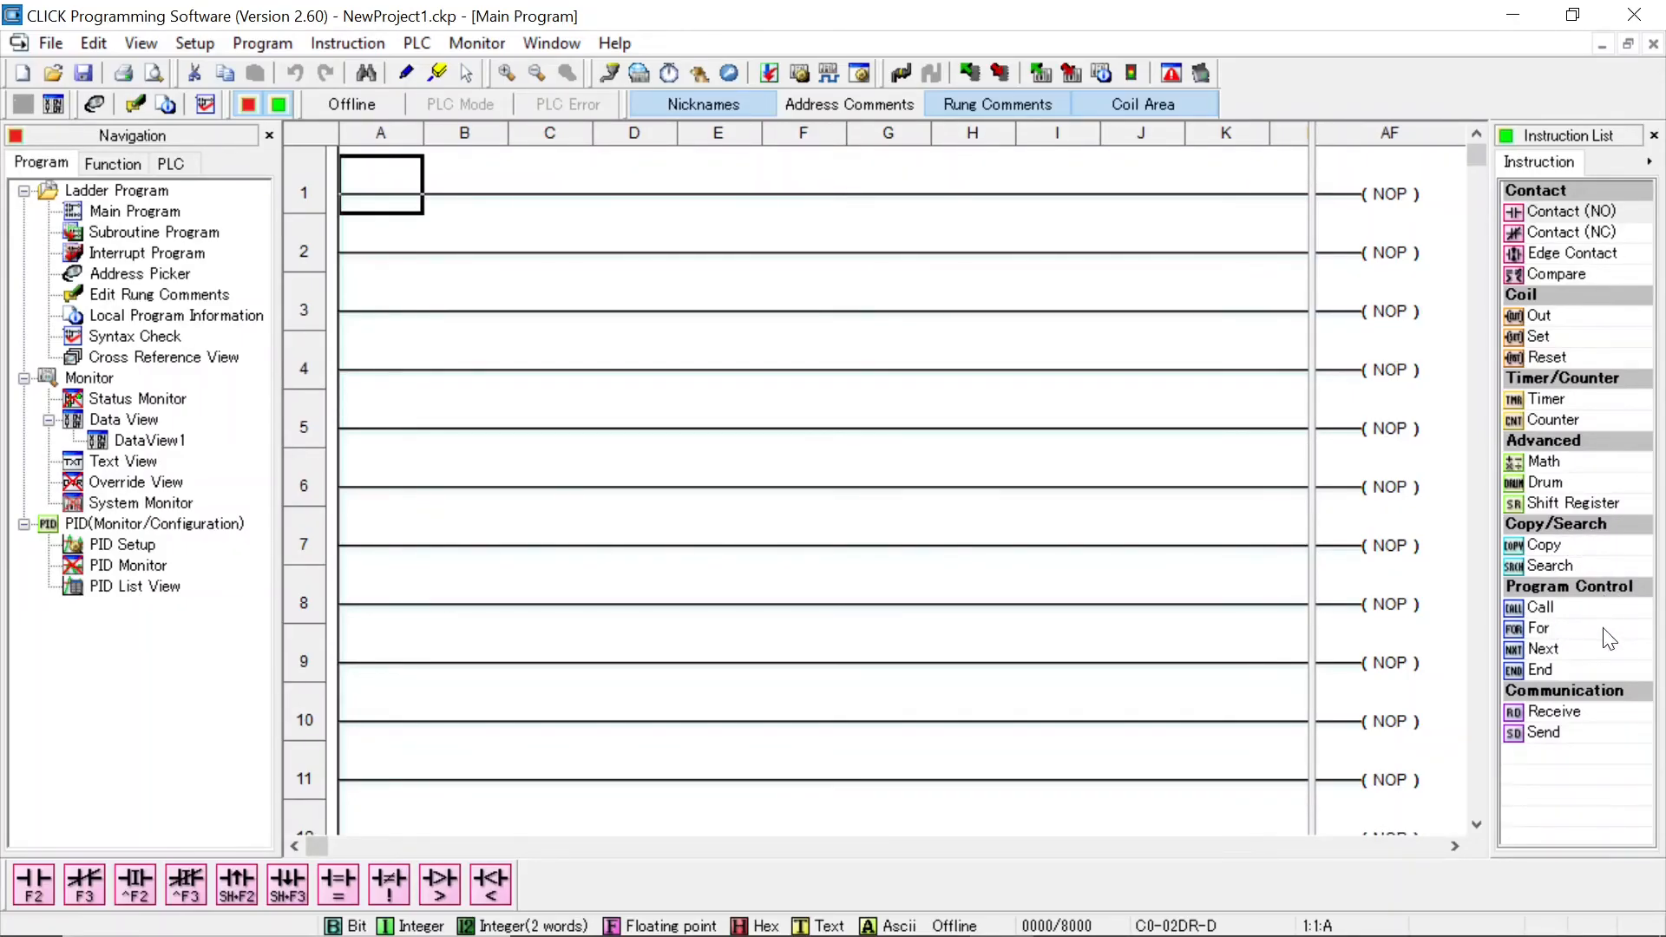
{"action": "mouse_move", "coordinate": [1542, 629]}
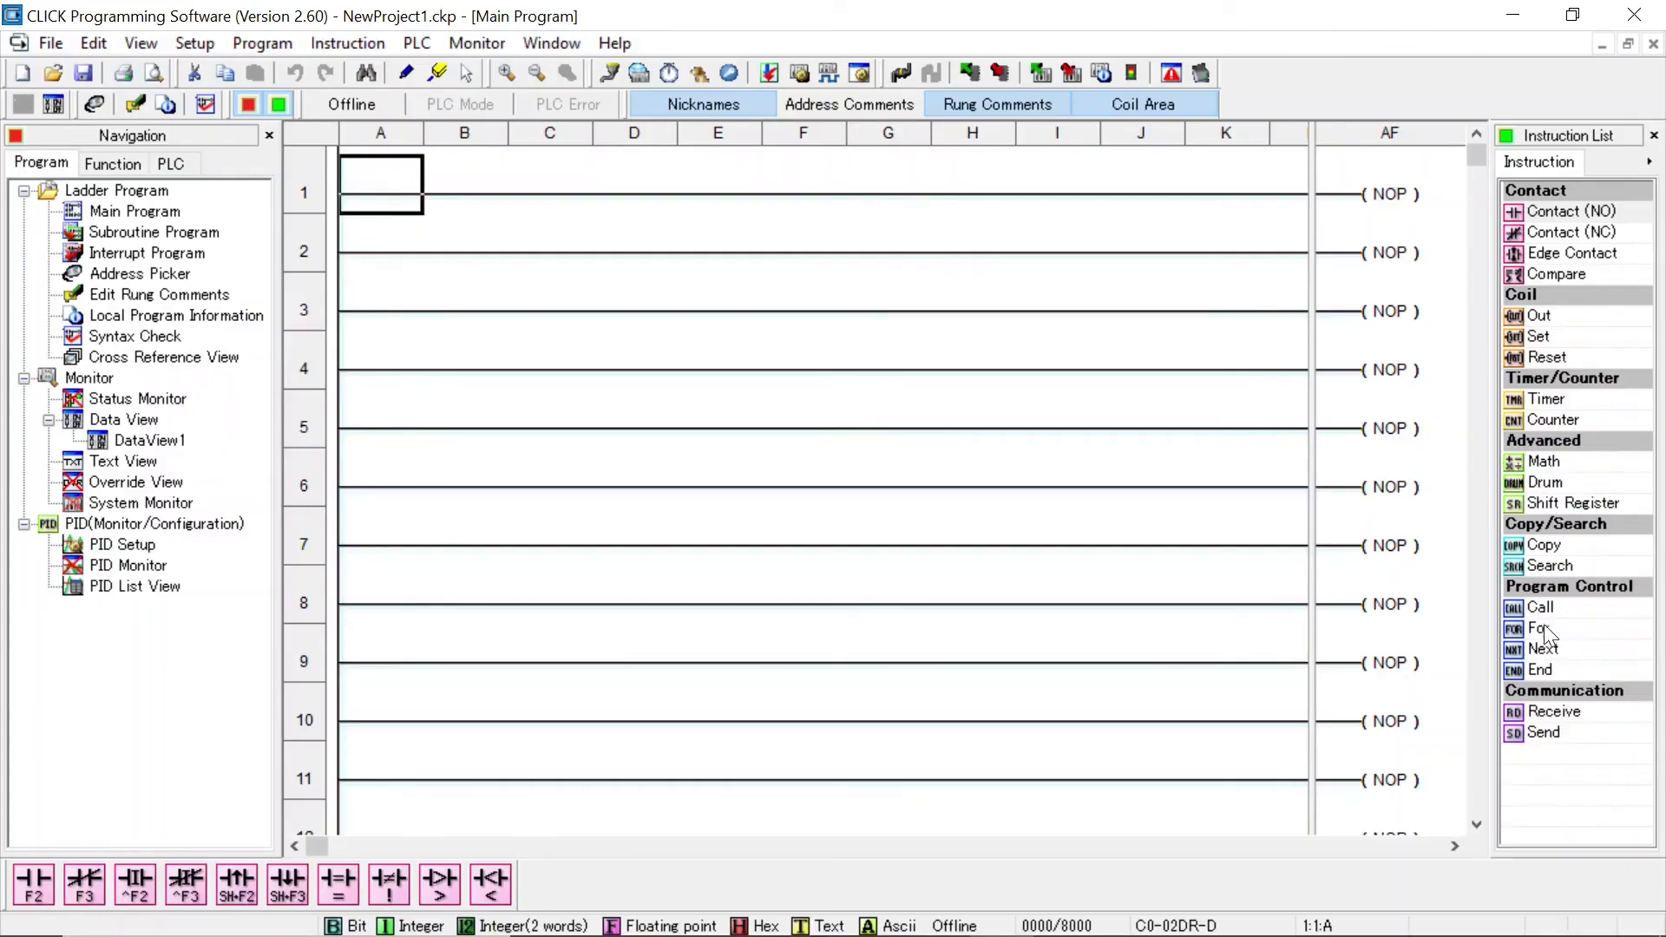
{"action": "mouse_move", "coordinate": [1628, 637]}
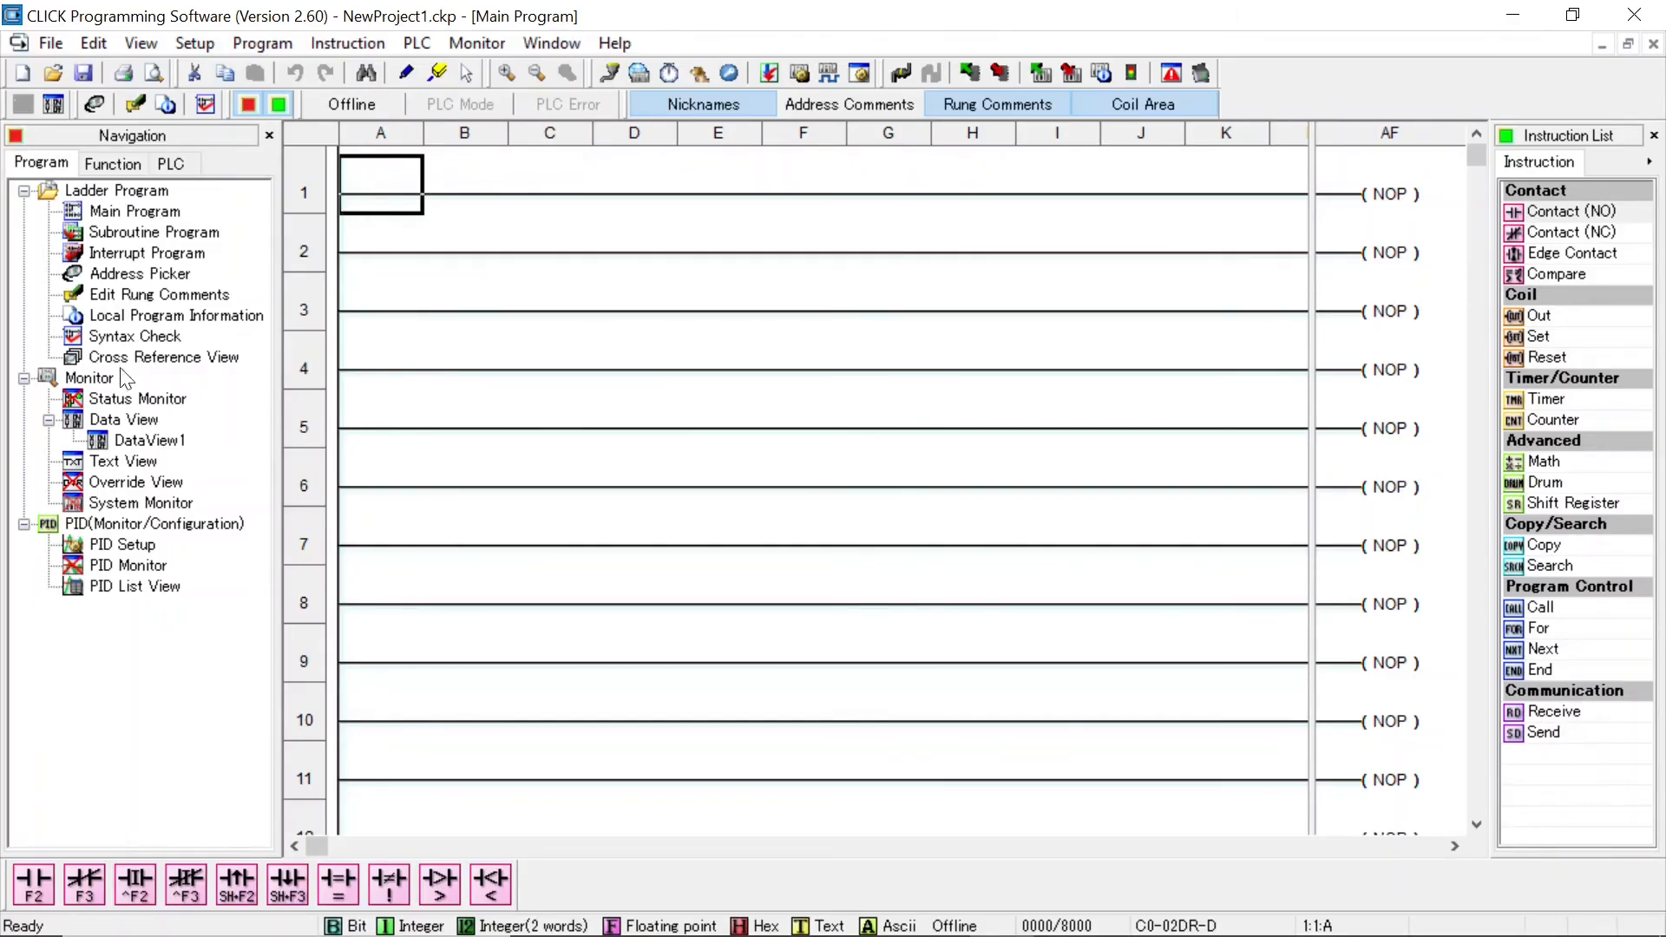
{"action": "mouse_move", "coordinate": [113, 163]}
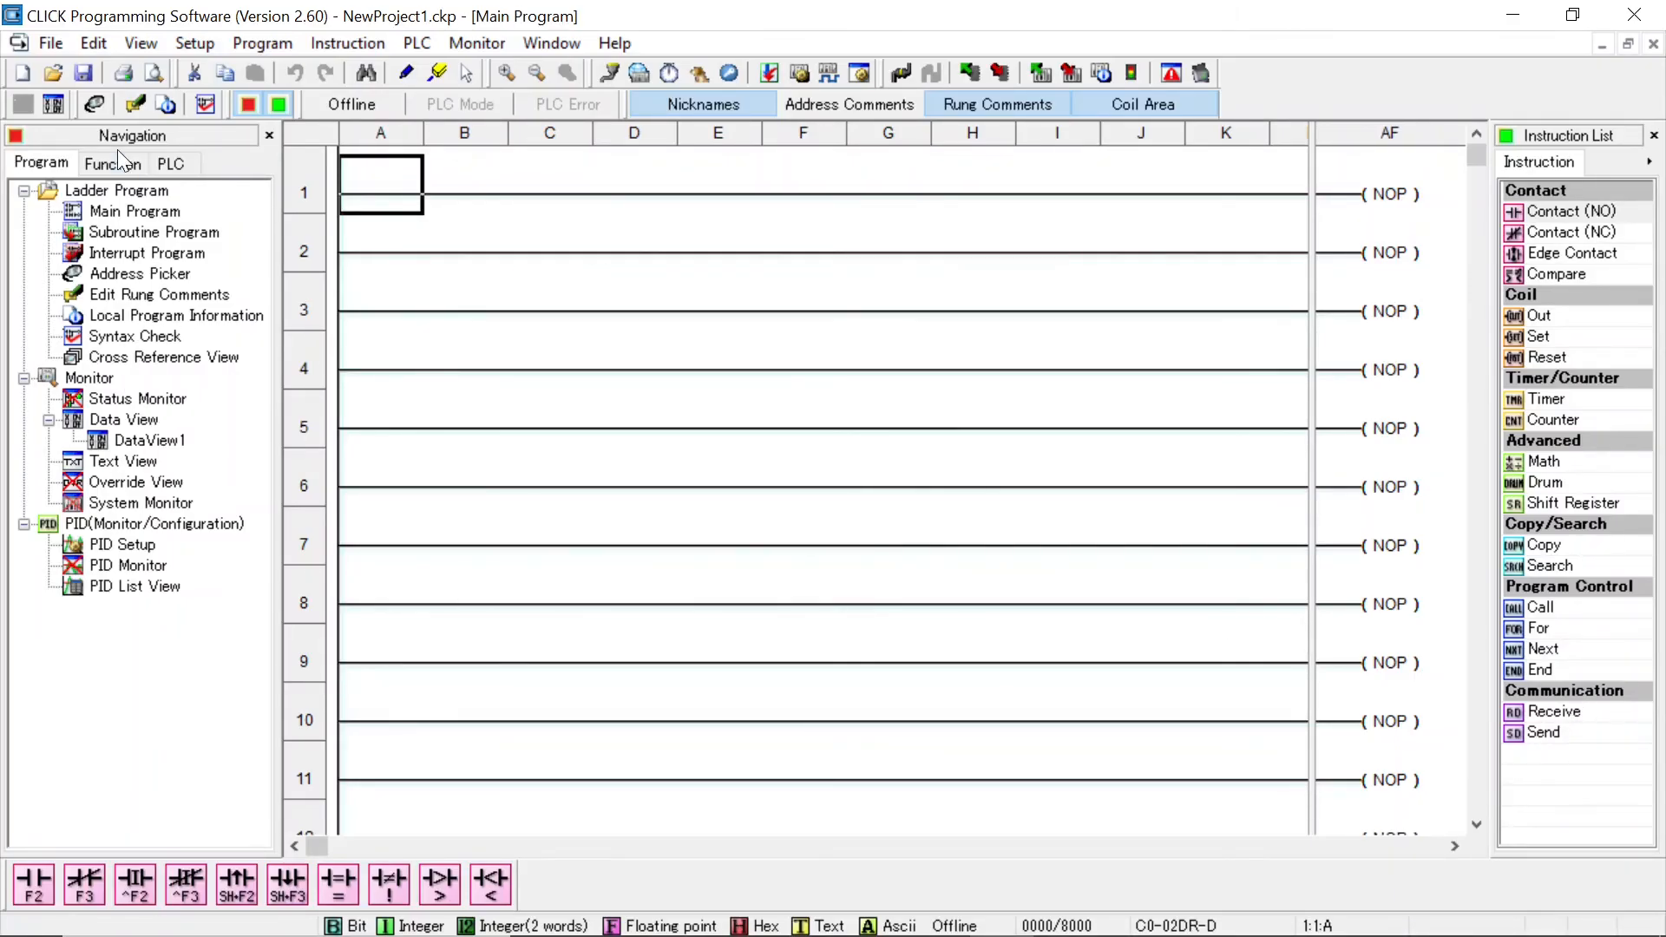